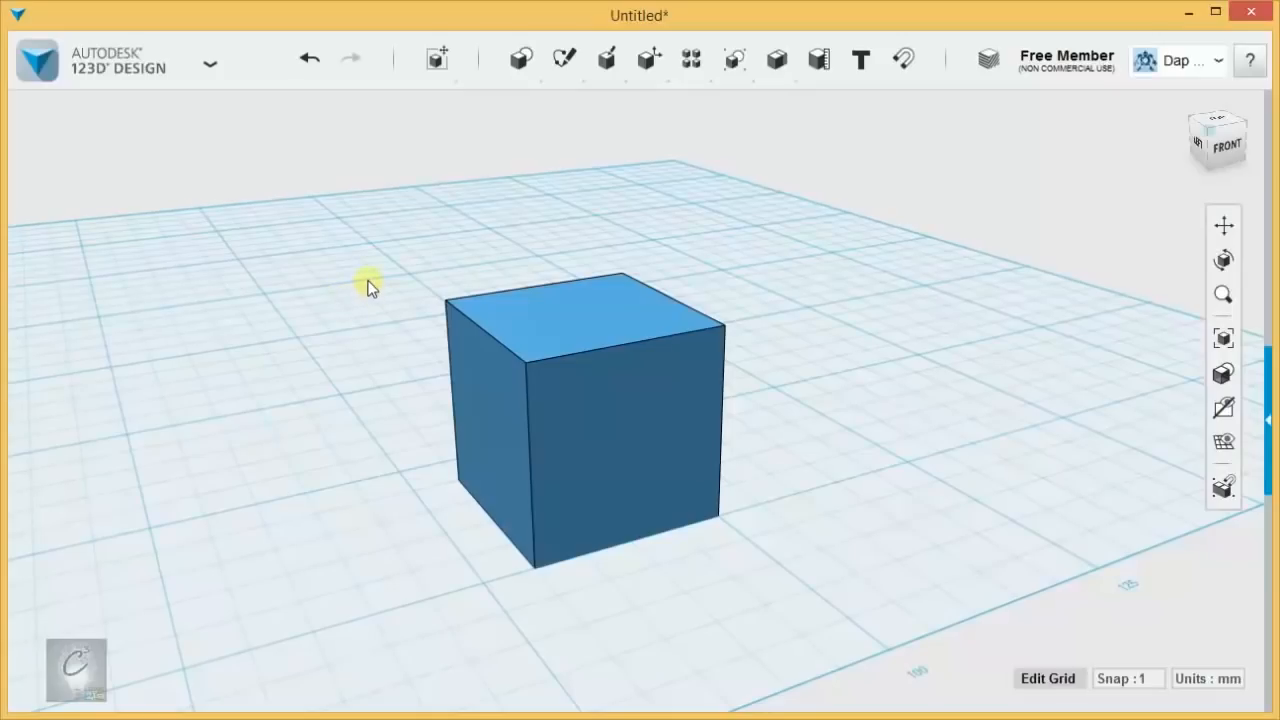
{"action": "mouse_move", "coordinate": [393, 263]}
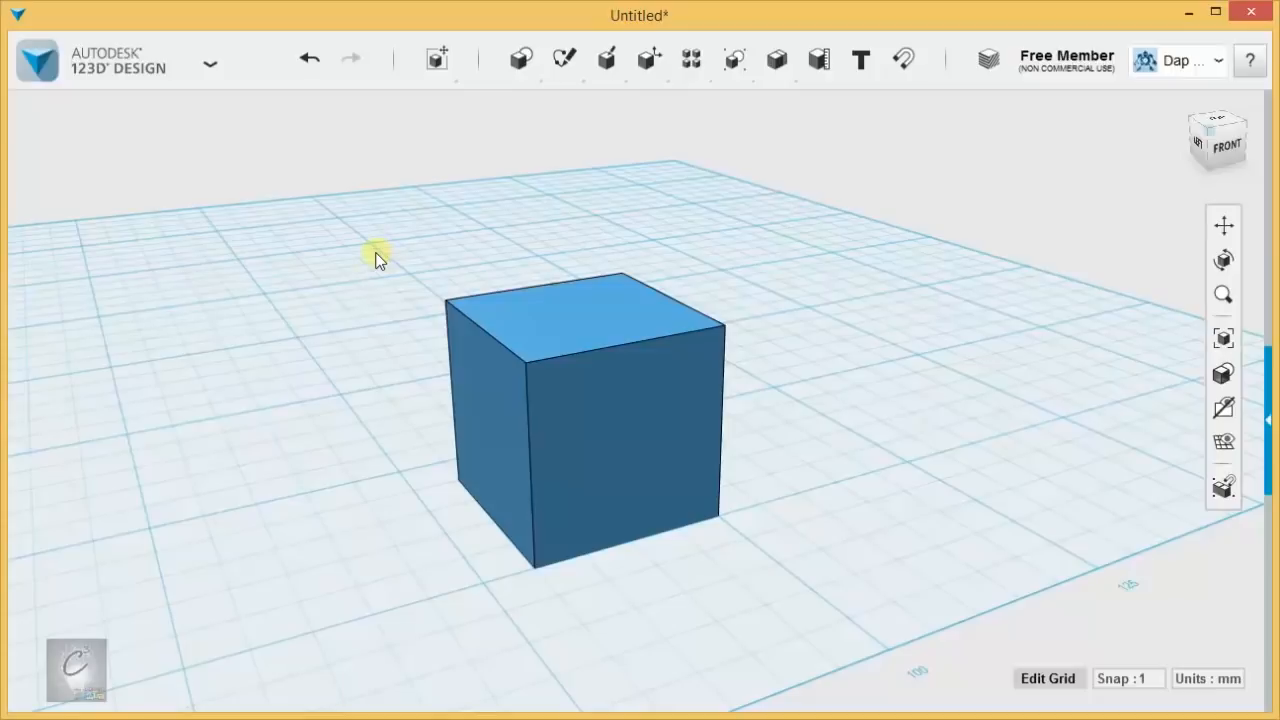
{"action": "mouse_move", "coordinate": [365, 265]}
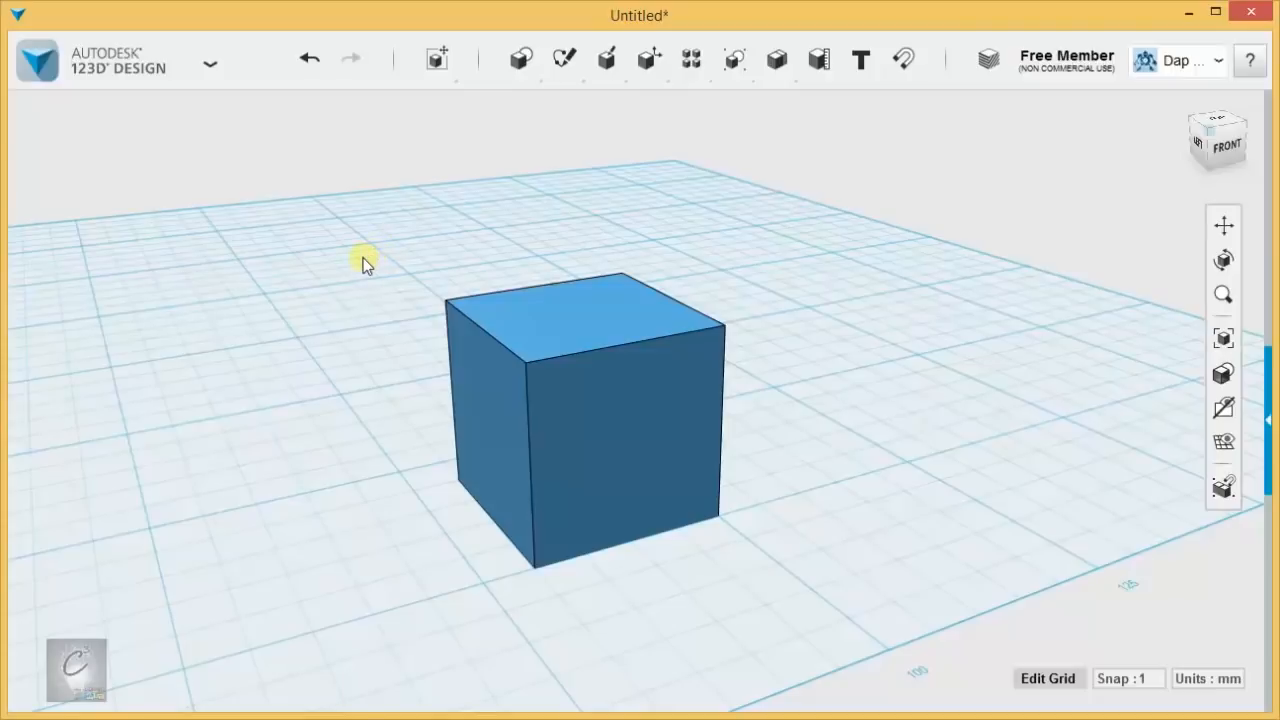
{"action": "mouse_move", "coordinate": [283, 318]}
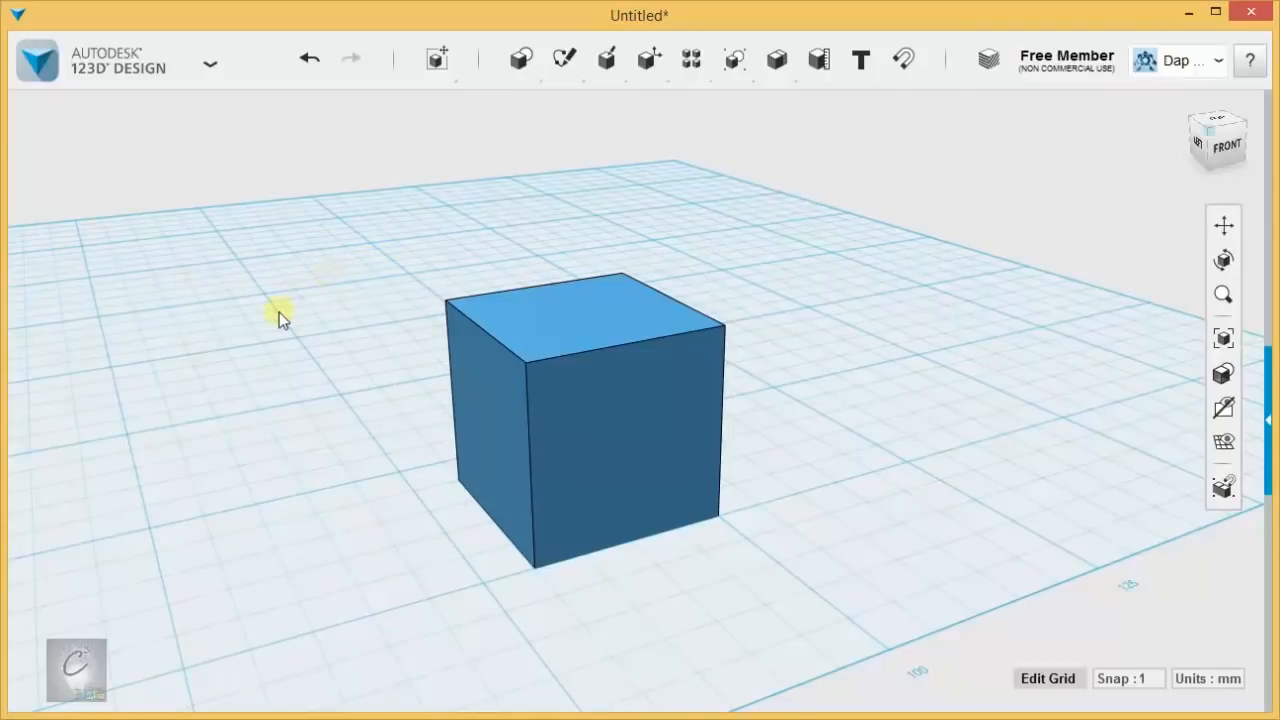
Step: Select the cube and start Transform > Move/Rotate on it
{"action": "left_click", "coordinate": [585, 420]}
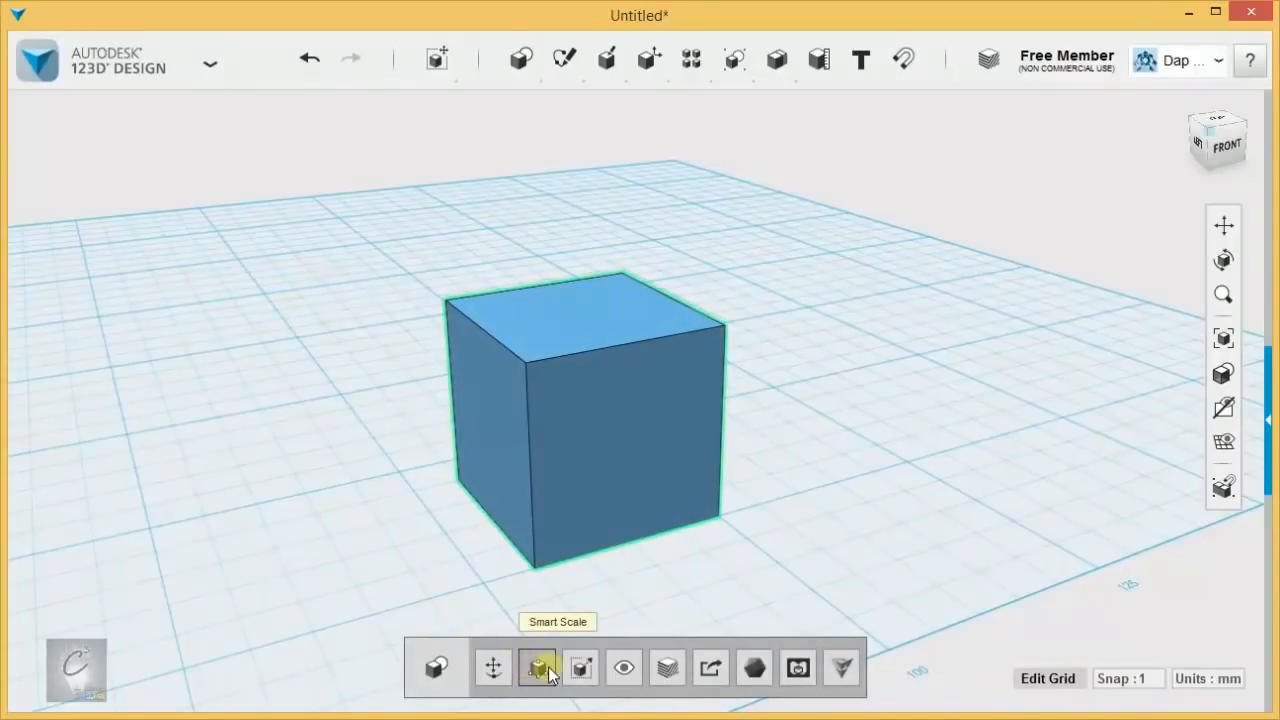
{"action": "mouse_move", "coordinate": [710, 667]}
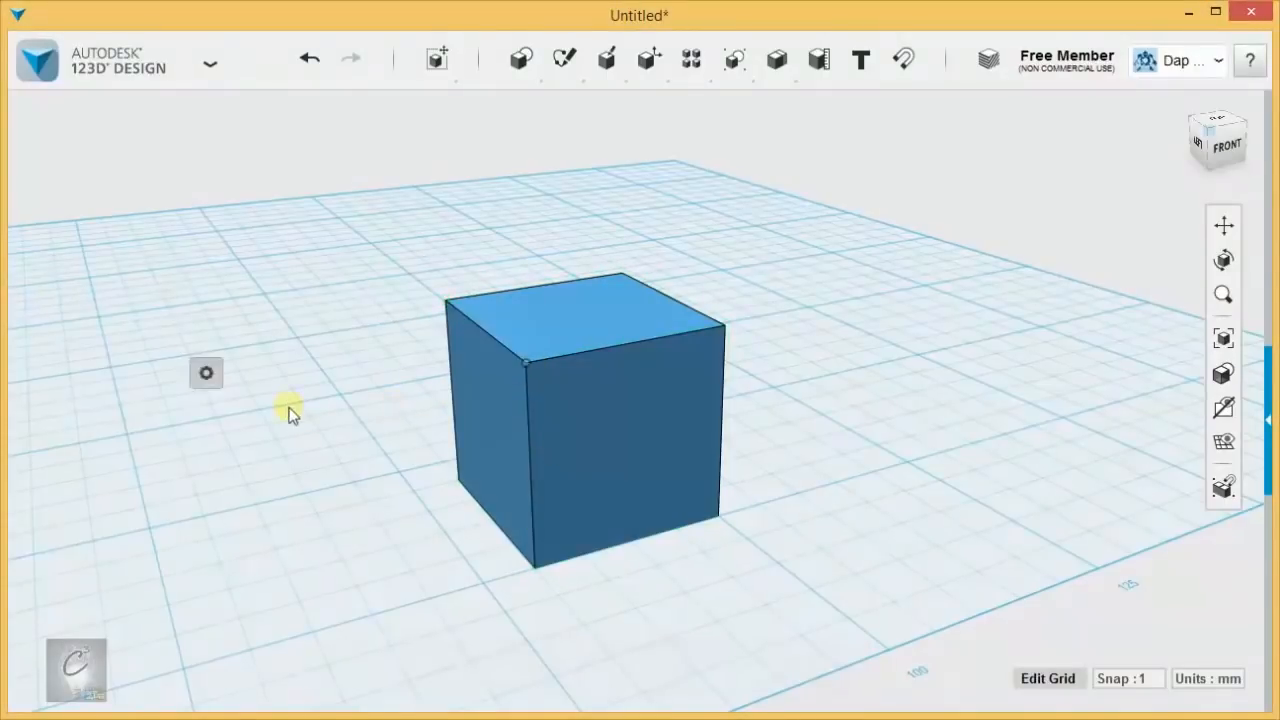
{"action": "left_click", "coordinate": [585, 420]}
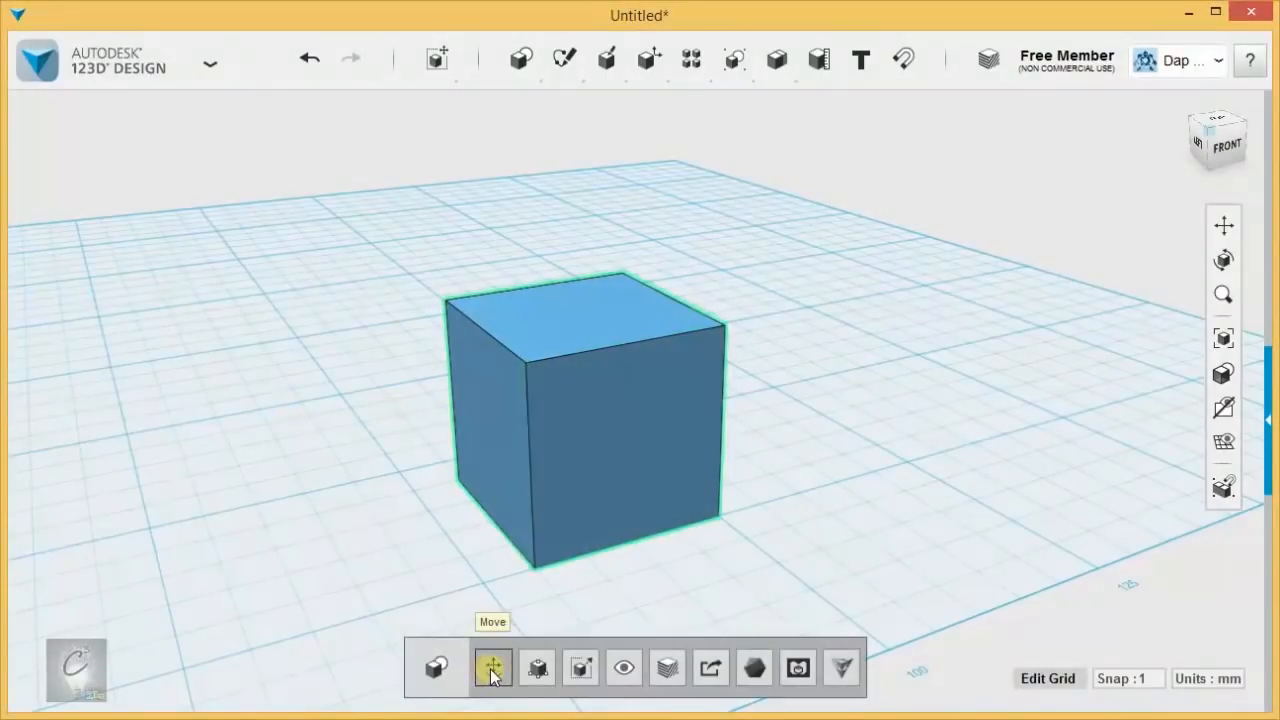
{"action": "mouse_move", "coordinate": [537, 667]}
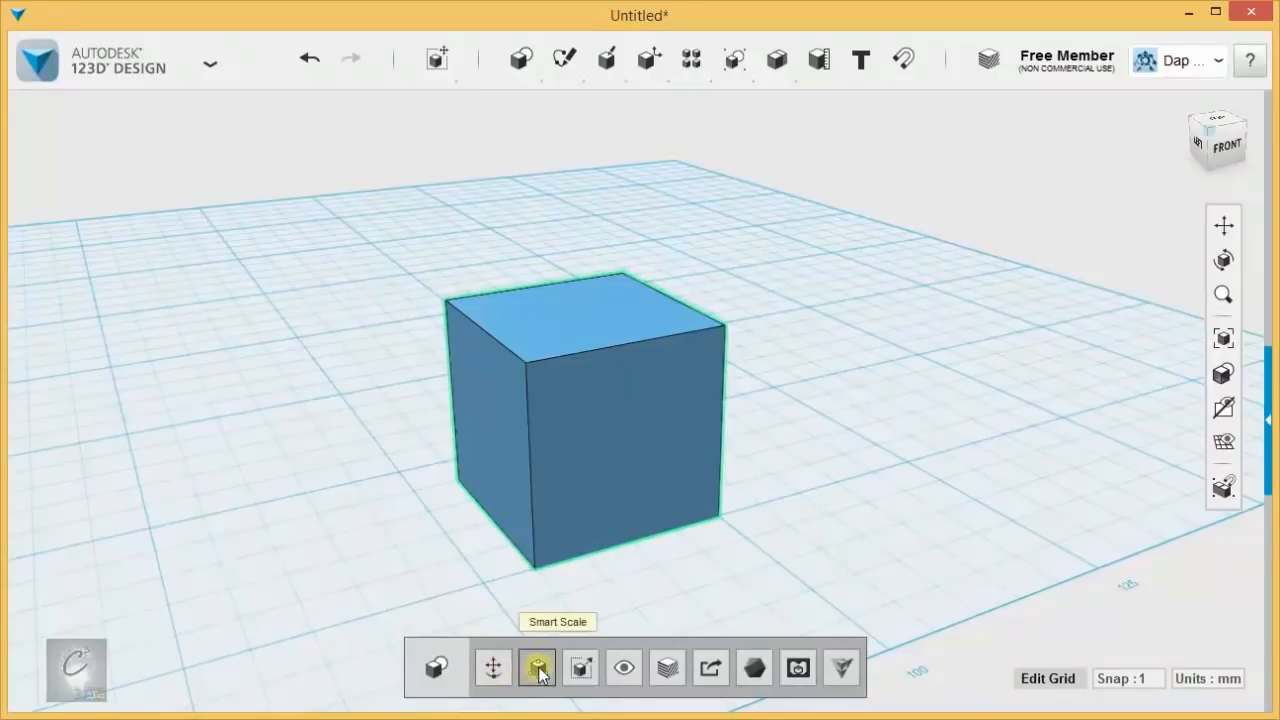
{"action": "left_click", "coordinate": [436, 58]}
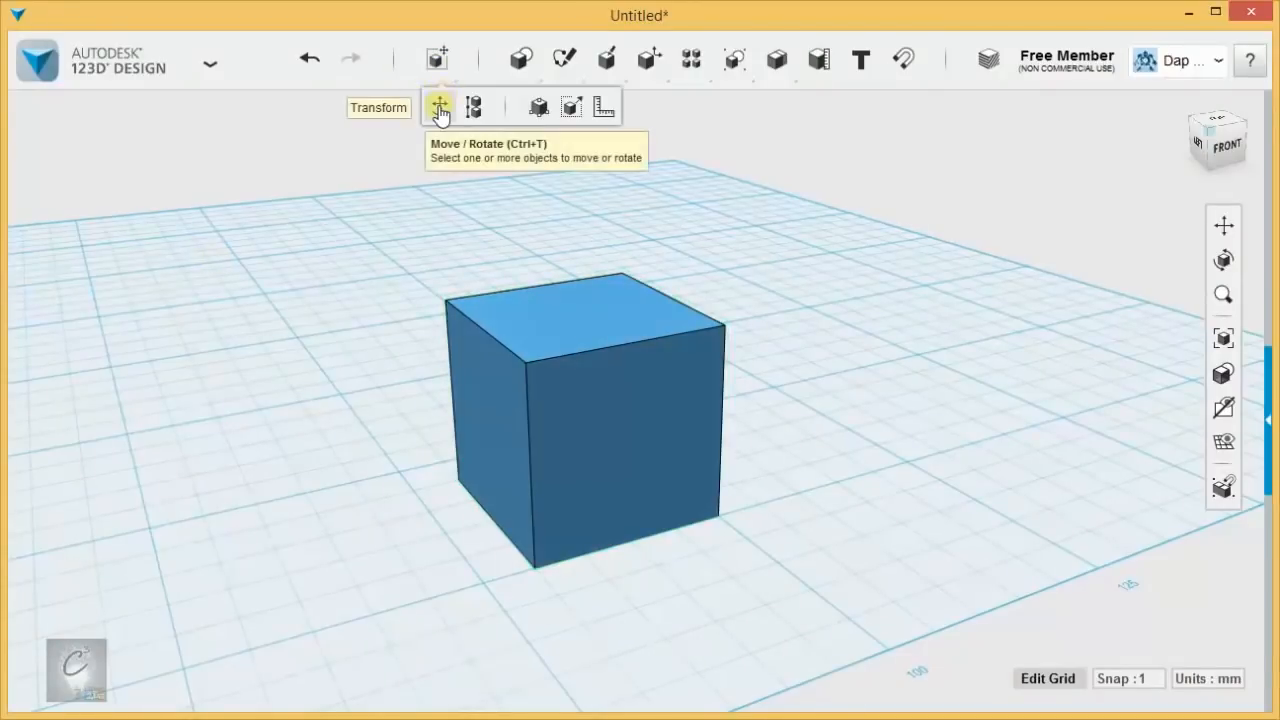
{"action": "left_click", "coordinate": [595, 447]}
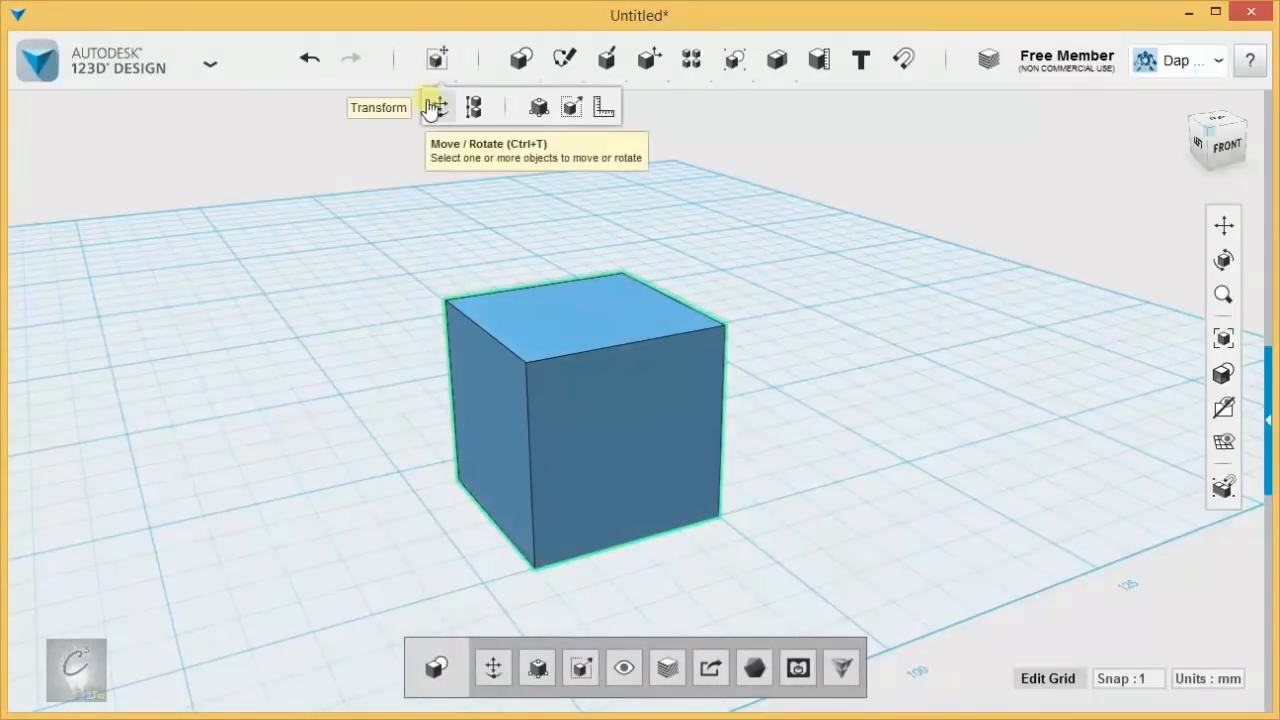
{"action": "left_click", "coordinate": [435, 106]}
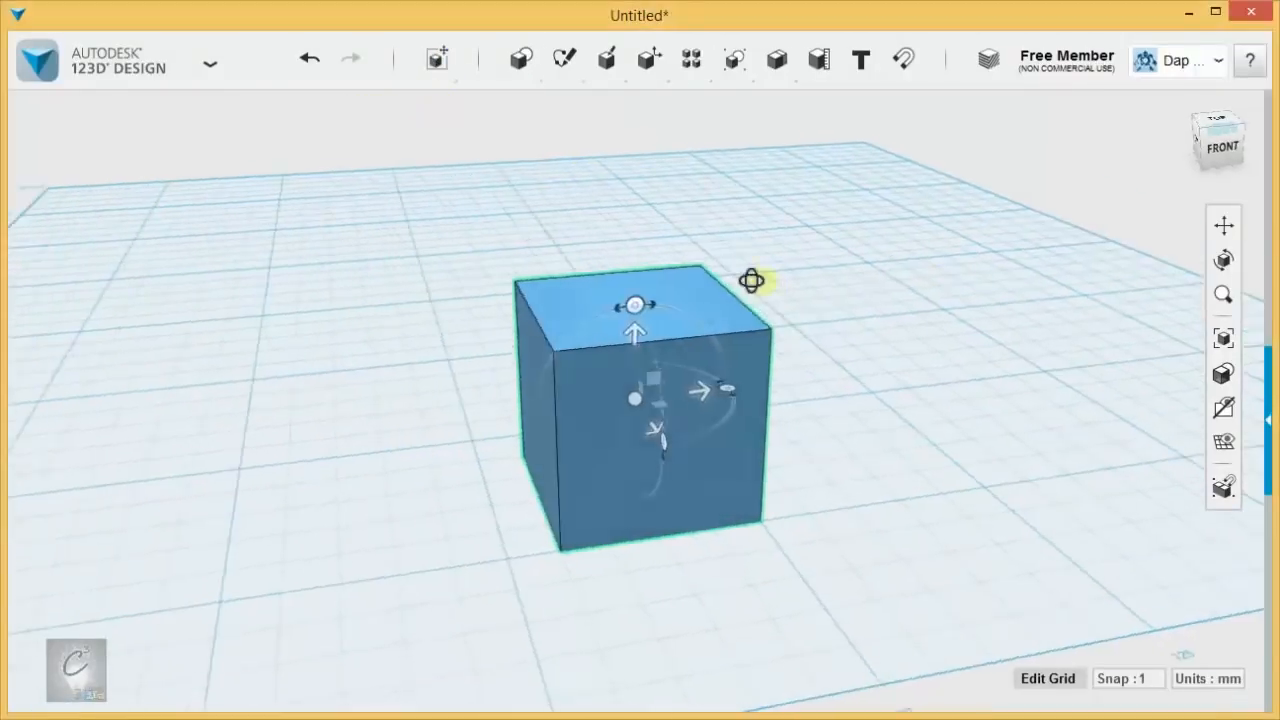
Step: Orbit and zoom around the cube and reselect it so its move gizmo shows
{"action": "left_click_drag", "start_coordinate": [750, 280], "coordinate": [835, 315]}
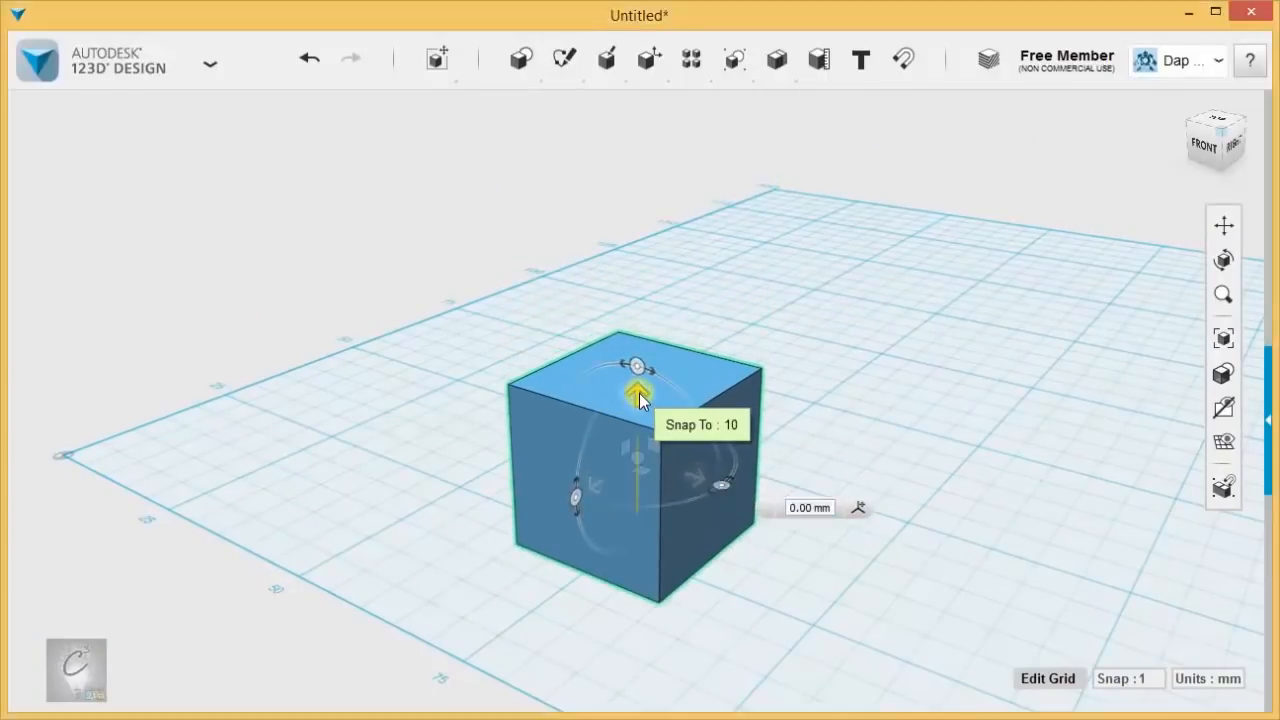
{"action": "left_click_drag", "start_coordinate": [638, 390], "coordinate": [638, 153]}
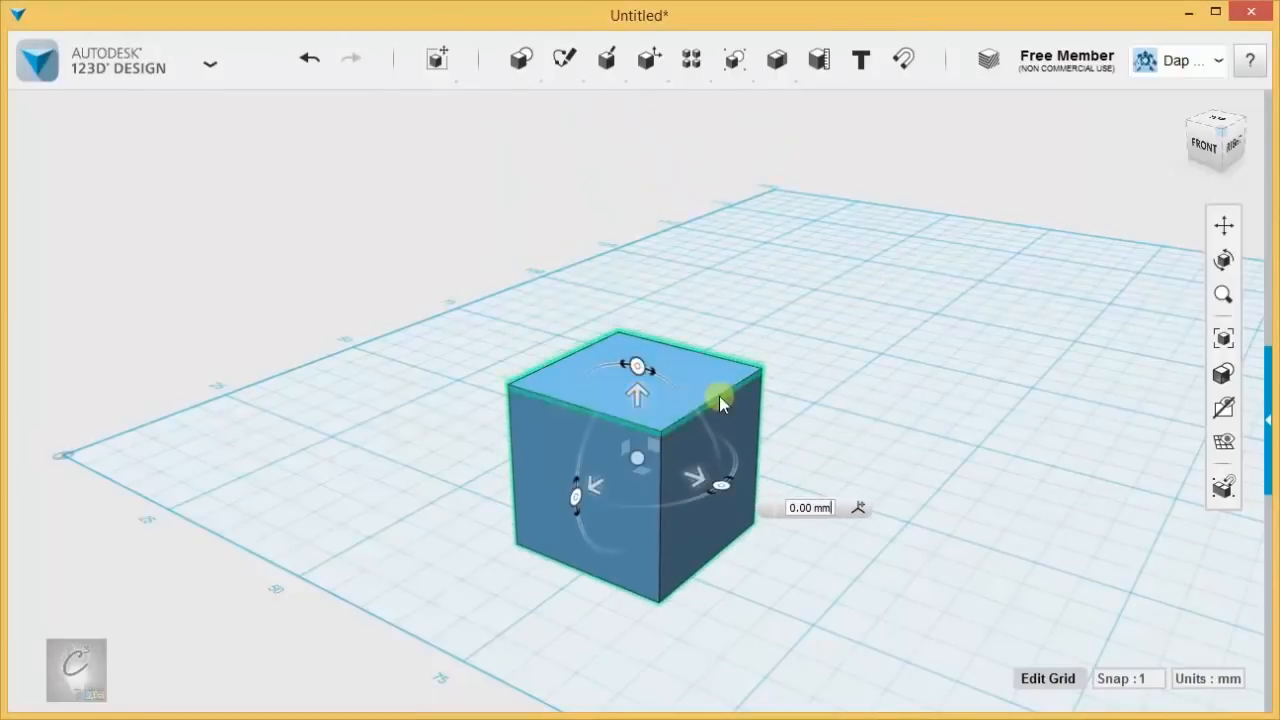
{"action": "mouse_move", "coordinate": [810, 358]}
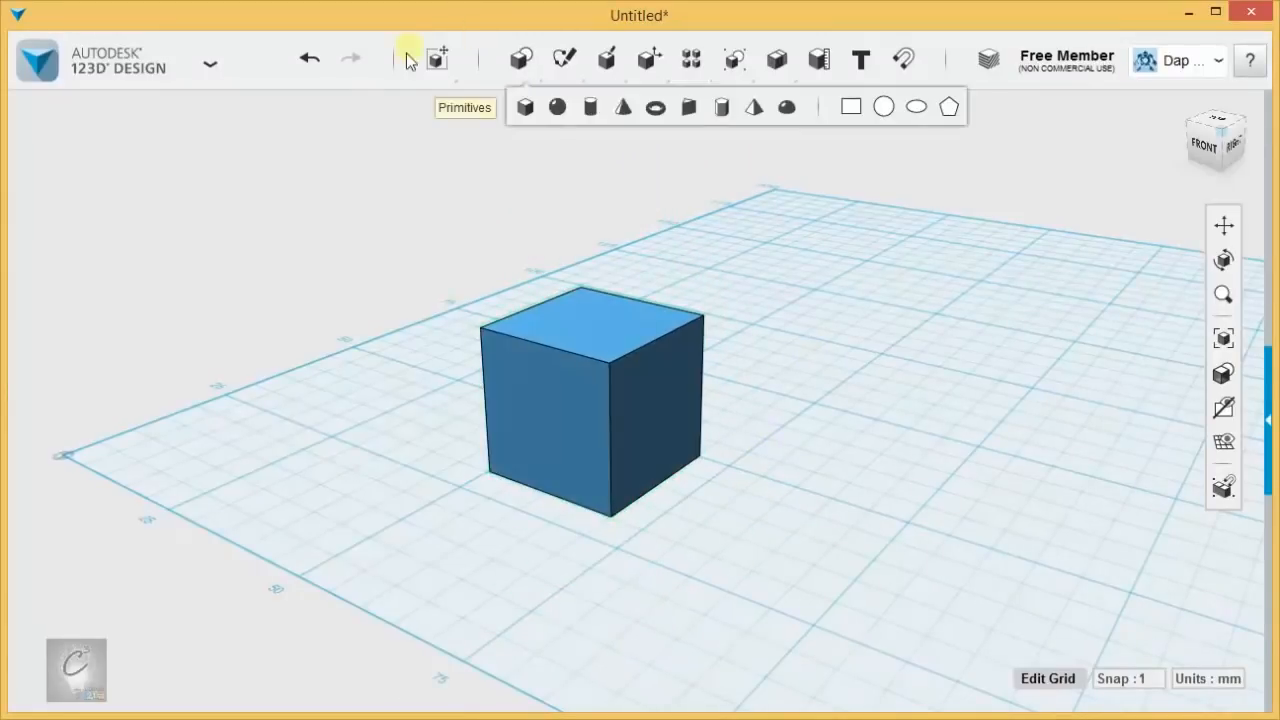
{"action": "left_click", "coordinate": [595, 400]}
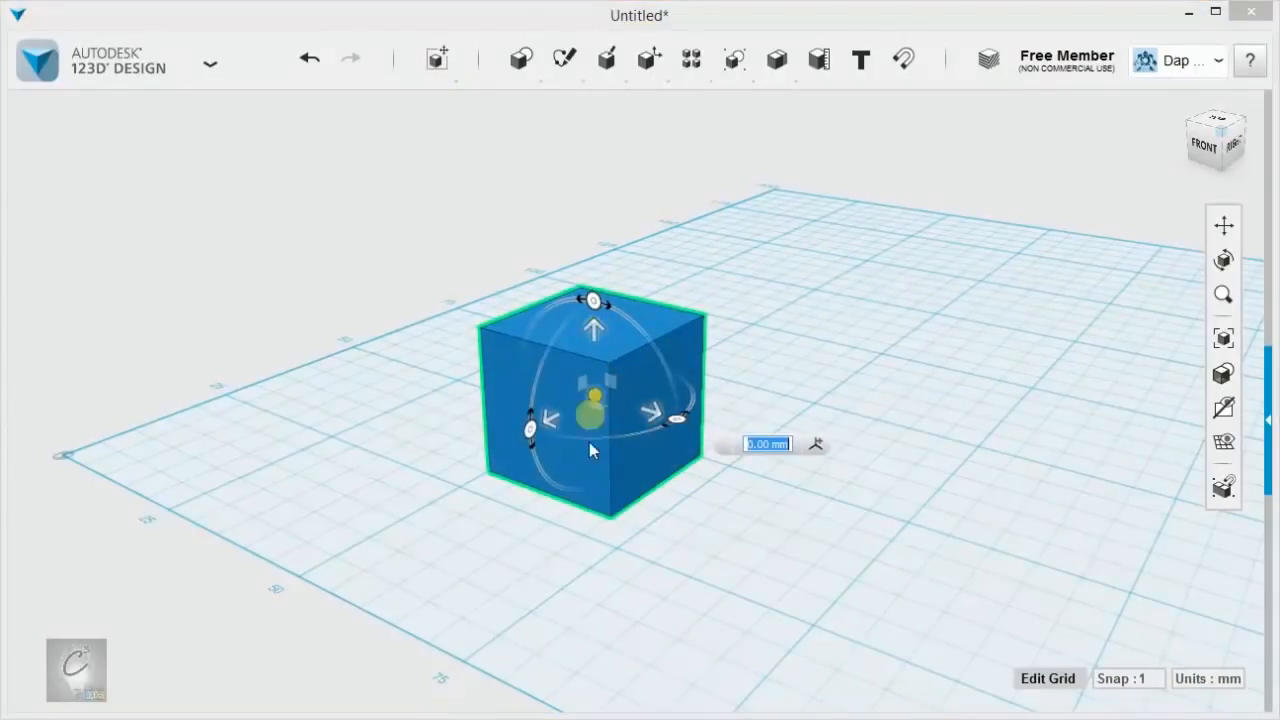
{"action": "left_click_drag", "start_coordinate": [593, 328], "coordinate": [593, 220]}
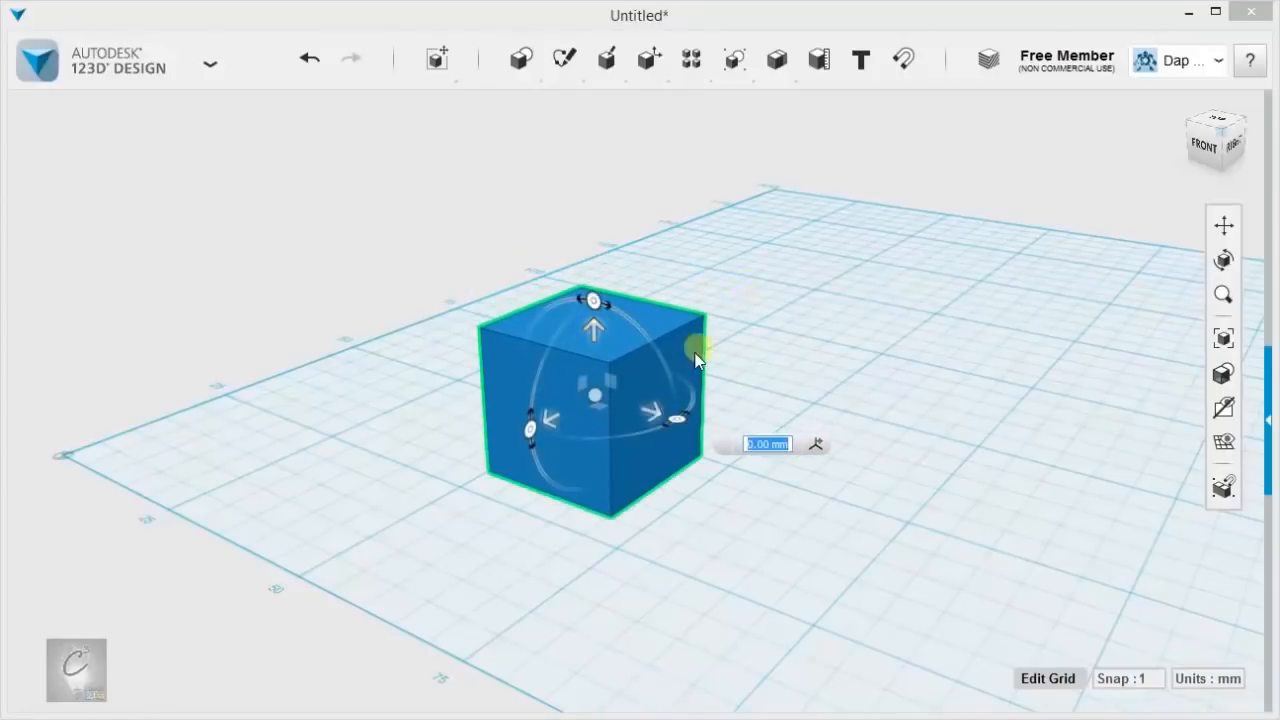
{"action": "left_click_drag", "start_coordinate": [695, 360], "coordinate": [565, 410]}
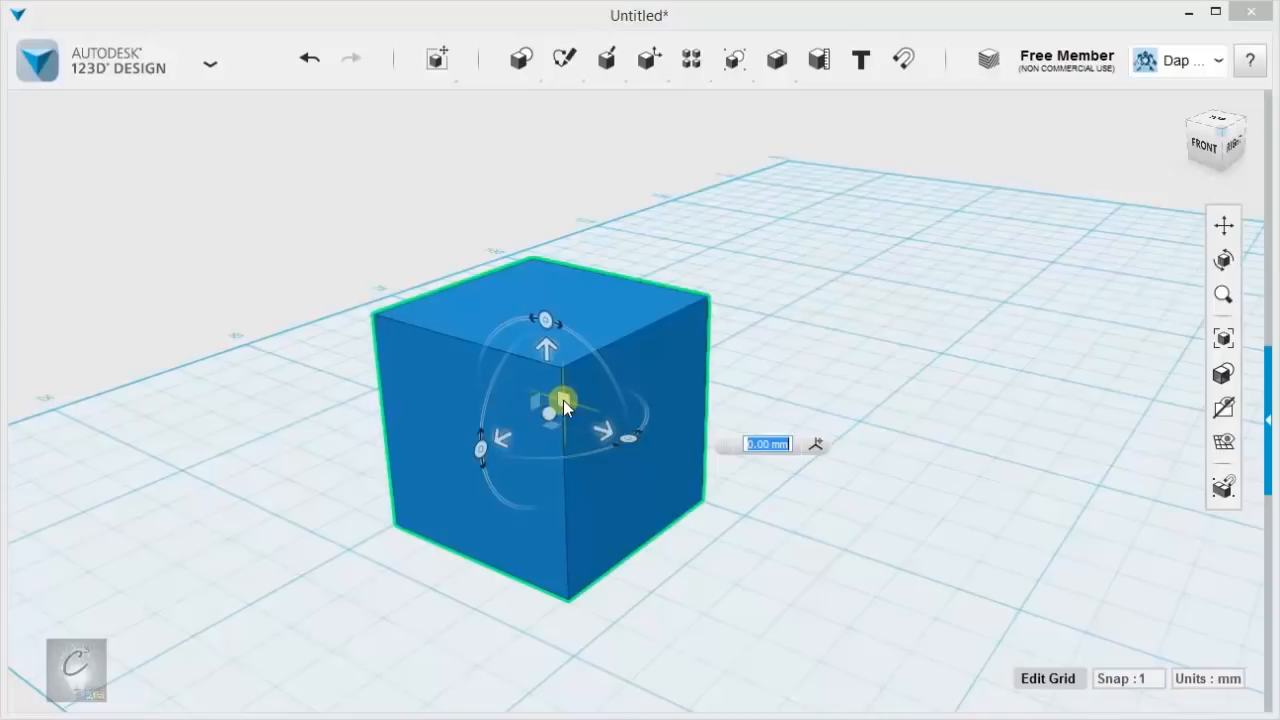
Step: Drag the cube off to the left, up off the grid, to the front edge and back over the middle
{"action": "scroll", "scroll_direction": "down", "scroll_amount": 3}
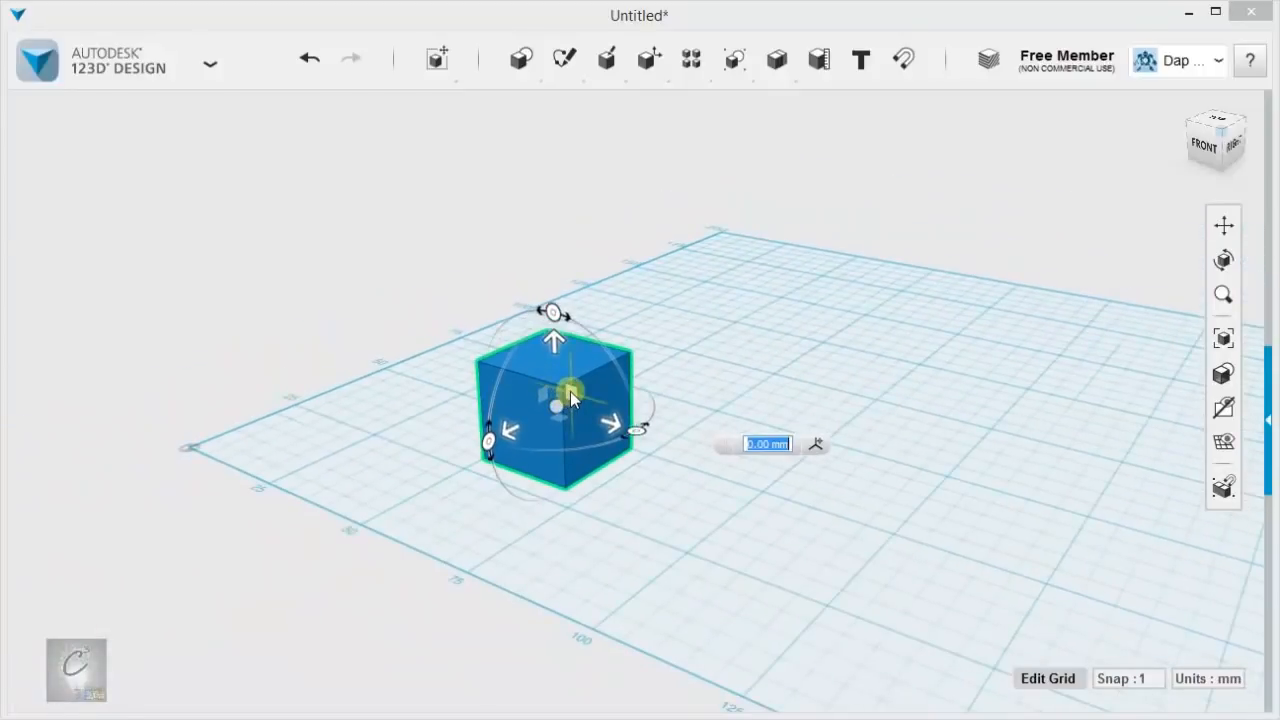
{"action": "left_click_drag", "start_coordinate": [570, 390], "coordinate": [520, 435]}
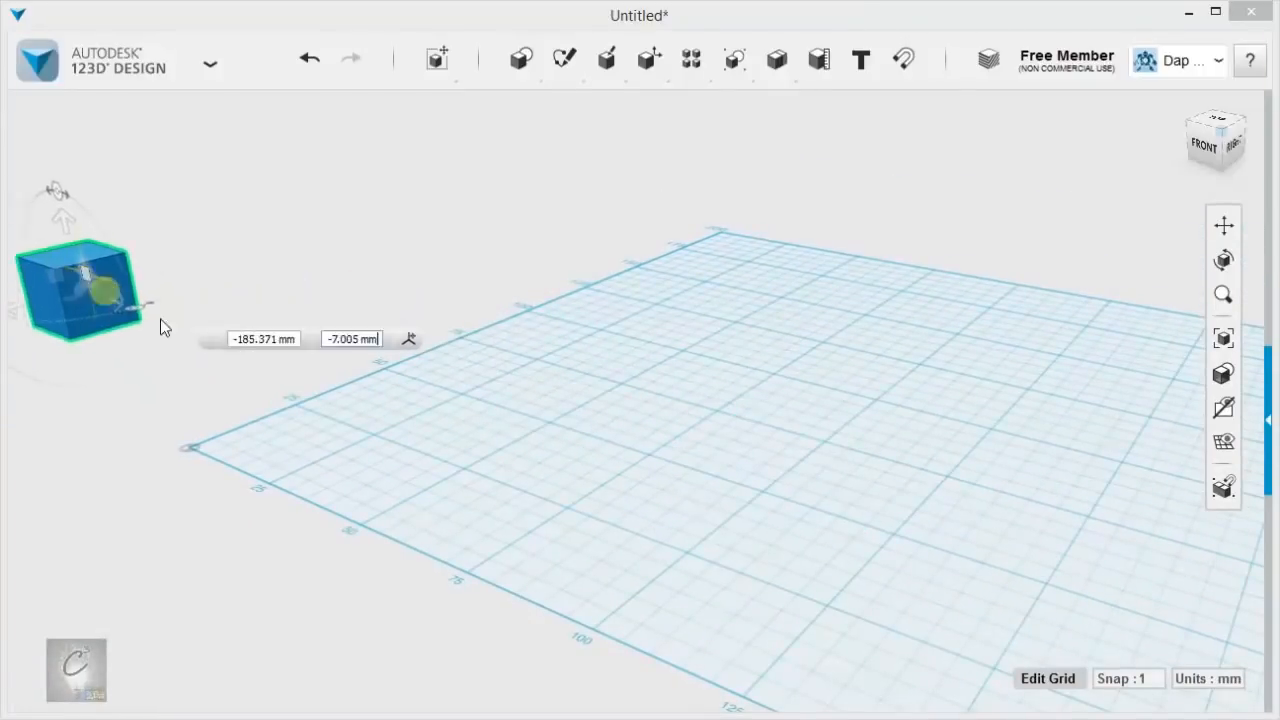
{"action": "left_click_drag", "start_coordinate": [80, 290], "coordinate": [310, 215]}
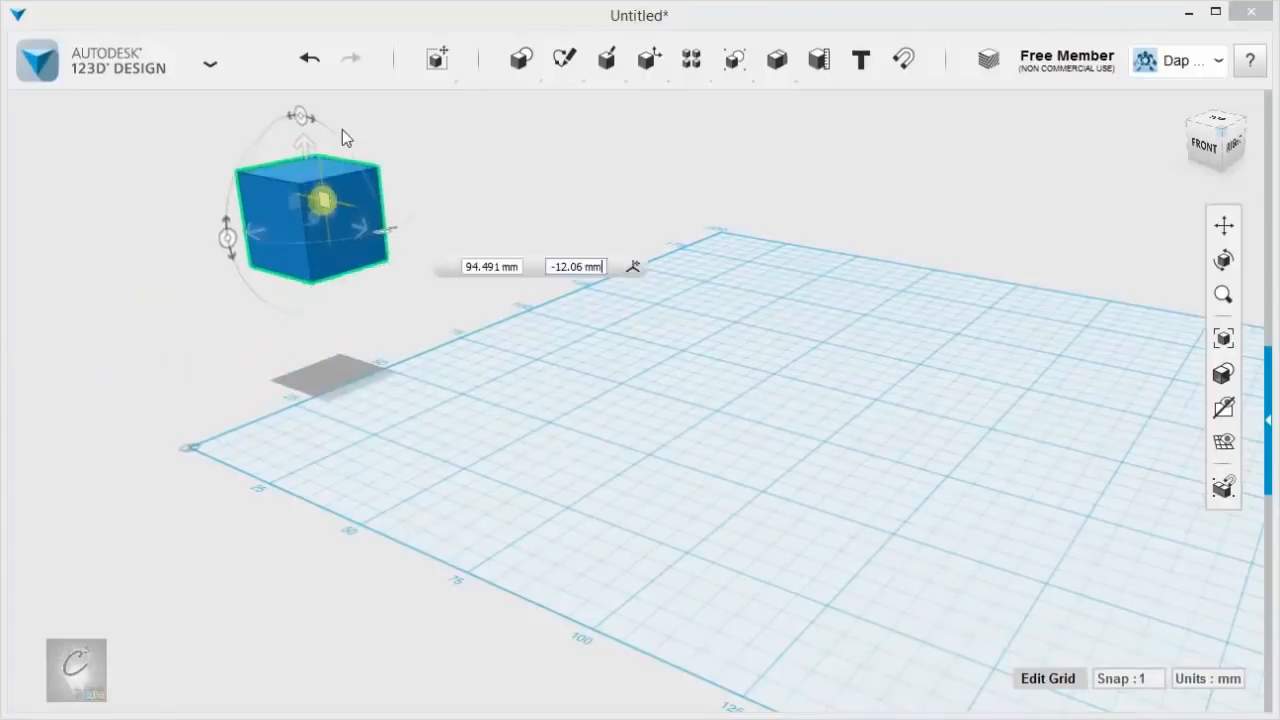
{"action": "left_click_drag", "start_coordinate": [310, 205], "coordinate": [325, 475]}
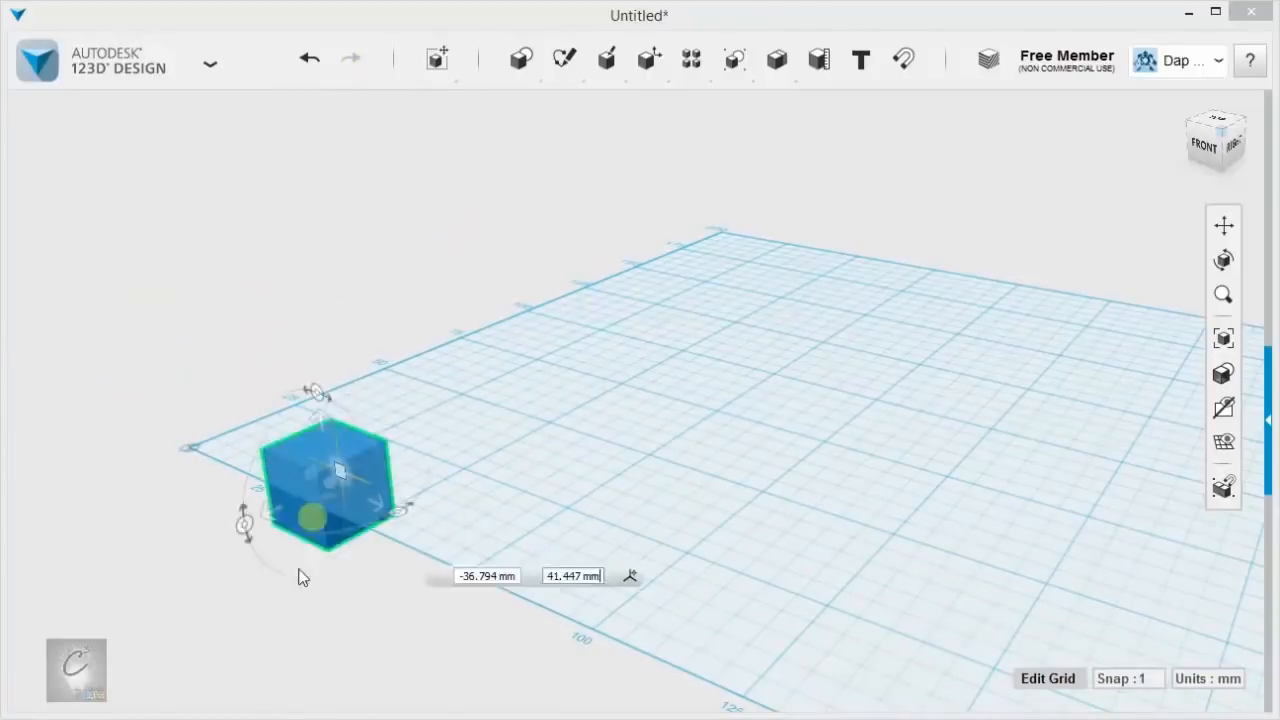
{"action": "left_click_drag", "start_coordinate": [325, 485], "coordinate": [630, 330]}
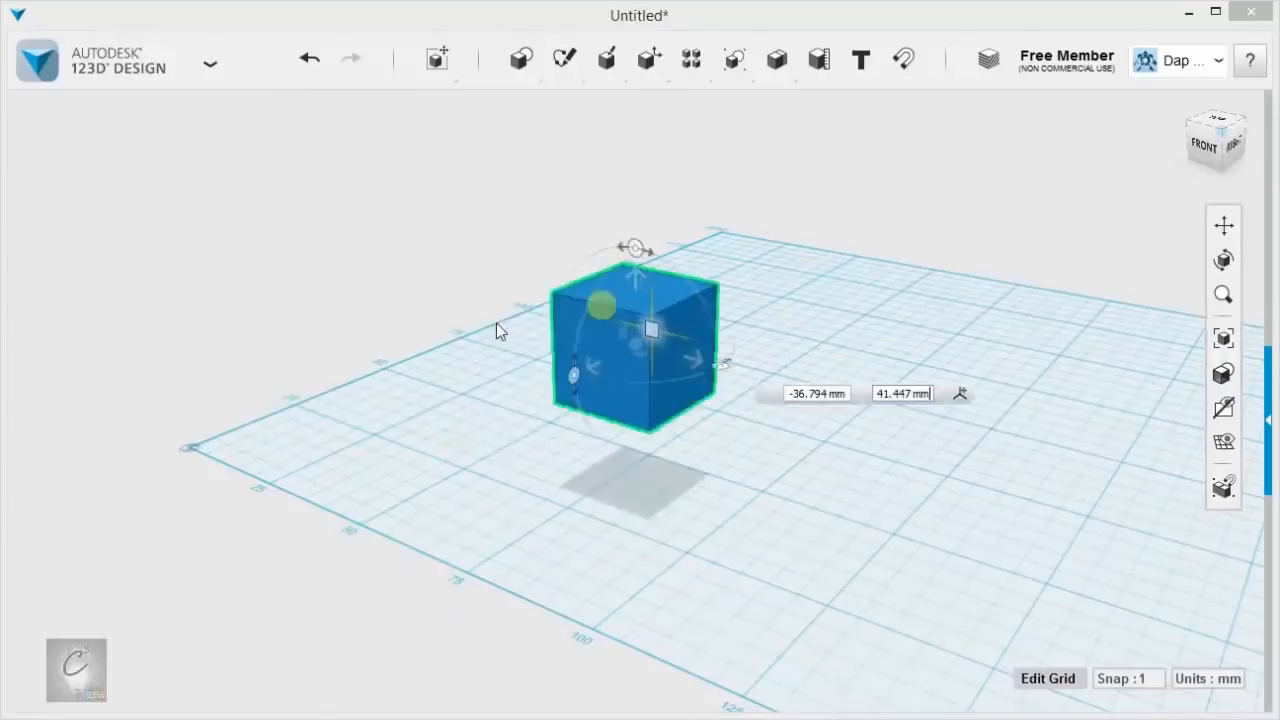
{"action": "left_click_drag", "start_coordinate": [630, 345], "coordinate": [475, 385]}
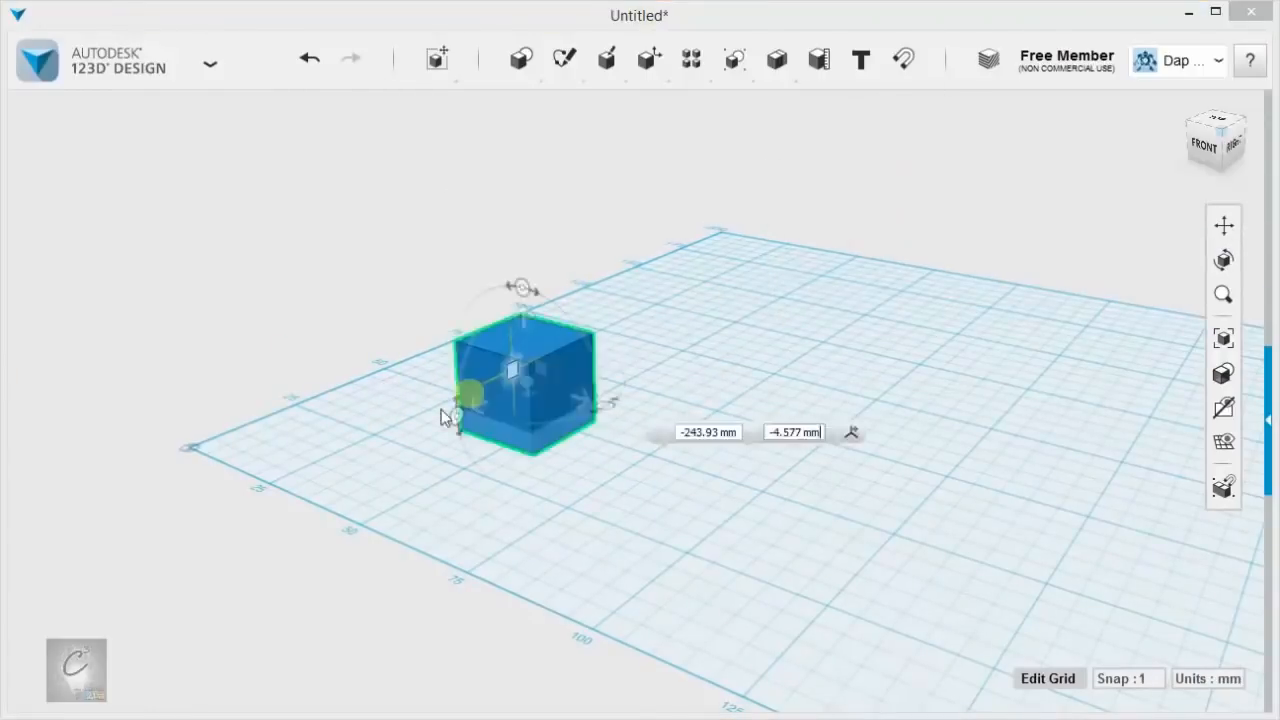
Step: Slide the cube toward the grid's left corner and raise it to float above the grid
{"action": "left_click_drag", "start_coordinate": [520, 390], "coordinate": [380, 640]}
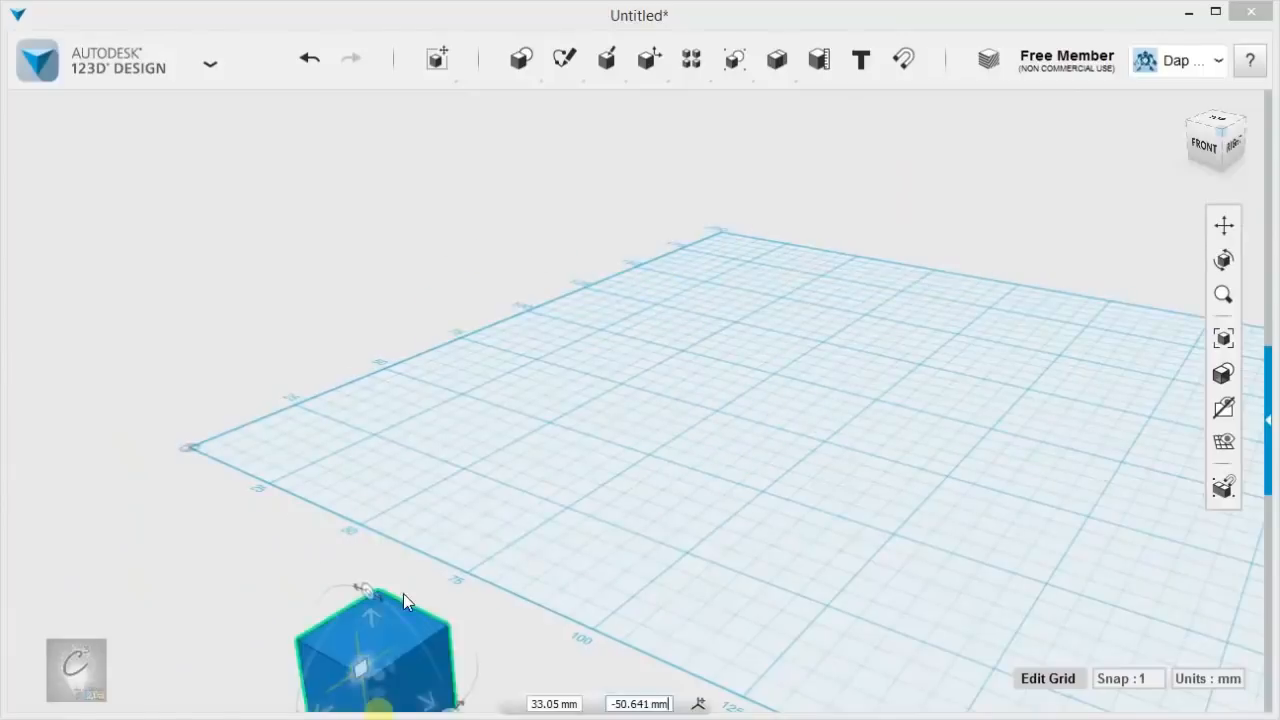
{"action": "left_click_drag", "start_coordinate": [375, 640], "coordinate": [578, 360]}
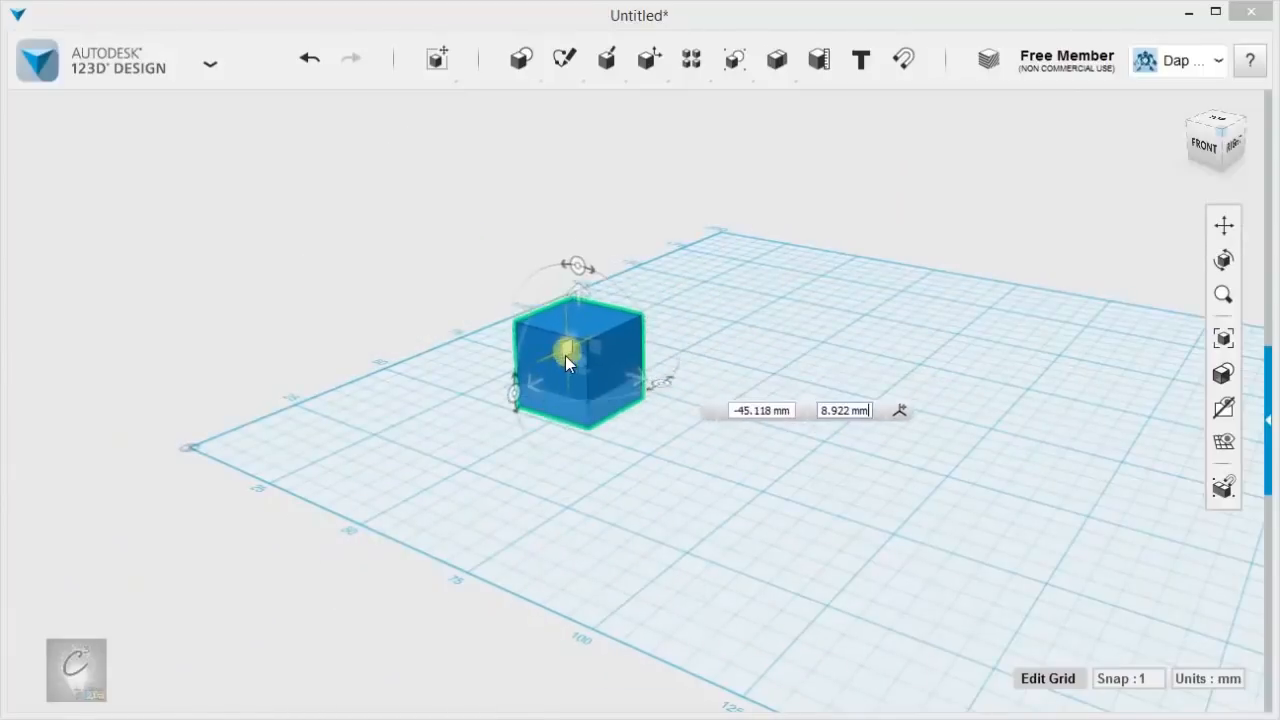
{"action": "left_click_drag", "start_coordinate": [570, 360], "coordinate": [410, 400]}
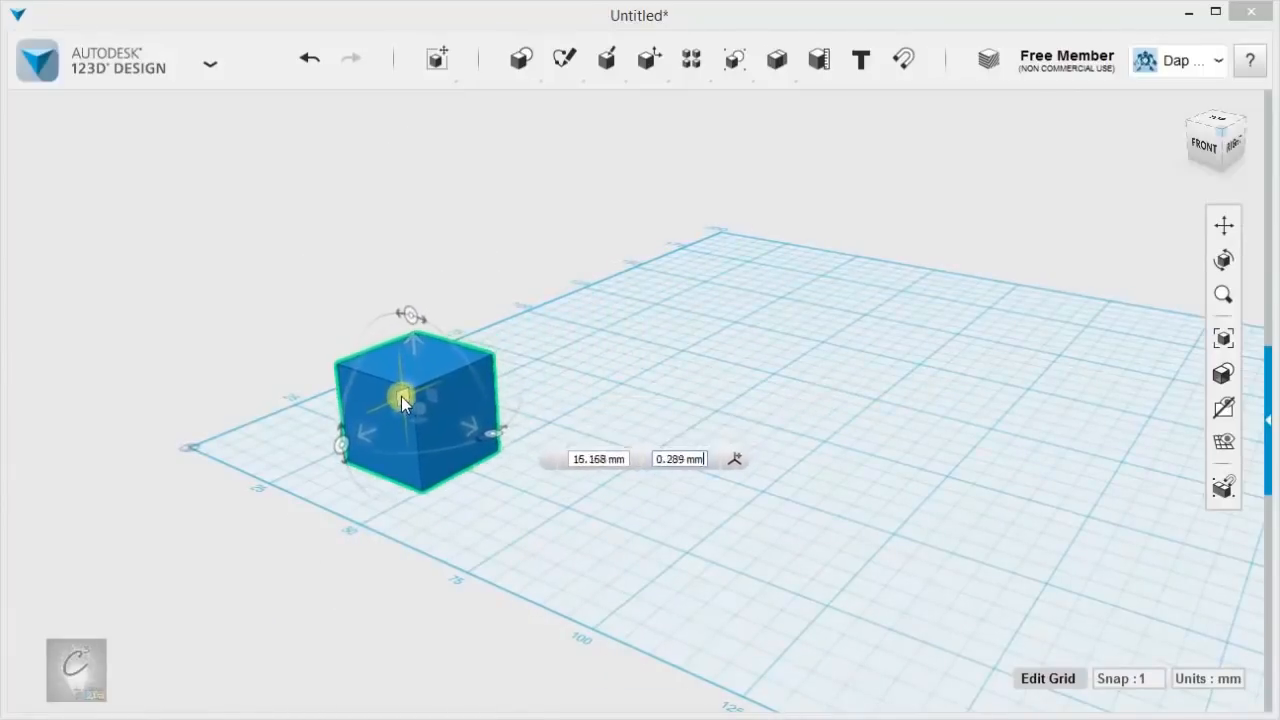
{"action": "left_click_drag", "start_coordinate": [410, 400], "coordinate": [525, 350]}
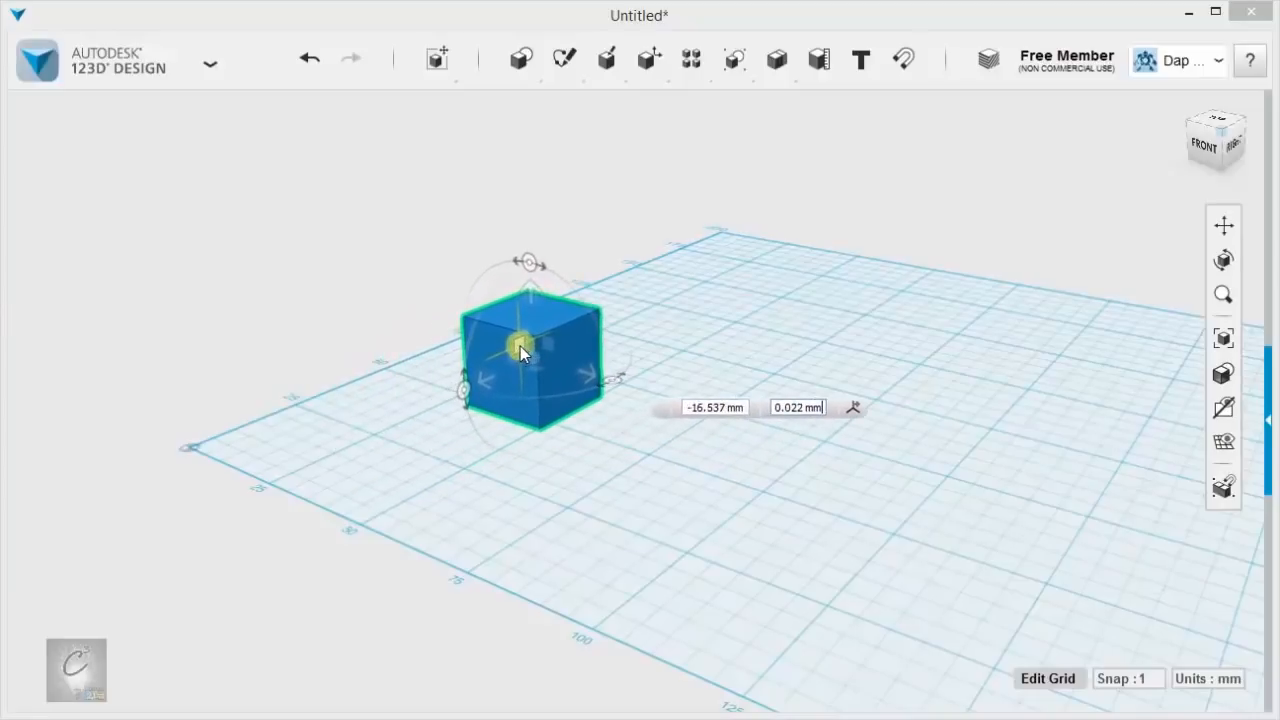
{"action": "left_click_drag", "start_coordinate": [520, 350], "coordinate": [640, 305]}
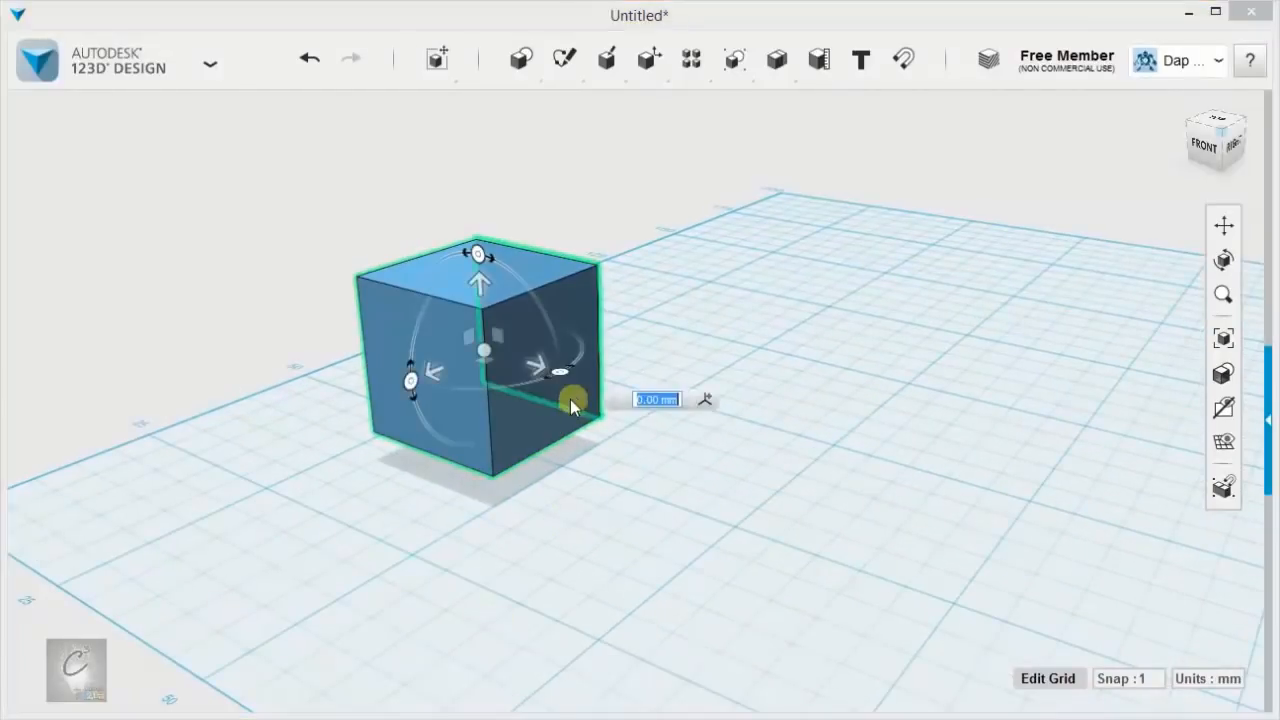
Step: Offset the cube 15 mm along one axis via the distance value box, then deselect it
{"action": "left_click_drag", "start_coordinate": [573, 399], "coordinate": [640, 393]}
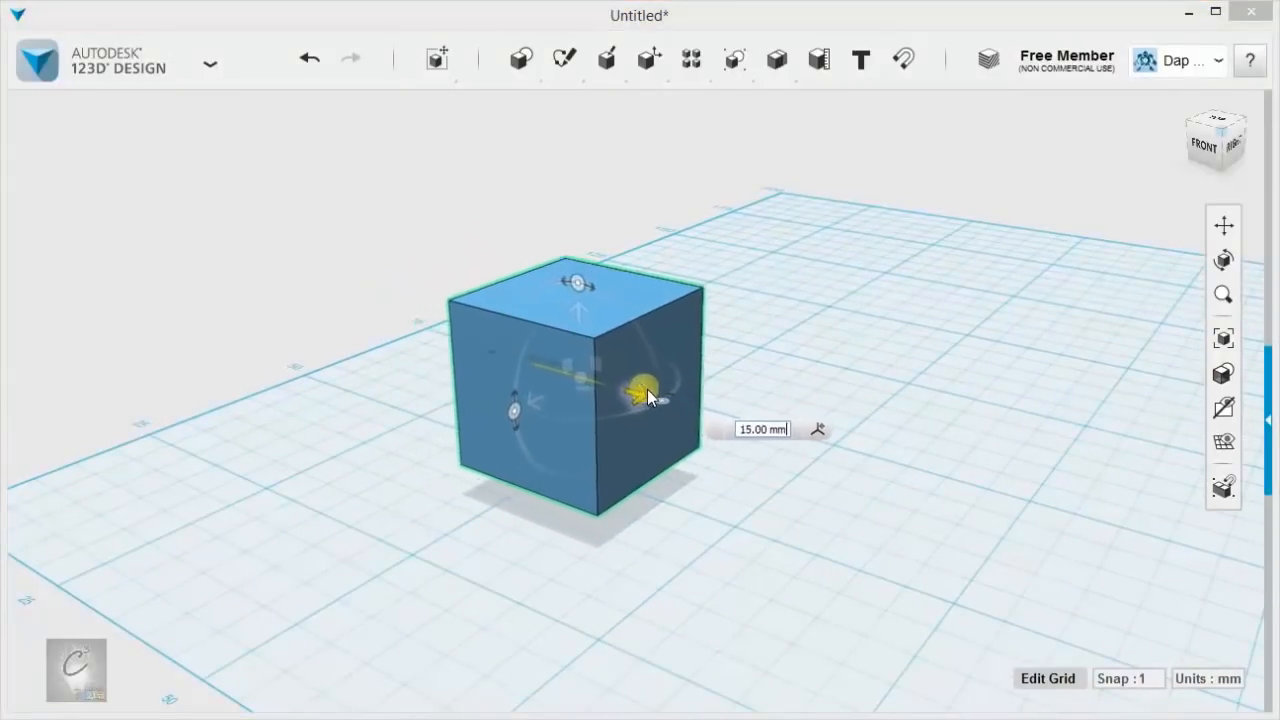
{"action": "left_click_drag", "start_coordinate": [637, 393], "coordinate": [680, 405]}
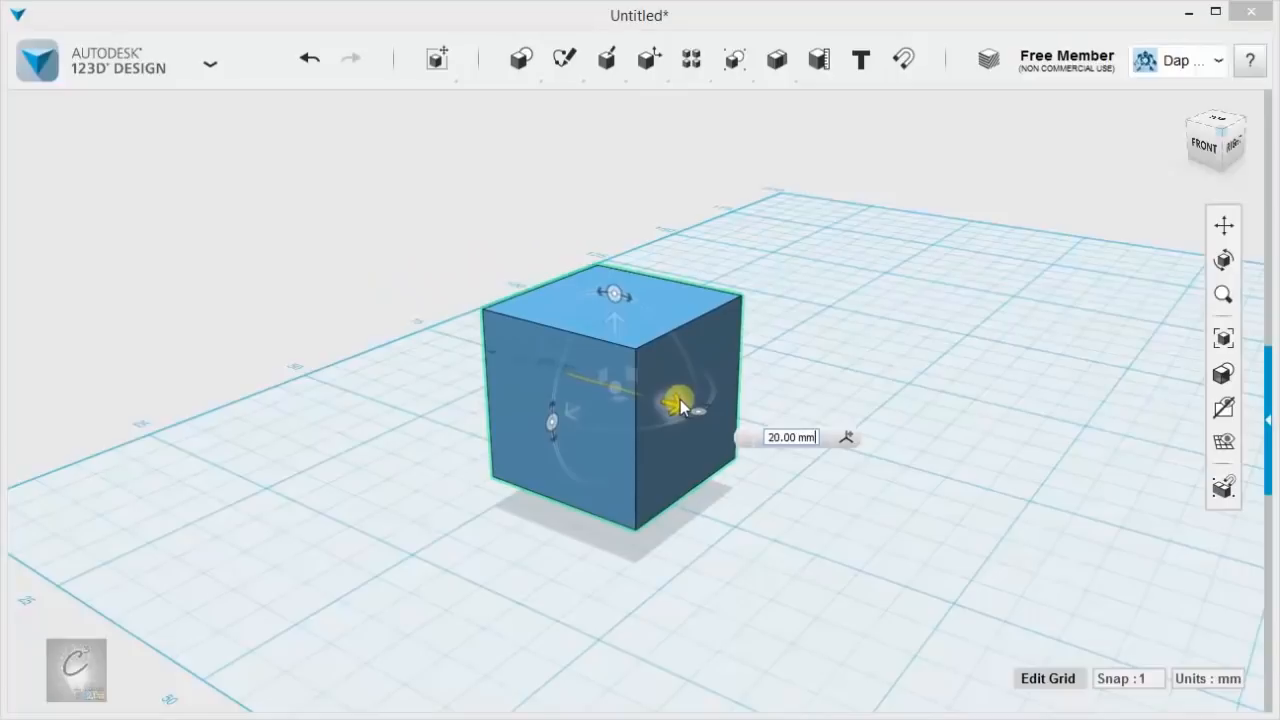
{"action": "left_click", "coordinate": [790, 437]}
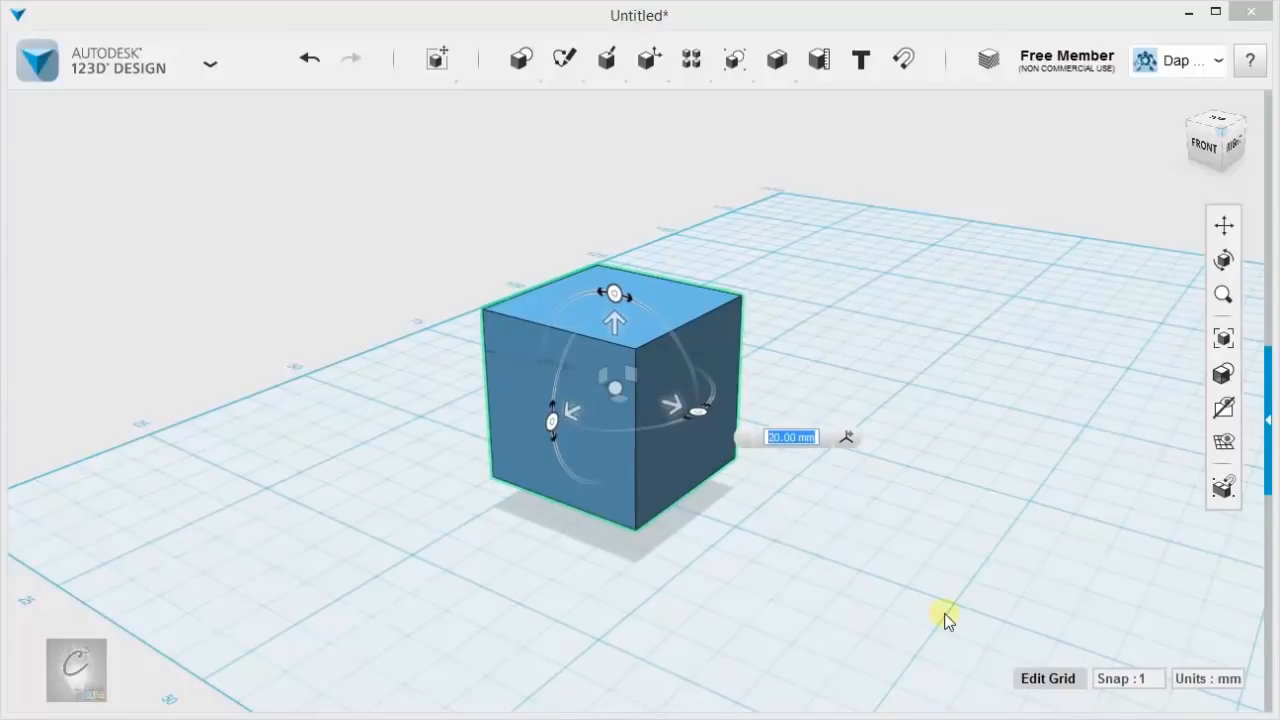
{"action": "type", "text": "15.5"}
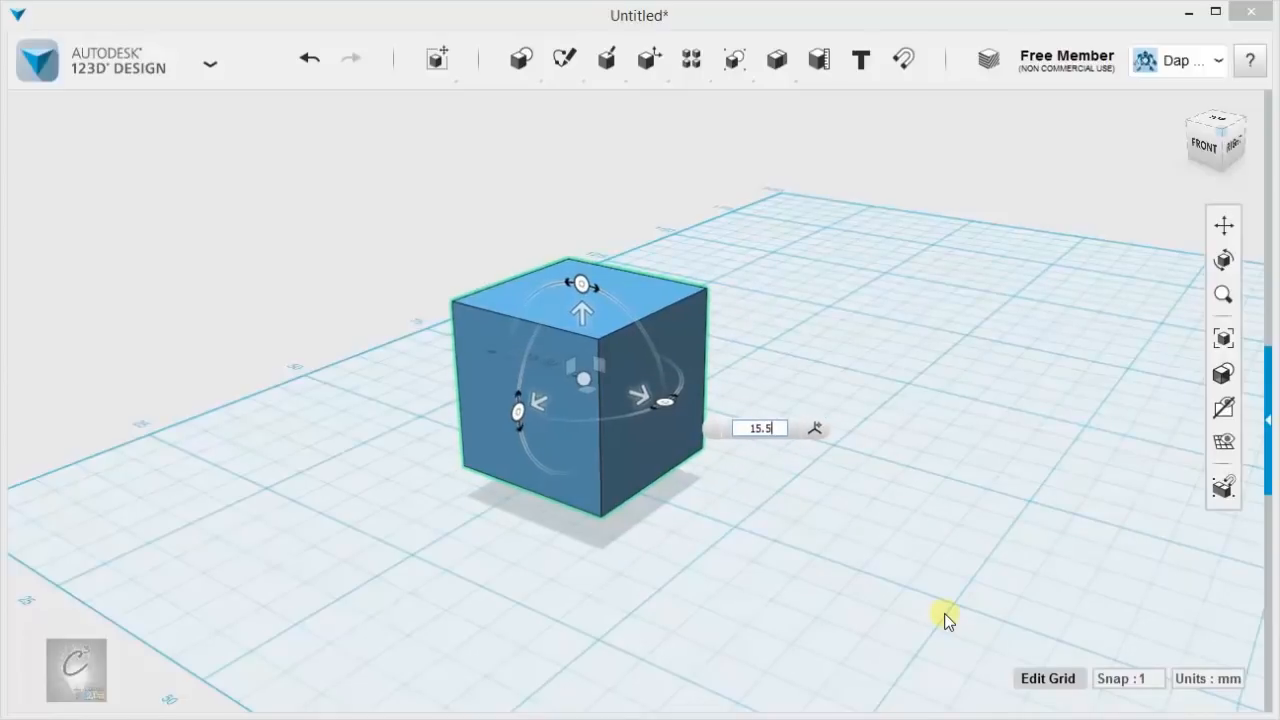
{"action": "left_click", "coordinate": [759, 428]}
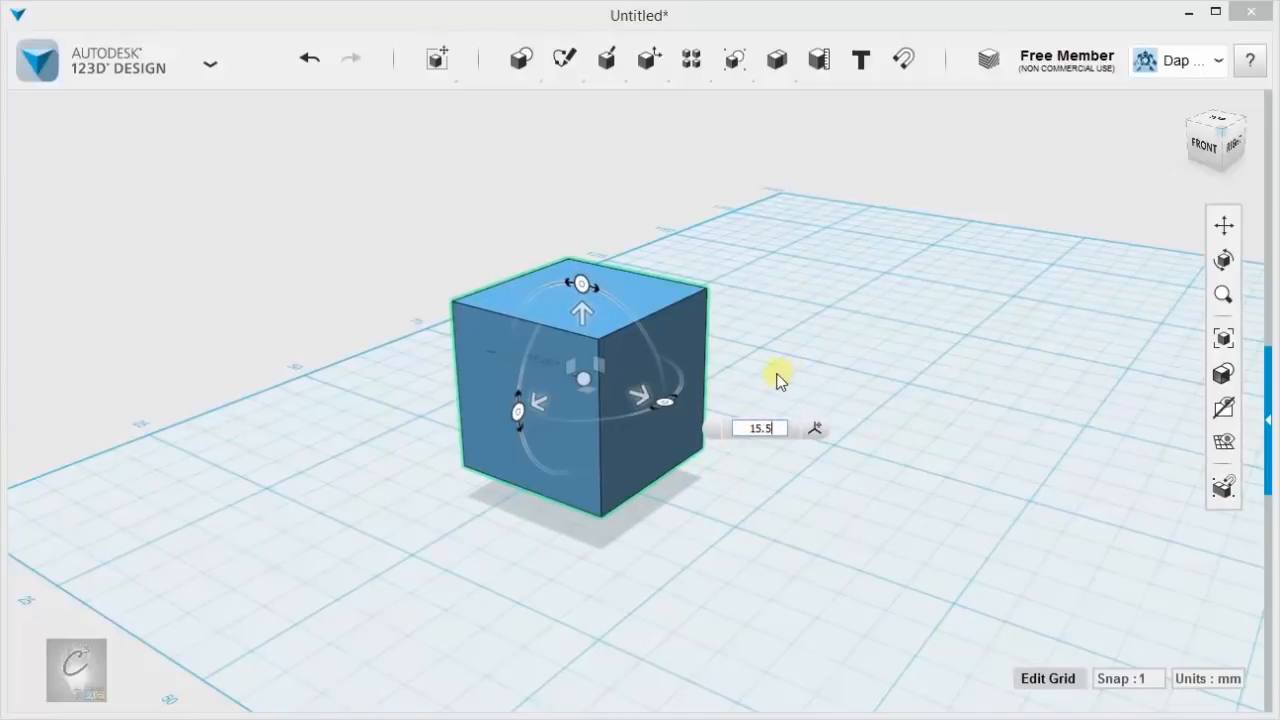
{"action": "left_click", "coordinate": [775, 360]}
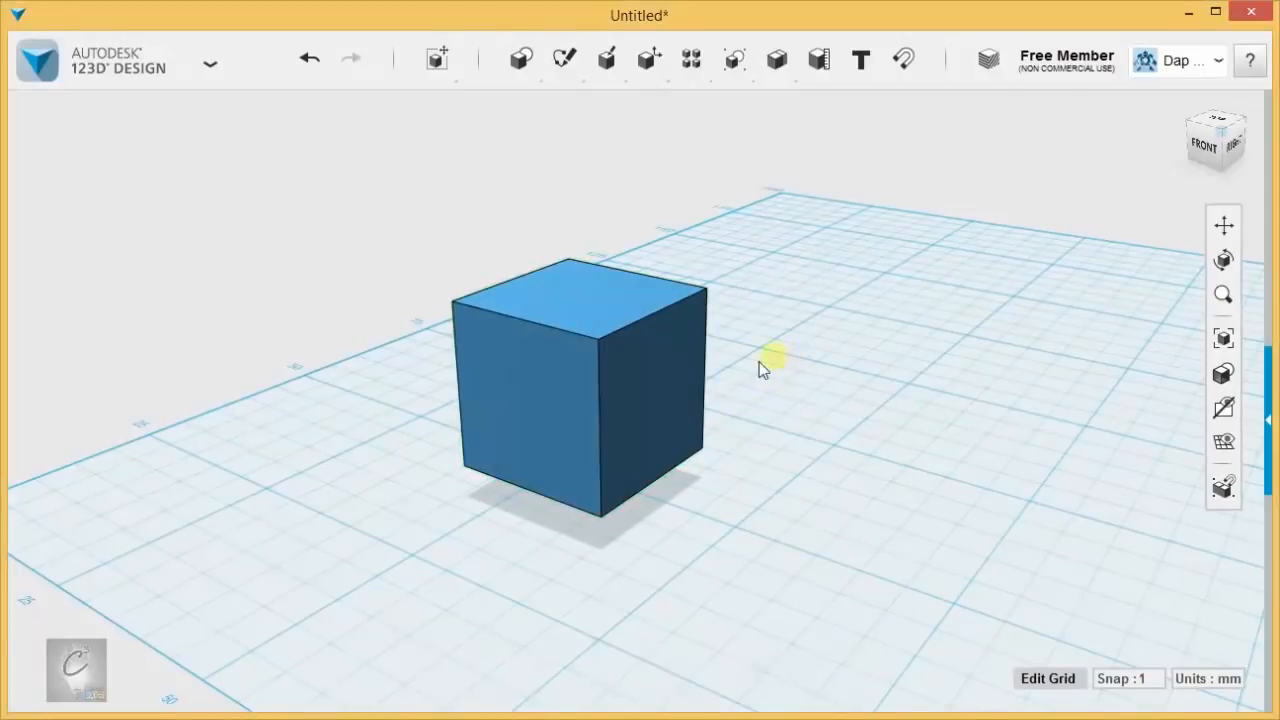
Step: Free-move the cube around and beyond the grid, leaving it floating above the right side
{"action": "left_click", "coordinate": [575, 390]}
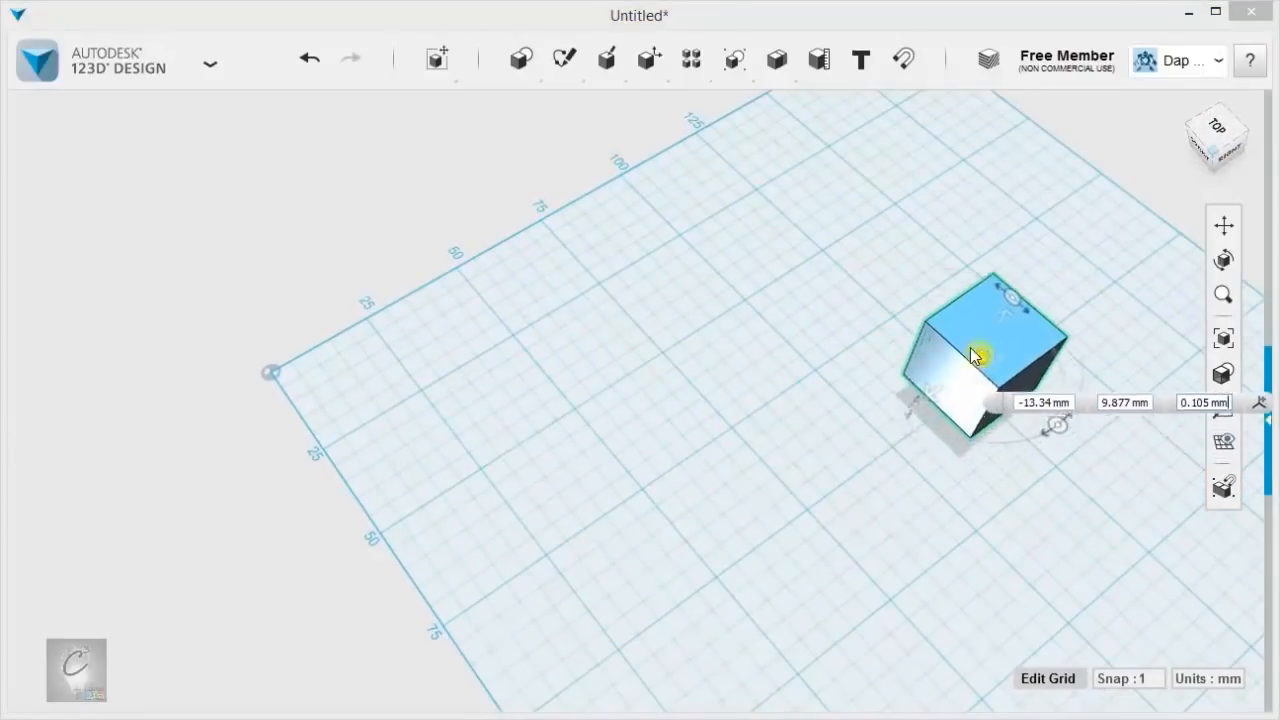
{"action": "left_click_drag", "start_coordinate": [985, 355], "coordinate": [375, 390]}
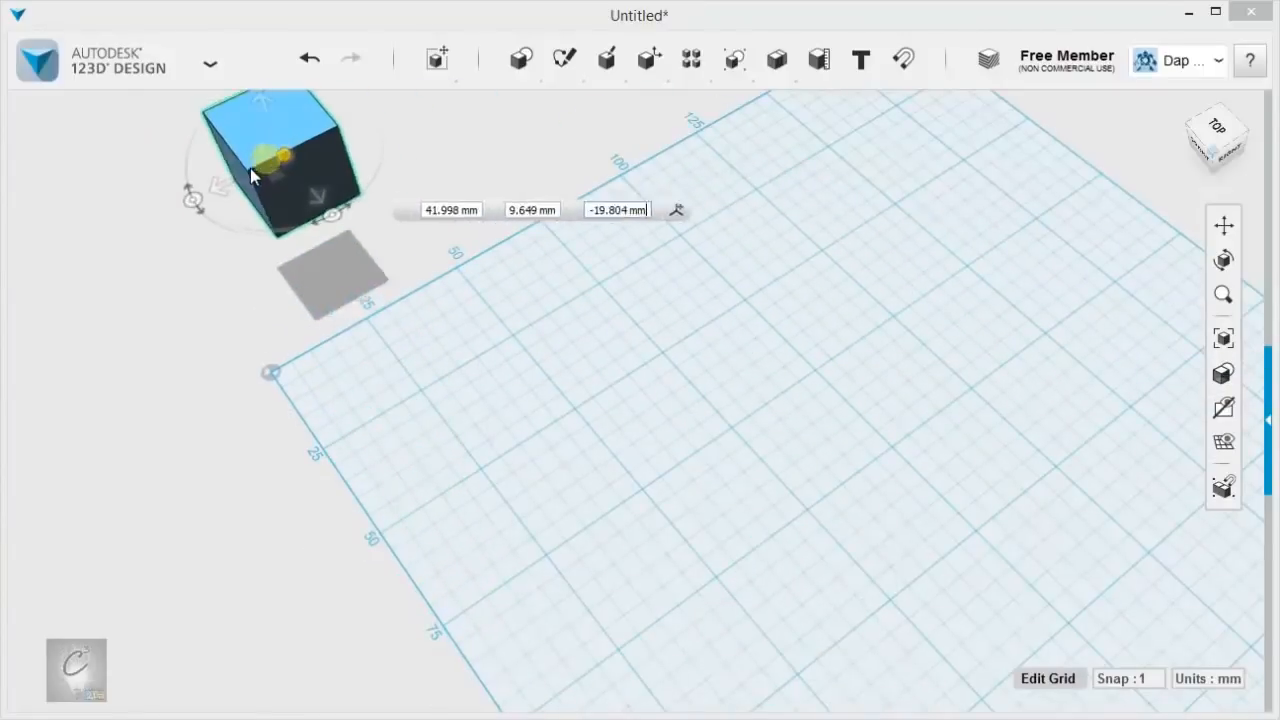
{"action": "left_click_drag", "start_coordinate": [285, 165], "coordinate": [810, 215]}
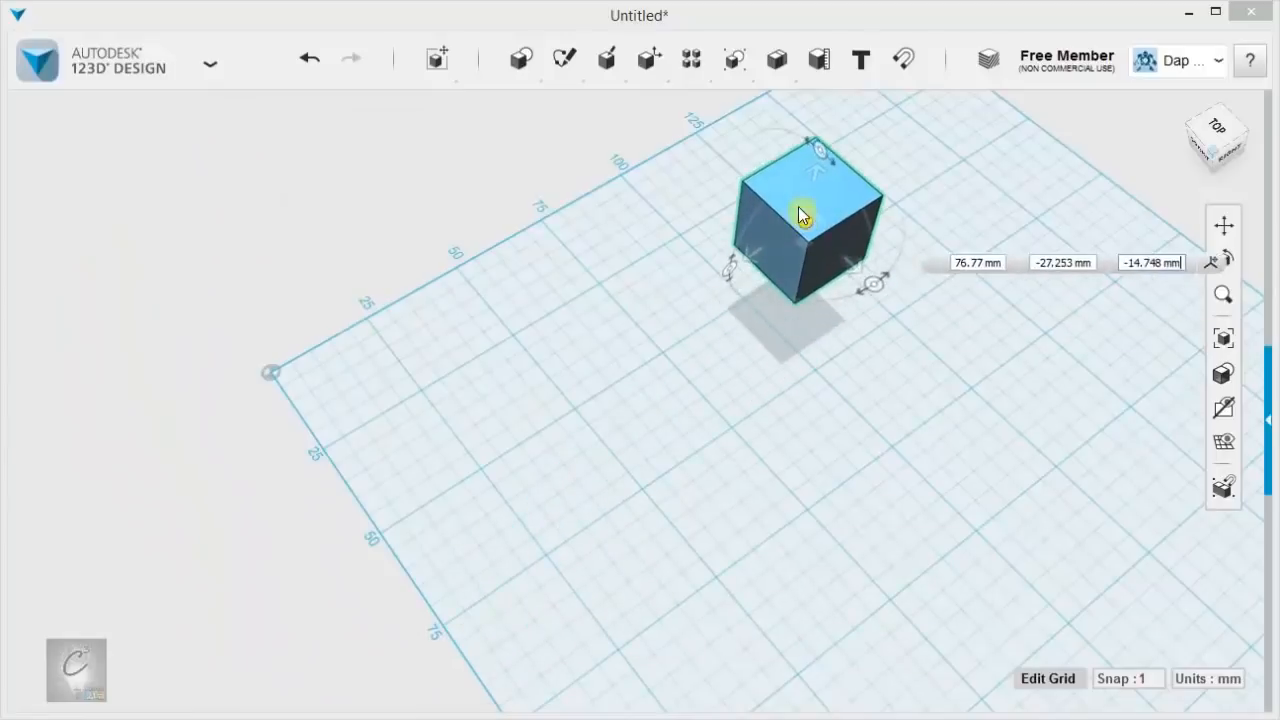
{"action": "left_click_drag", "start_coordinate": [800, 213], "coordinate": [660, 270]}
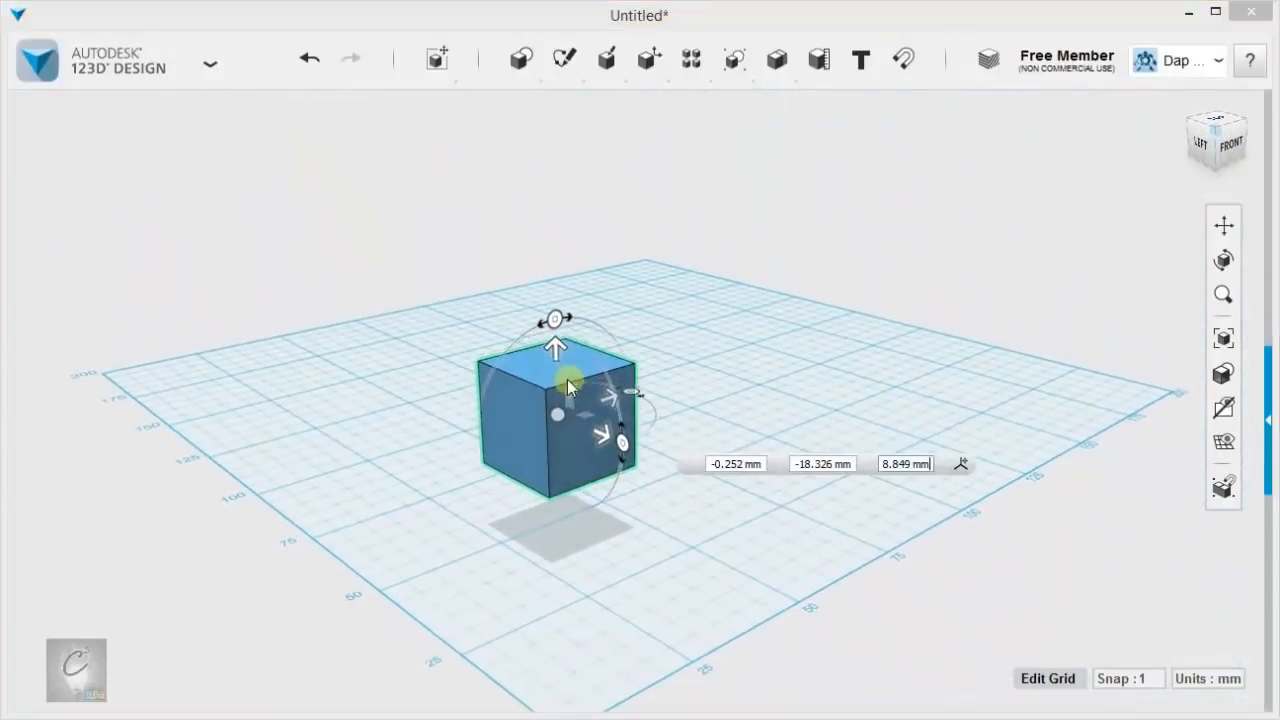
{"action": "left_click_drag", "start_coordinate": [555, 400], "coordinate": [80, 510]}
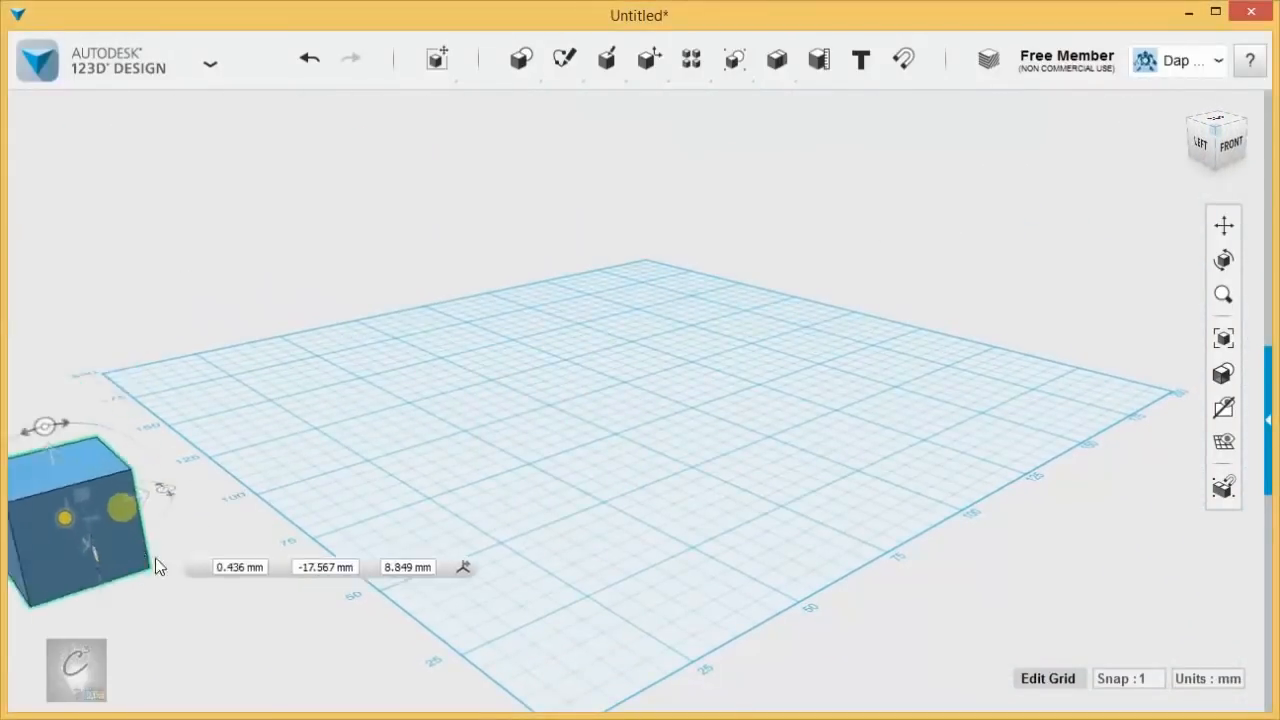
{"action": "left_click_drag", "start_coordinate": [80, 510], "coordinate": [860, 285]}
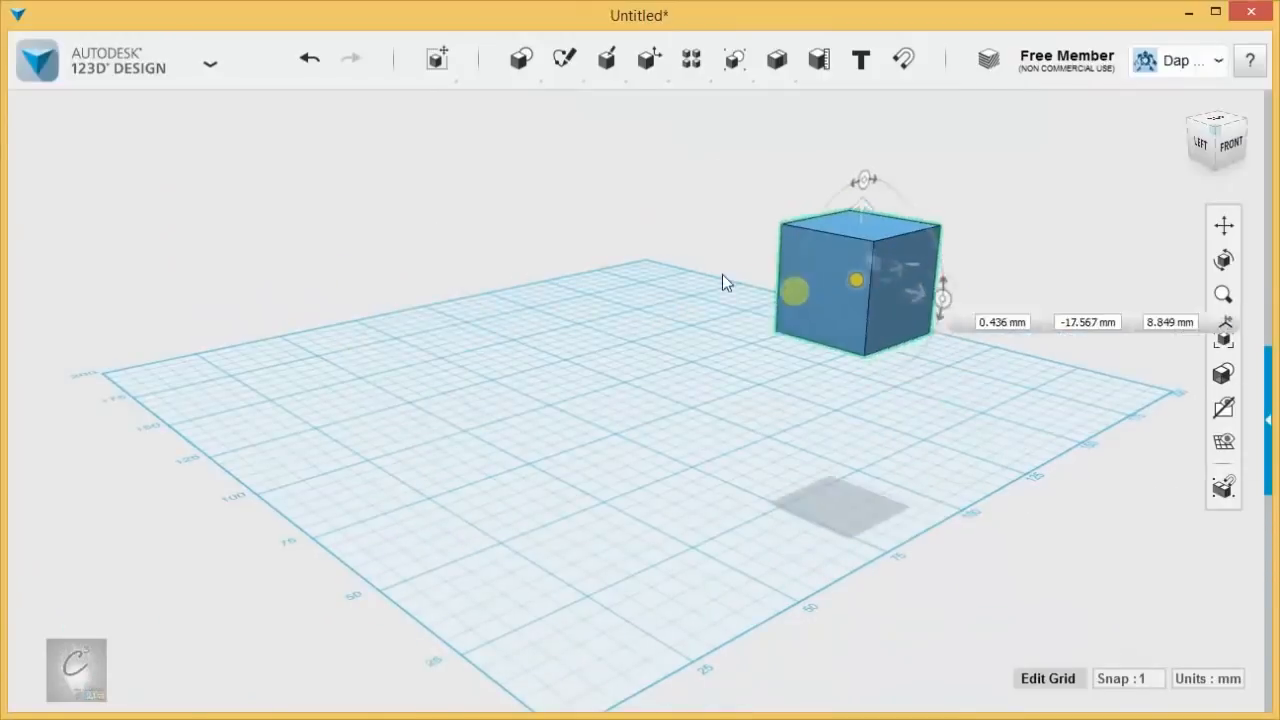
{"action": "left_click_drag", "start_coordinate": [855, 280], "coordinate": [580, 425]}
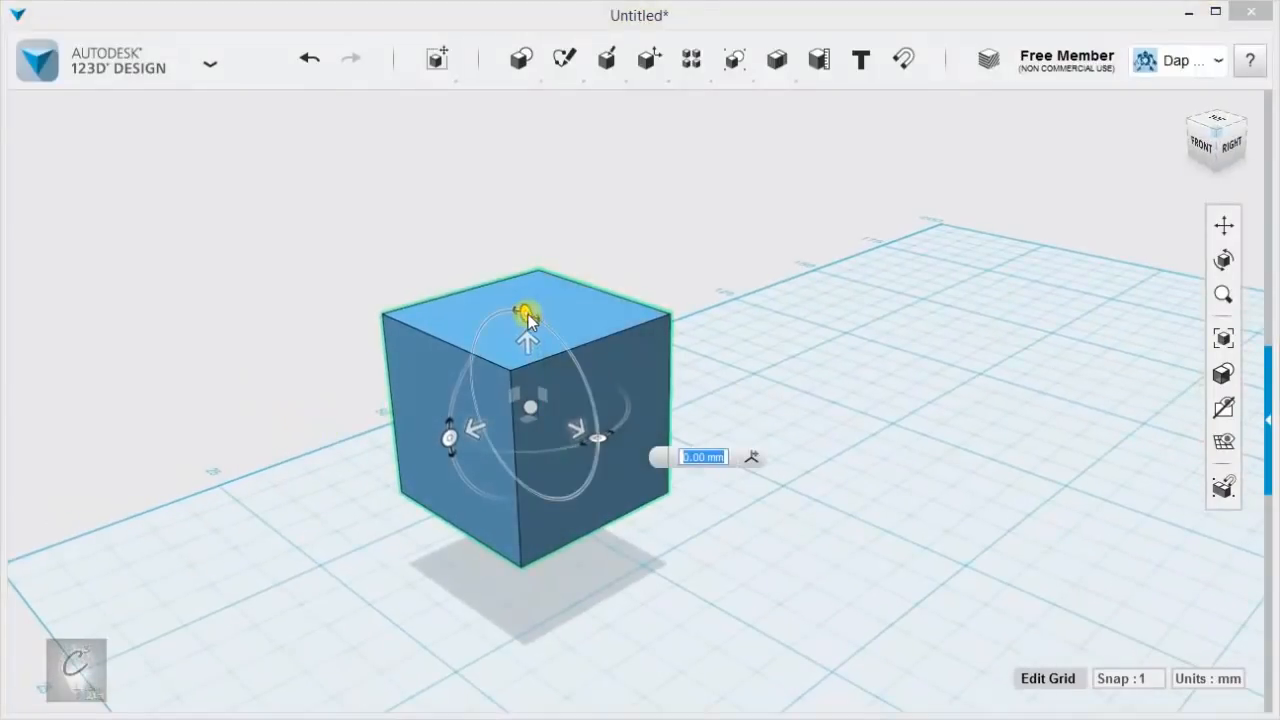
Step: Tilt and spin the cube around two axes with the rotation handles, ending upright
{"action": "left_click_drag", "start_coordinate": [527, 310], "coordinate": [565, 340]}
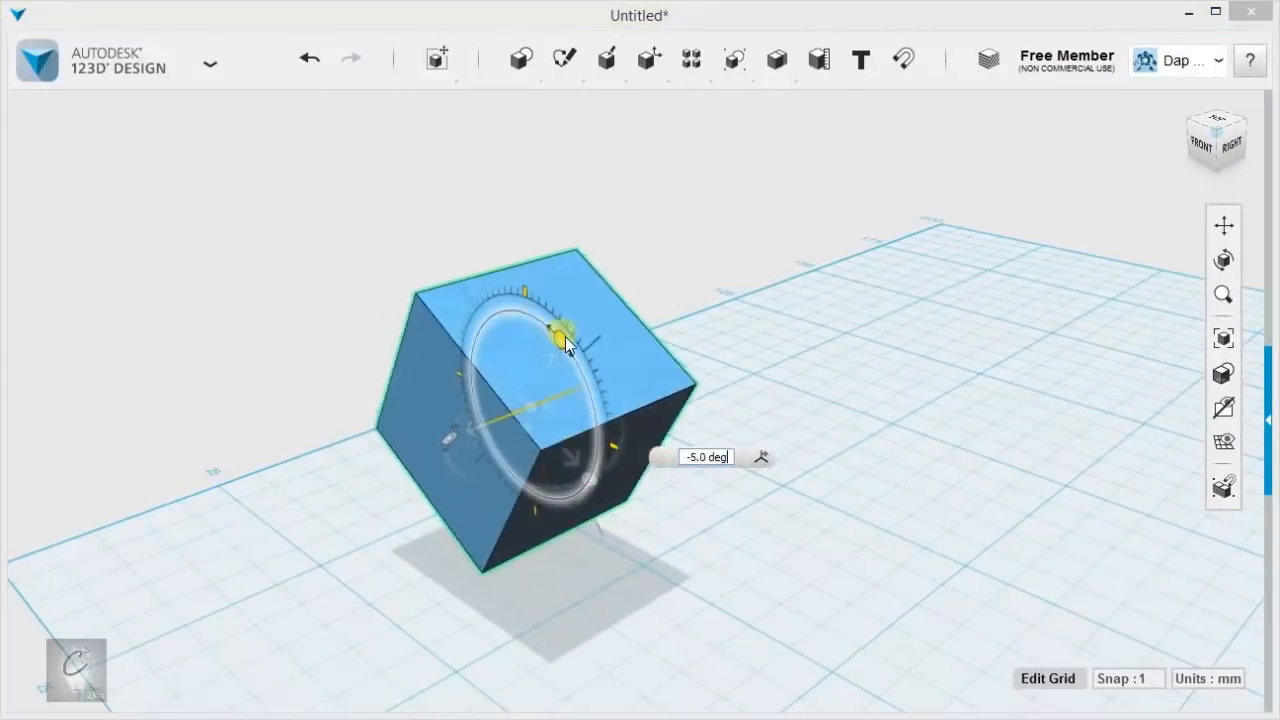
{"action": "left_click_drag", "start_coordinate": [565, 335], "coordinate": [460, 360]}
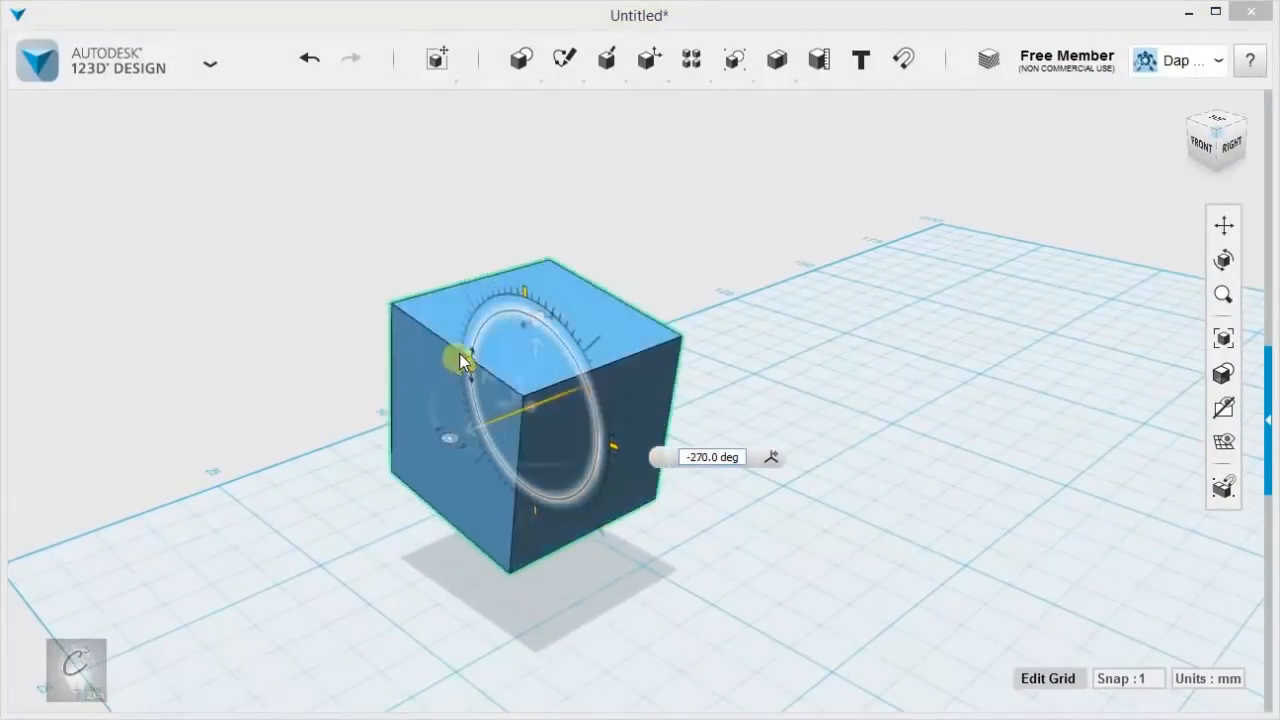
{"action": "left_click_drag", "start_coordinate": [460, 360], "coordinate": [470, 415]}
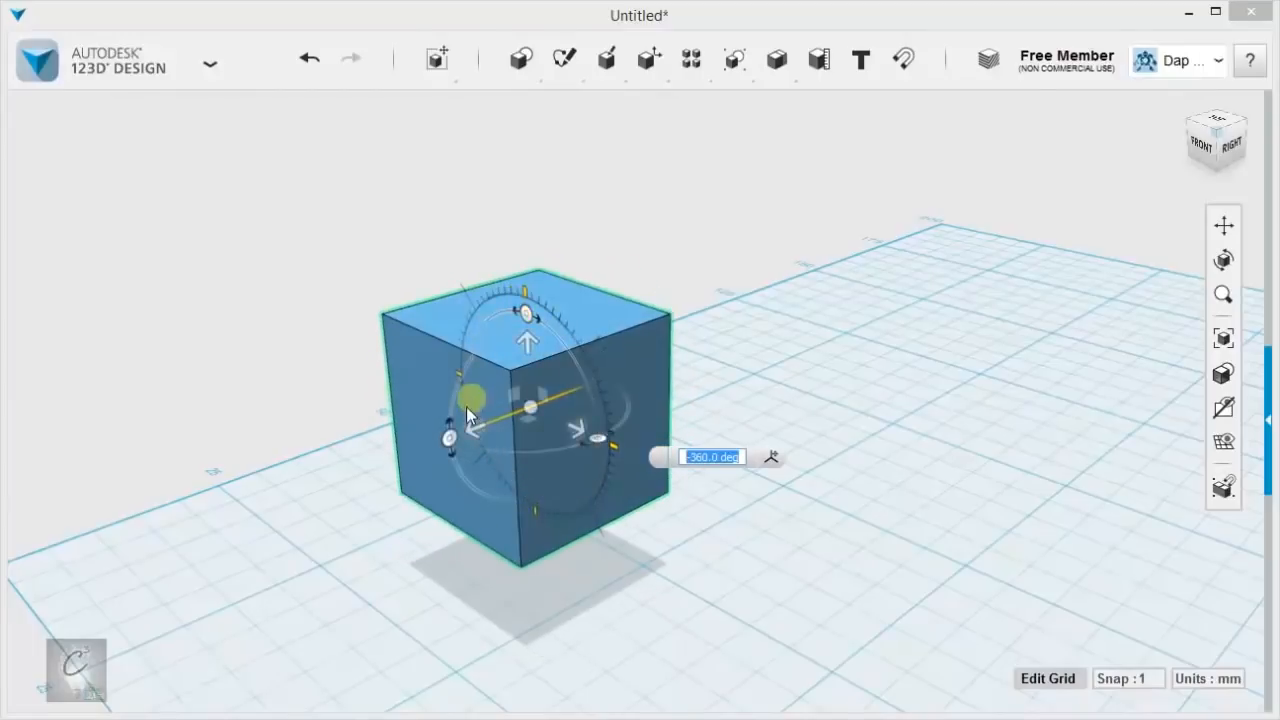
{"action": "left_click_drag", "start_coordinate": [470, 415], "coordinate": [580, 295]}
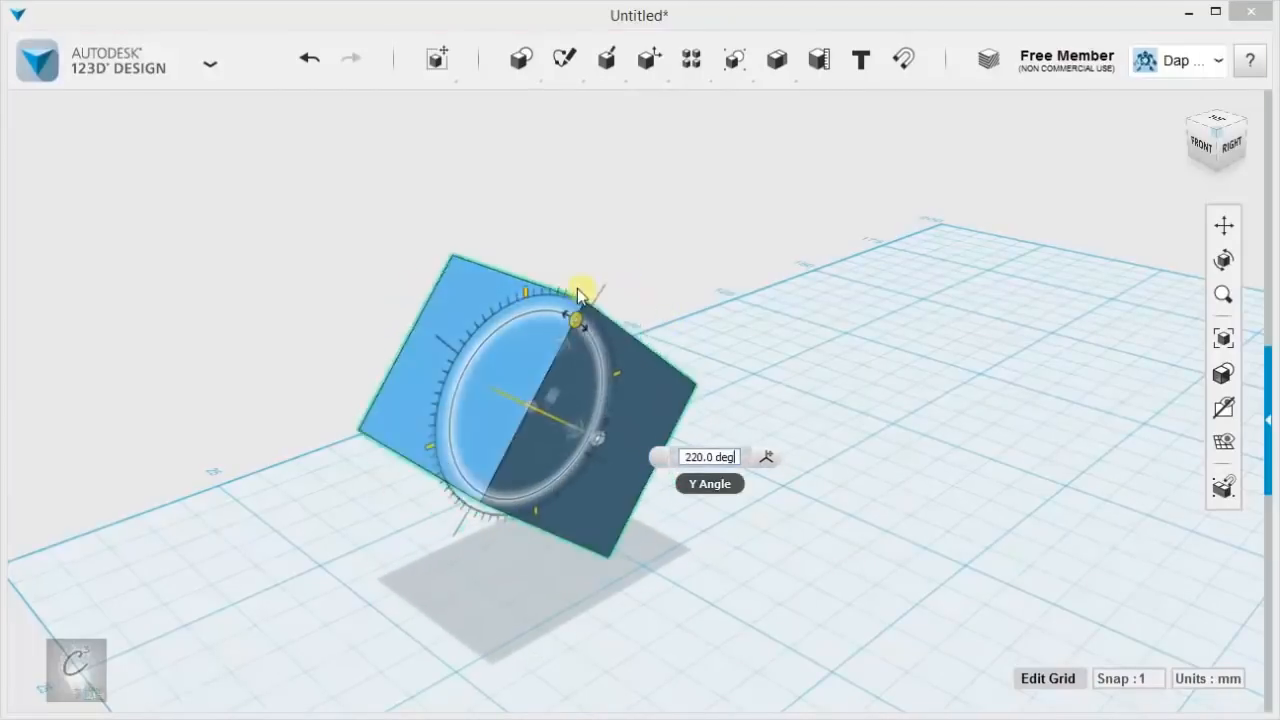
{"action": "left_click_drag", "start_coordinate": [580, 290], "coordinate": [480, 345]}
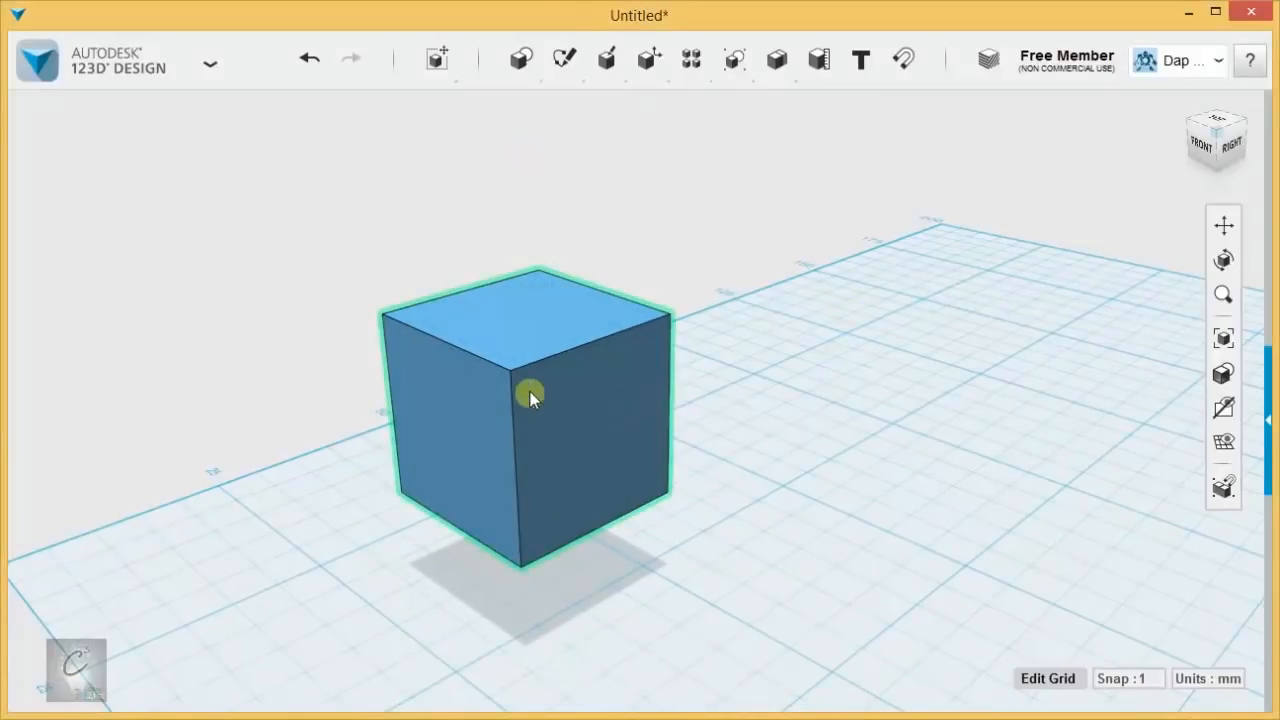
Step: Rotate the cube by typed angles of 5, 5 and 30 degrees
{"action": "left_click", "coordinate": [530, 397]}
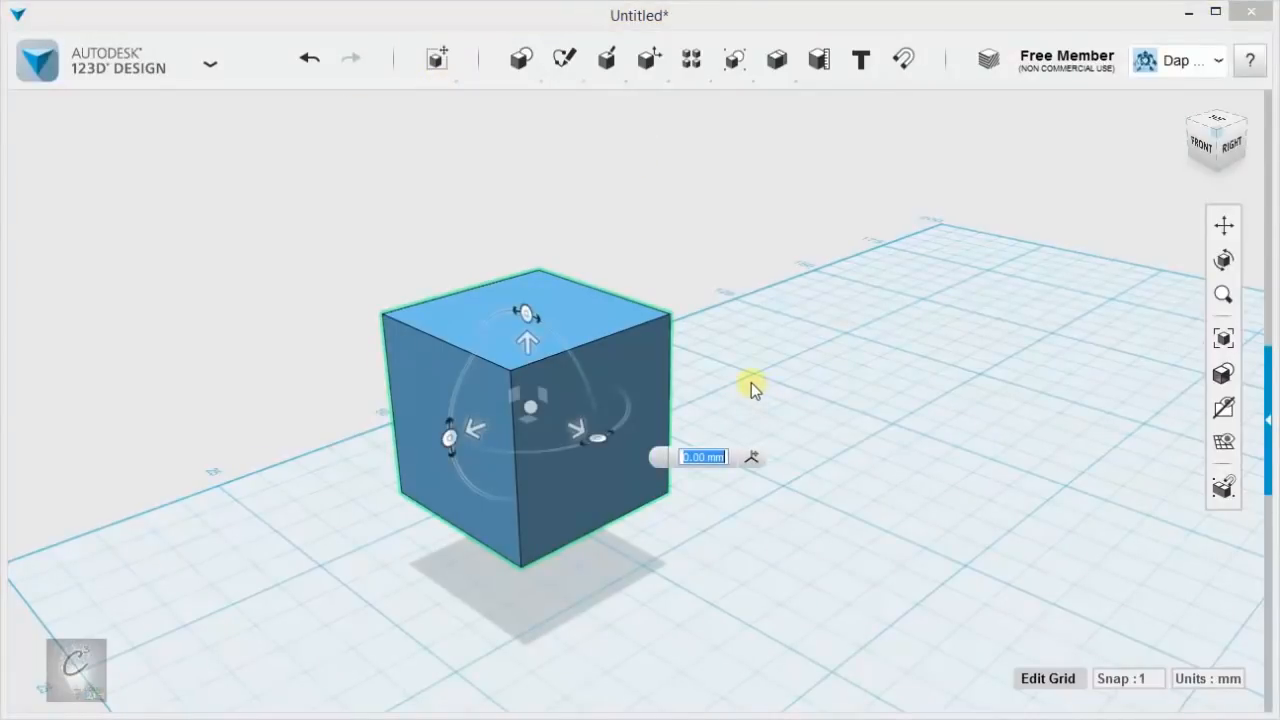
{"action": "mouse_move", "coordinate": [915, 358]}
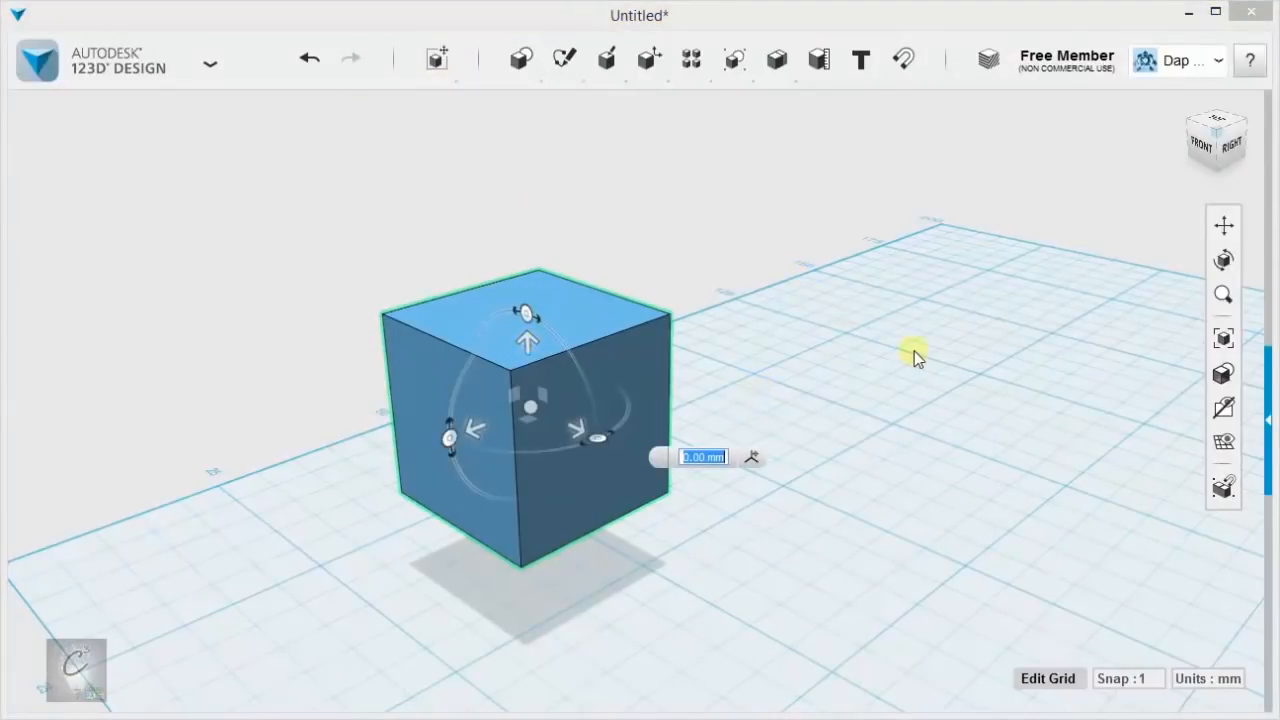
{"action": "type", "text": "5"}
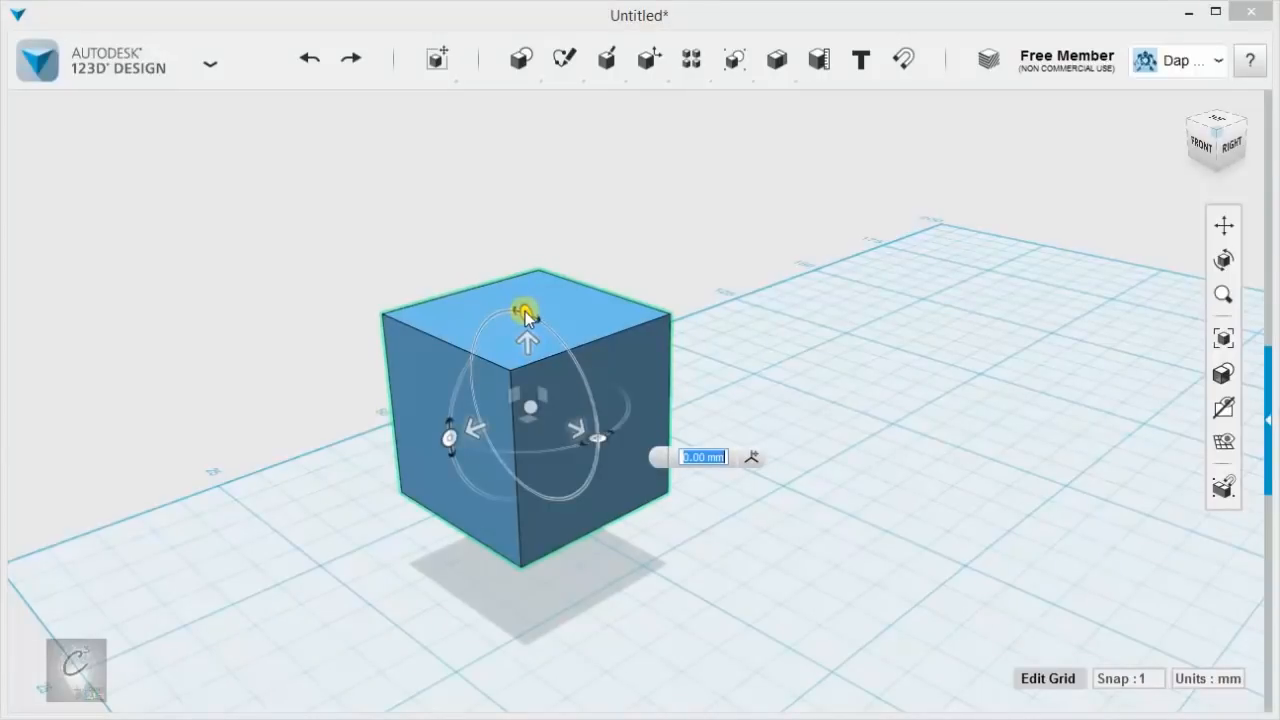
{"action": "mouse_move", "coordinate": [830, 320]}
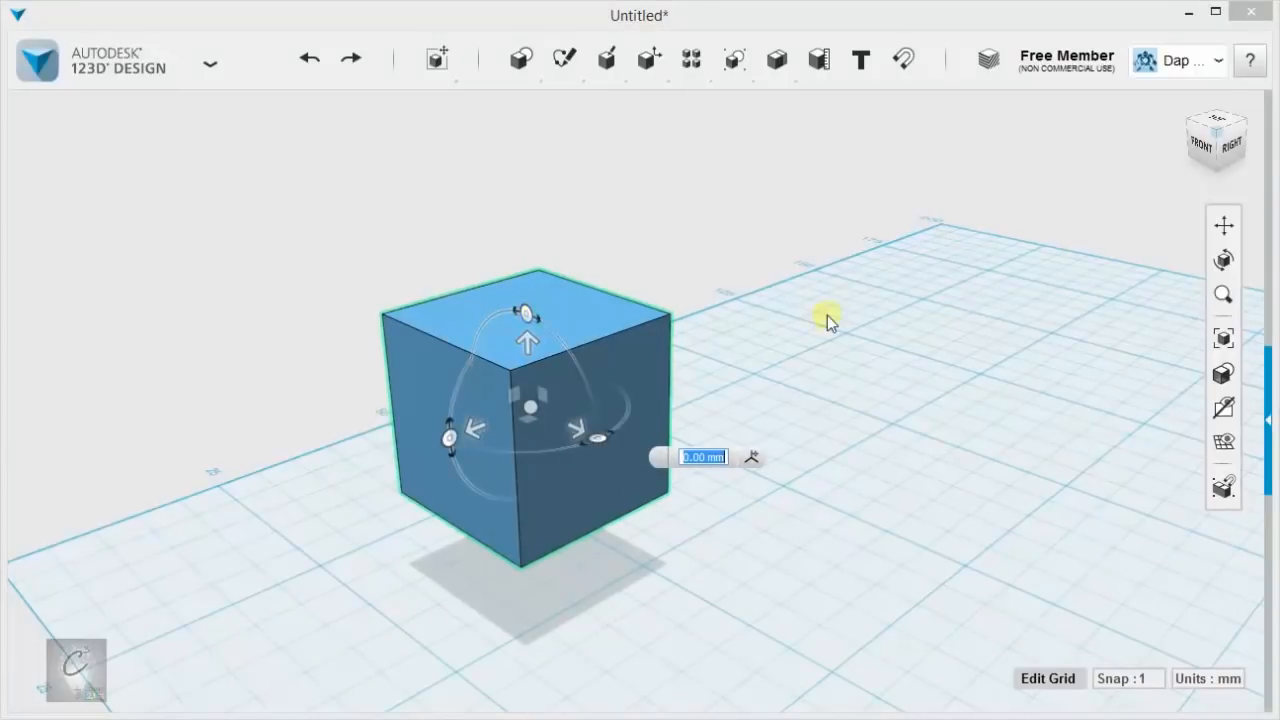
{"action": "type", "text": "5"}
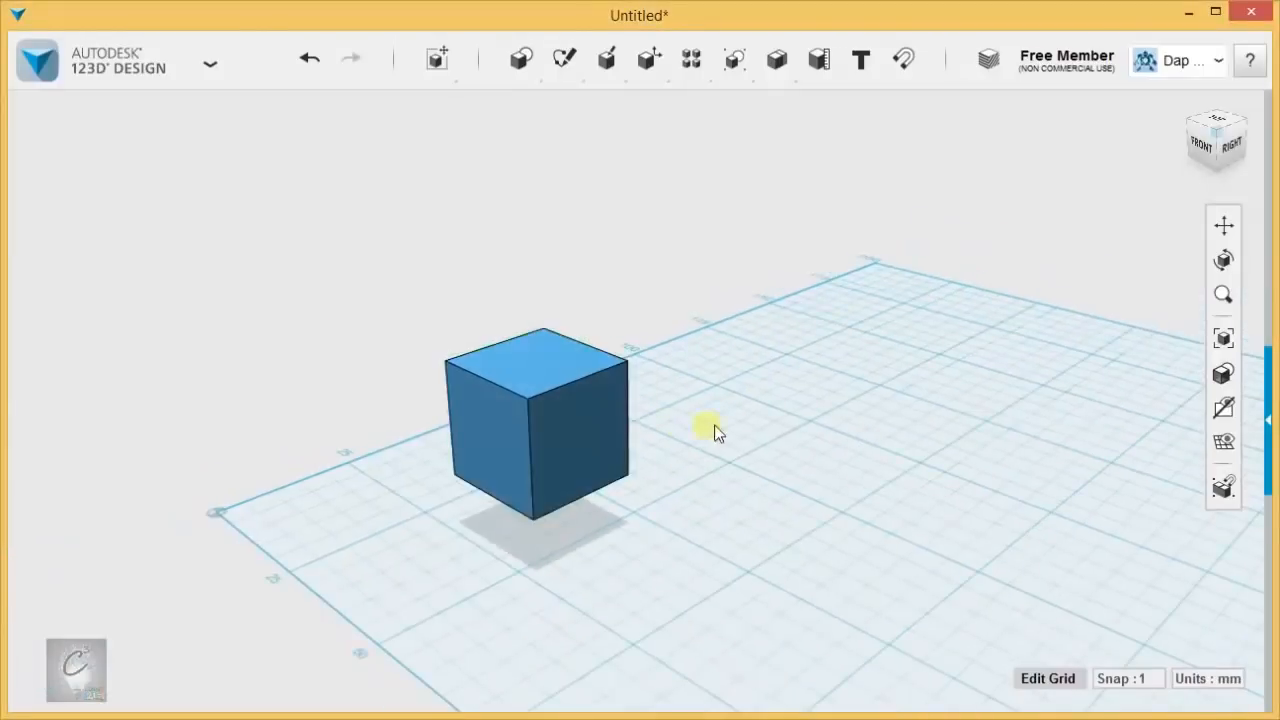
{"action": "left_click", "coordinate": [535, 420]}
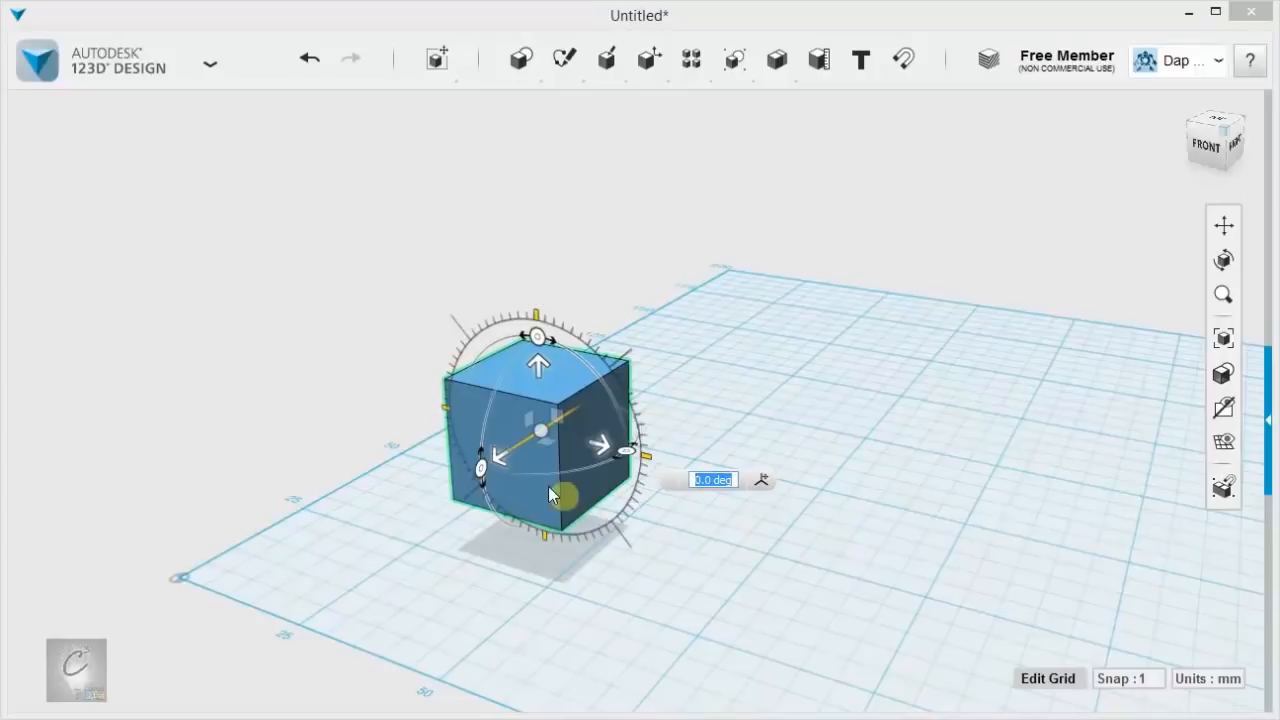
{"action": "type", "text": "30"}
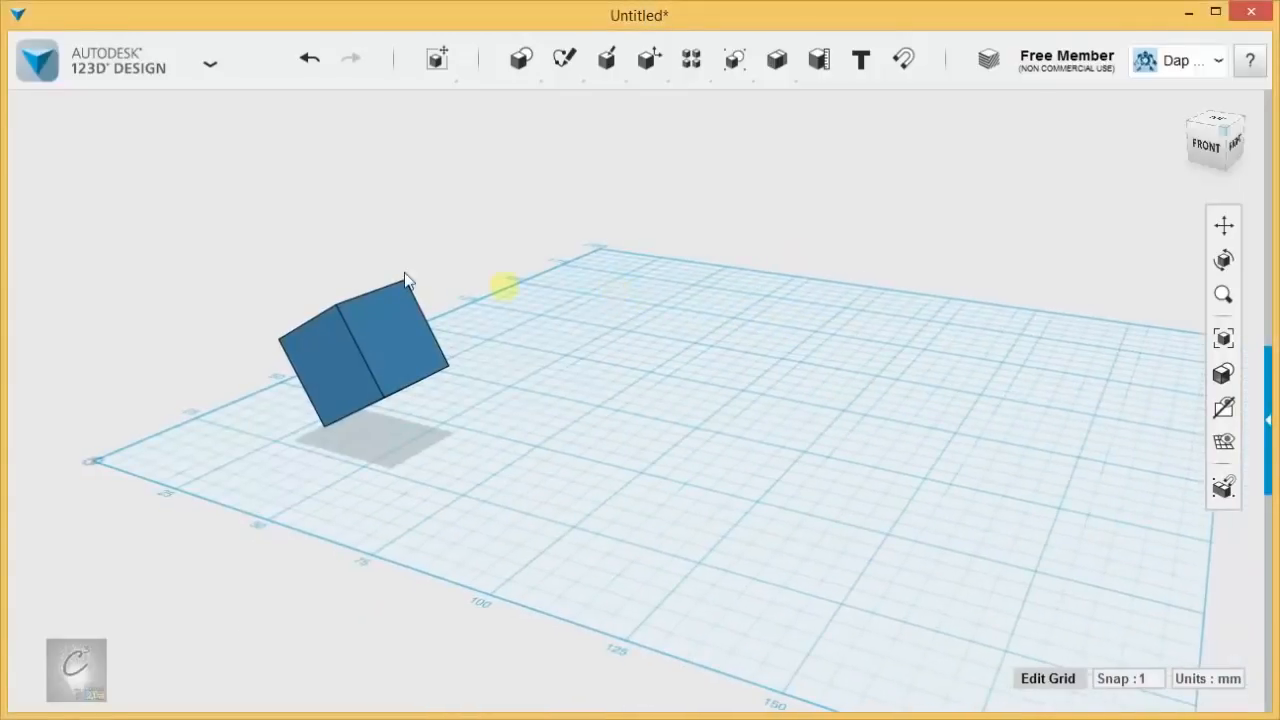
{"action": "left_click", "coordinate": [521, 58]}
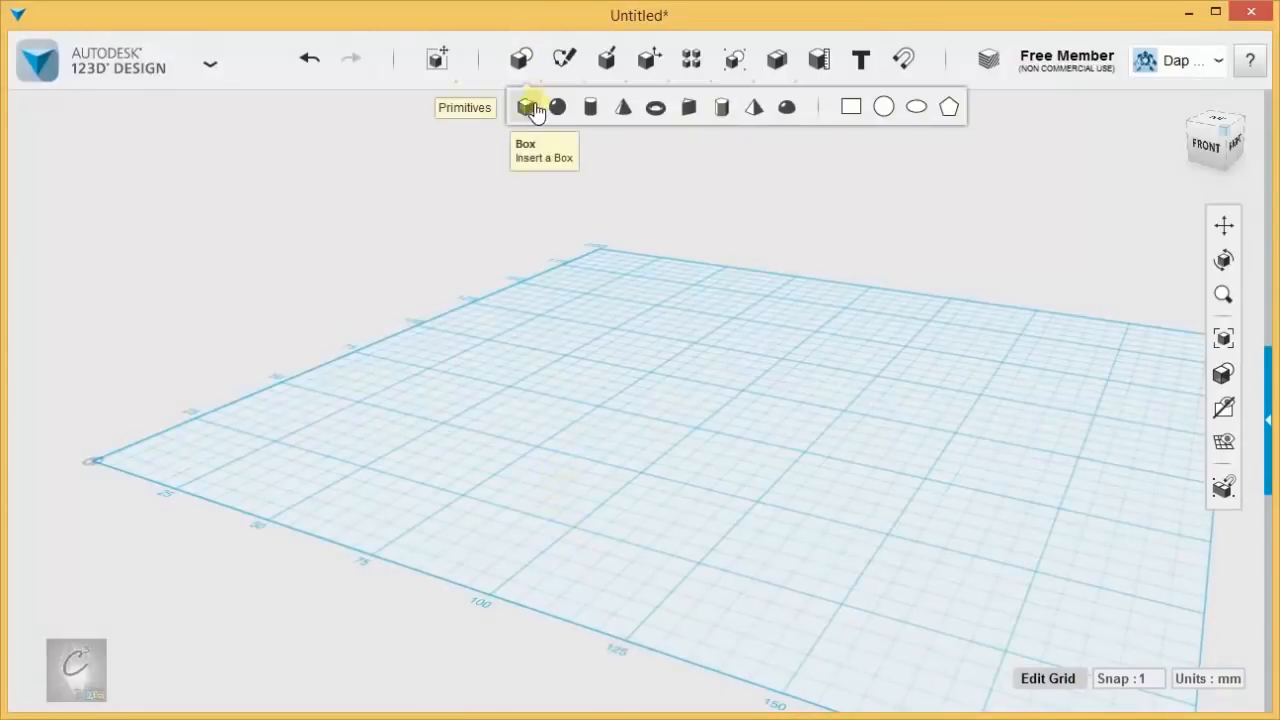
Step: Insert a new box and scale it uniformly up and back down by dragging
{"action": "left_click", "coordinate": [533, 107]}
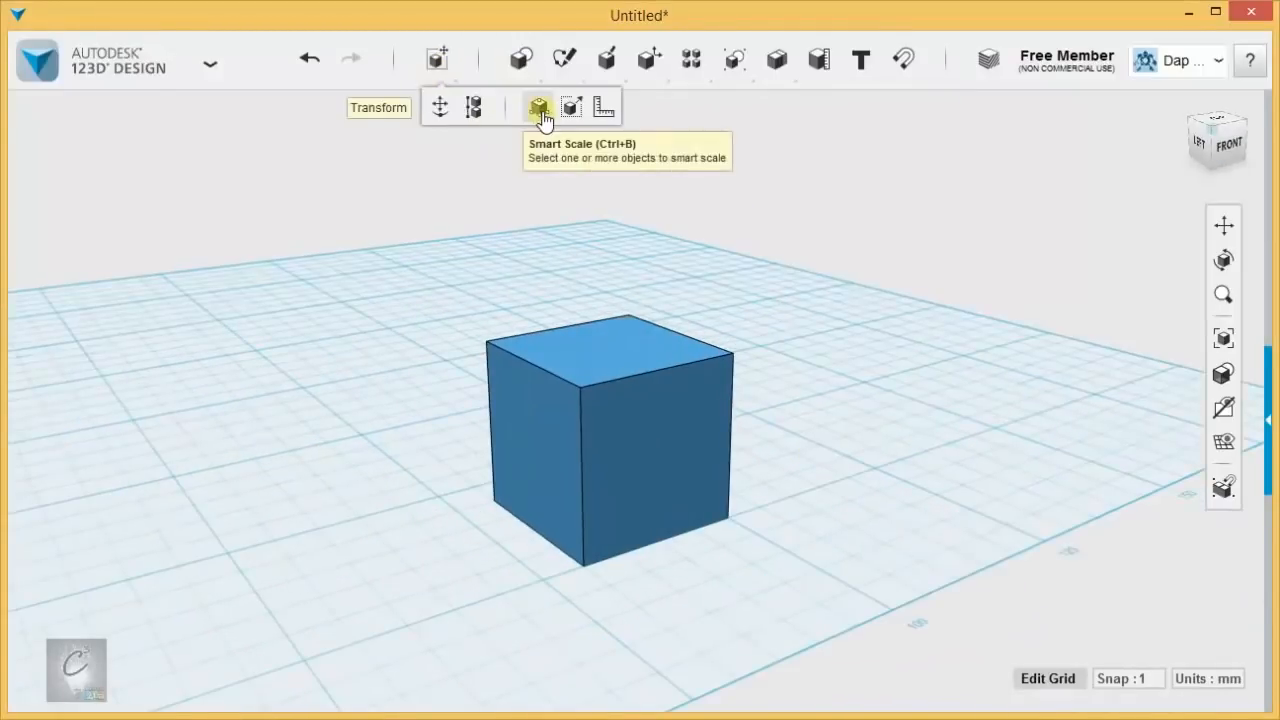
{"action": "left_click", "coordinate": [538, 107]}
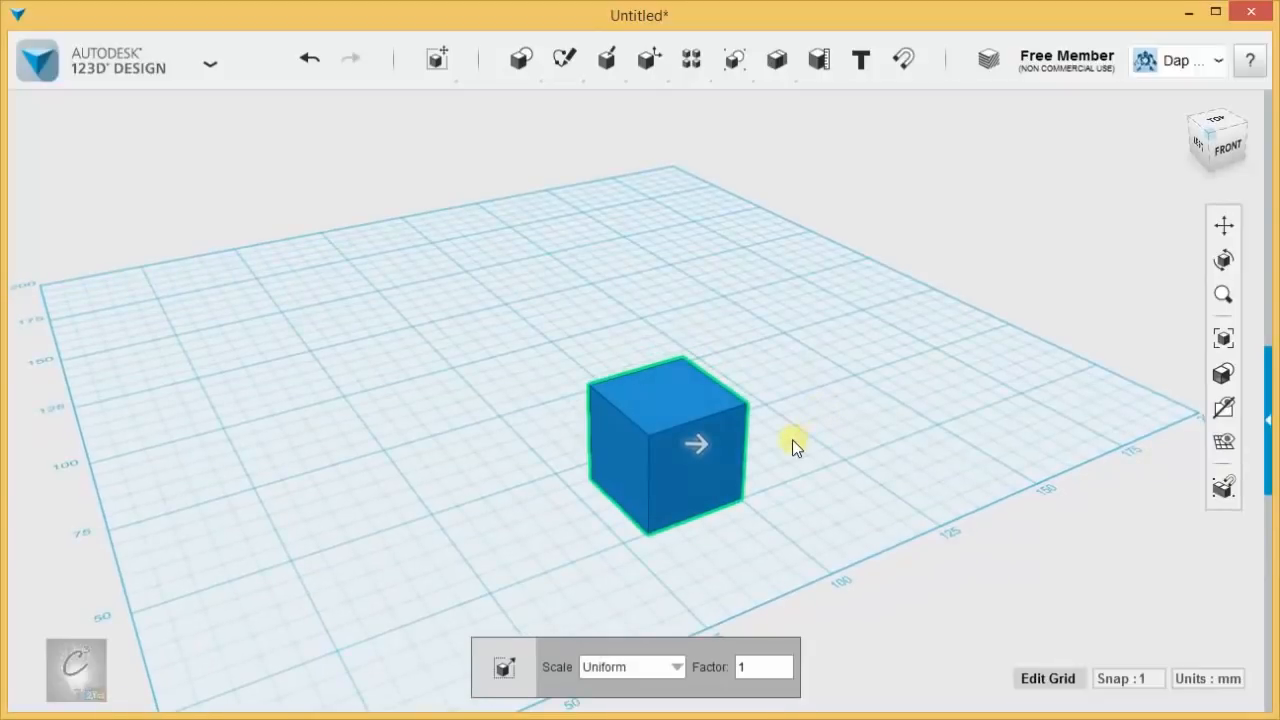
{"action": "mouse_move", "coordinate": [698, 448]}
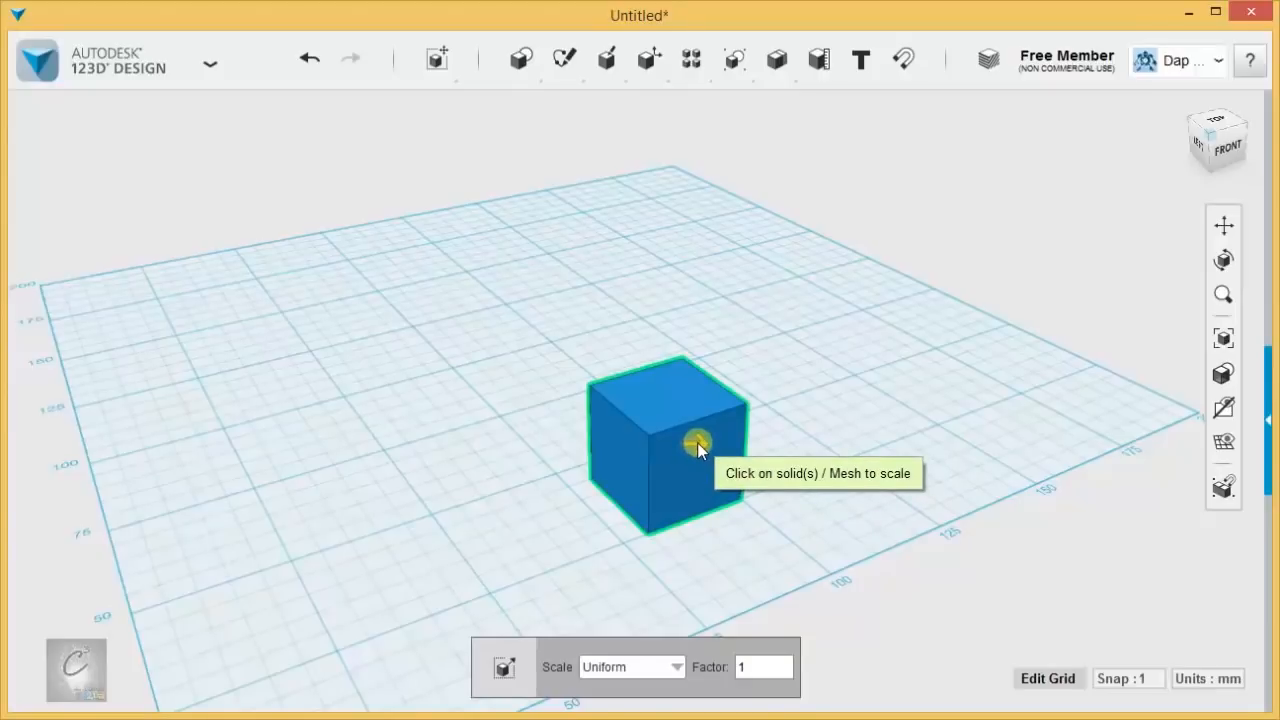
{"action": "left_click_drag", "start_coordinate": [698, 443], "coordinate": [760, 447]}
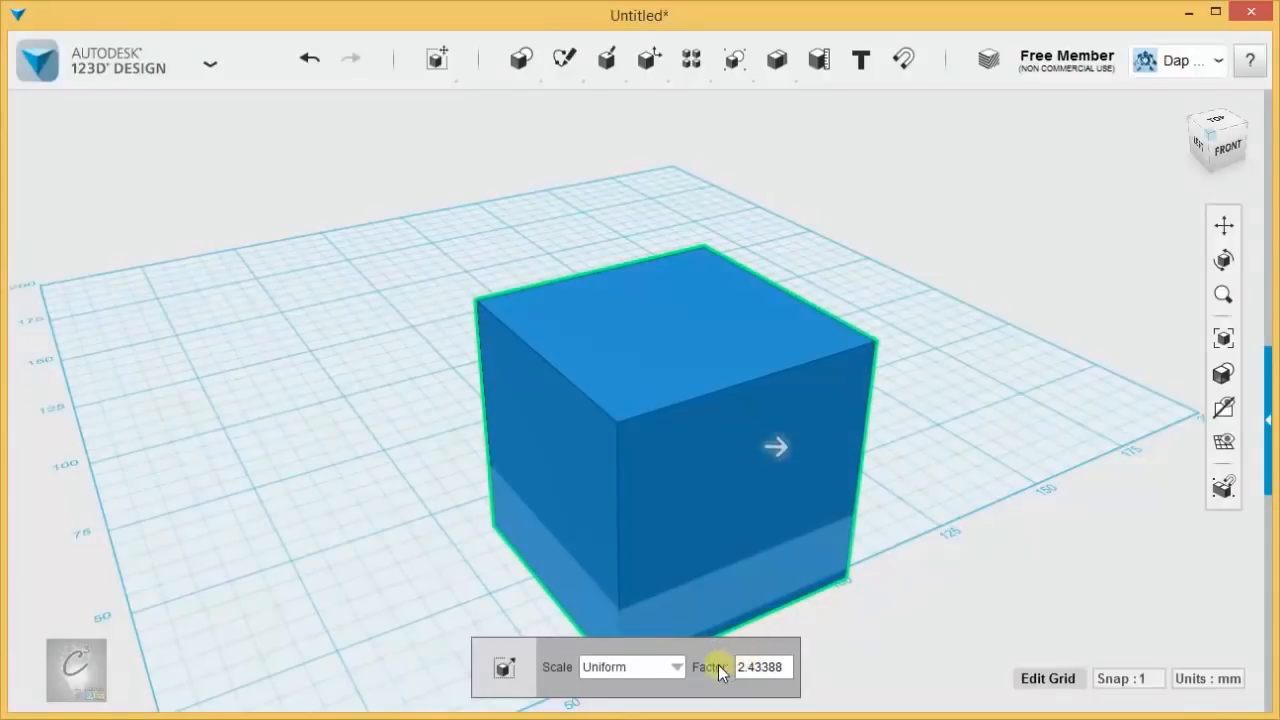
{"action": "left_click", "coordinate": [765, 667]}
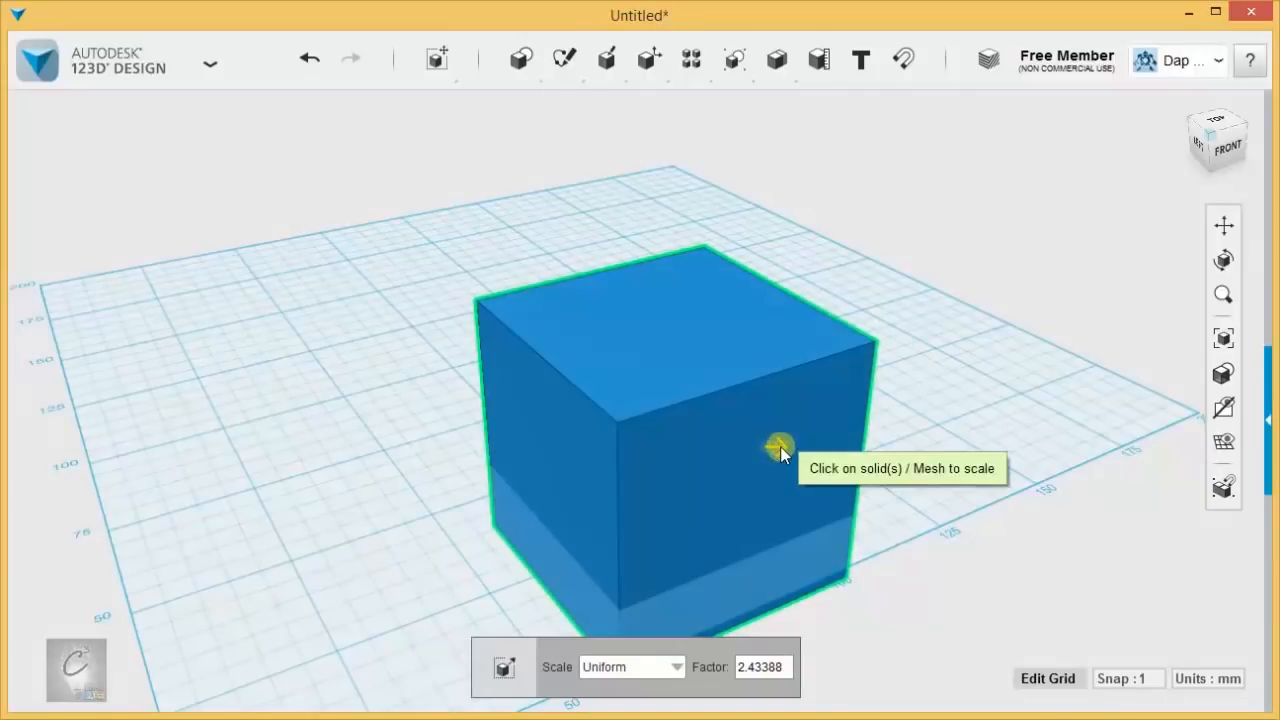
{"action": "left_click_drag", "start_coordinate": [780, 445], "coordinate": [705, 450]}
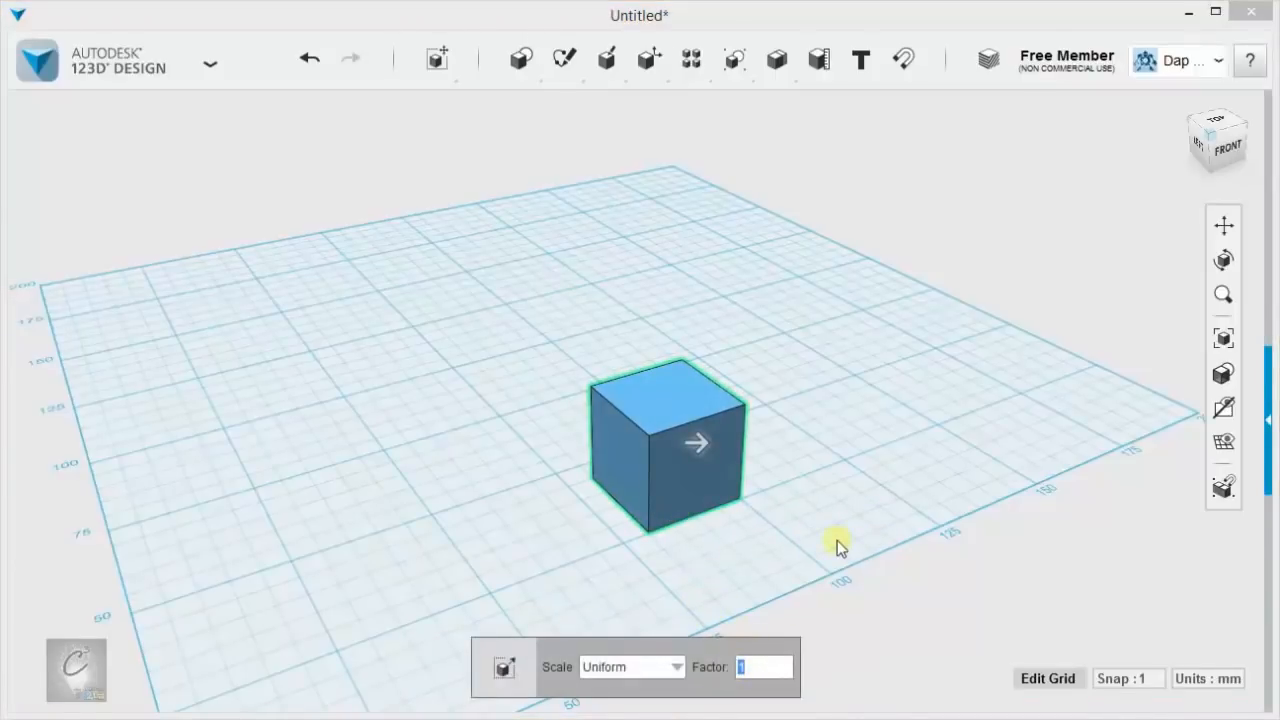
Step: Scale the cube by factor 2 and then 0.5, inspecting it from several angles
{"action": "type", "text": "2"}
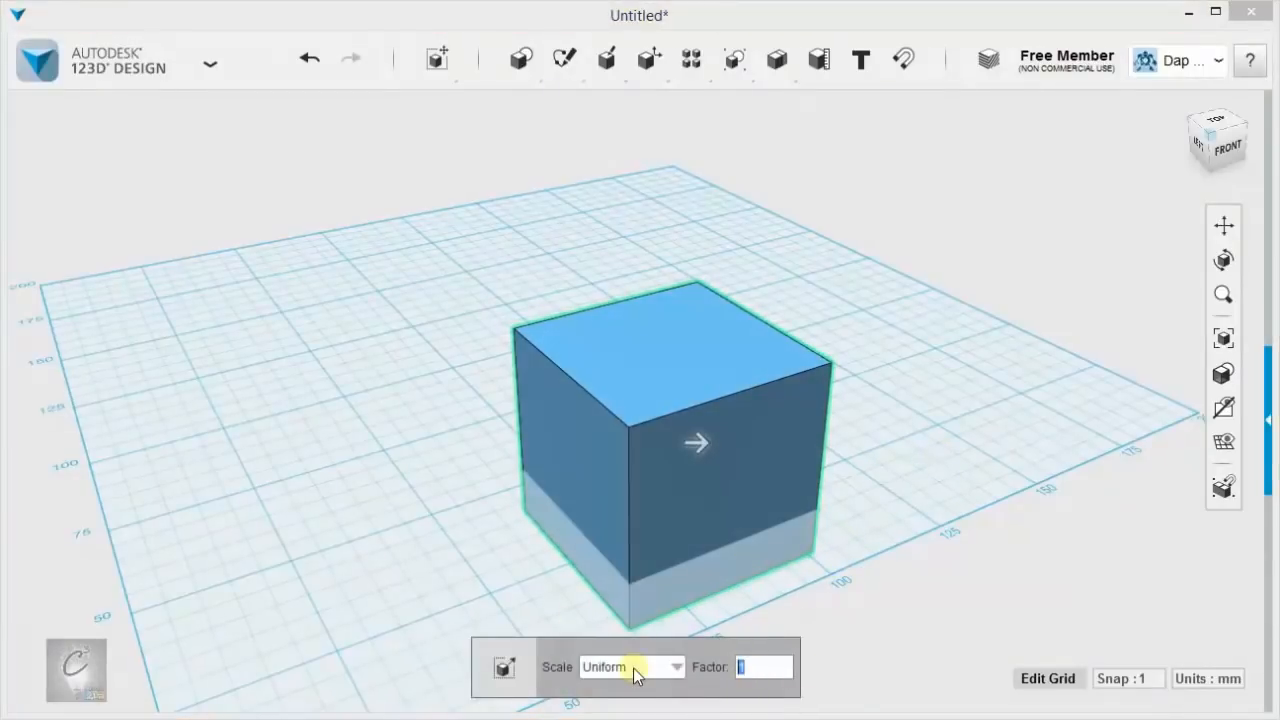
{"action": "type", "text": "0.5"}
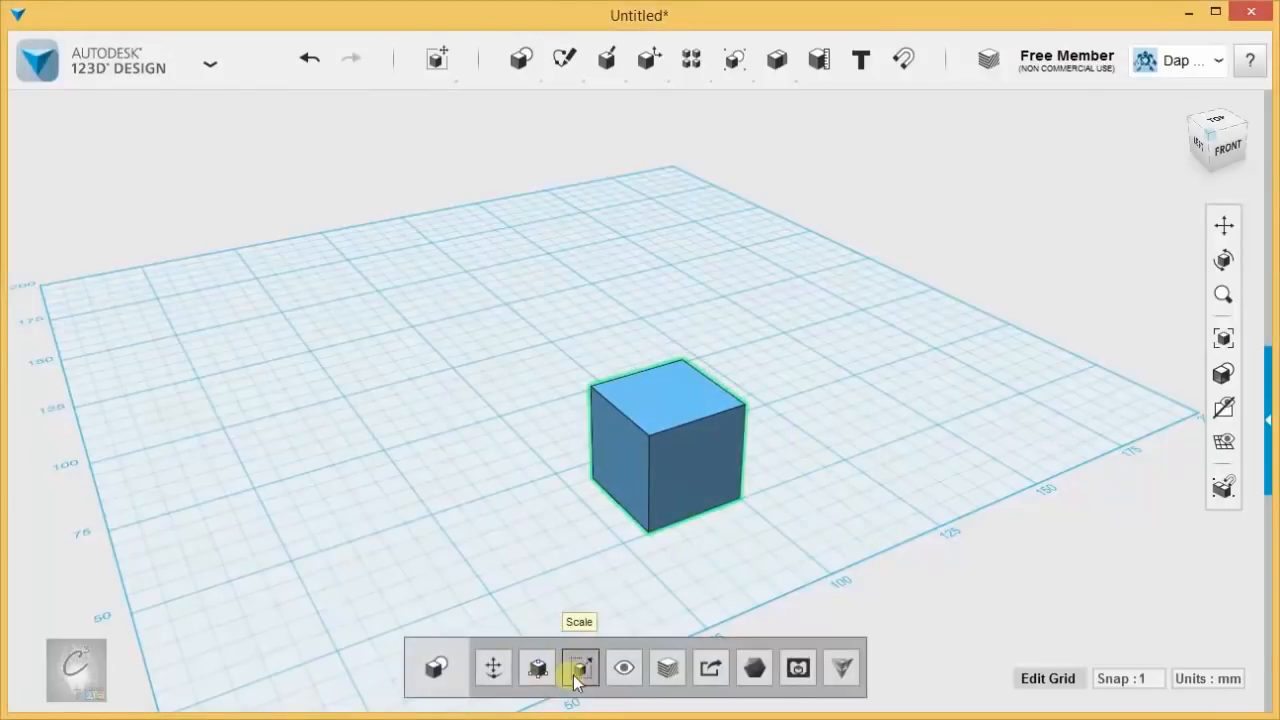
{"action": "left_click", "coordinate": [578, 667]}
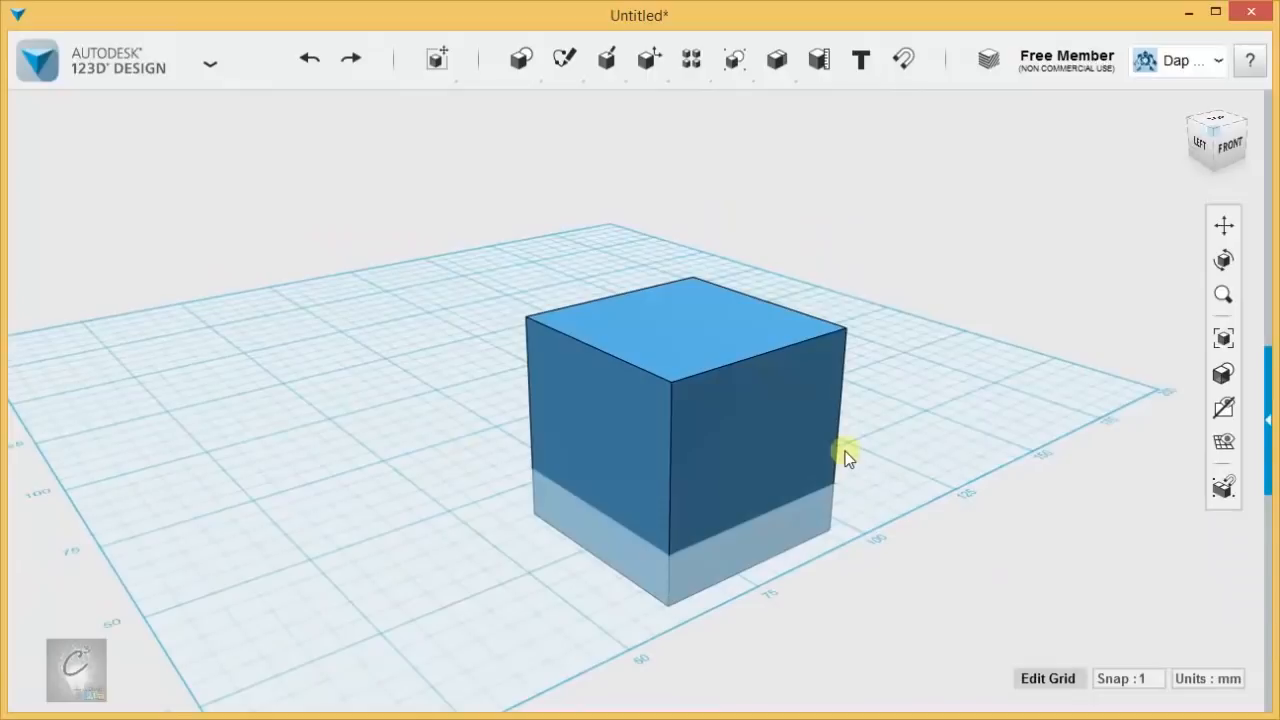
{"action": "left_click_drag", "start_coordinate": [845, 455], "coordinate": [748, 455]}
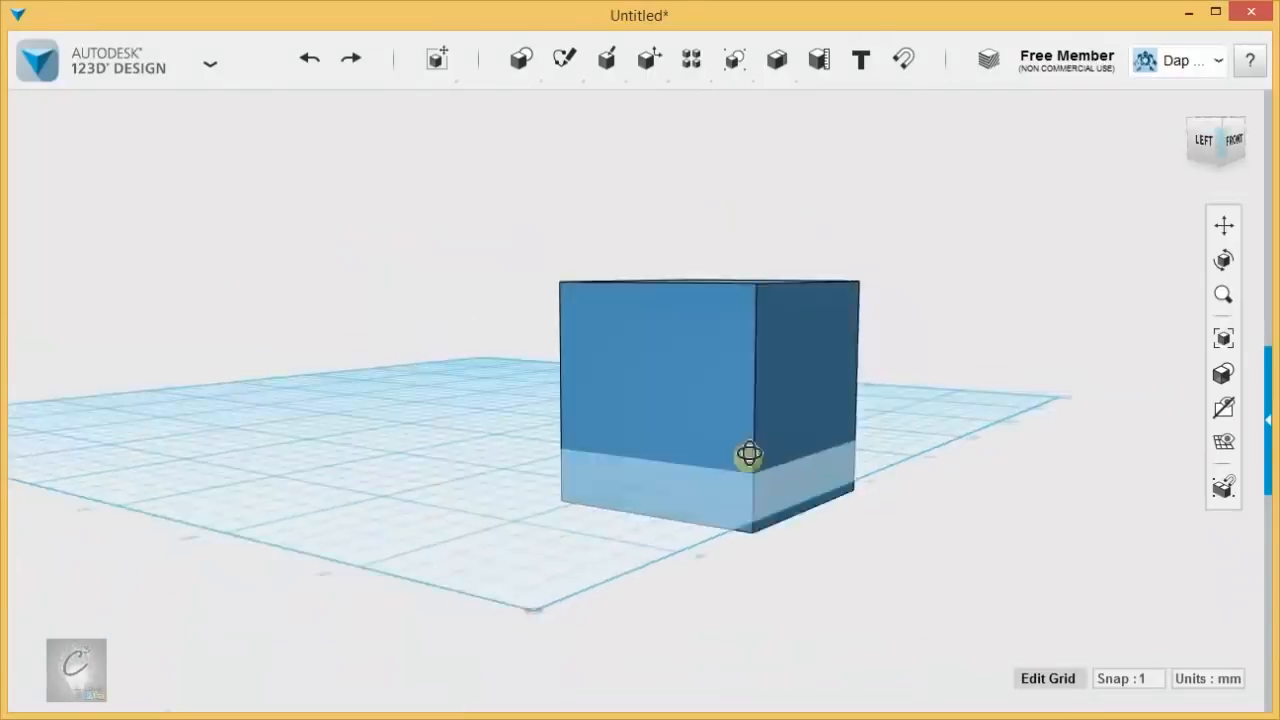
{"action": "left_click_drag", "start_coordinate": [750, 455], "coordinate": [920, 450]}
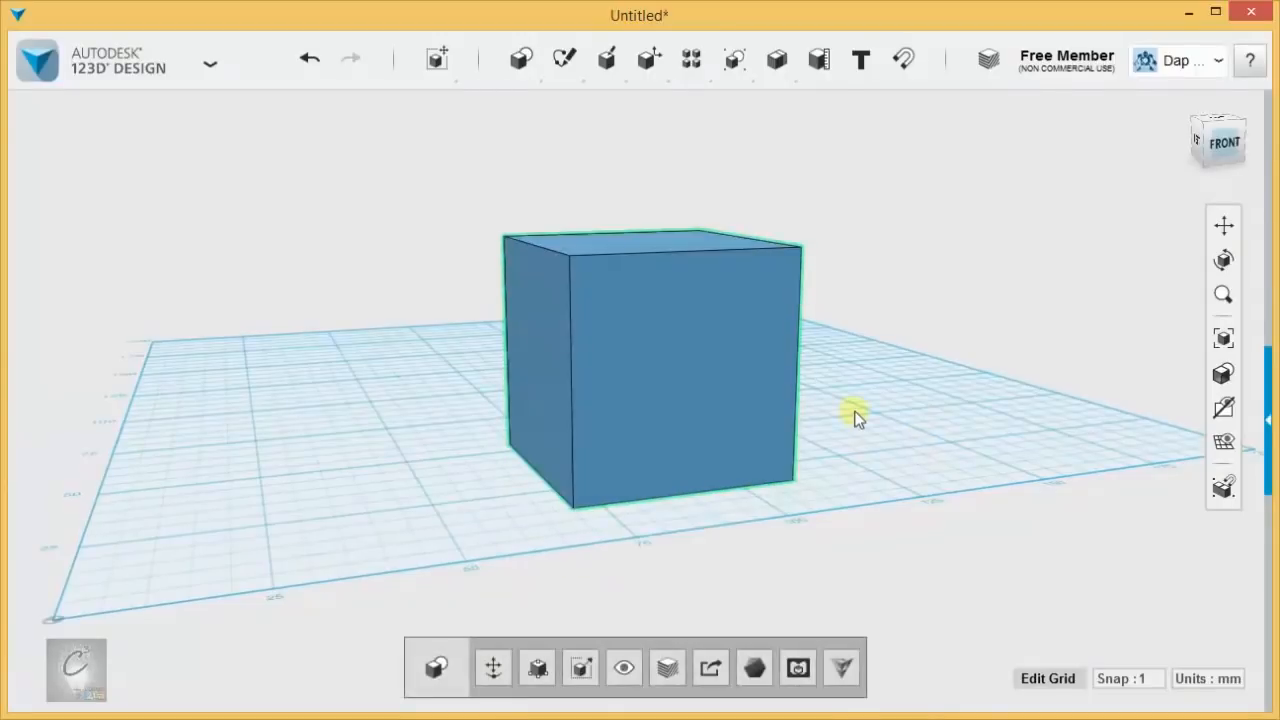
{"action": "left_click_drag", "start_coordinate": [855, 415], "coordinate": [800, 395]}
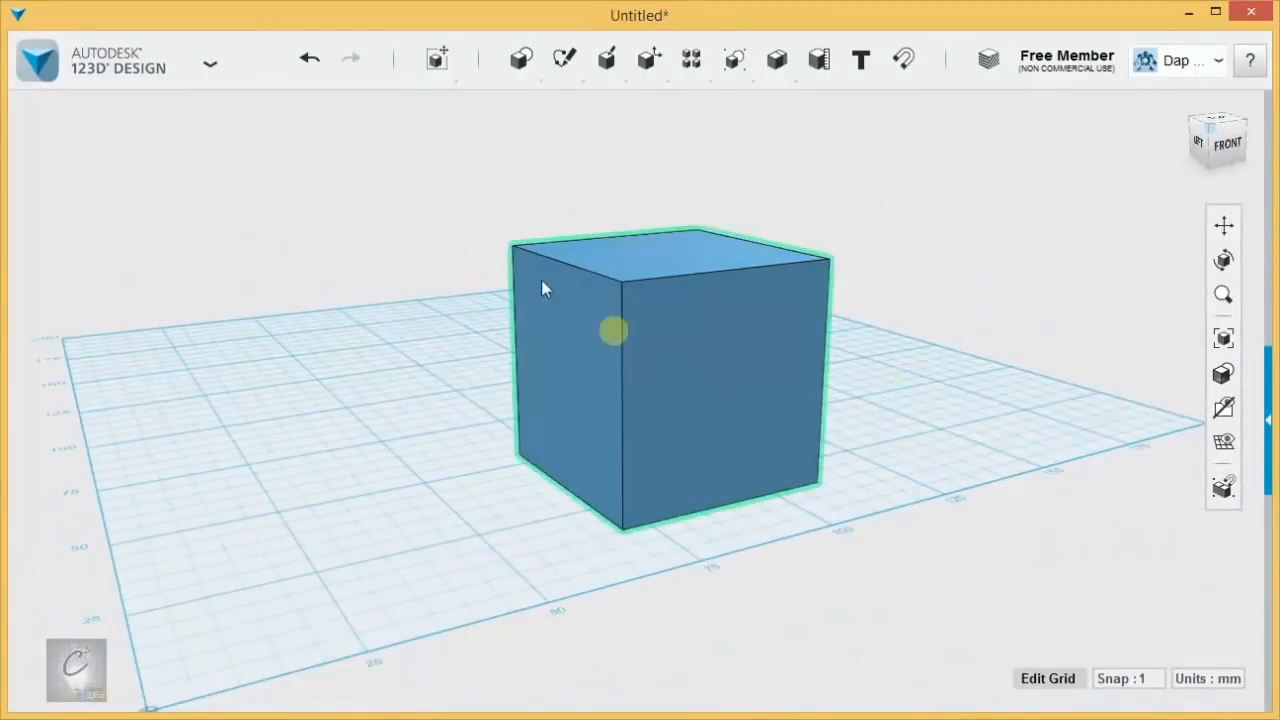
Step: Start Transform > Scale on the cube with the mode set to Non Uniform
{"action": "left_click", "coordinate": [436, 58]}
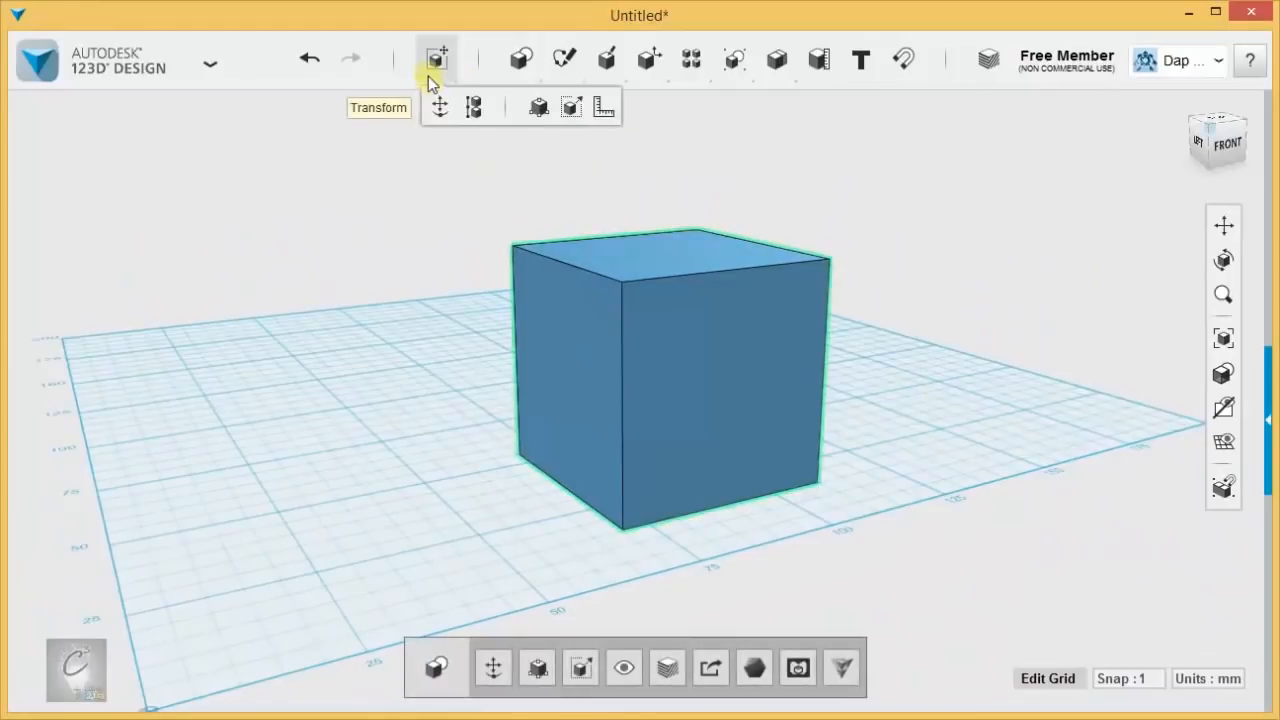
{"action": "left_click", "coordinate": [571, 107]}
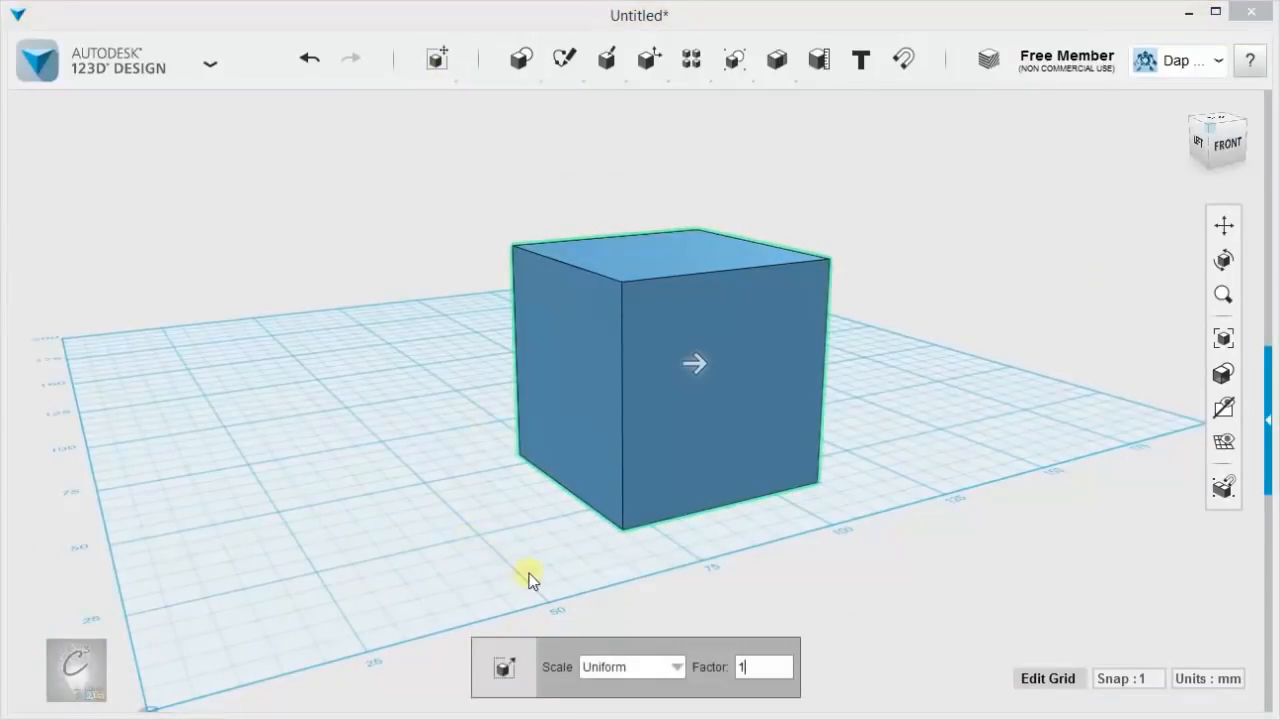
{"action": "left_click", "coordinate": [675, 666]}
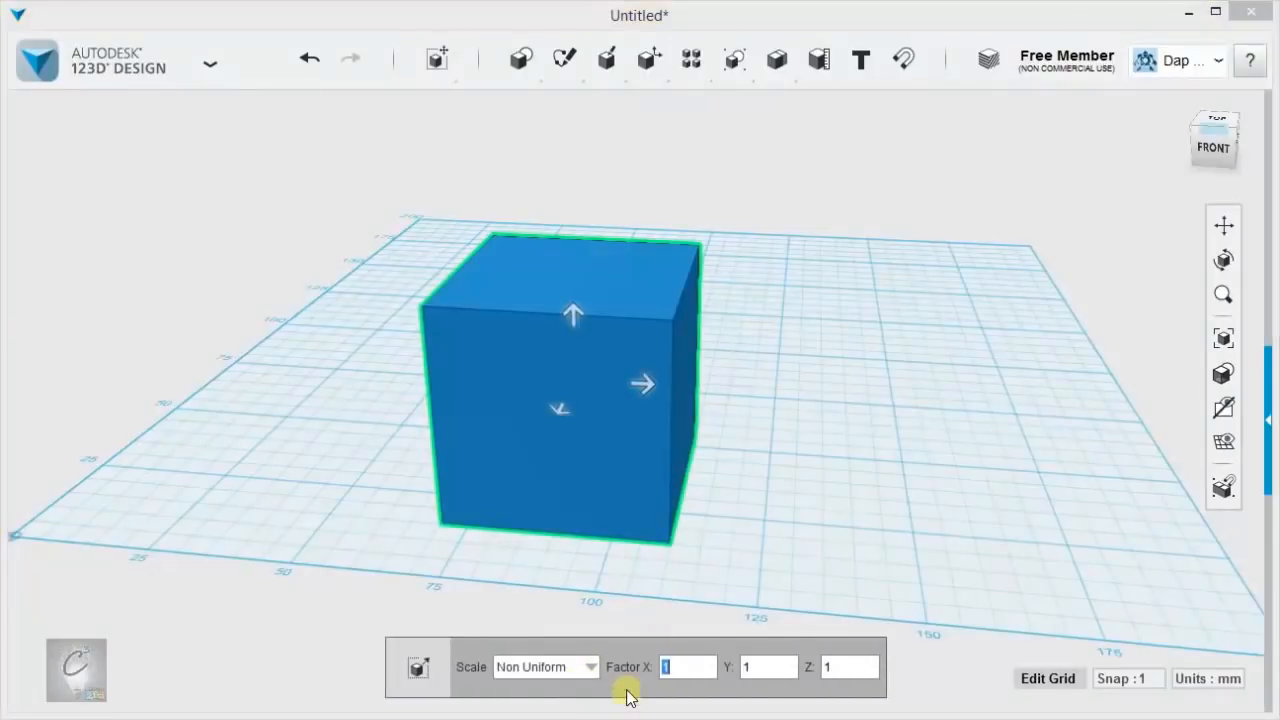
{"action": "left_click", "coordinate": [770, 667]}
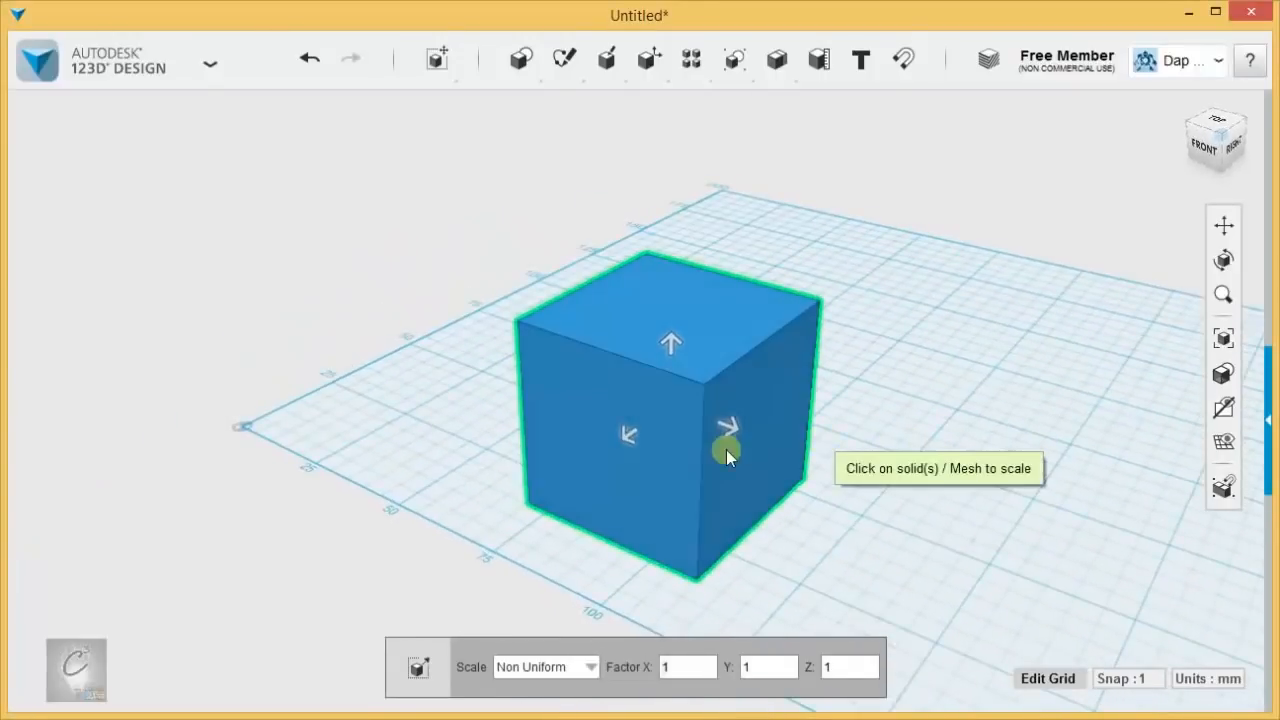
Step: Stretch the cube lengthwise and flatten its height into a long rectangular box
{"action": "left_click_drag", "start_coordinate": [725, 445], "coordinate": [600, 455]}
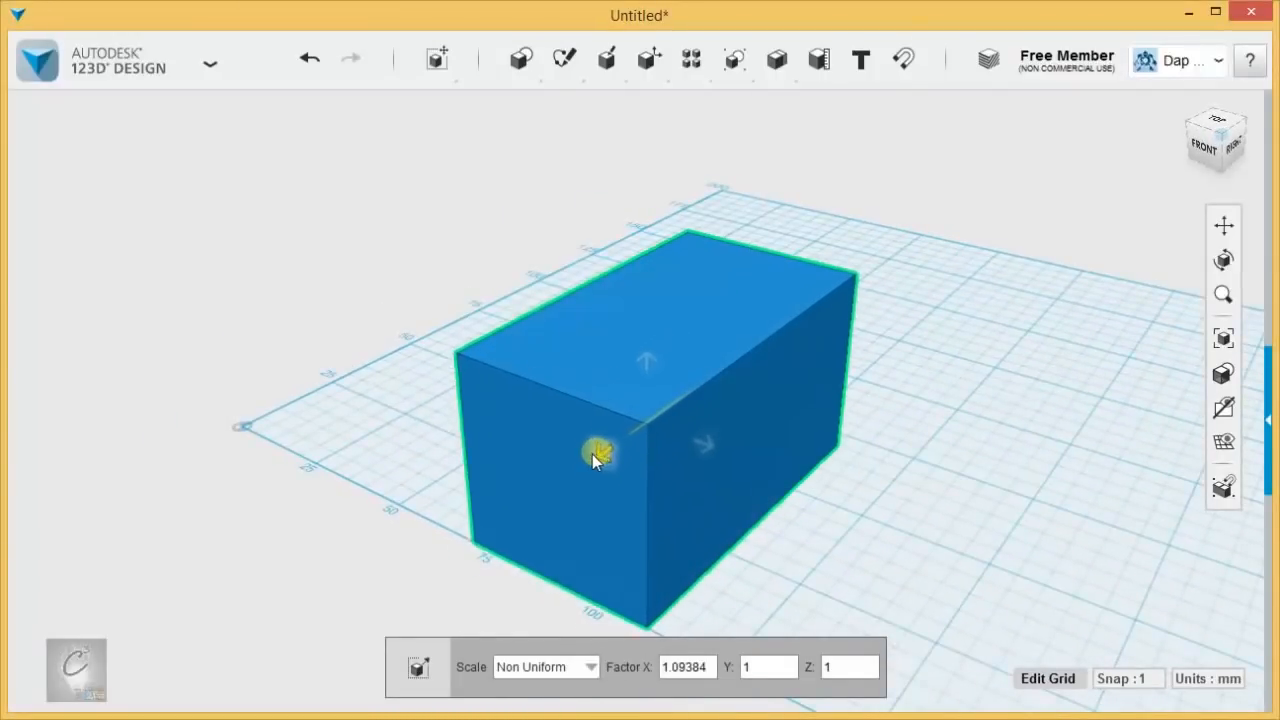
{"action": "left_click_drag", "start_coordinate": [600, 450], "coordinate": [530, 500]}
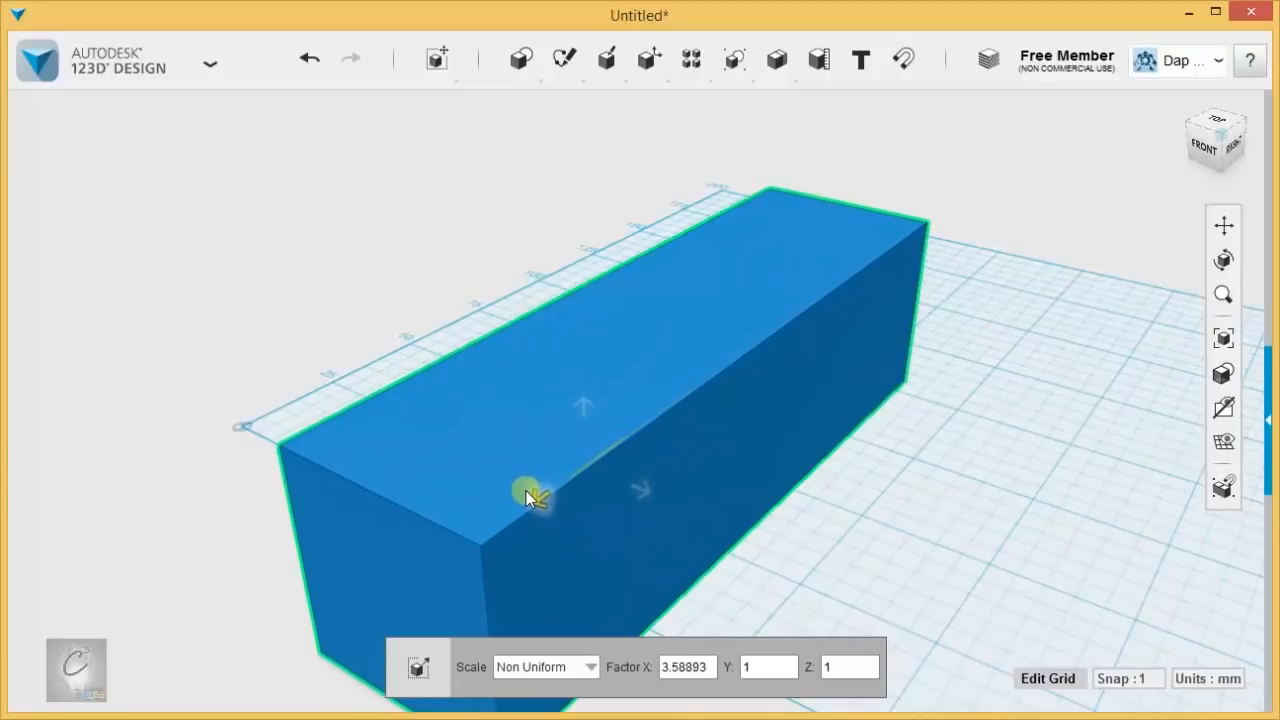
{"action": "left_click_drag", "start_coordinate": [530, 498], "coordinate": [623, 437]}
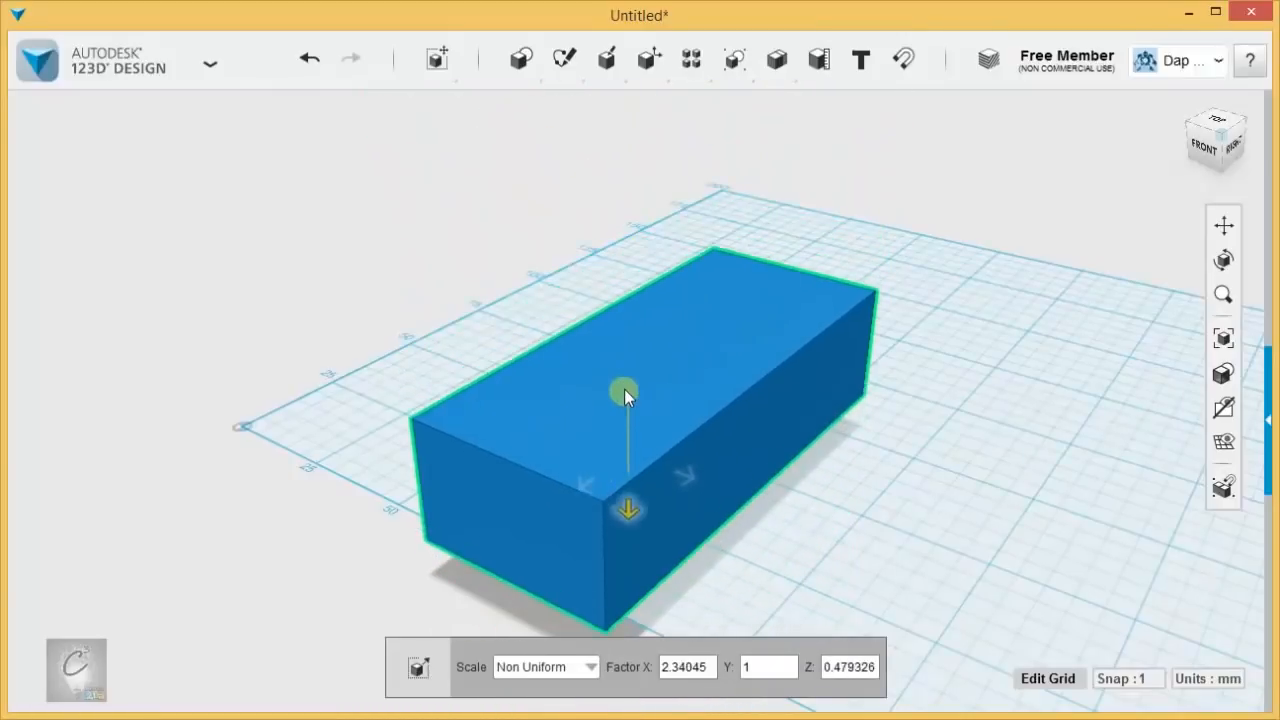
{"action": "left_click_drag", "start_coordinate": [628, 390], "coordinate": [628, 368]}
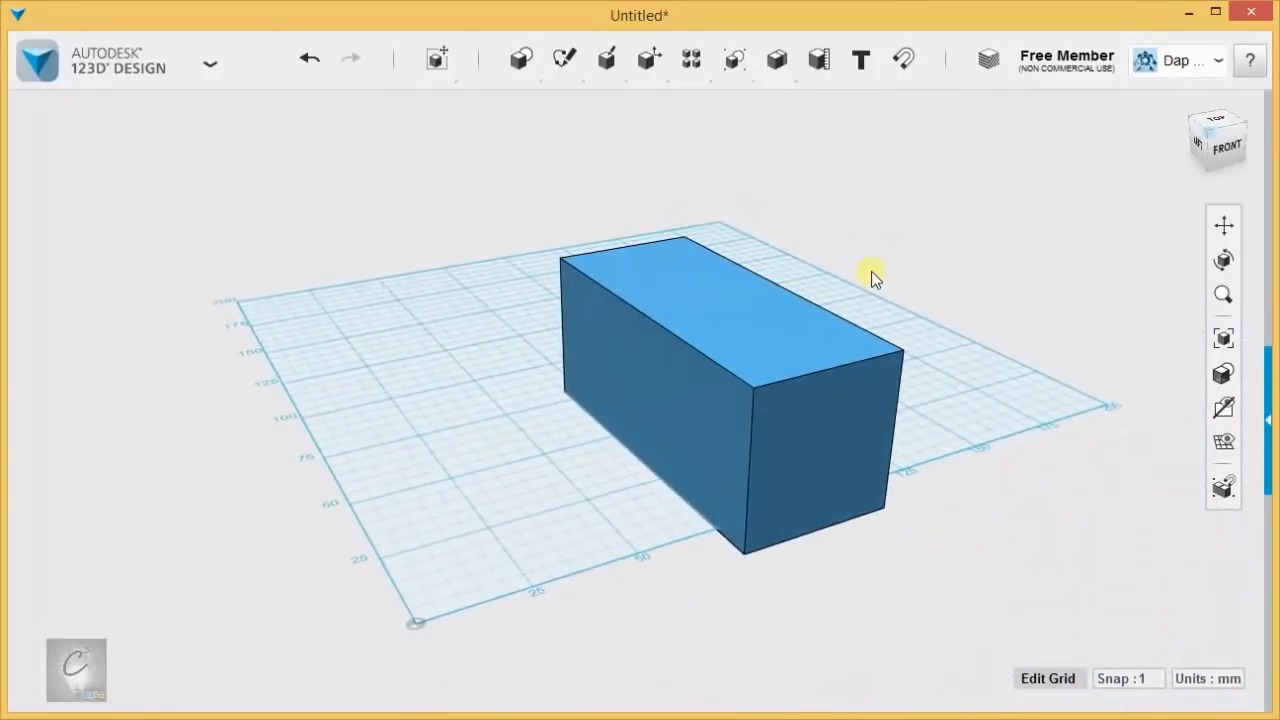
{"action": "left_click", "coordinate": [648, 58]}
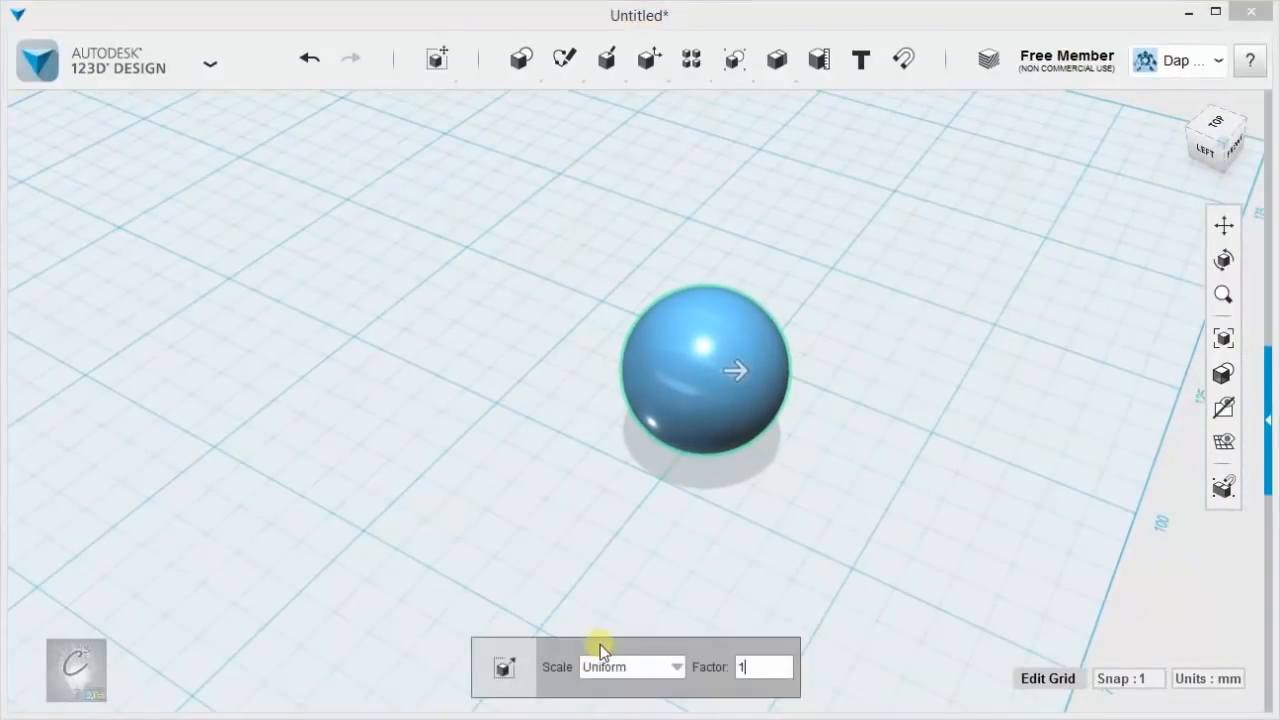
Step: Non-uniformly stretch the sphere along one axis into an elongated egg shape
{"action": "left_click", "coordinate": [632, 667]}
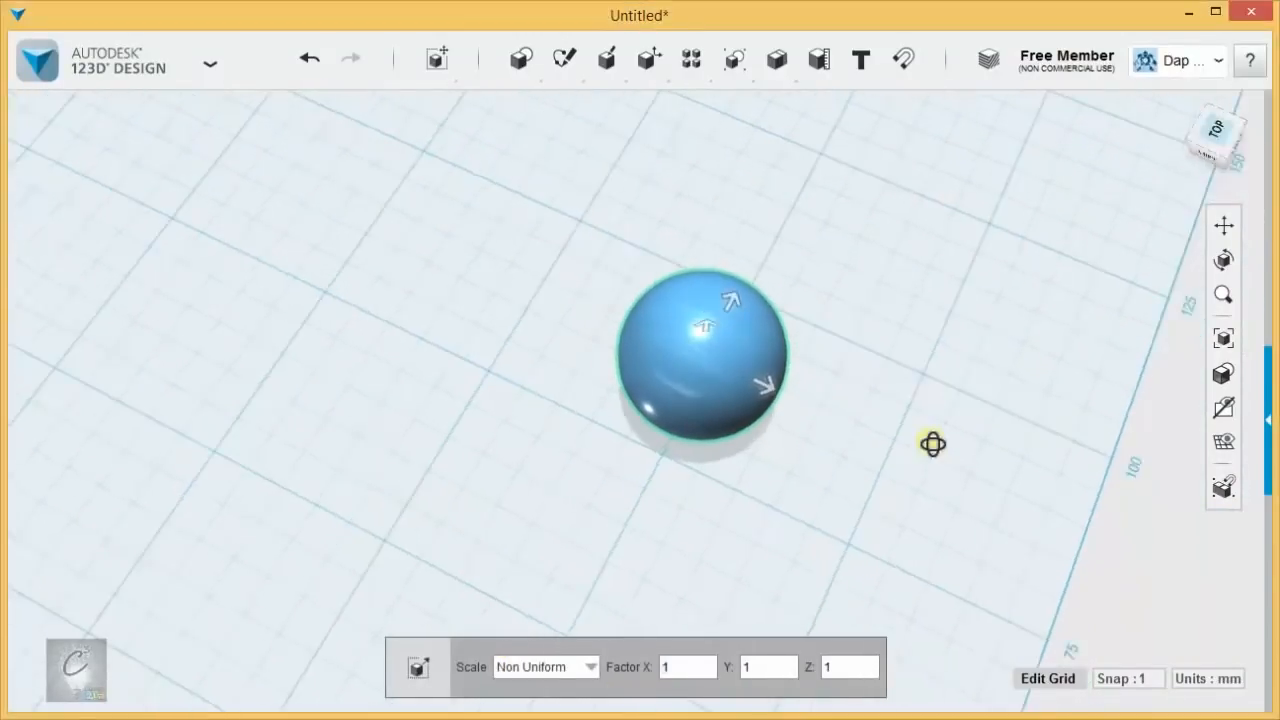
{"action": "left_click_drag", "start_coordinate": [765, 385], "coordinate": [890, 380]}
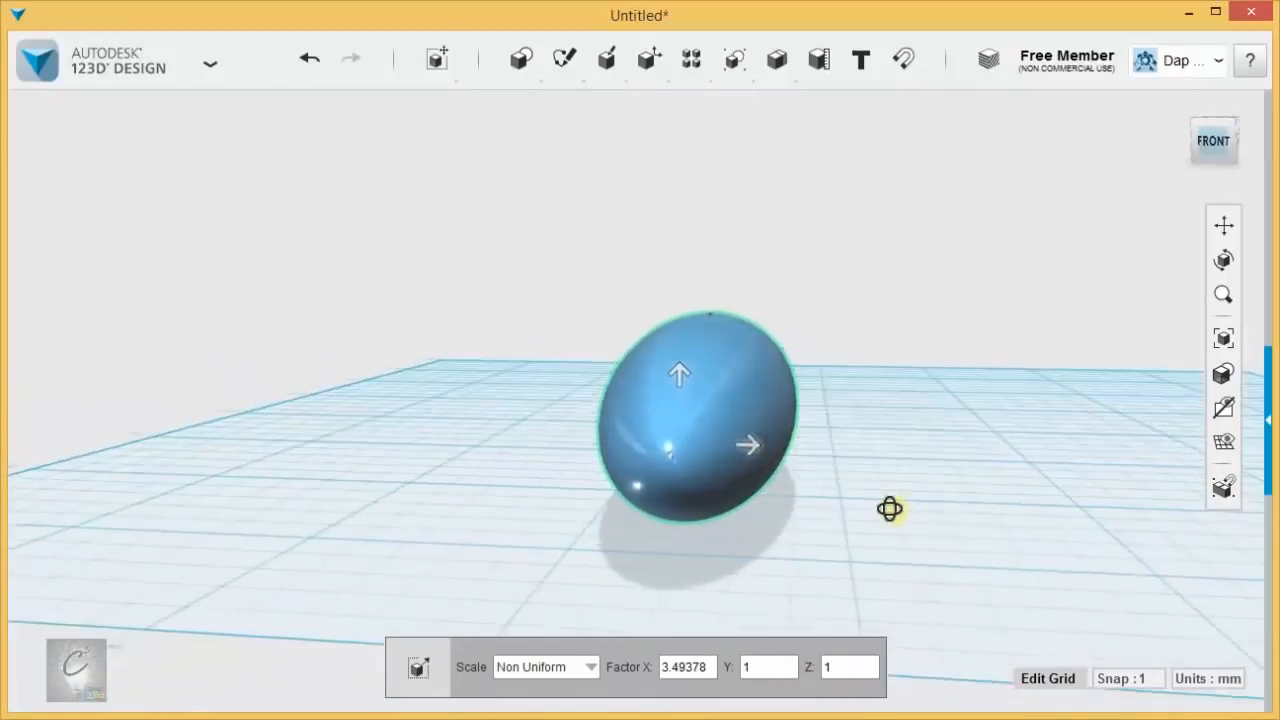
{"action": "left_click_drag", "start_coordinate": [890, 508], "coordinate": [322, 538]}
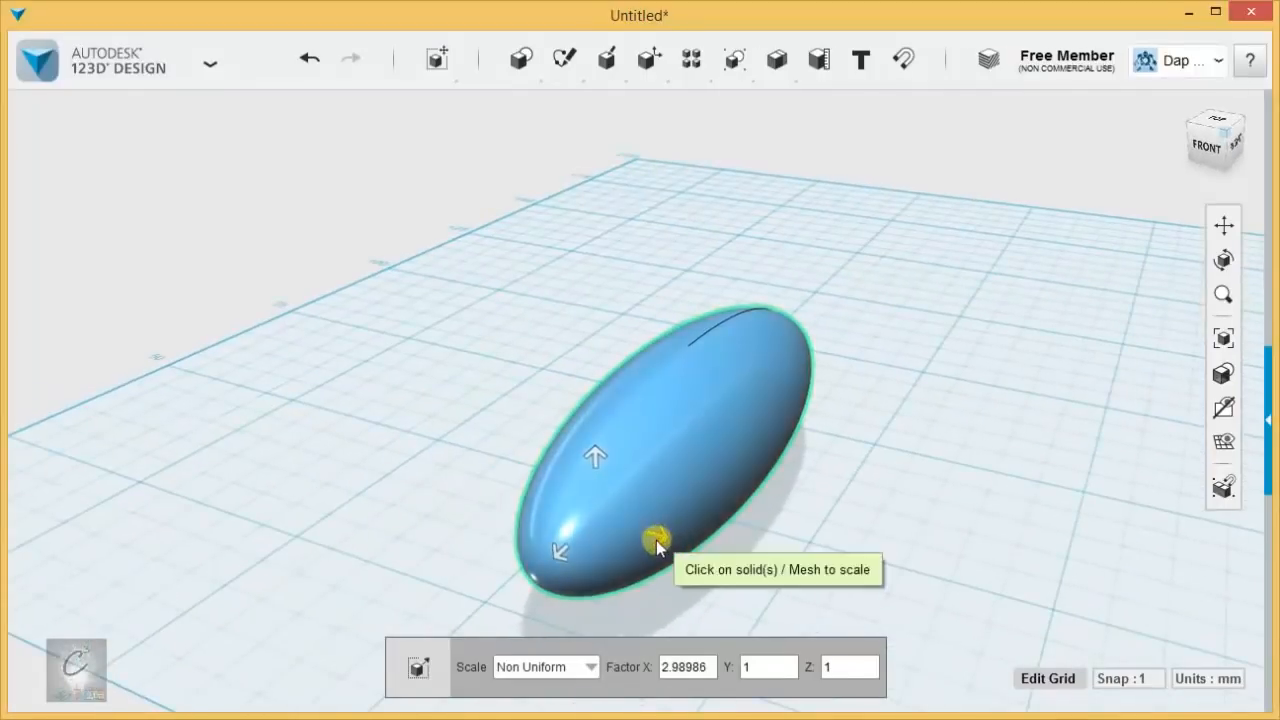
{"action": "left_click_drag", "start_coordinate": [655, 540], "coordinate": [980, 440]}
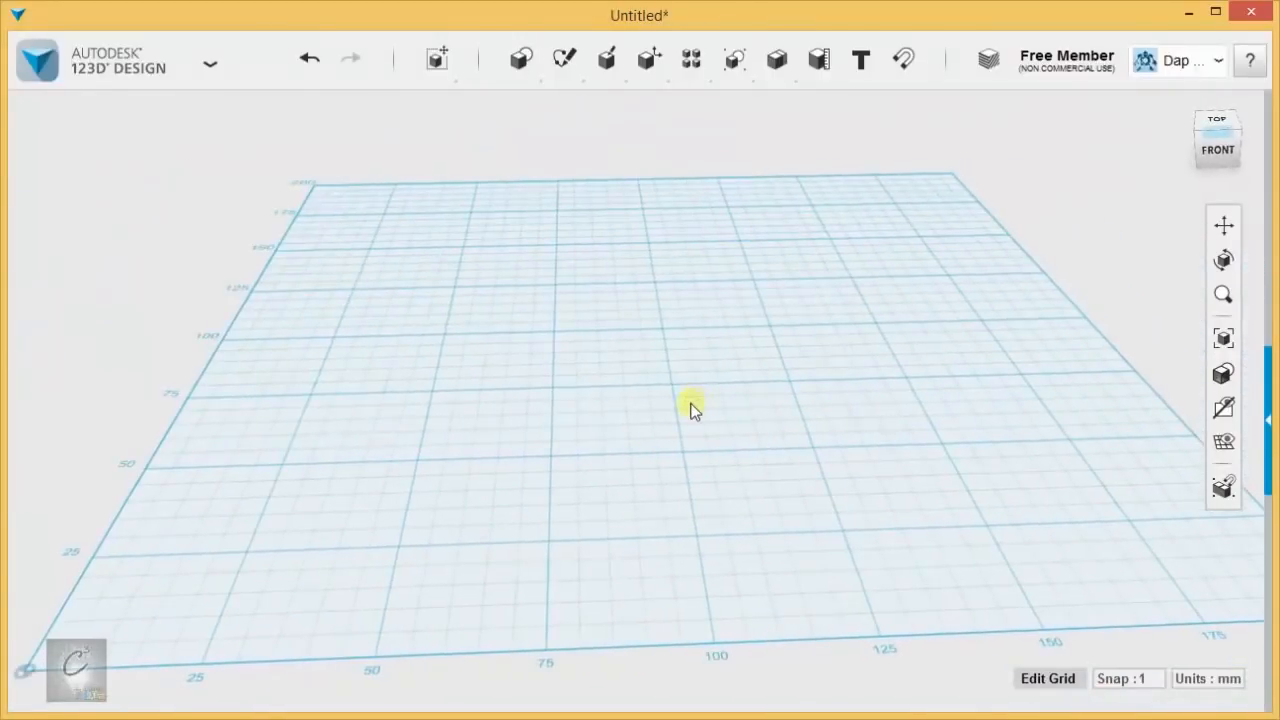
Step: Insert a box from Primitives and Smart Scale its height to 25 mm
{"action": "left_click", "coordinate": [521, 59]}
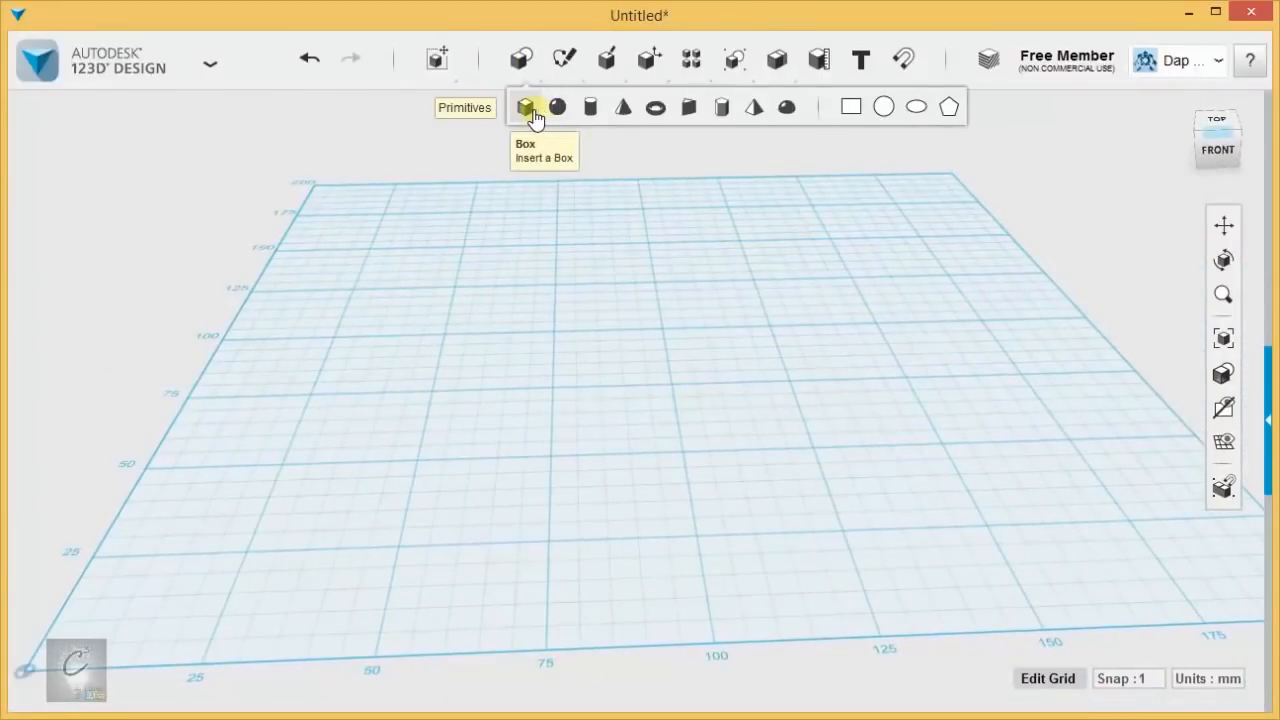
{"action": "left_click", "coordinate": [527, 107]}
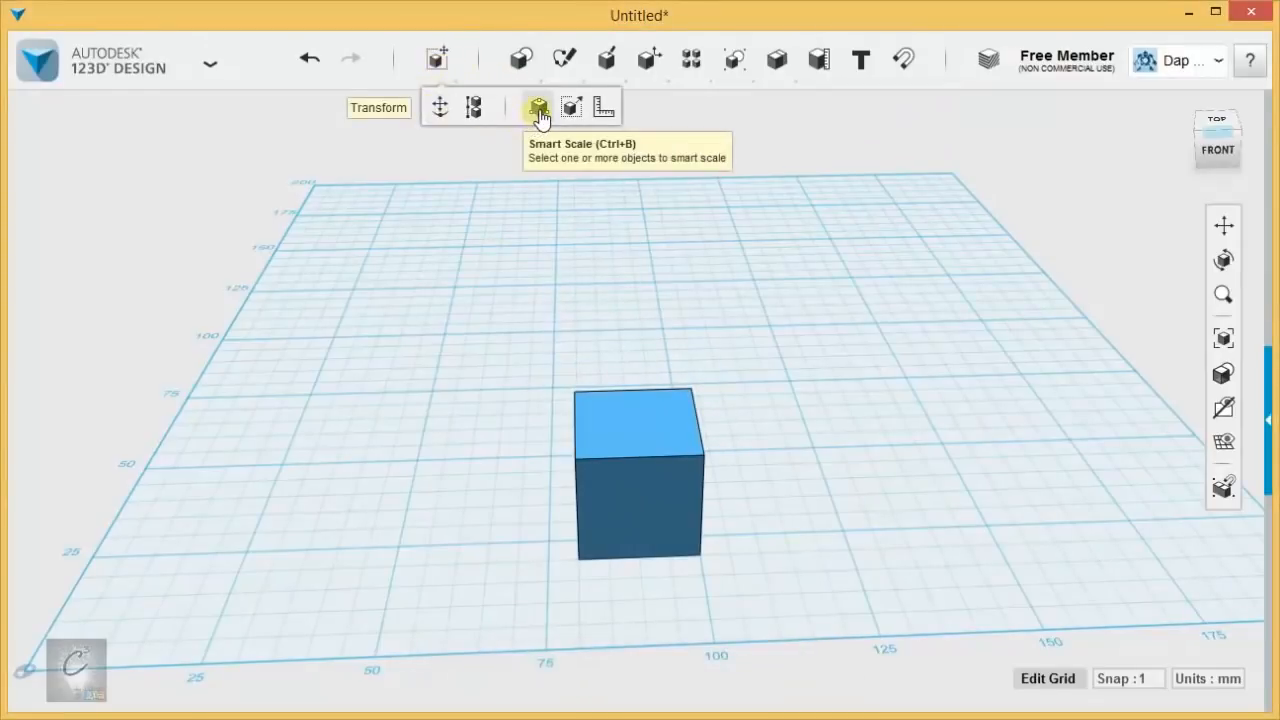
{"action": "left_click", "coordinate": [639, 475]}
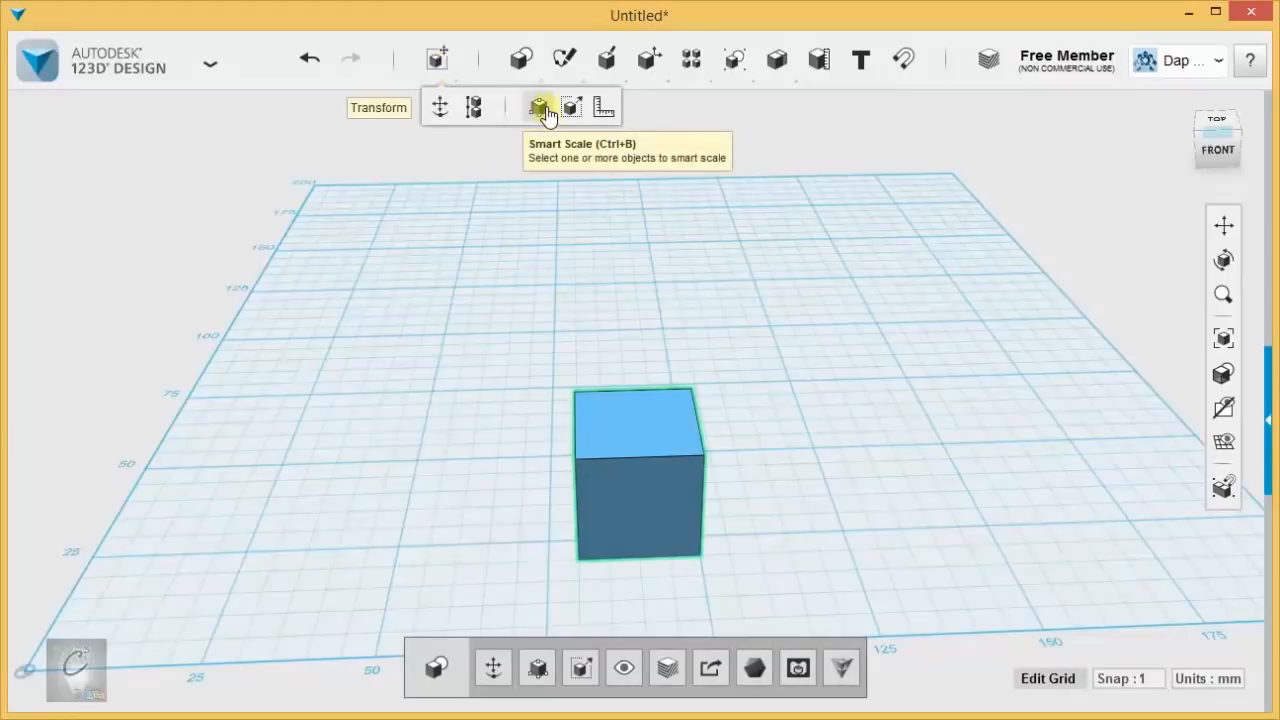
{"action": "left_click", "coordinate": [541, 107]}
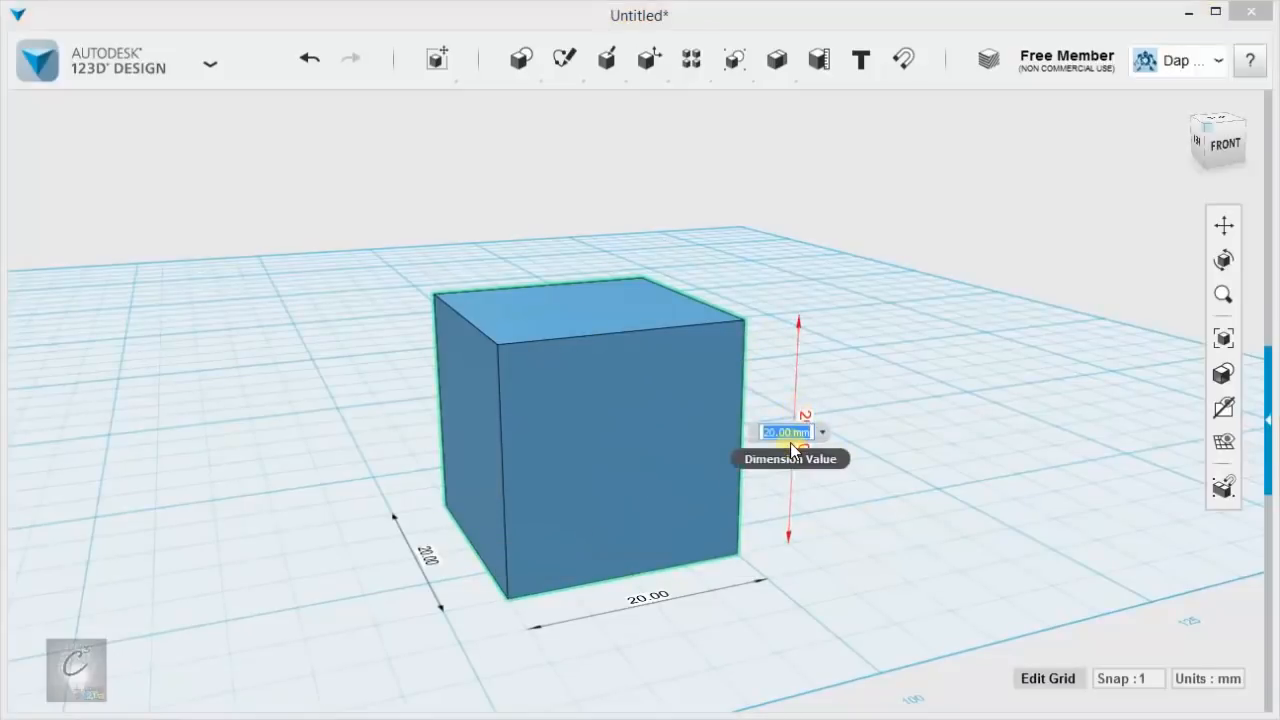
{"action": "type", "text": "25"}
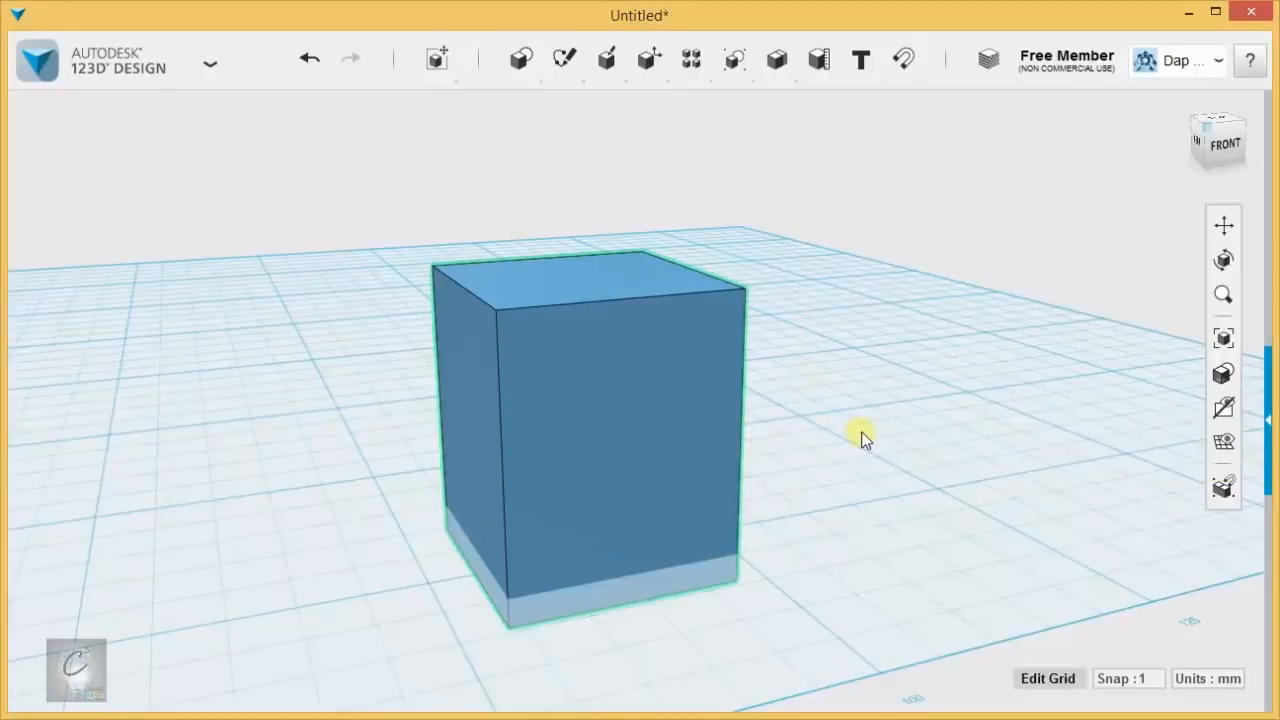
{"action": "left_click", "coordinate": [590, 430]}
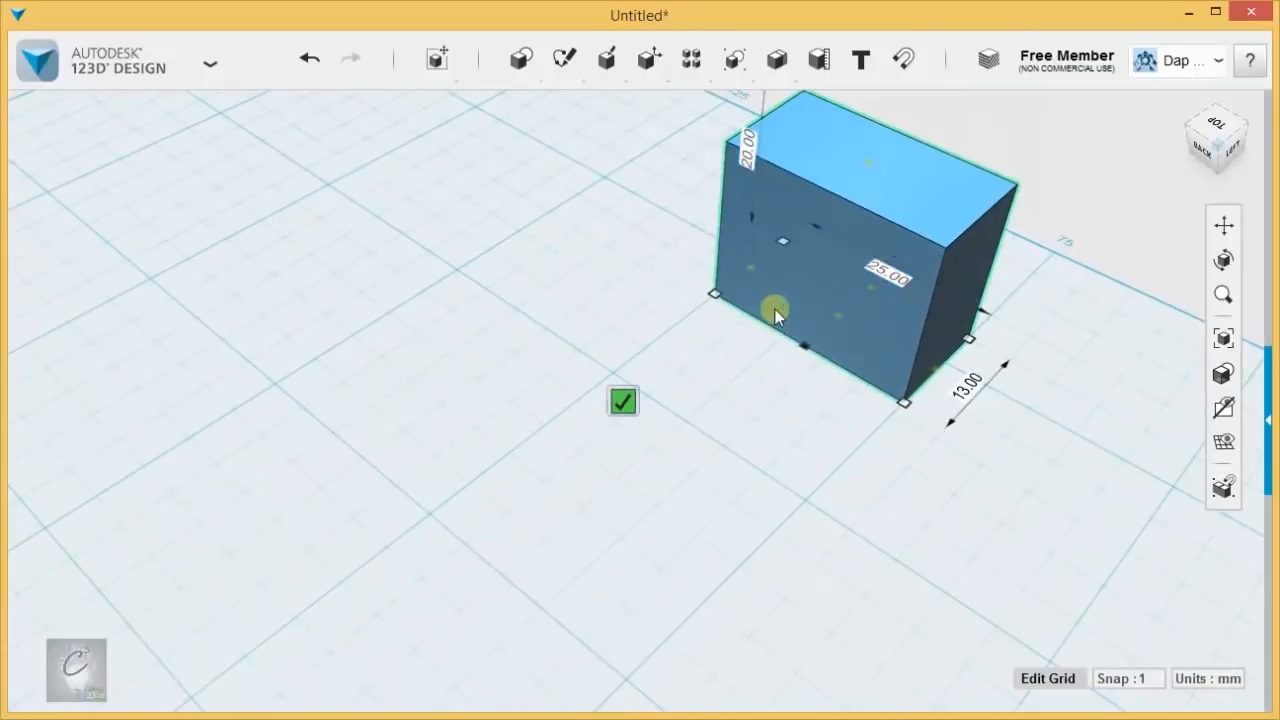
Step: Widen the box to 29 mm, then Smart Scale the sphere to roughly 35 by 38 mm
{"action": "left_click_drag", "start_coordinate": [780, 305], "coordinate": [710, 425]}
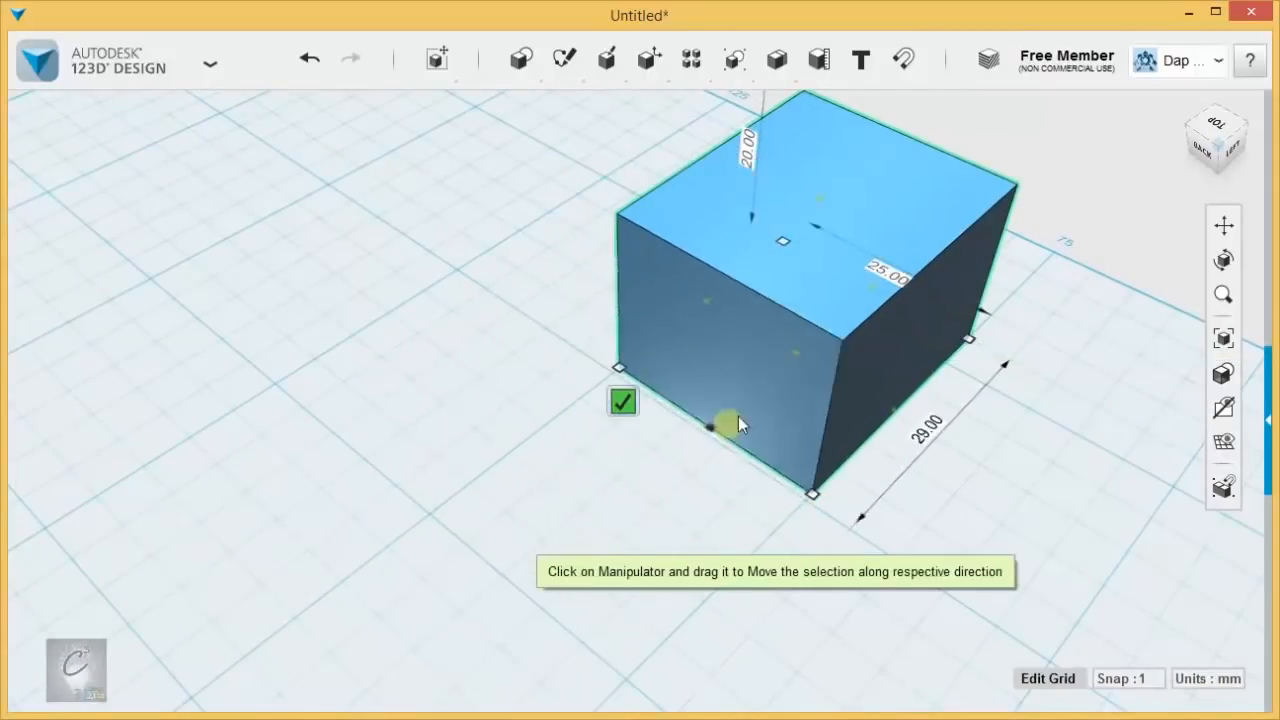
{"action": "left_click", "coordinate": [564, 59]}
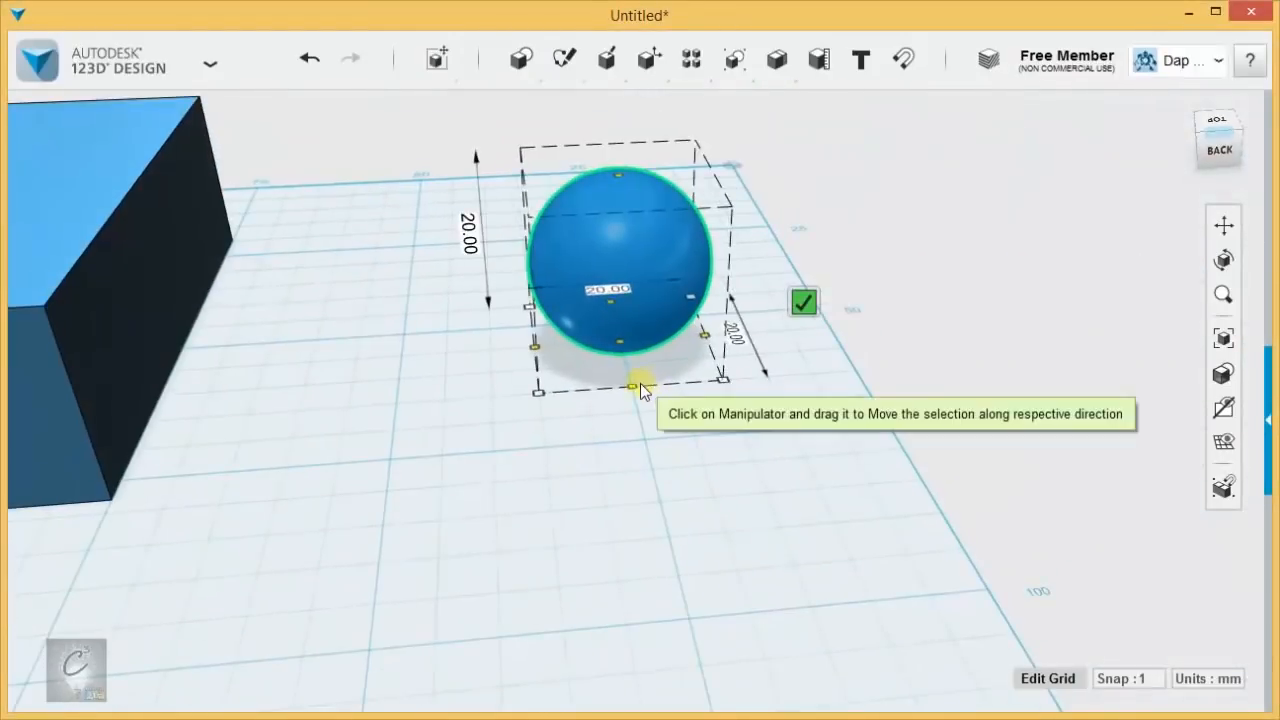
{"action": "left_click_drag", "start_coordinate": [635, 385], "coordinate": [690, 628]}
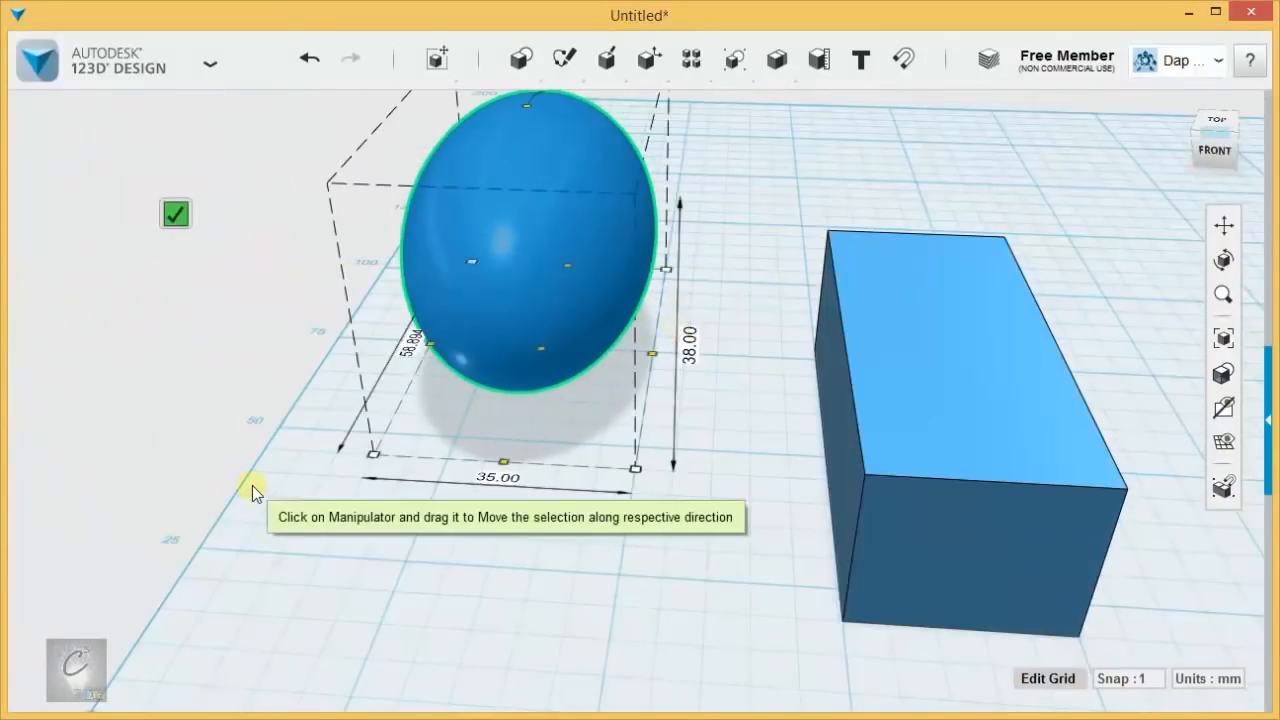
{"action": "left_click", "coordinate": [175, 214]}
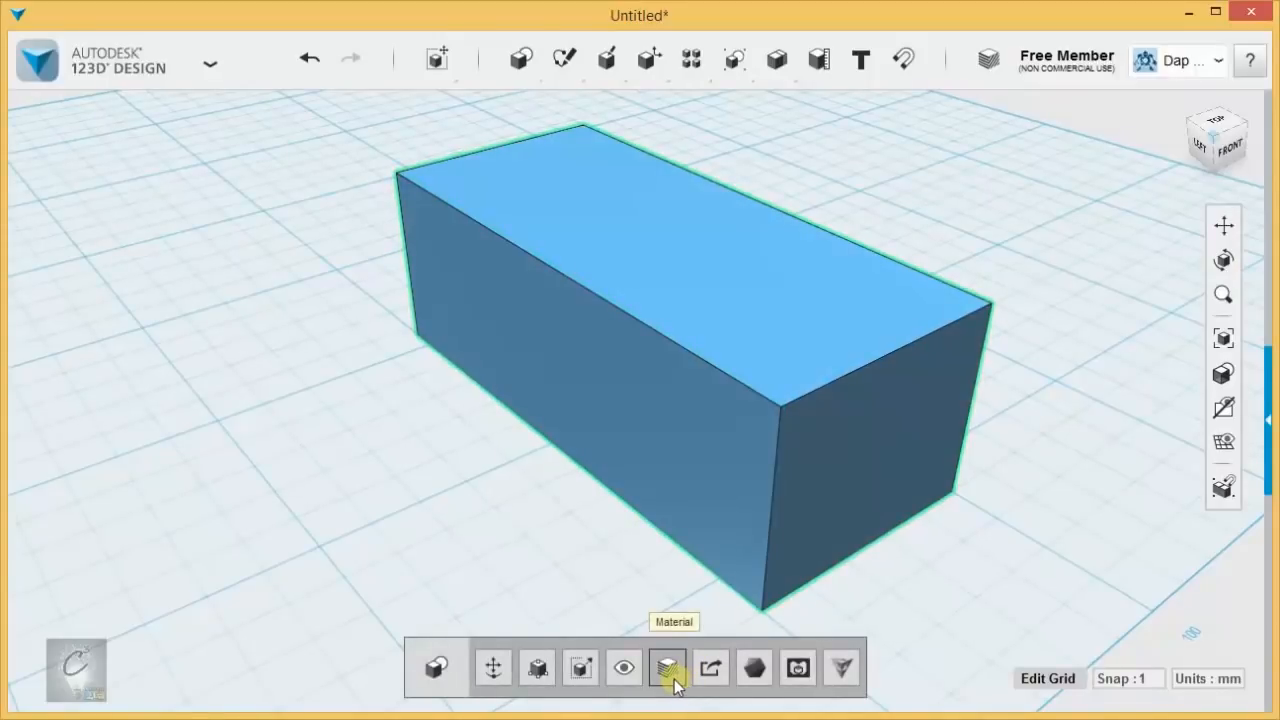
Step: Show the Materials dialog for the blue box, colour #52B3EE
{"action": "left_click", "coordinate": [667, 668]}
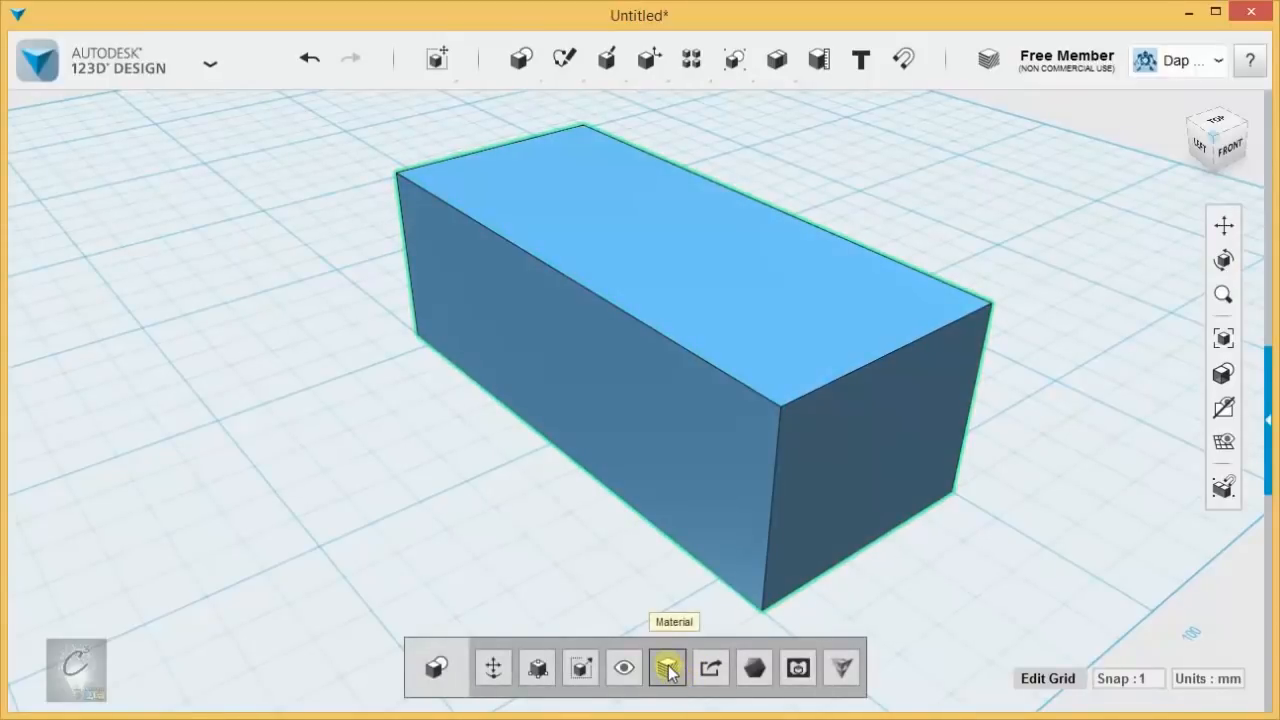
{"action": "left_click", "coordinate": [667, 667]}
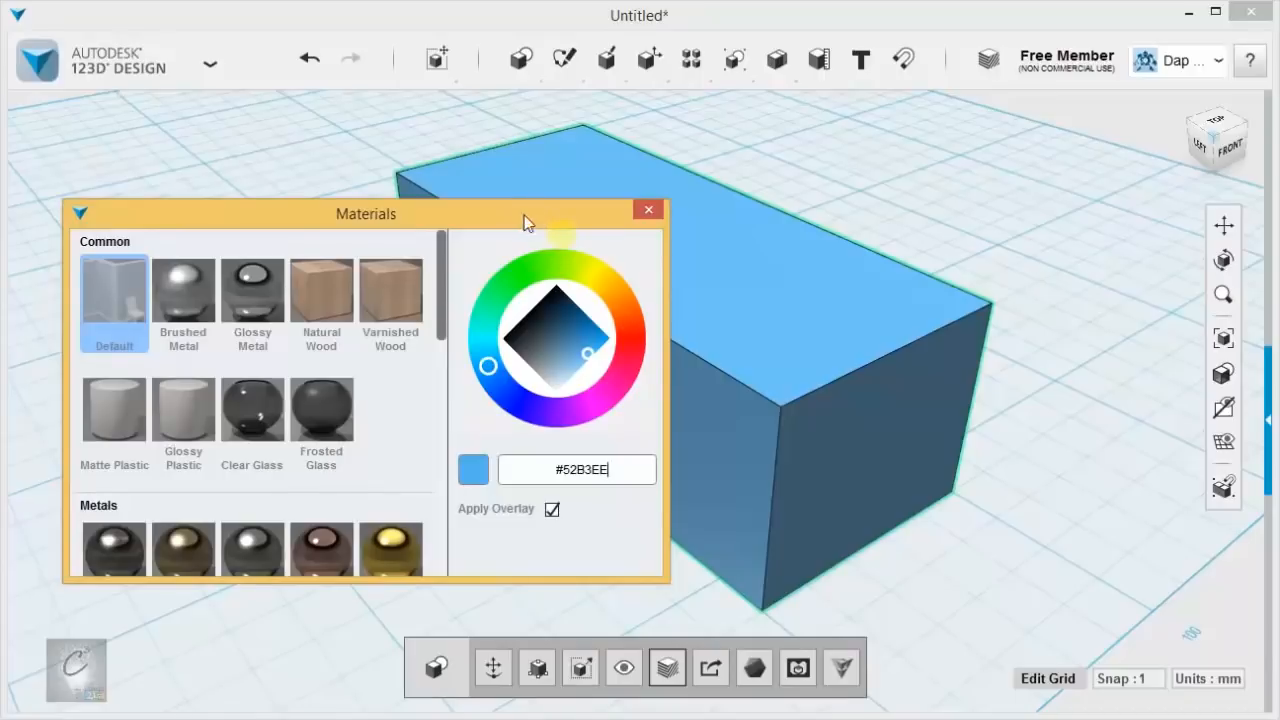
Step: Try green, pink and orange on the box's colour wheel, settling on a brown shade
{"action": "left_click", "coordinate": [648, 210]}
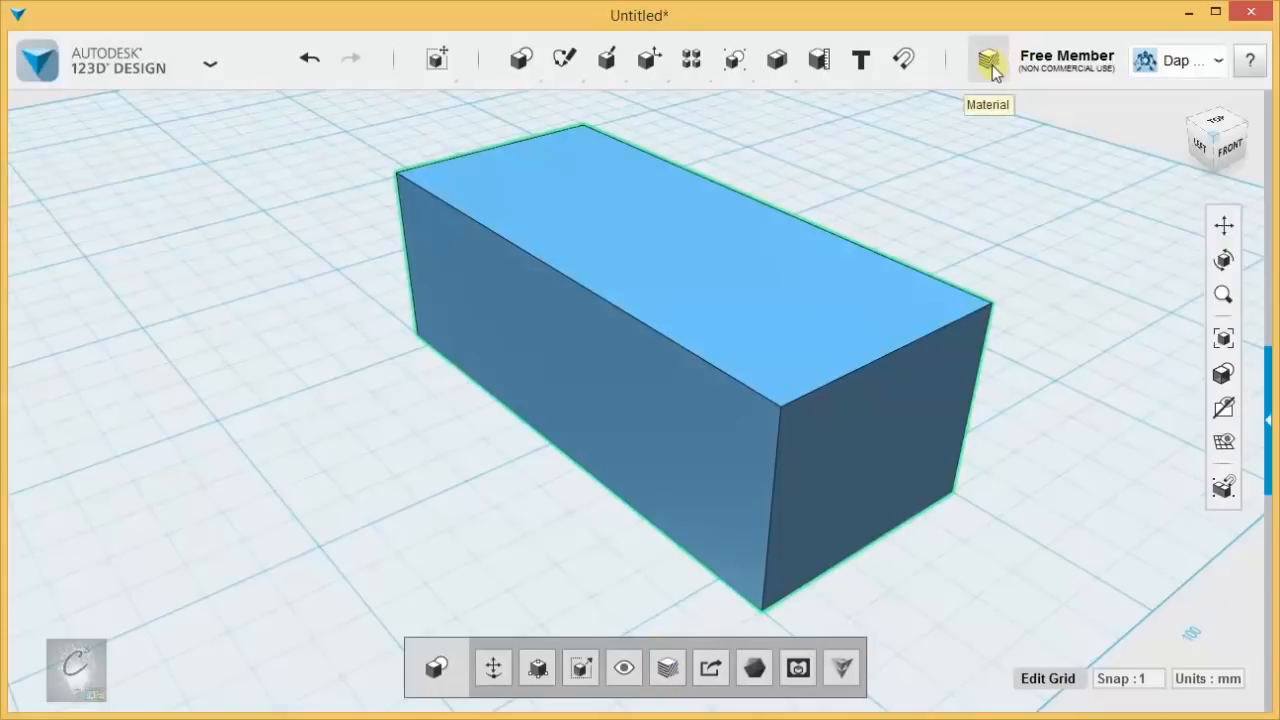
{"action": "left_click", "coordinate": [988, 60]}
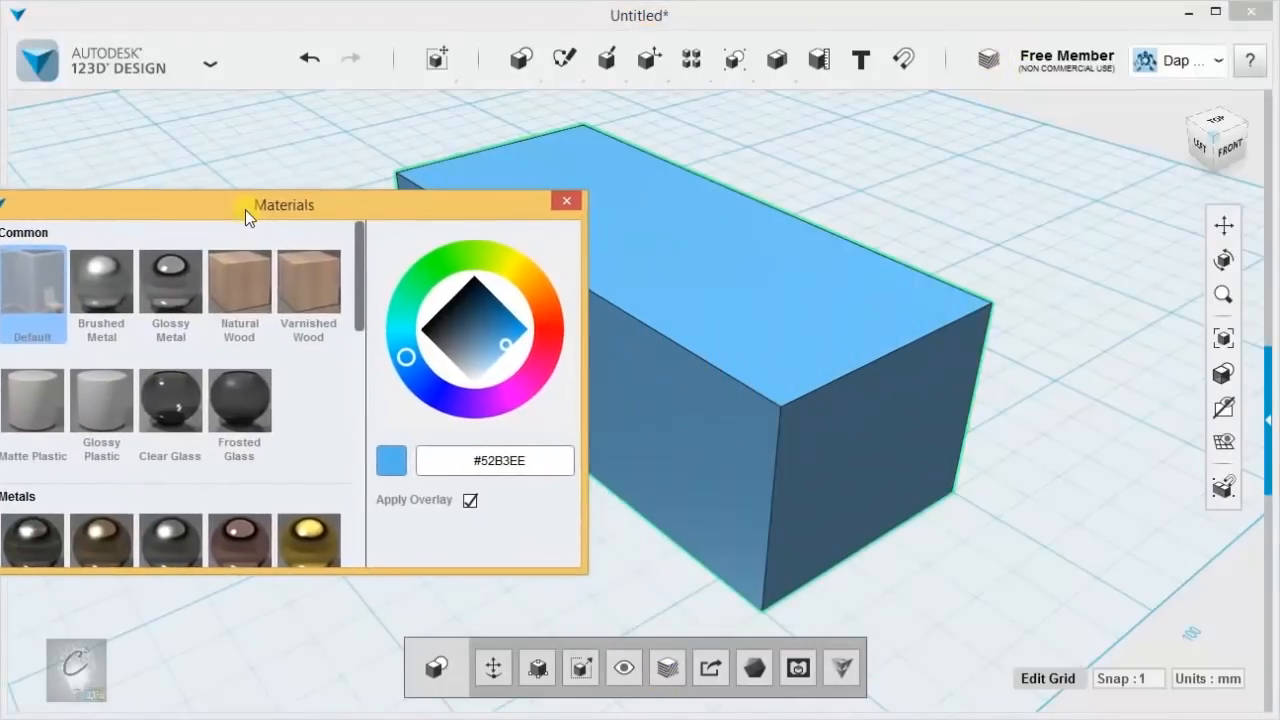
{"action": "left_click", "coordinate": [428, 269]}
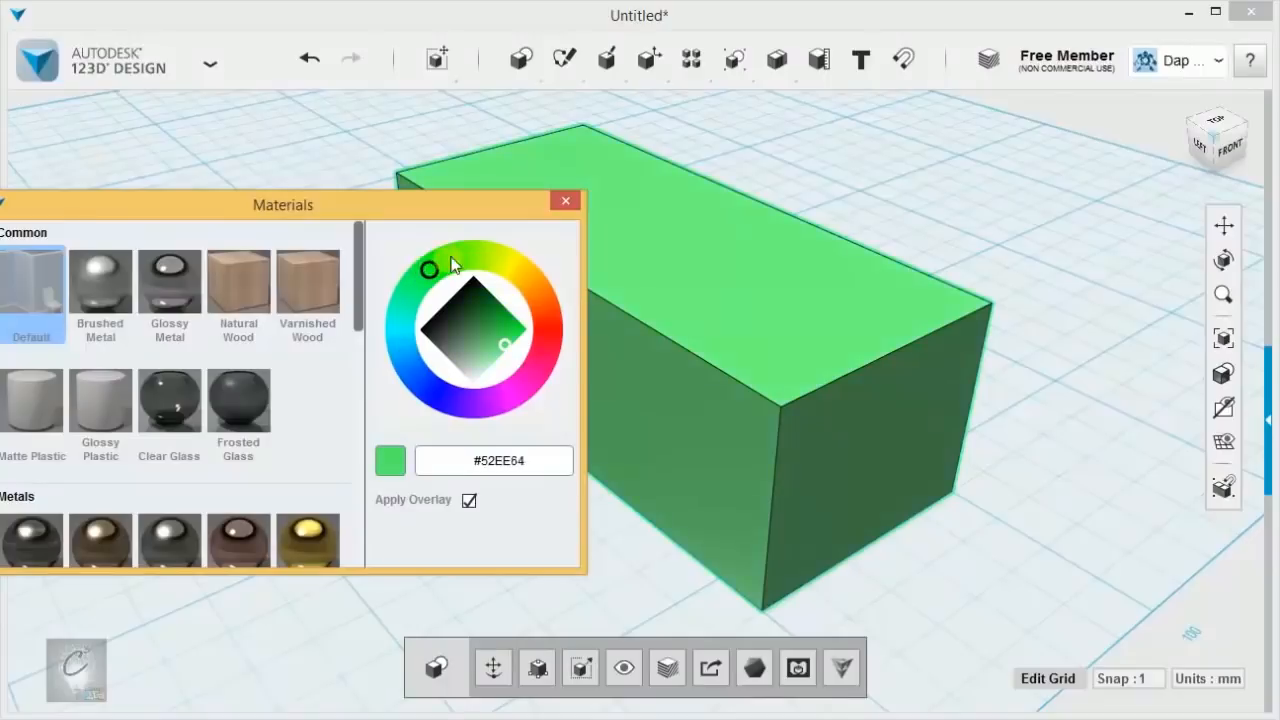
{"action": "left_click", "coordinate": [521, 386]}
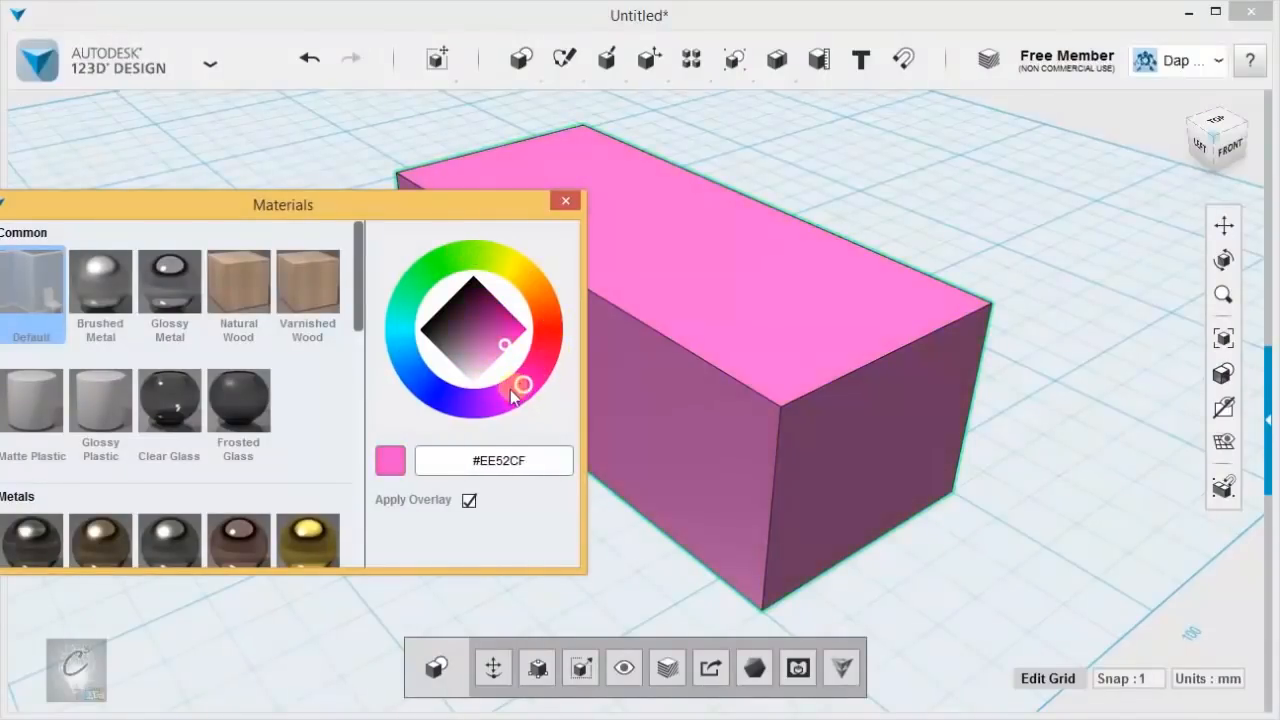
{"action": "left_click", "coordinate": [455, 335]}
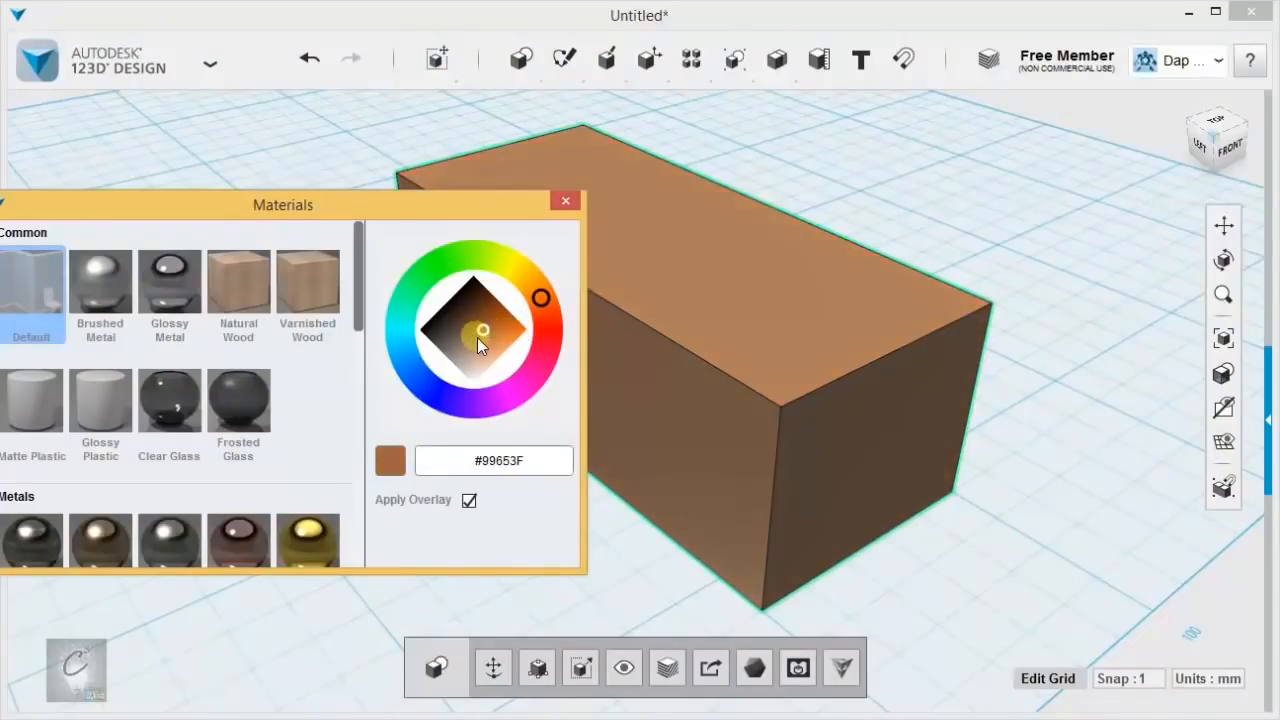
{"action": "left_click_drag", "start_coordinate": [475, 335], "coordinate": [494, 328]}
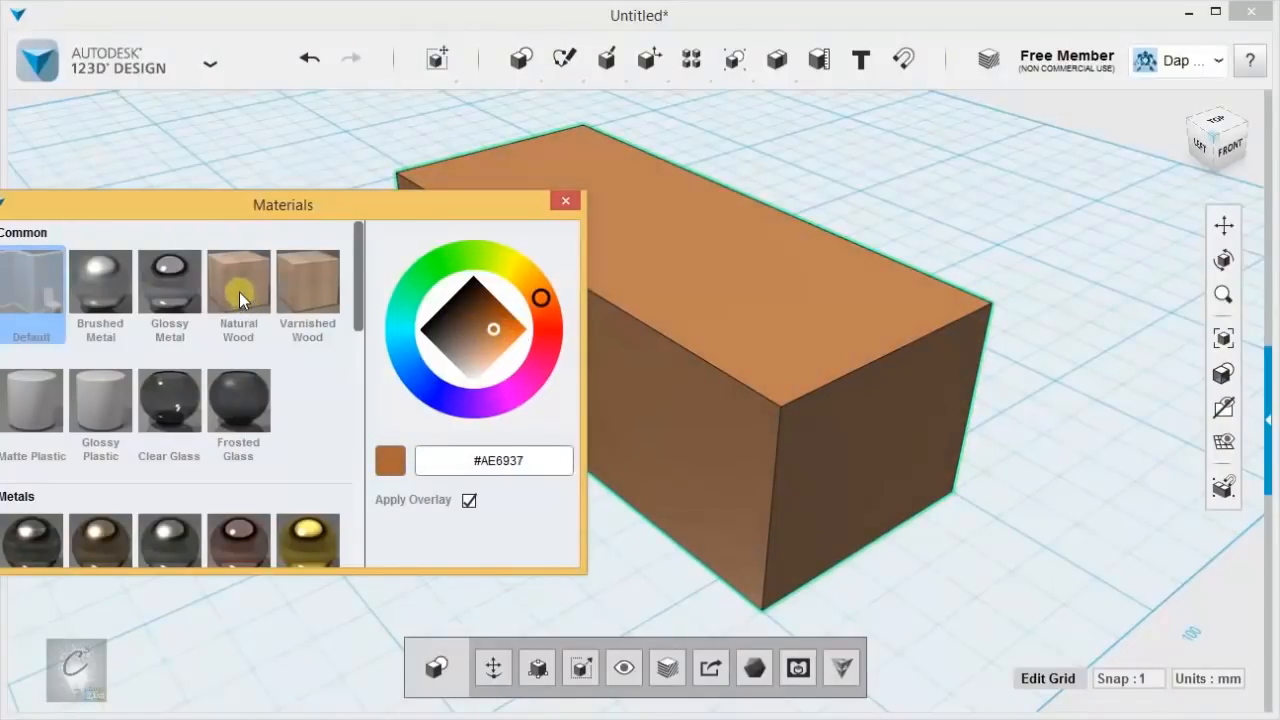
Step: Try natural wood, varnished wood and brushed metal, leaving the box in natural wood
{"action": "left_click", "coordinate": [238, 280]}
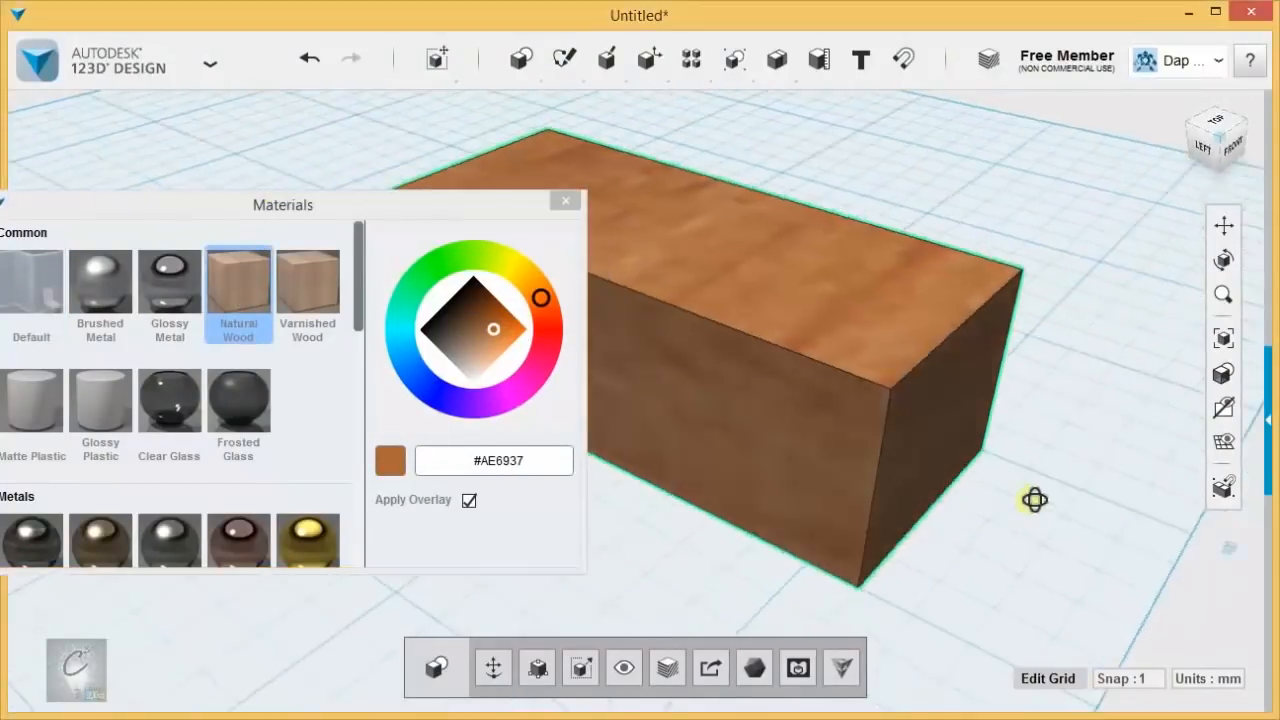
{"action": "left_click", "coordinate": [307, 290]}
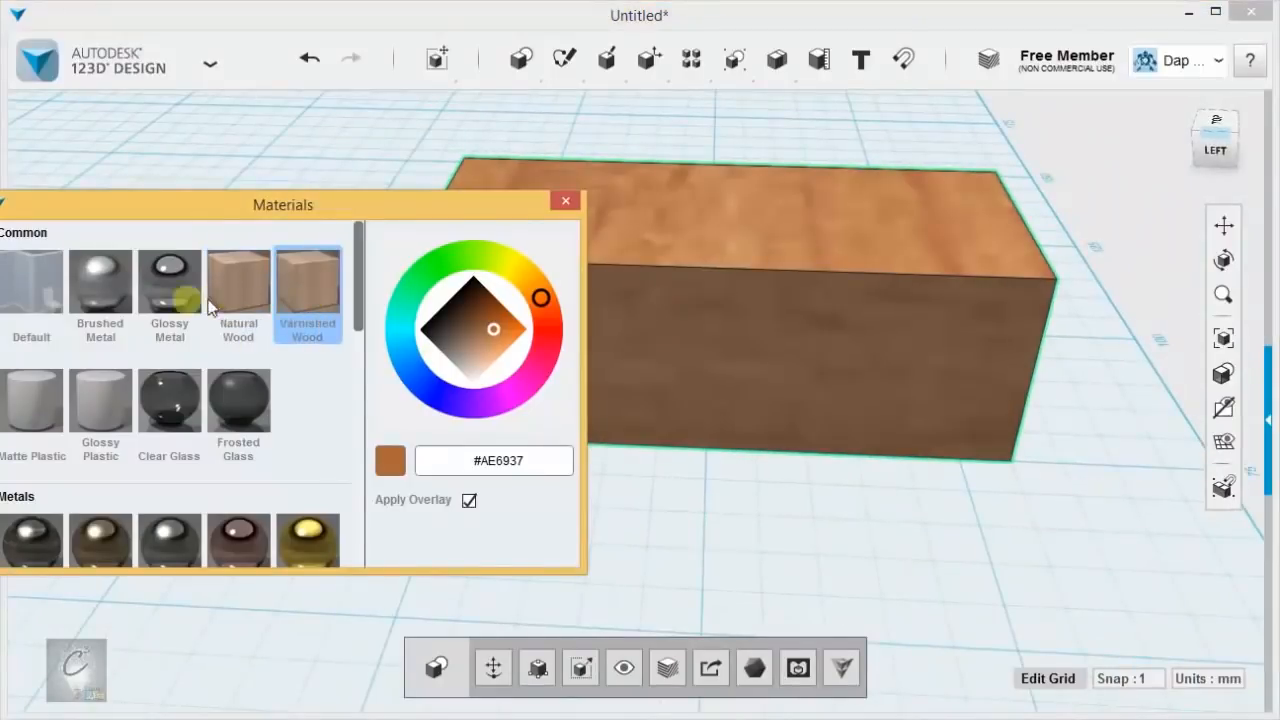
{"action": "left_click", "coordinate": [100, 285]}
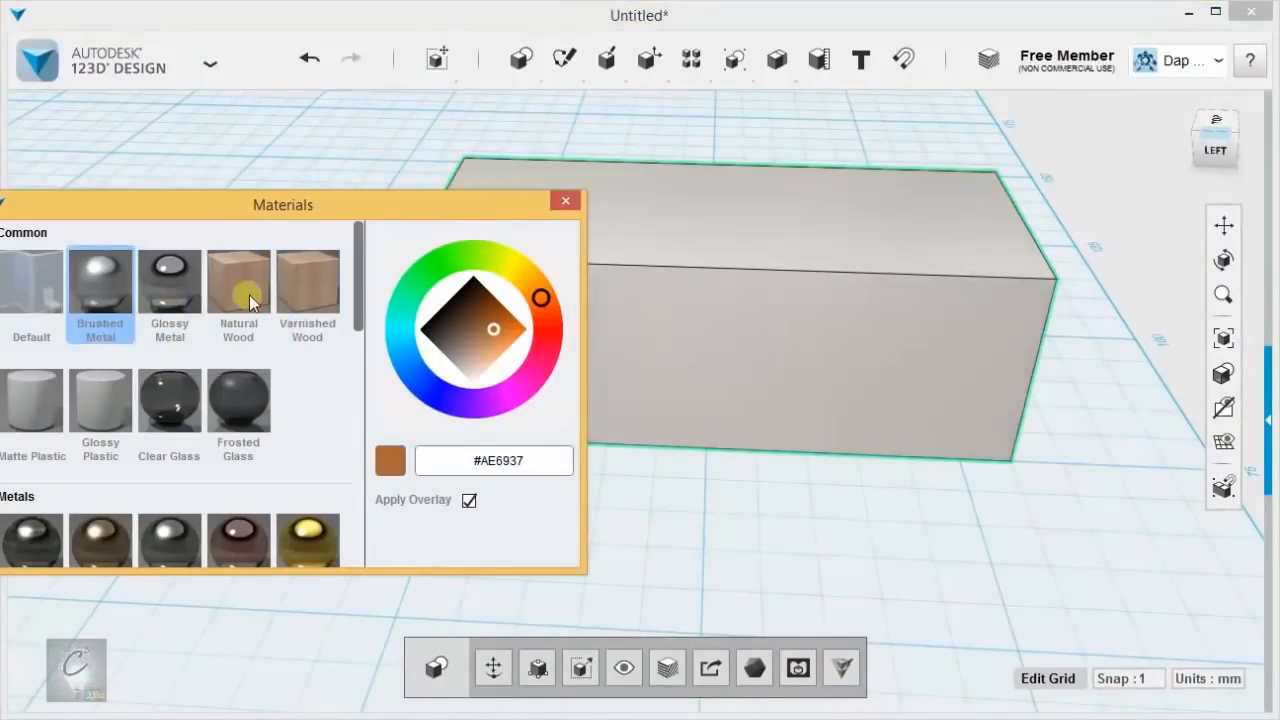
{"action": "left_click", "coordinate": [238, 280]}
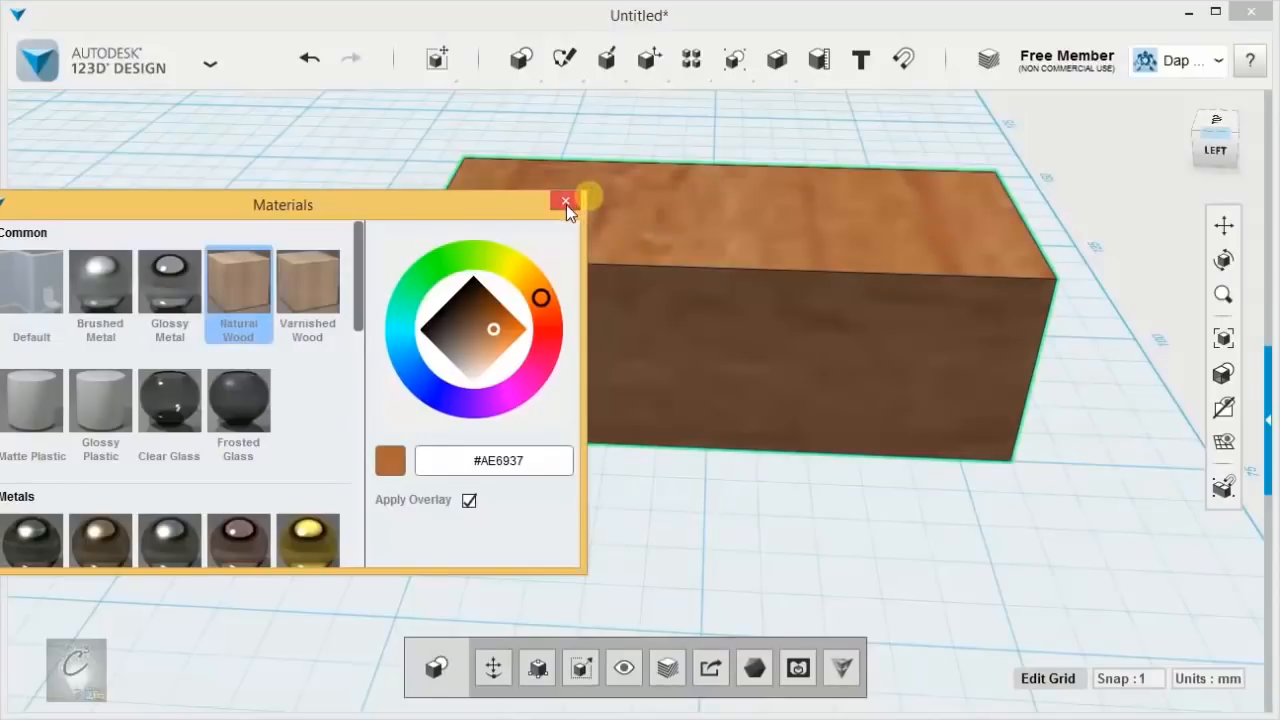
Step: Close the materials dialog, inspect the wooden box from several sides and delete it
{"action": "left_click", "coordinate": [566, 204]}
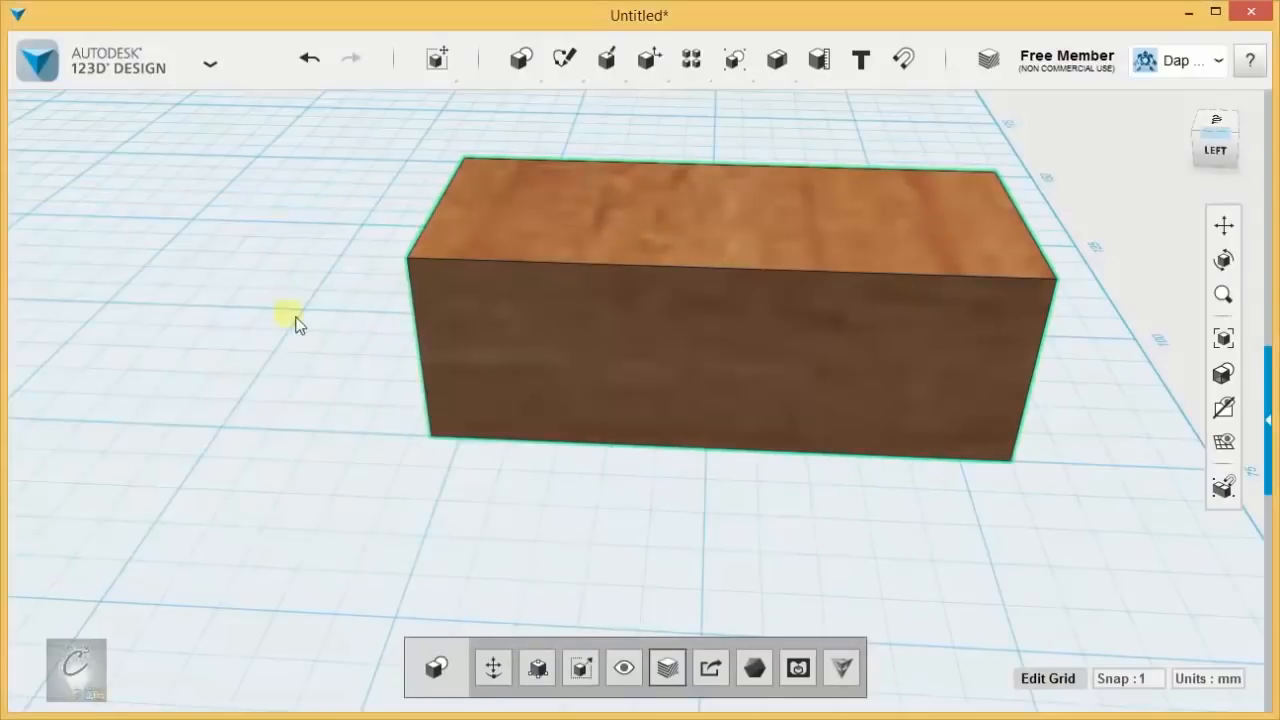
{"action": "left_click_drag", "start_coordinate": [290, 315], "coordinate": [715, 315]}
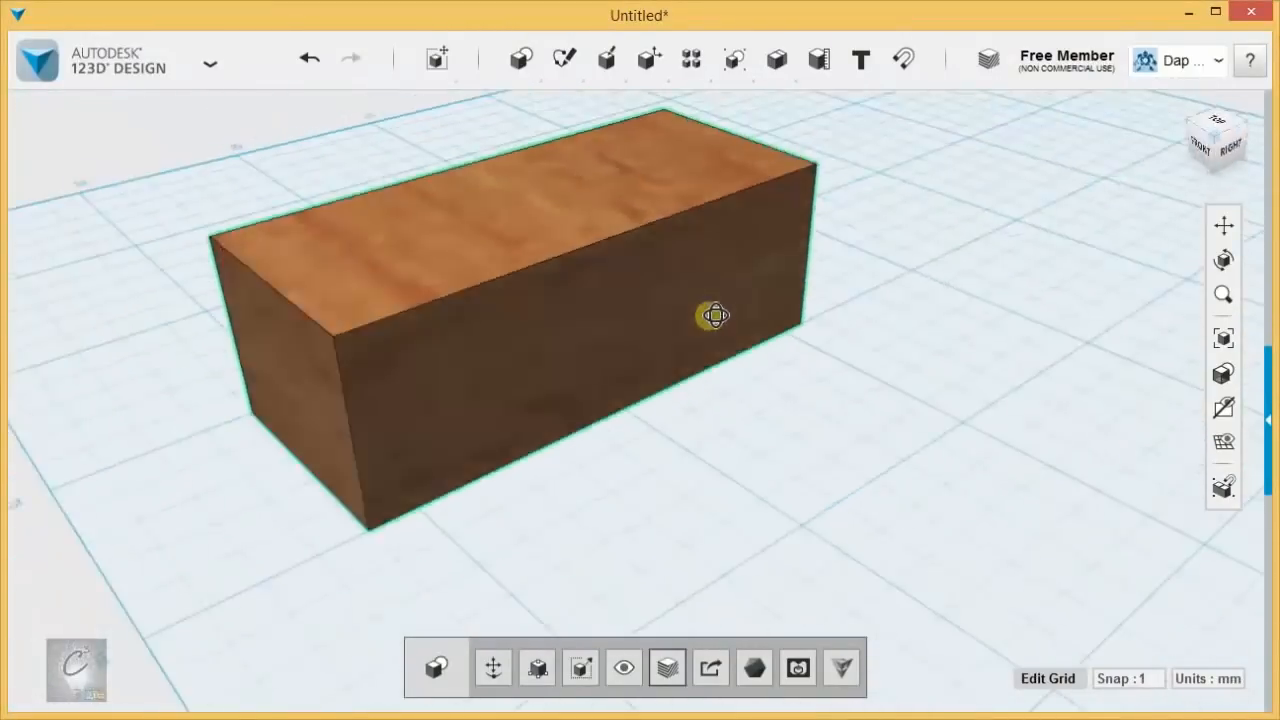
{"action": "left_click_drag", "start_coordinate": [715, 315], "coordinate": [825, 470]}
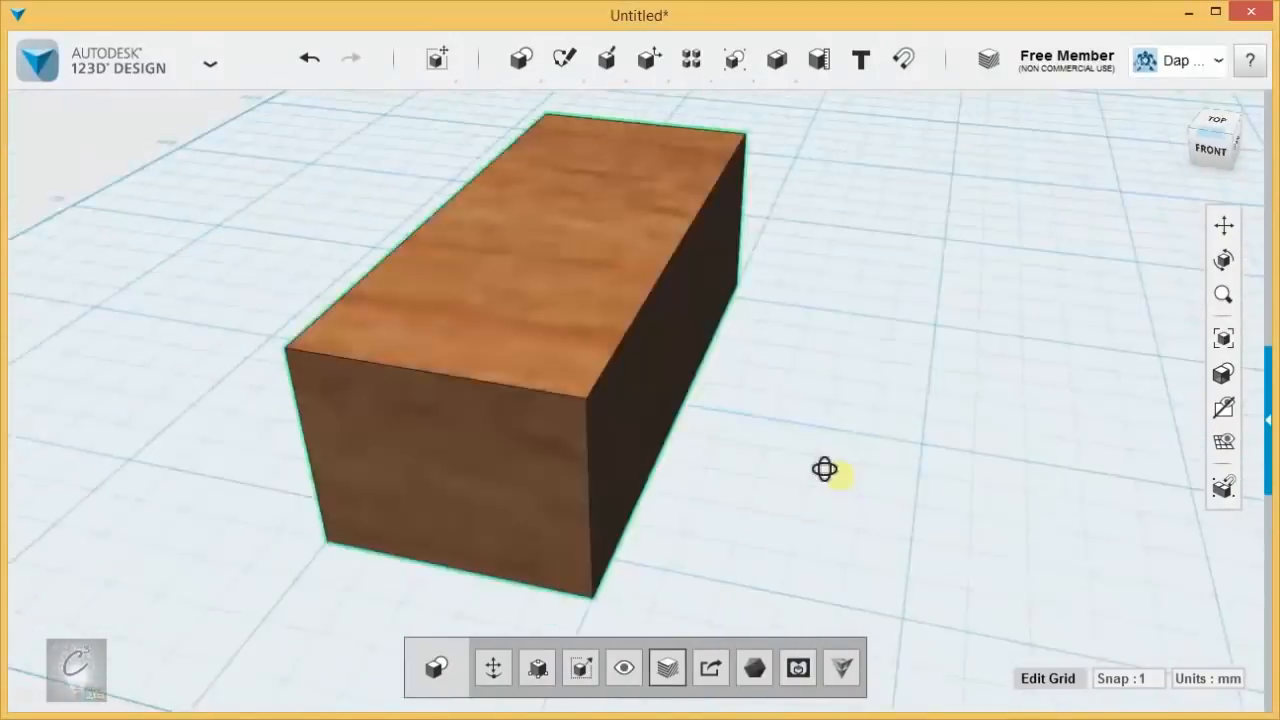
{"action": "left_click_drag", "start_coordinate": [825, 470], "coordinate": [943, 432]}
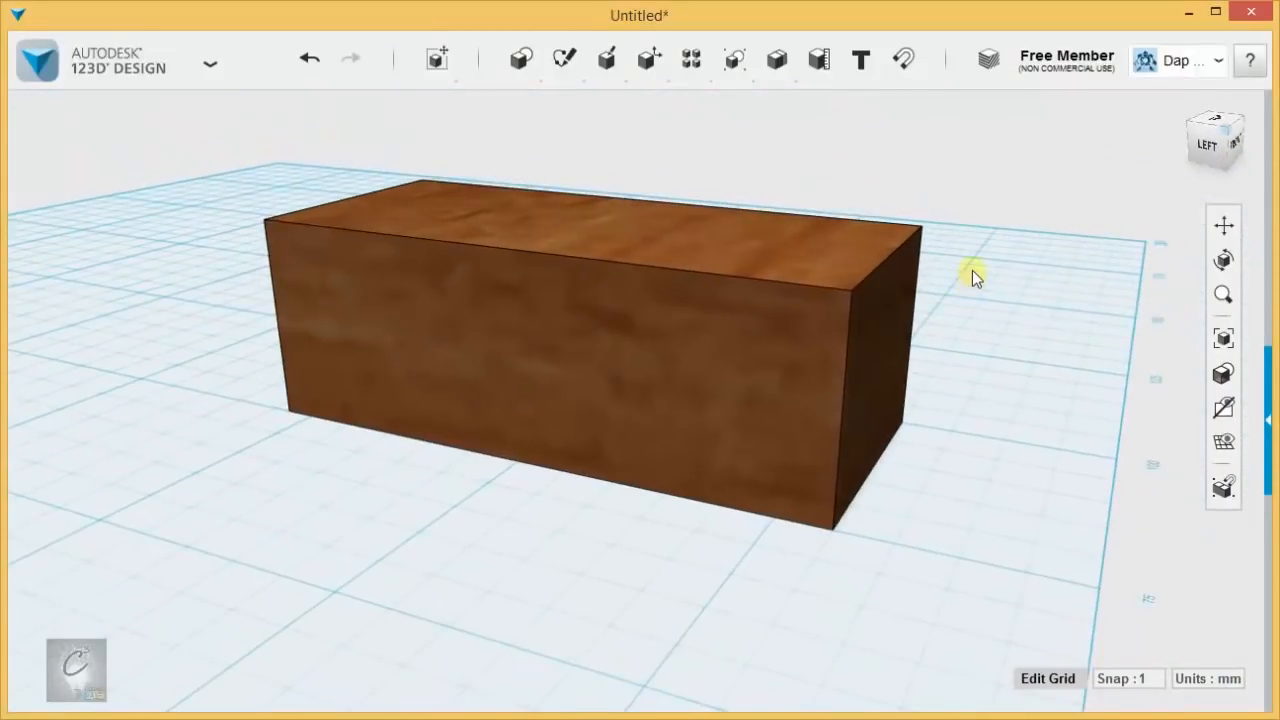
{"action": "left_click", "coordinate": [845, 330]}
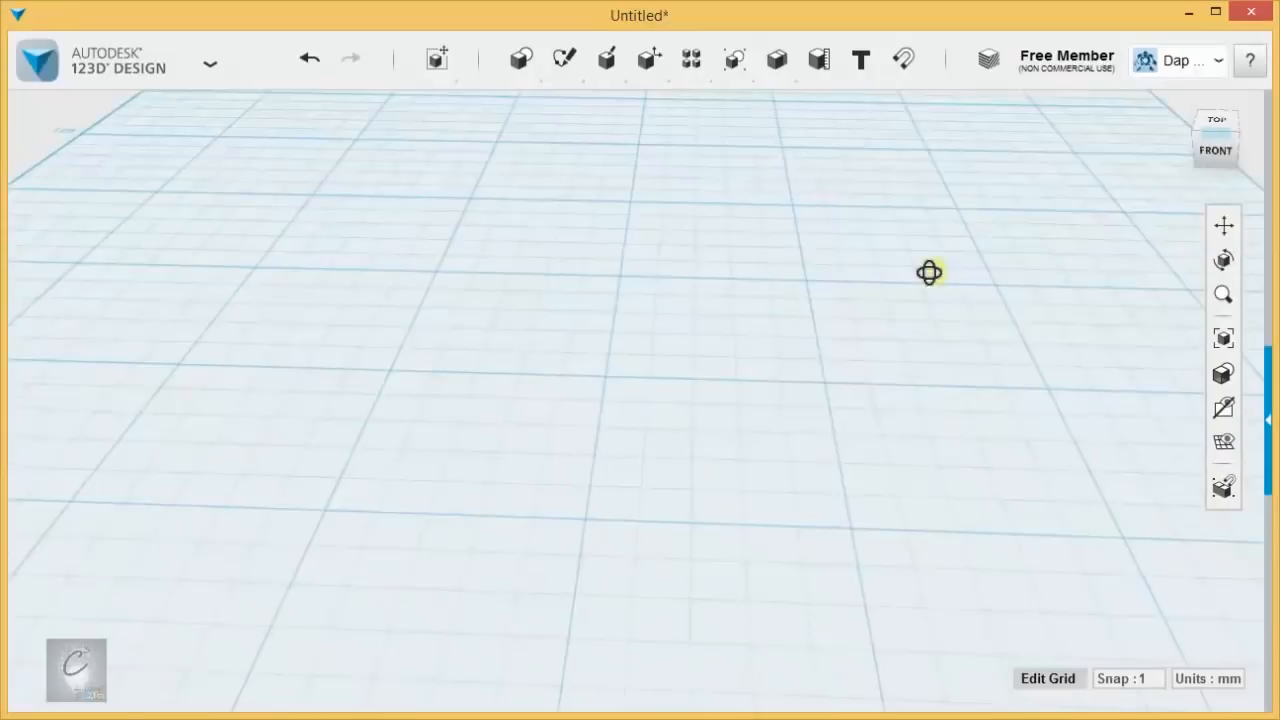
Step: Insert a box and a cylinder primitive onto the empty grid
{"action": "left_click", "coordinate": [521, 59]}
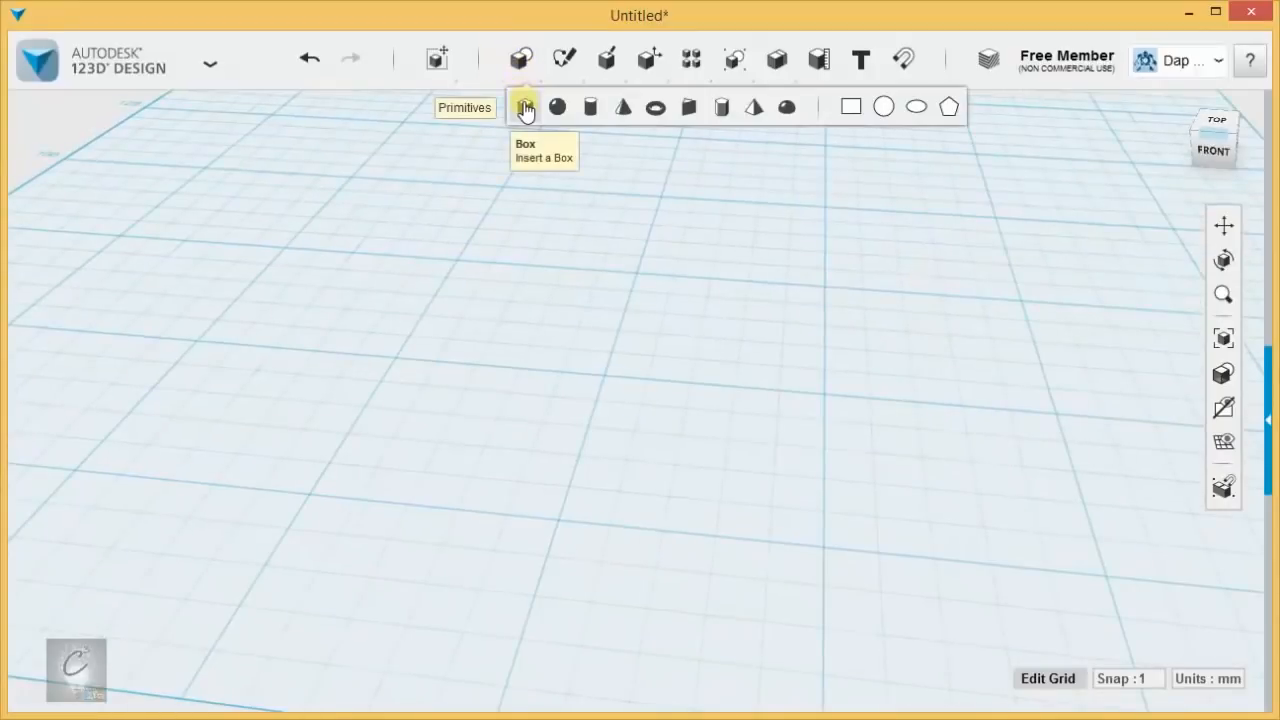
{"action": "left_click", "coordinate": [525, 107]}
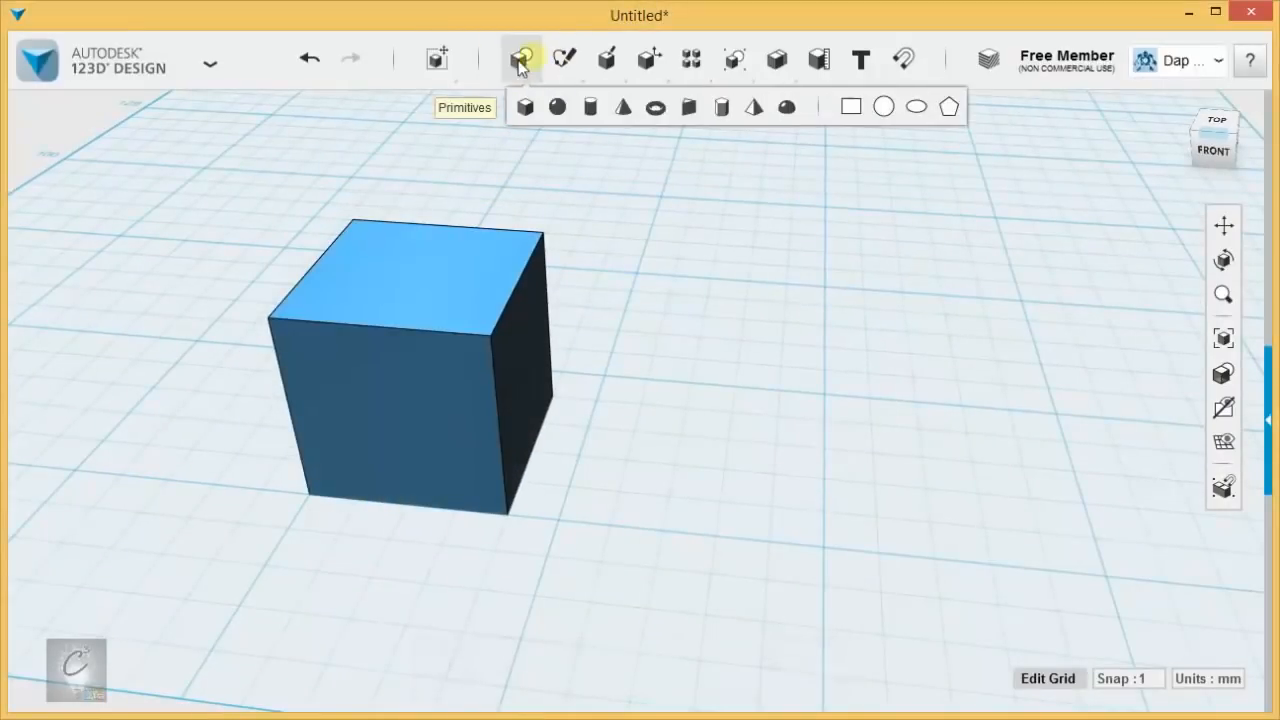
{"action": "left_click", "coordinate": [590, 107]}
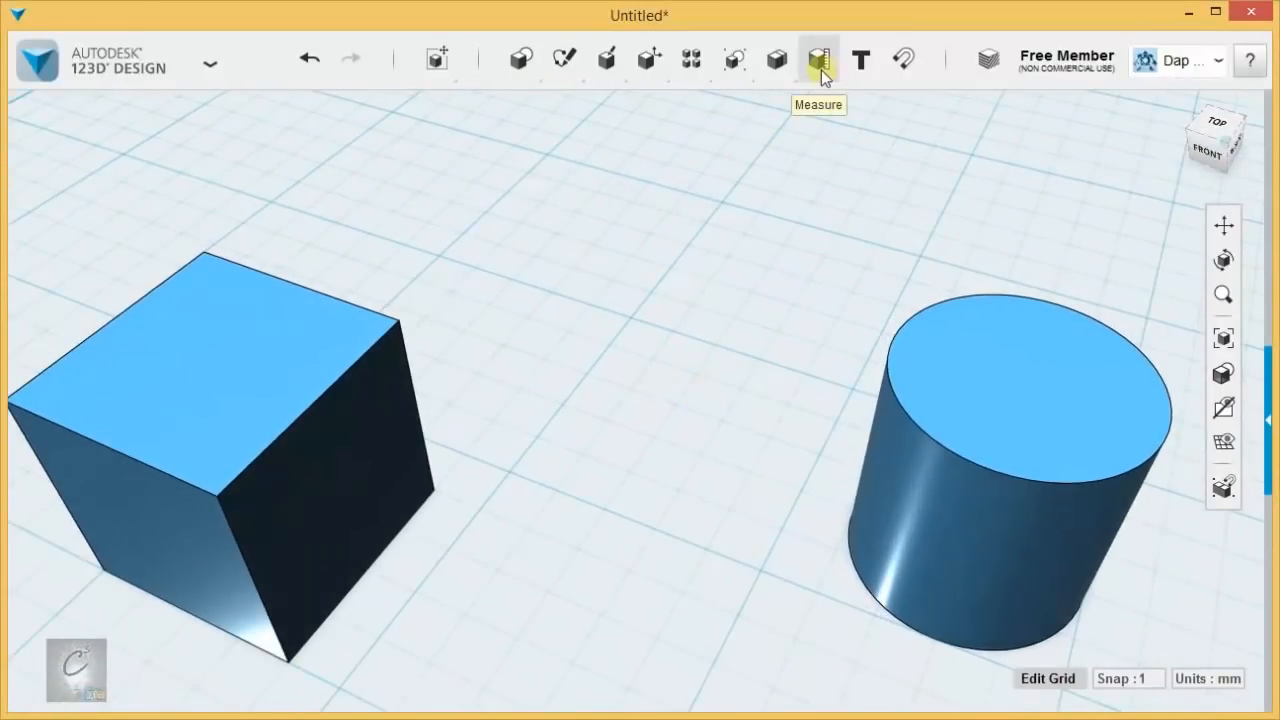
Step: Measure the cylinder and cube as bodies: 37.434 mm apart, volumes 6283.185 and 8000 mm³
{"action": "left_click", "coordinate": [818, 60]}
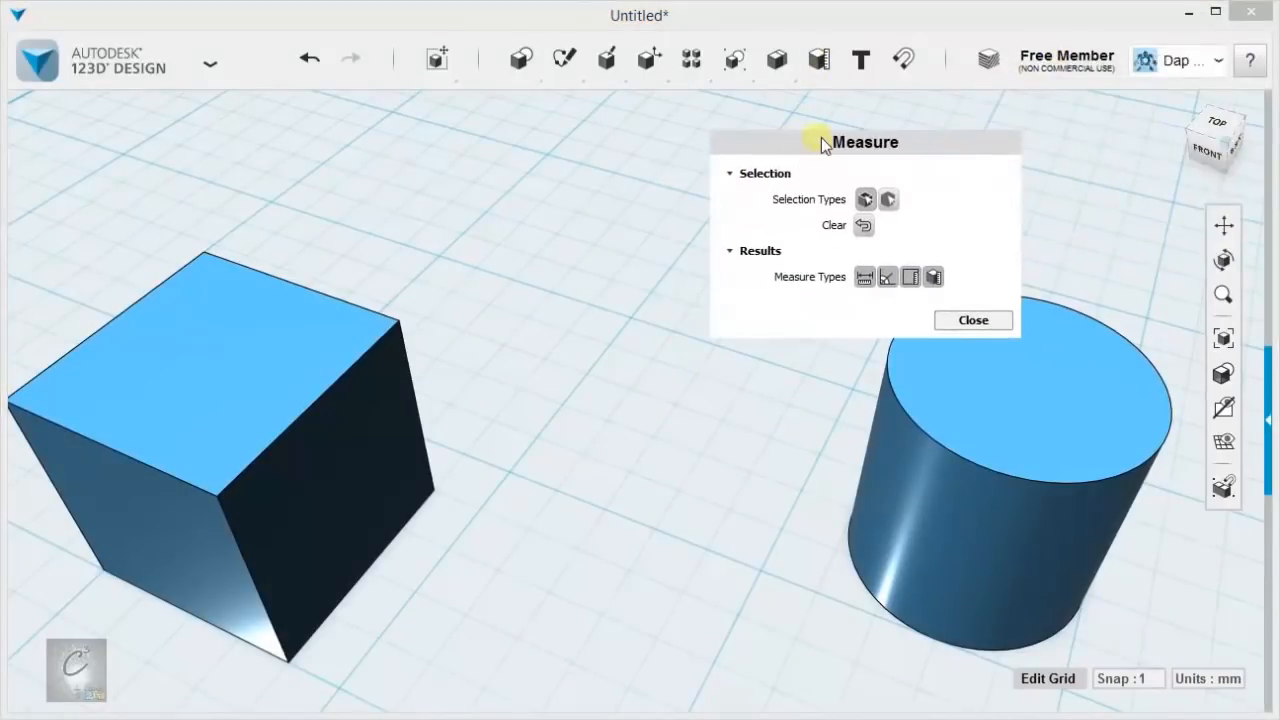
{"action": "left_click_drag", "start_coordinate": [823, 142], "coordinate": [565, 153]}
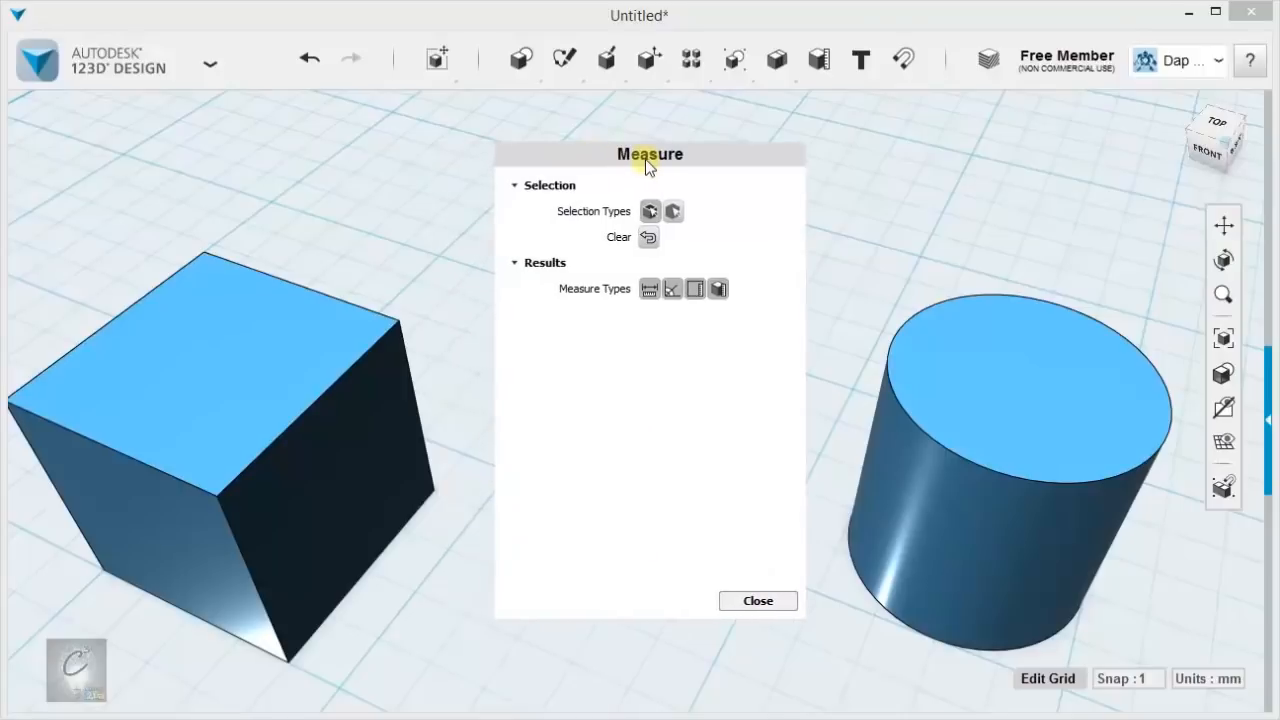
{"action": "mouse_move", "coordinate": [650, 211]}
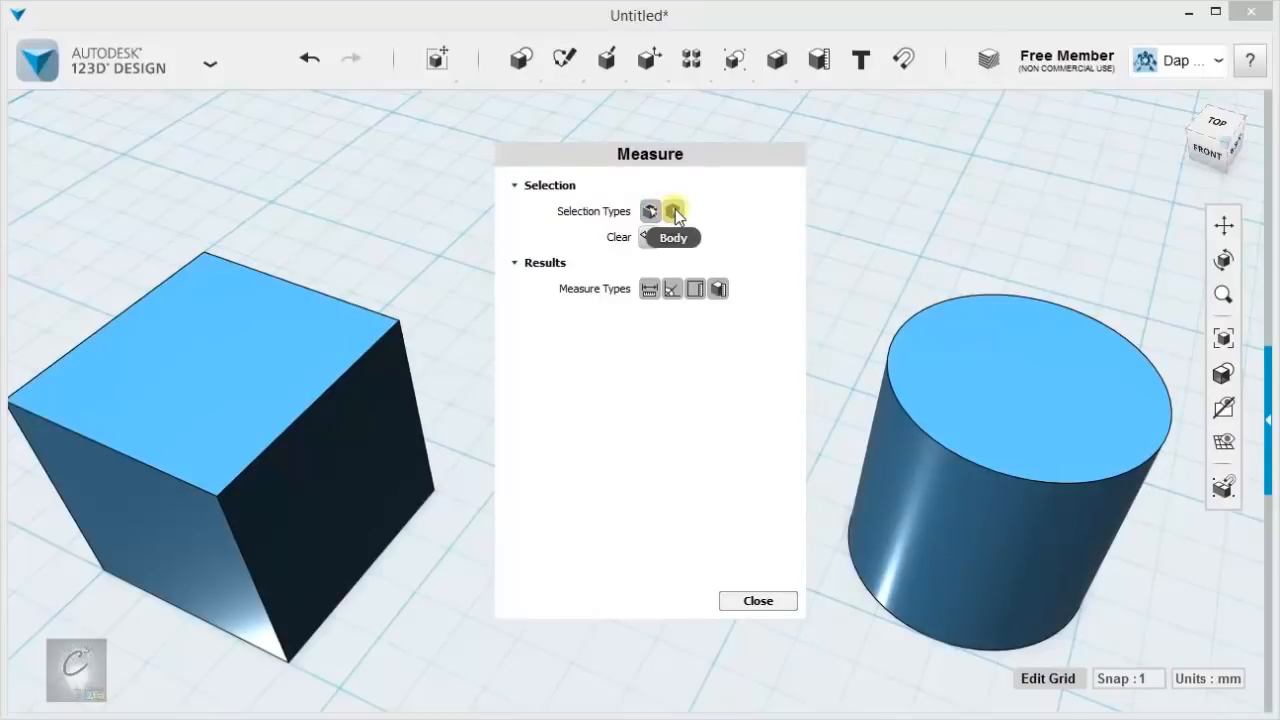
{"action": "left_click", "coordinate": [1003, 378]}
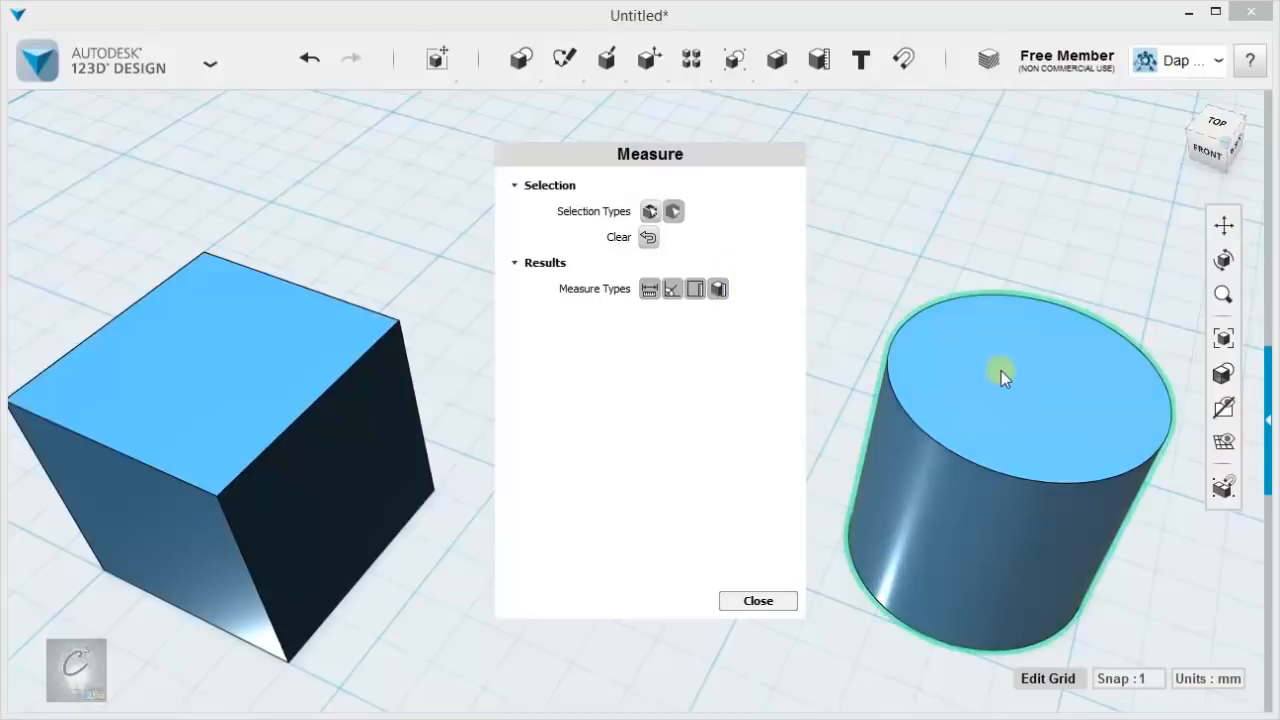
{"action": "left_click", "coordinate": [1000, 375]}
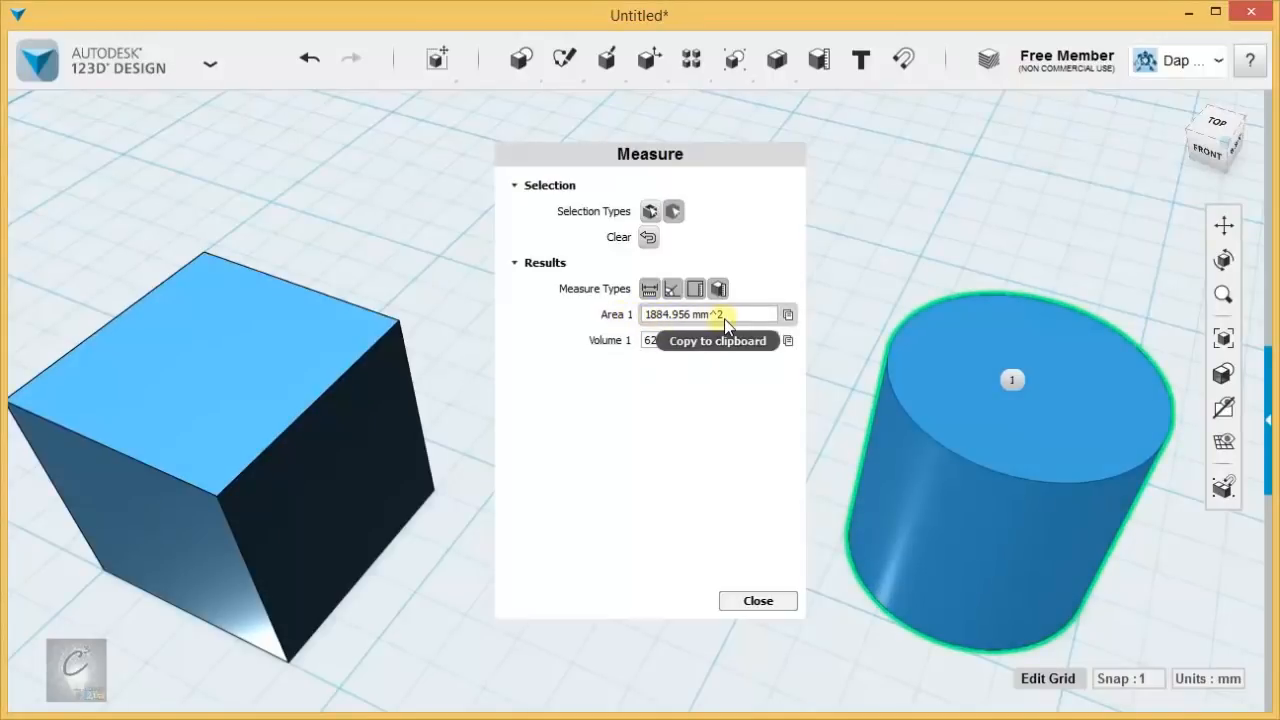
{"action": "mouse_move", "coordinate": [648, 340]}
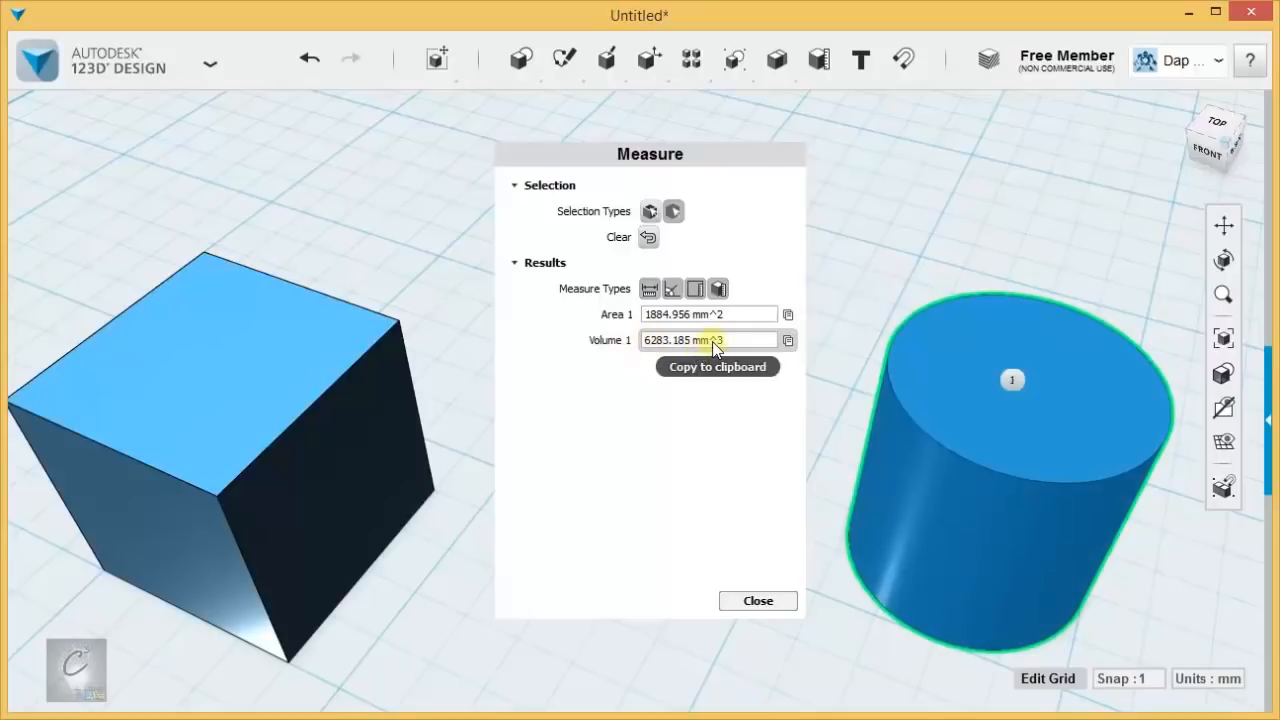
{"action": "left_click", "coordinate": [200, 413]}
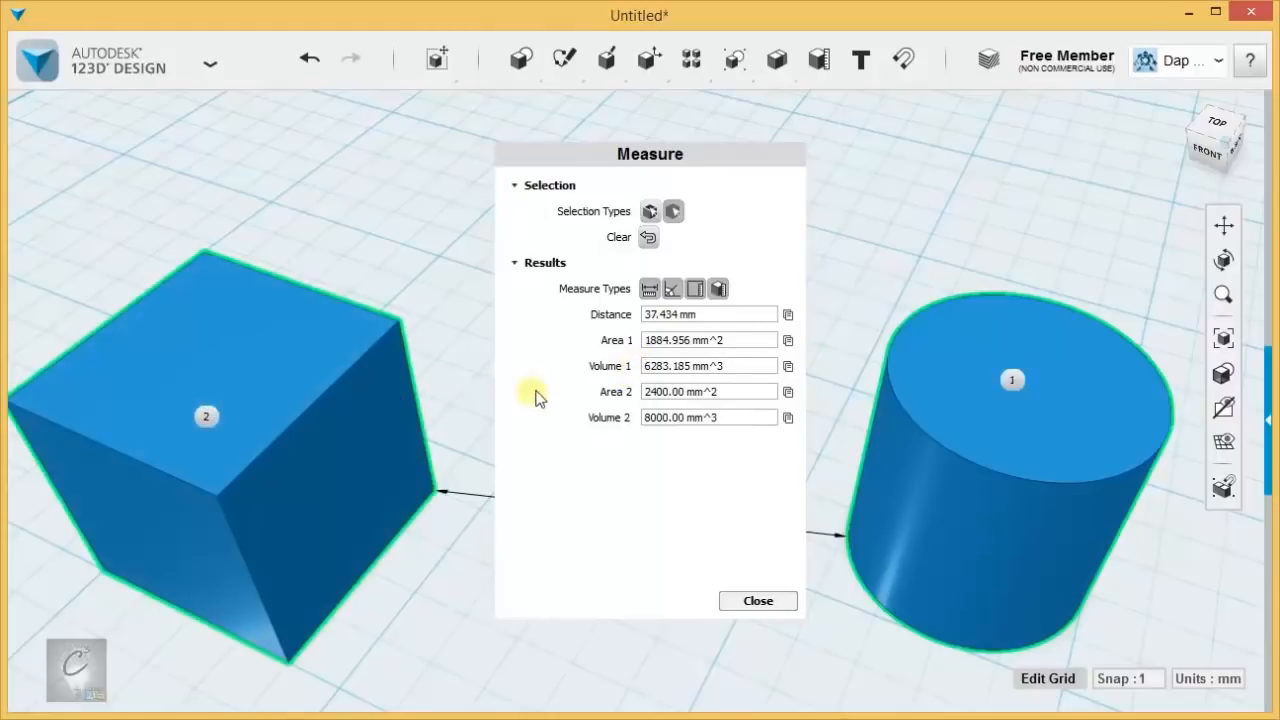
{"action": "mouse_move", "coordinate": [227, 383]}
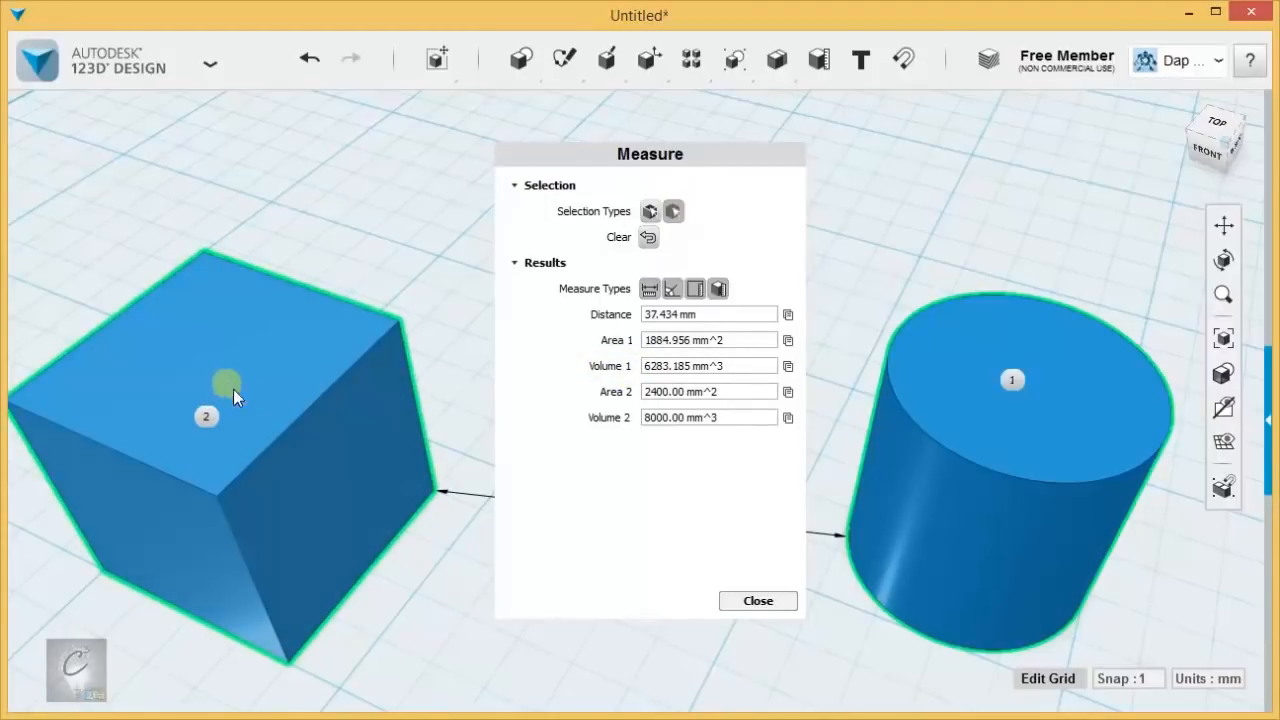
{"action": "mouse_move", "coordinate": [283, 423]}
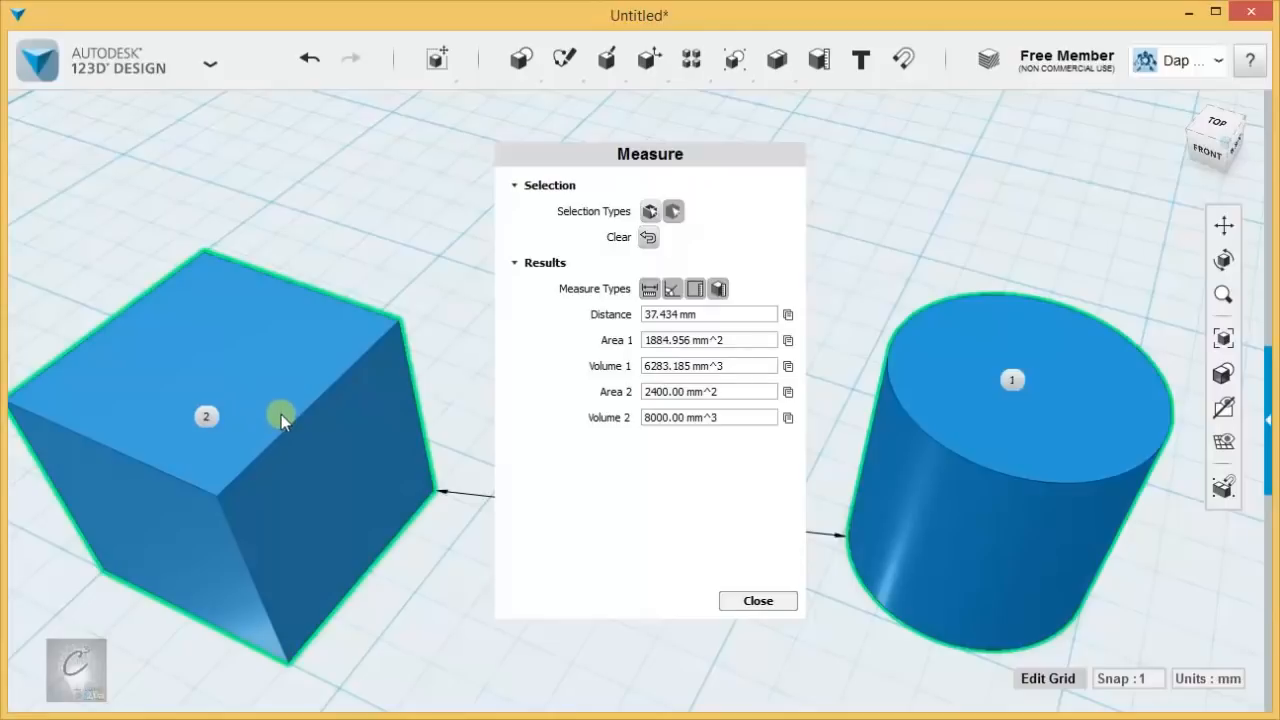
Step: Clear the results and re-measure the cube against the cylinder, reading 37.434 mm apart
{"action": "left_click", "coordinate": [648, 237]}
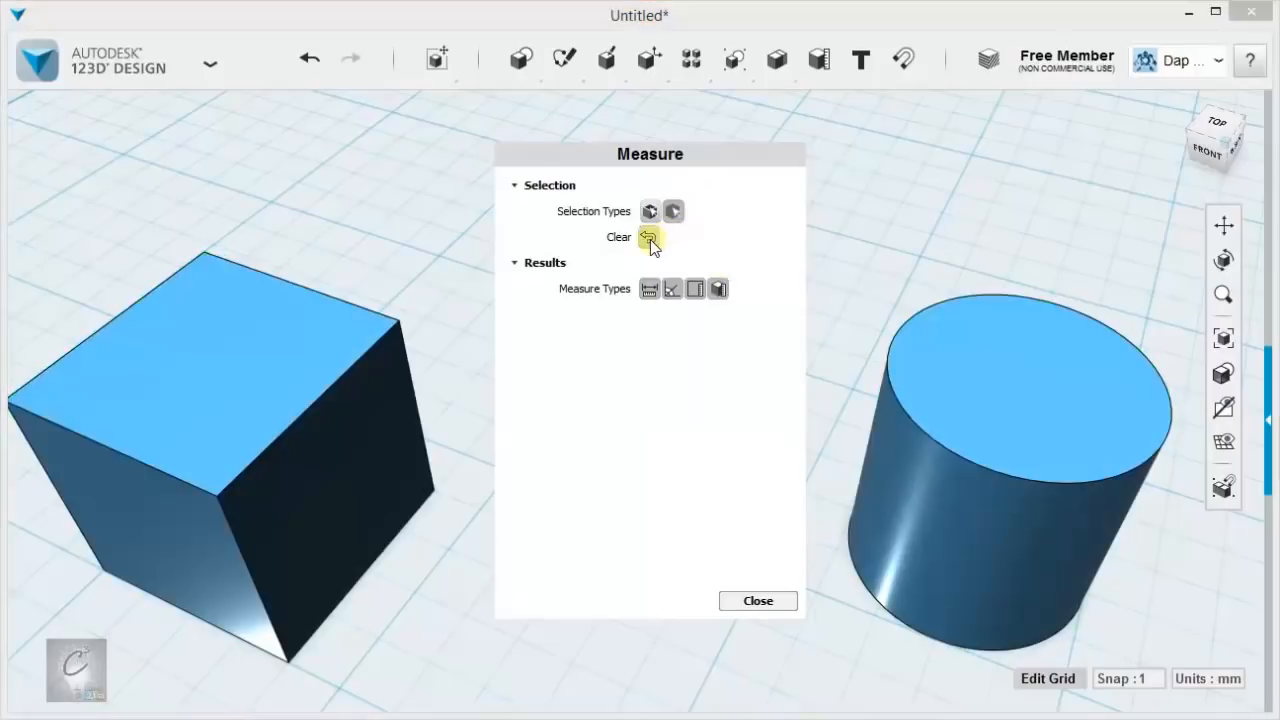
{"action": "mouse_move", "coordinate": [610, 243]}
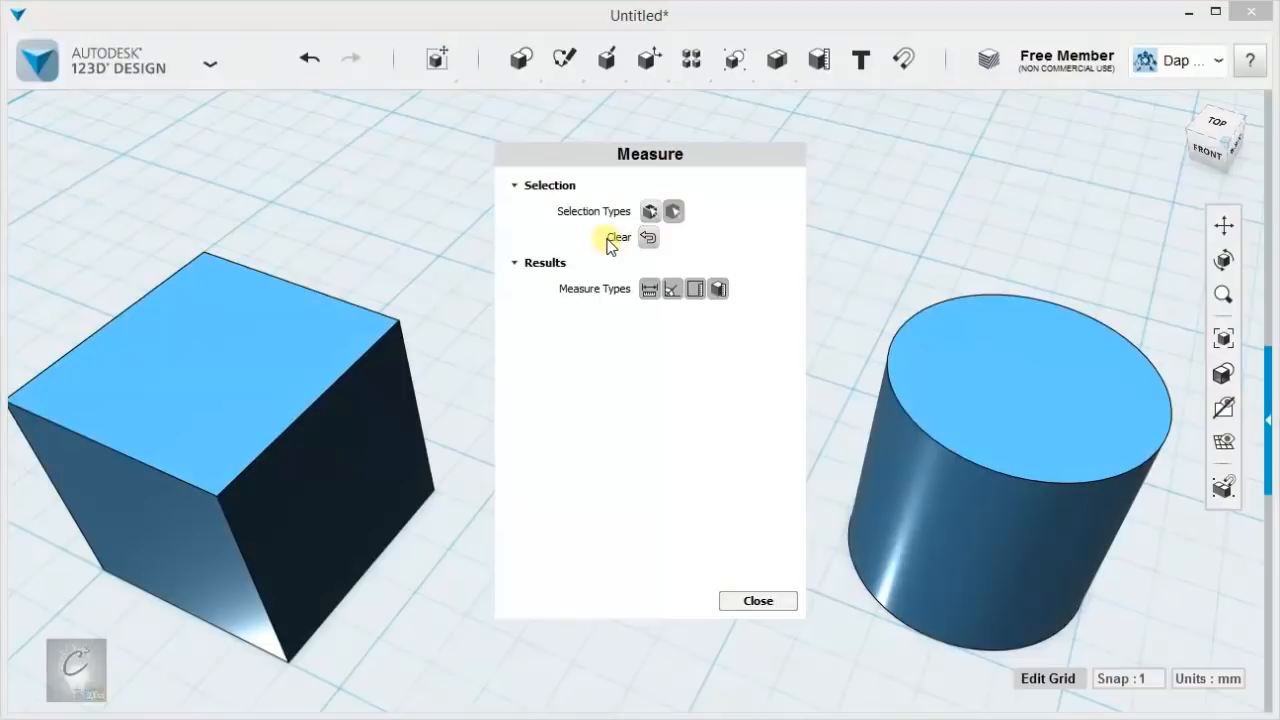
{"action": "mouse_move", "coordinate": [738, 258]}
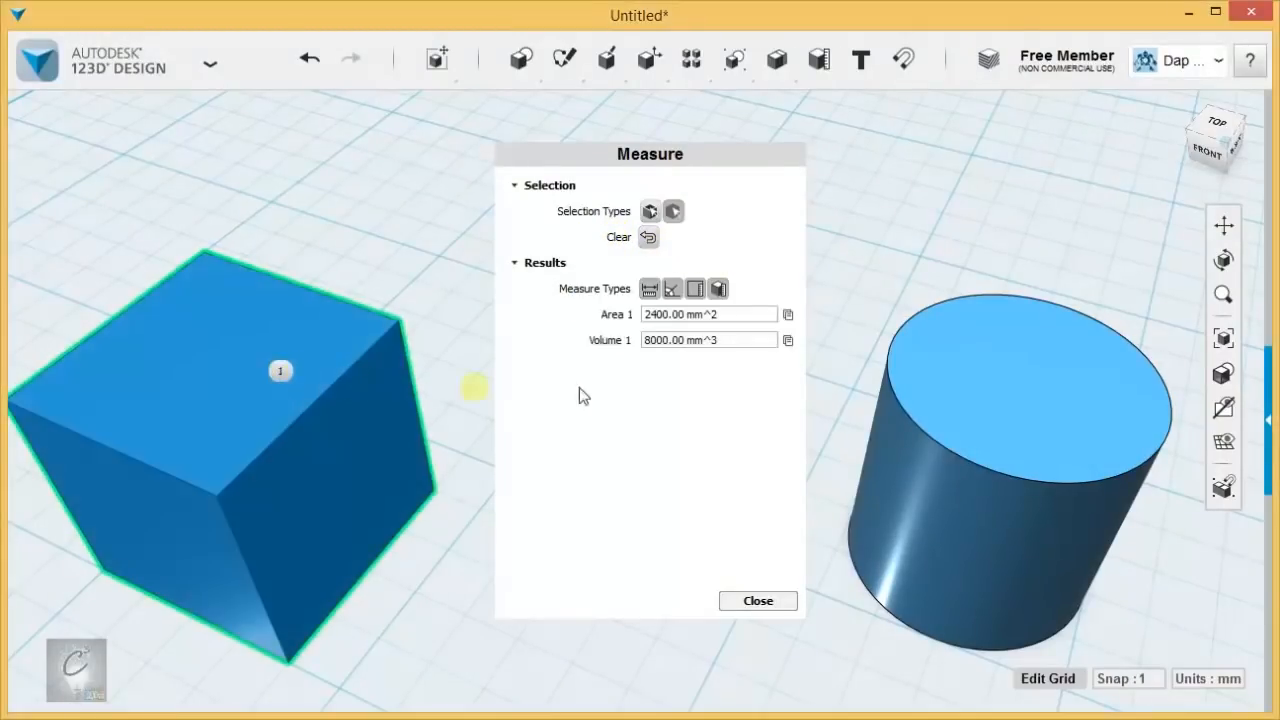
{"action": "left_click", "coordinate": [1008, 405]}
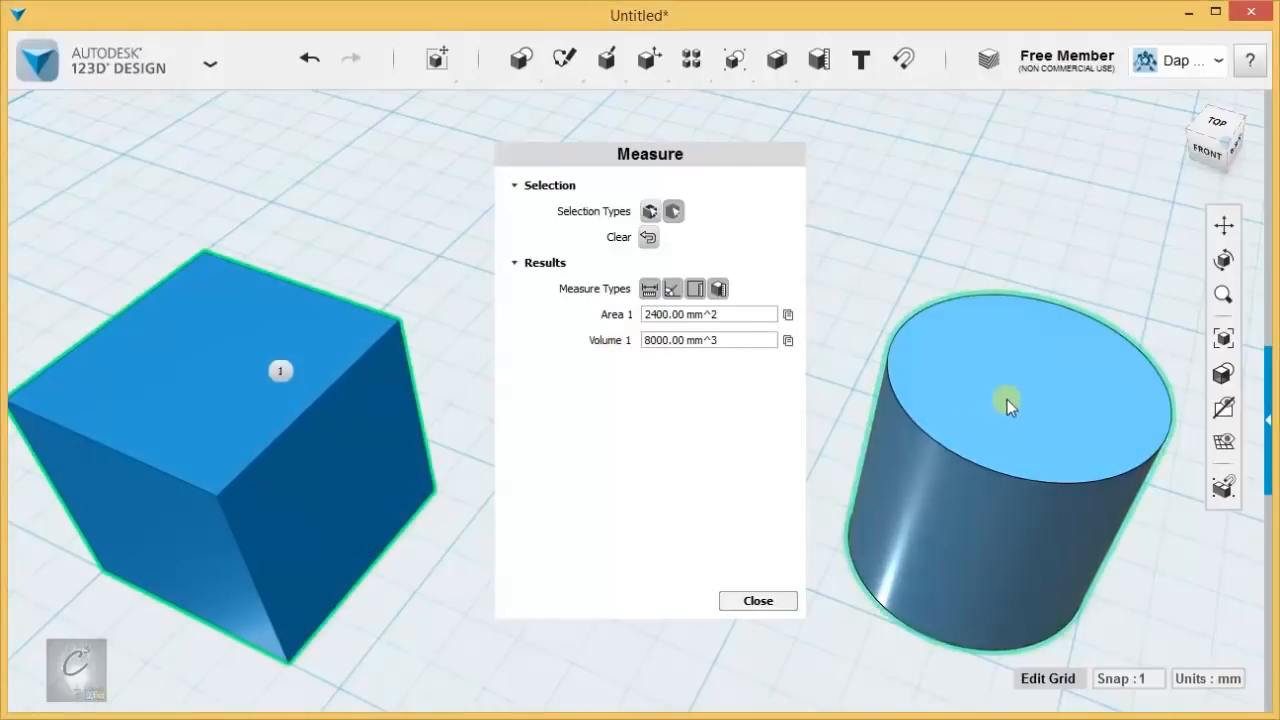
{"action": "left_click", "coordinate": [1008, 405]}
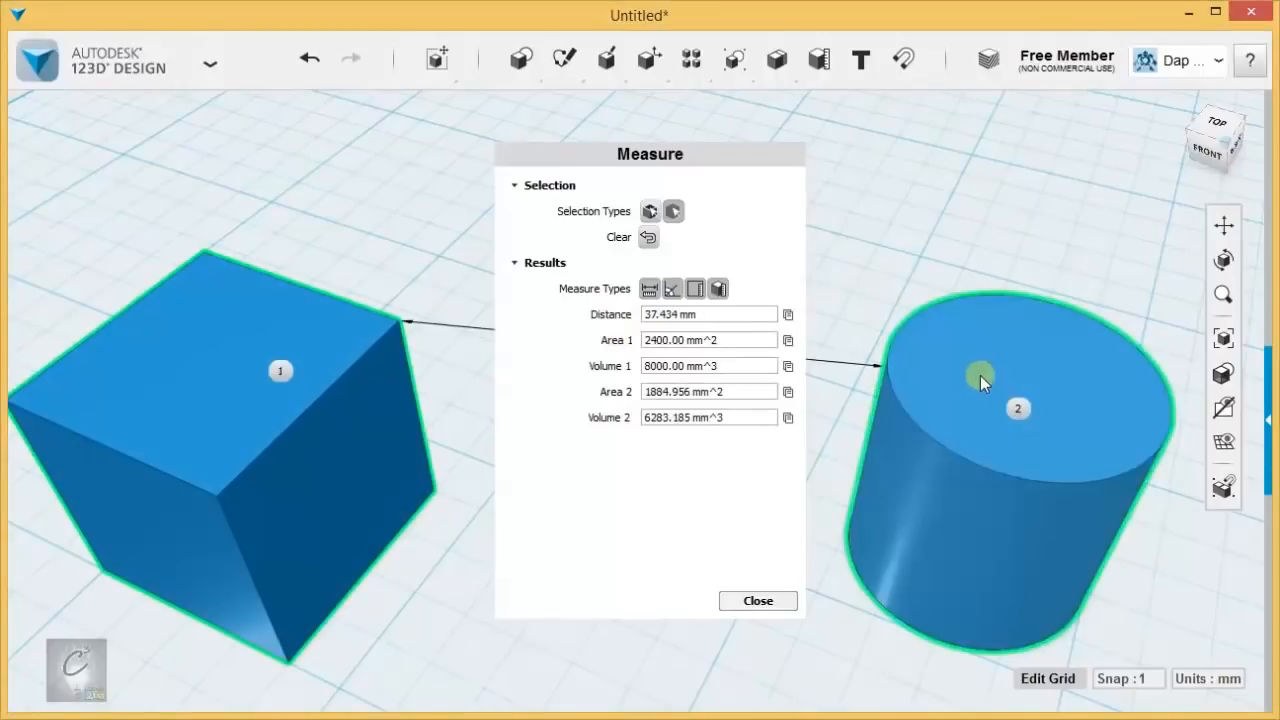
{"action": "left_click_drag", "start_coordinate": [650, 153], "coordinate": [209, 138]}
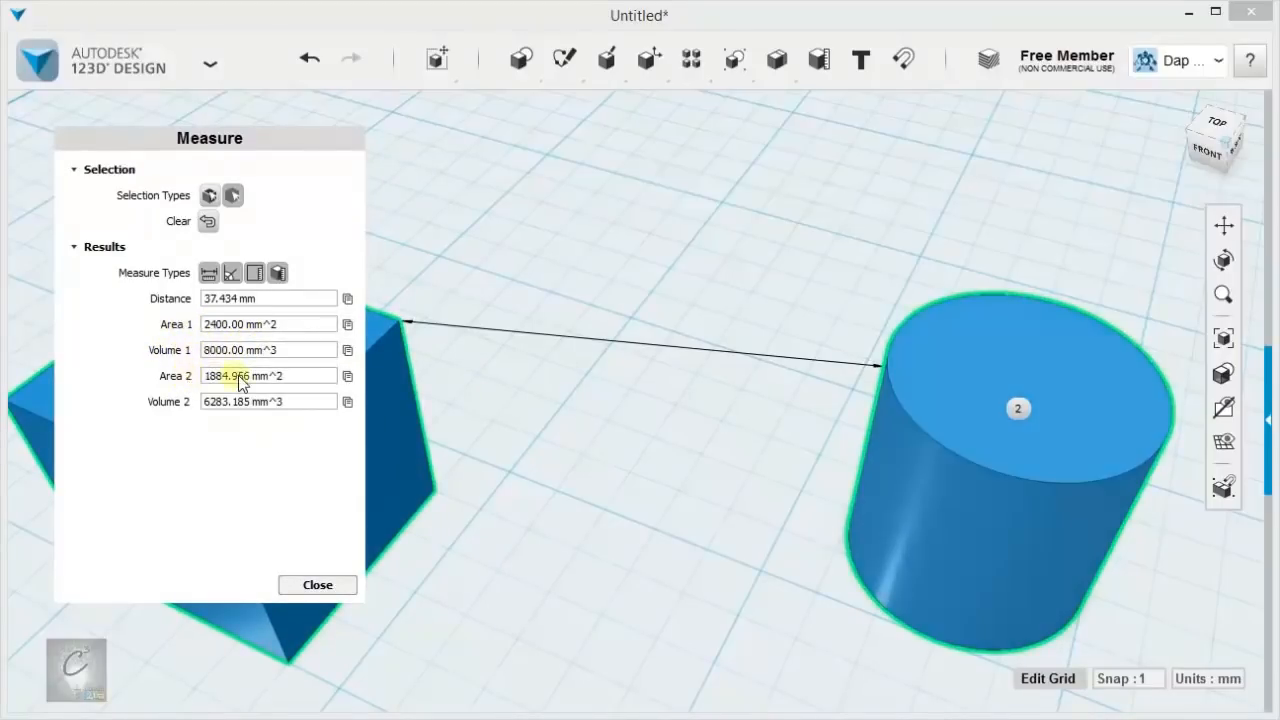
{"action": "left_click_drag", "start_coordinate": [209, 138], "coordinate": [672, 135]}
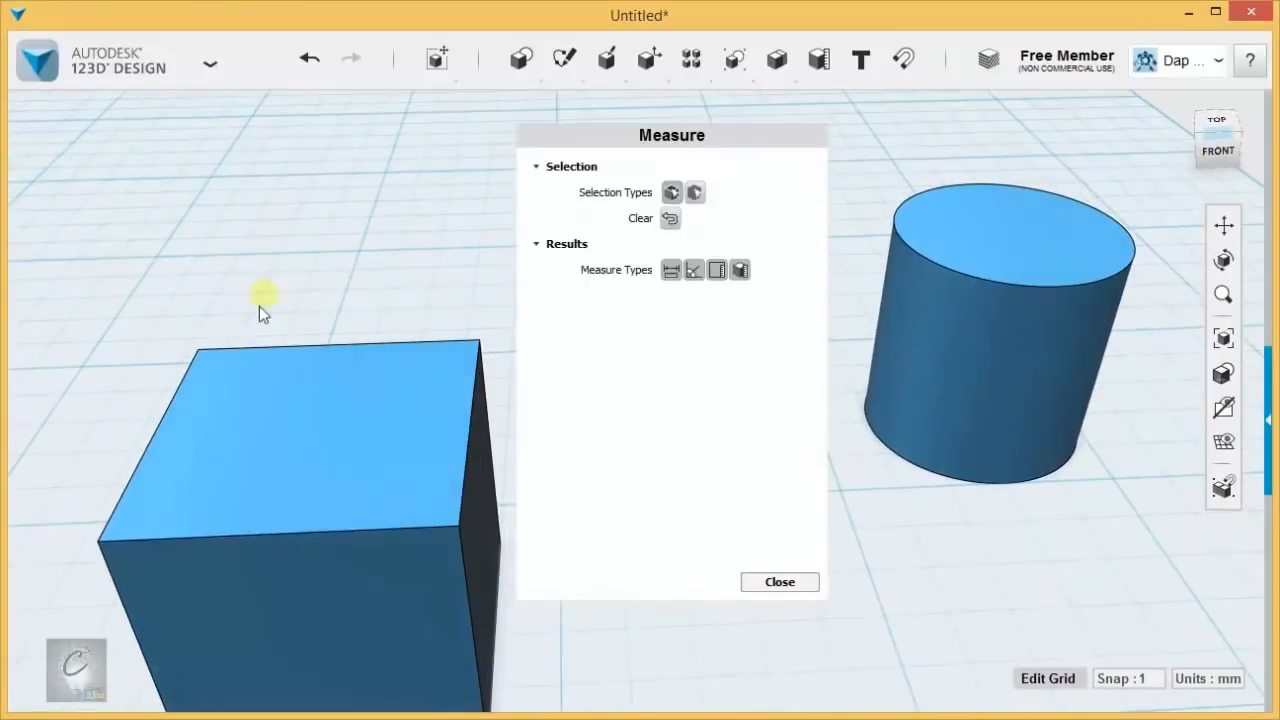
Step: Measure two opposite top edges of the cube: 20.00 mm each, 20.00 mm apart at 0°
{"action": "left_click", "coordinate": [478, 445]}
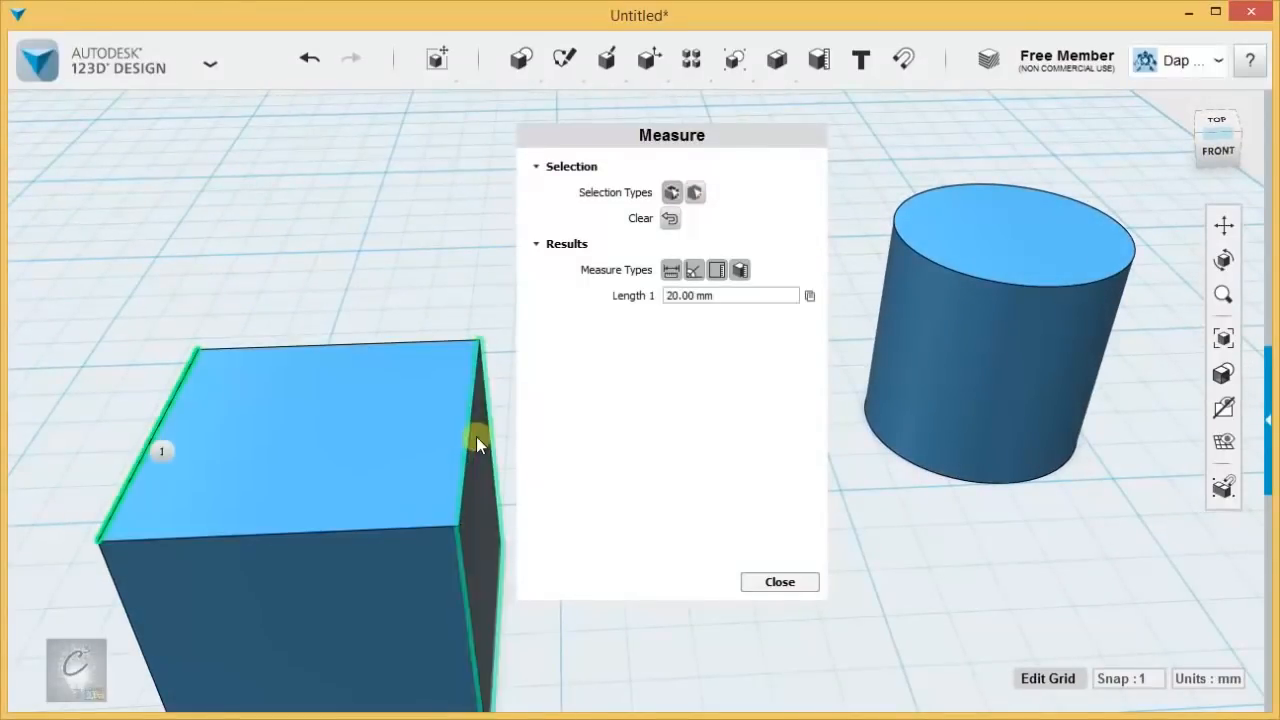
{"action": "left_click", "coordinate": [478, 445]}
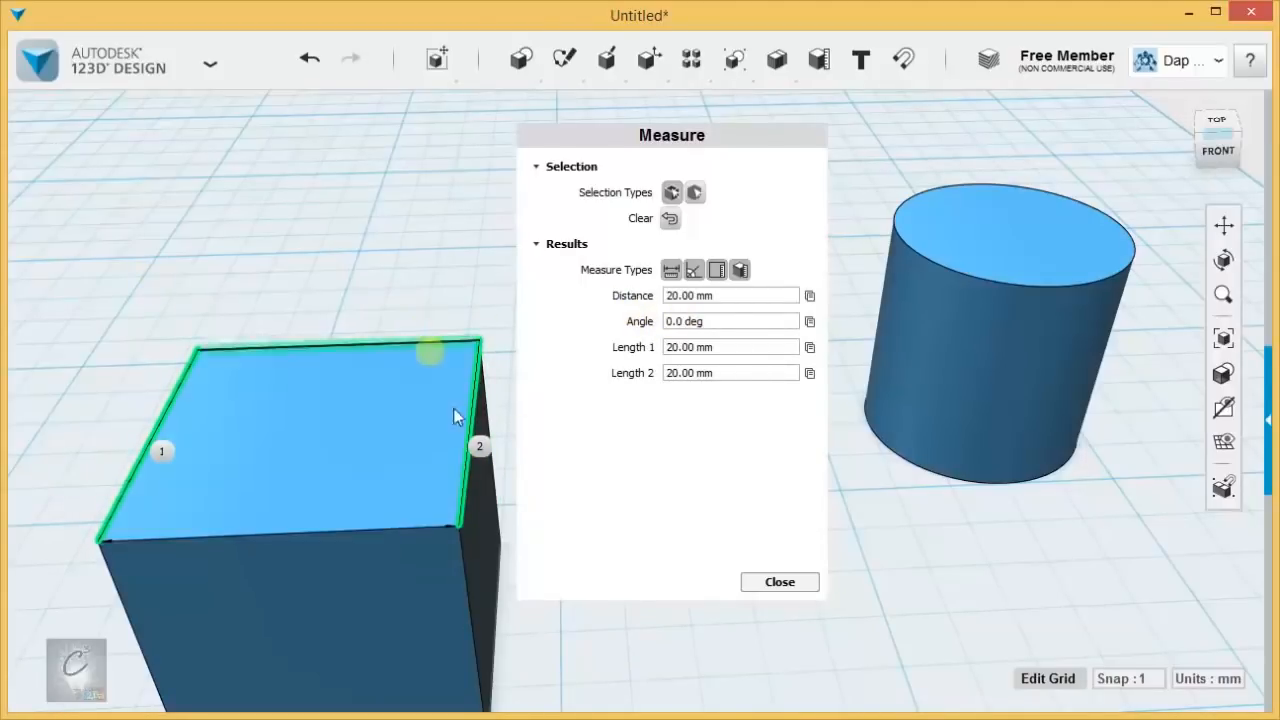
{"action": "mouse_move", "coordinate": [565, 387]}
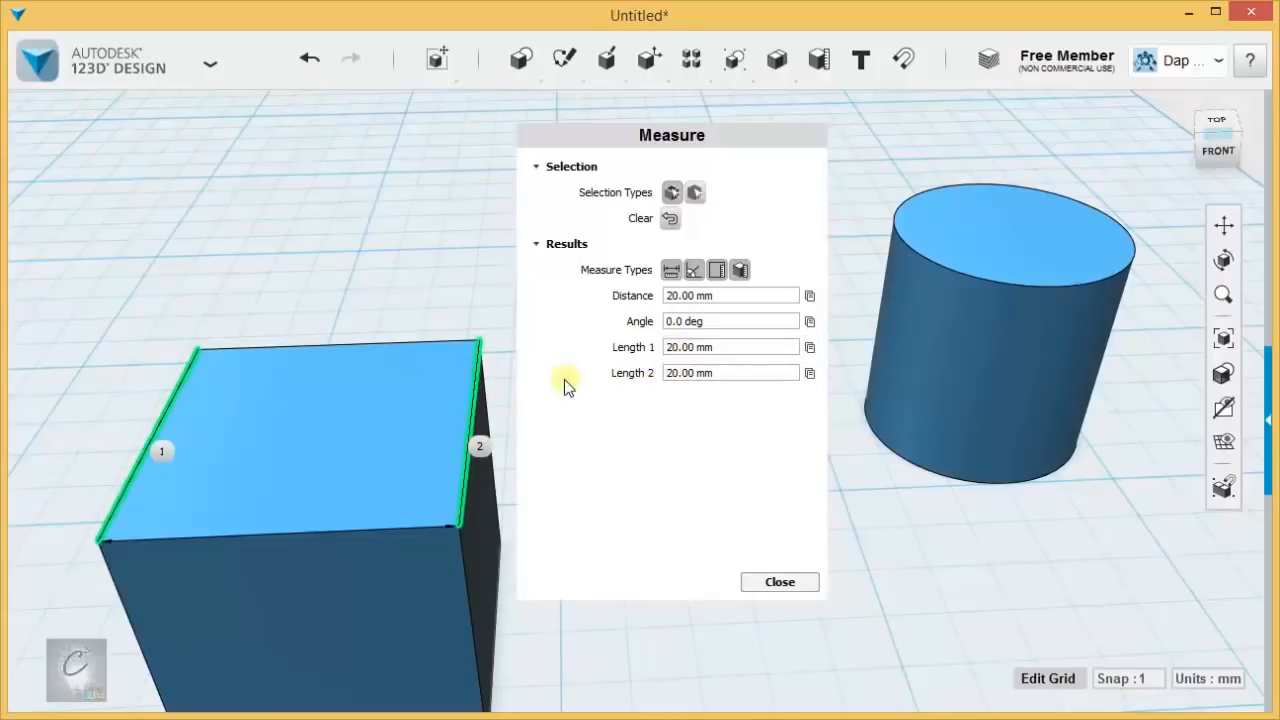
{"action": "left_click", "coordinate": [670, 218]}
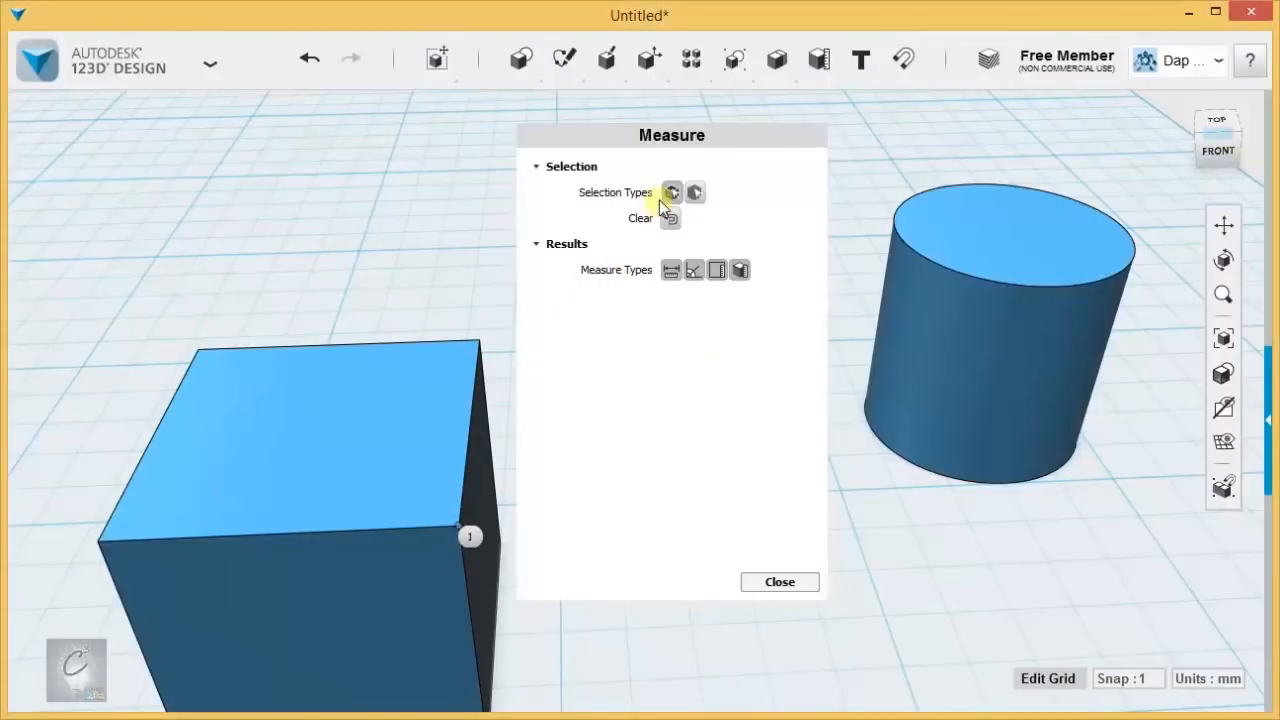
{"action": "mouse_move", "coordinate": [955, 270]}
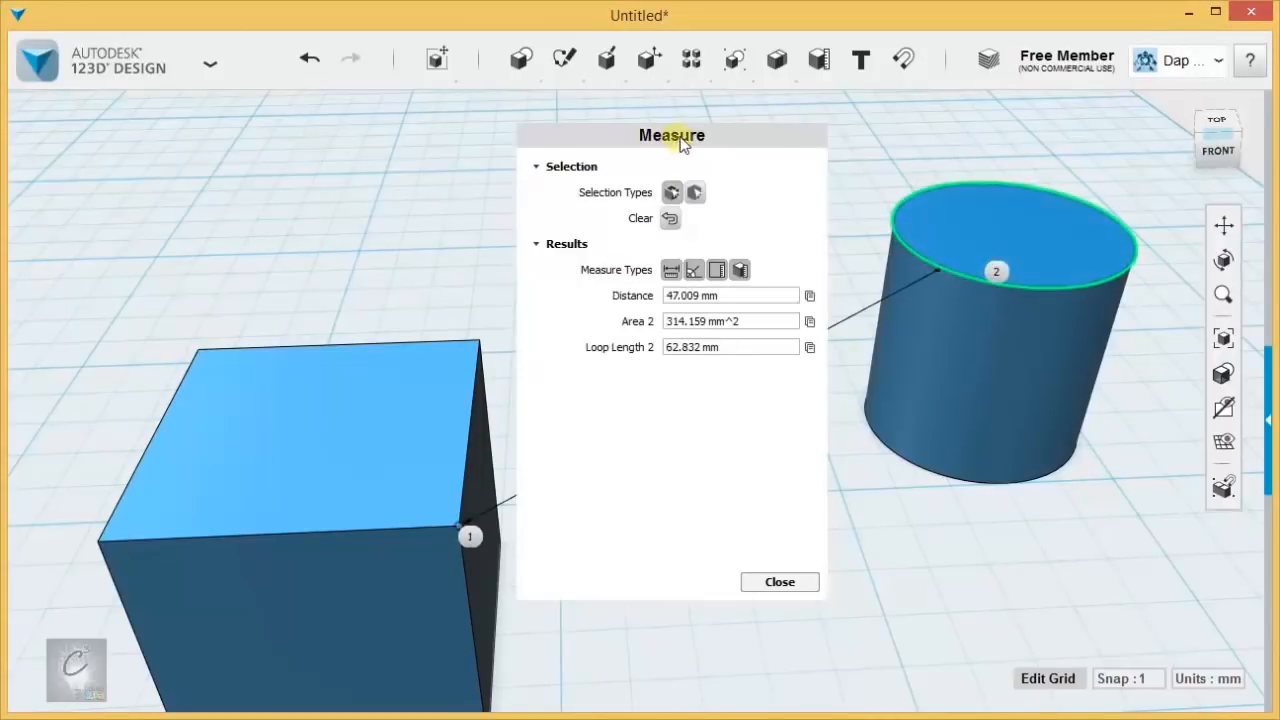
Step: Read the 47.009 mm cube-corner to cylinder-rim distance, clear it and close Measure
{"action": "left_click_drag", "start_coordinate": [671, 135], "coordinate": [223, 138]}
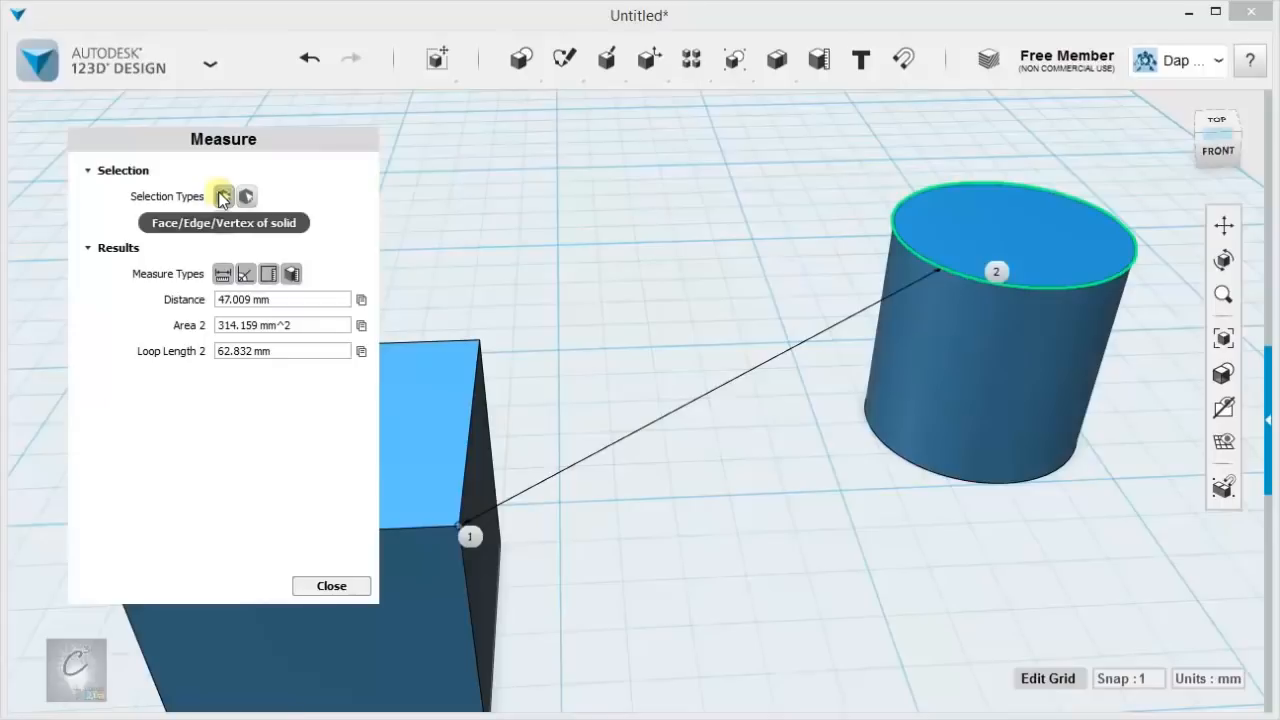
{"action": "left_click", "coordinate": [223, 196]}
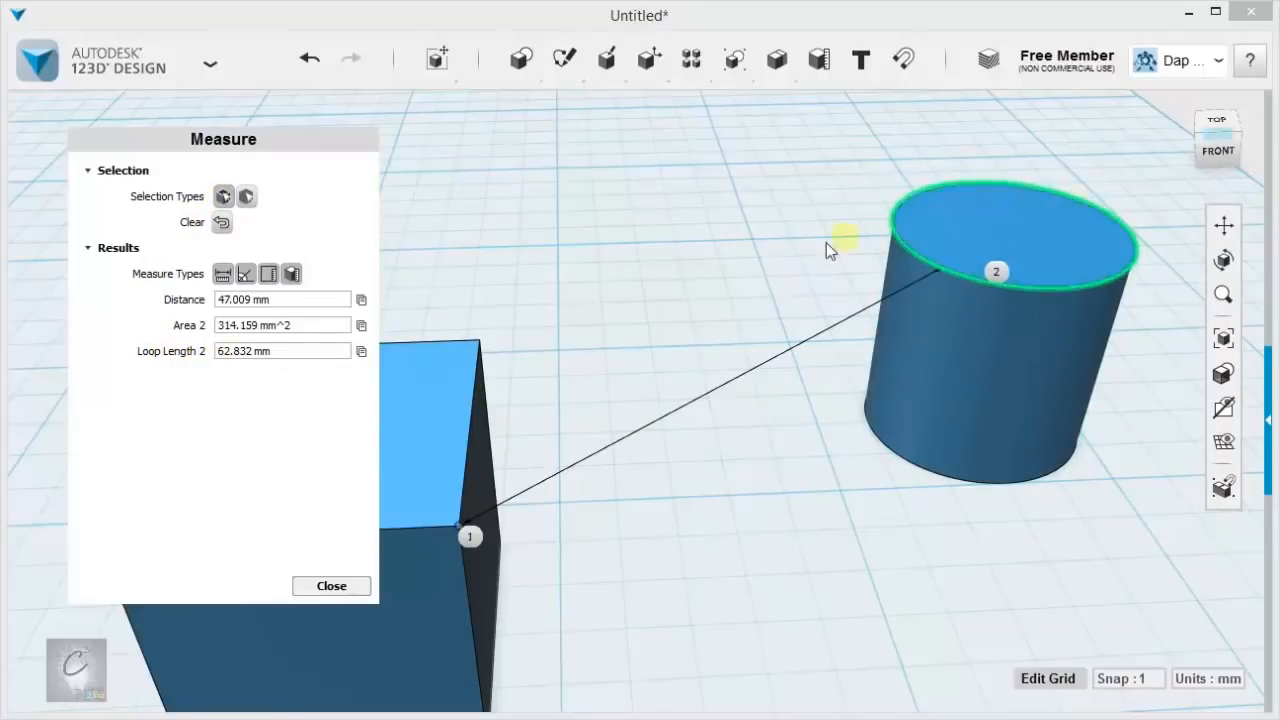
{"action": "mouse_move", "coordinate": [345, 495]}
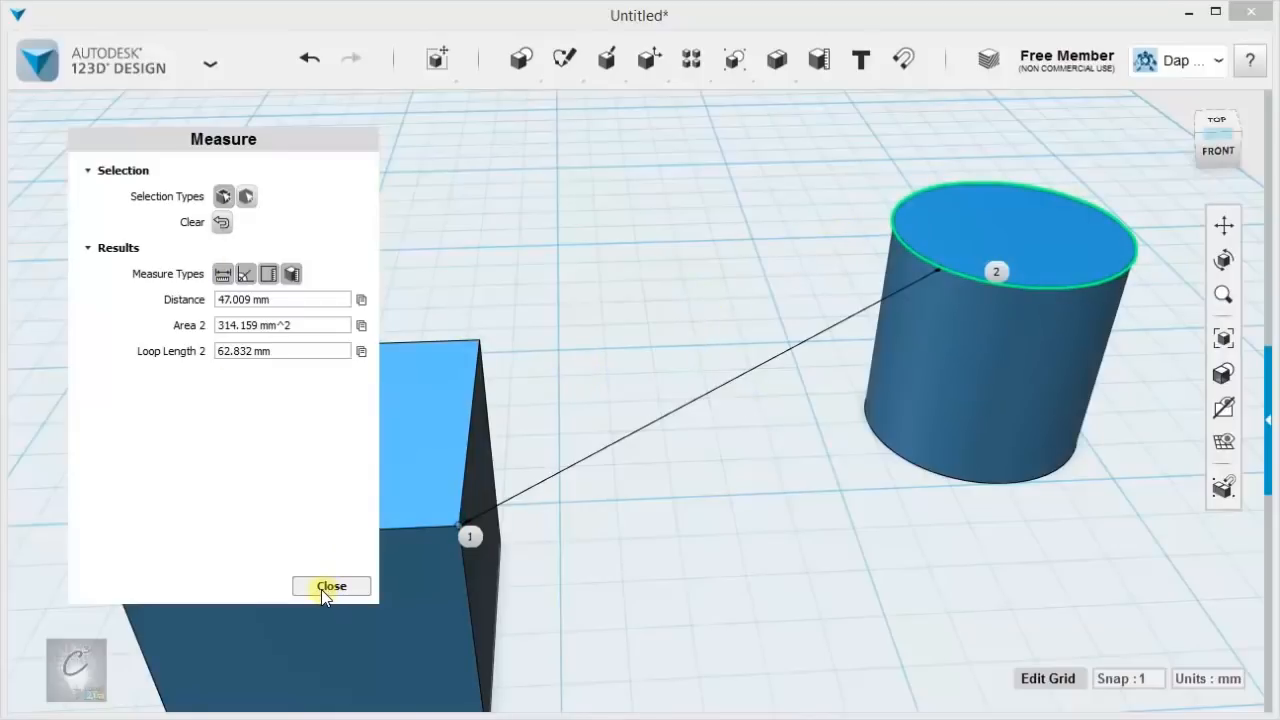
{"action": "left_click", "coordinate": [221, 222]}
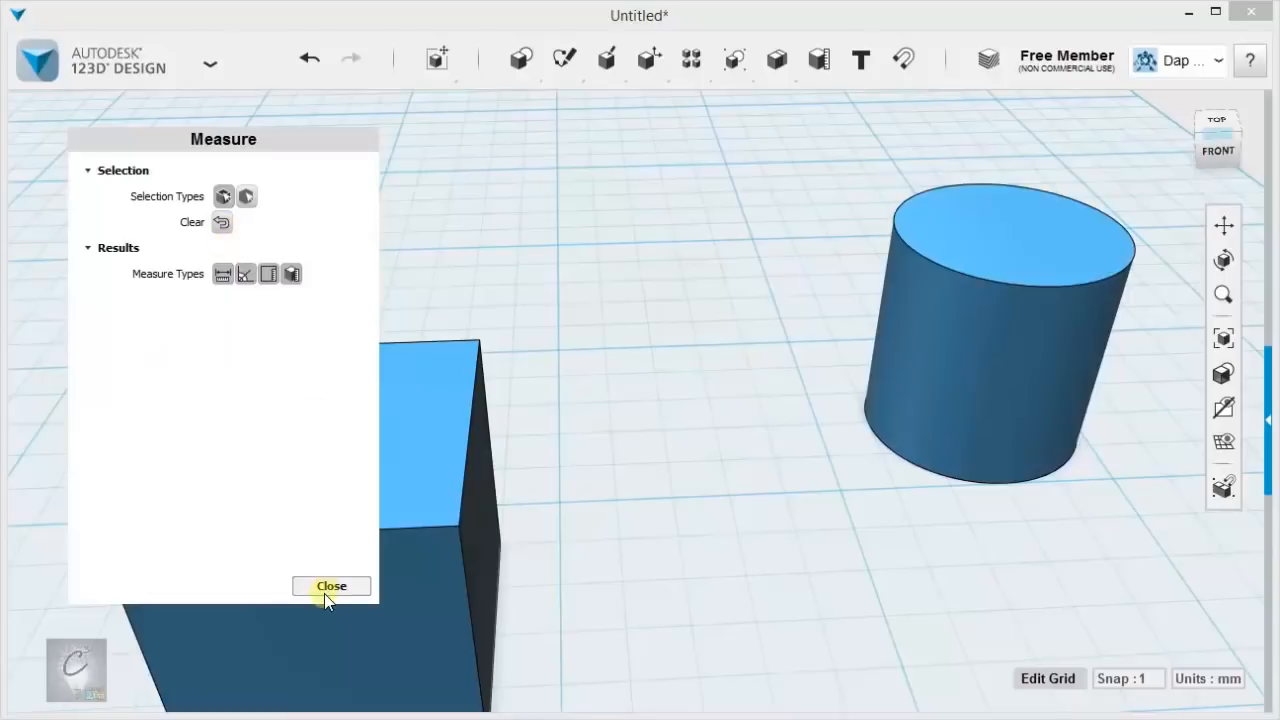
{"action": "left_click", "coordinate": [331, 585]}
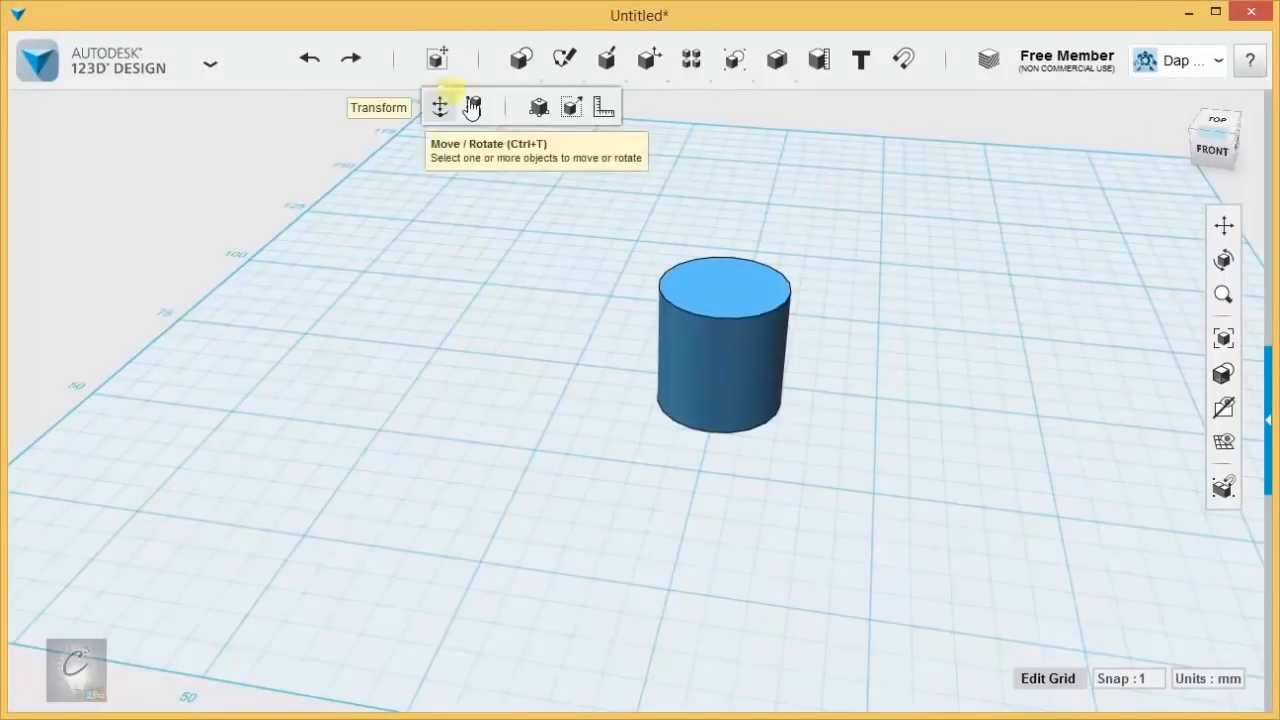
{"action": "mouse_move", "coordinate": [603, 107]}
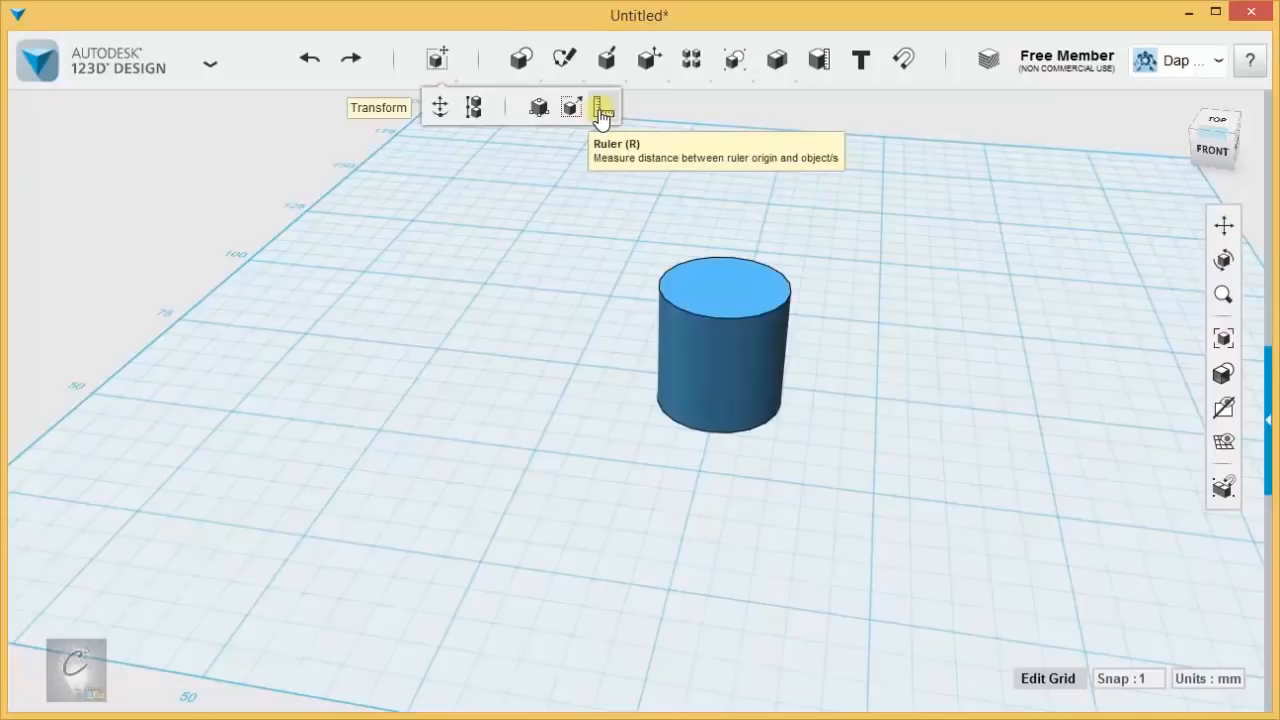
Step: Place a ruler at the centre of the cylinder's top face
{"action": "left_click", "coordinate": [602, 107]}
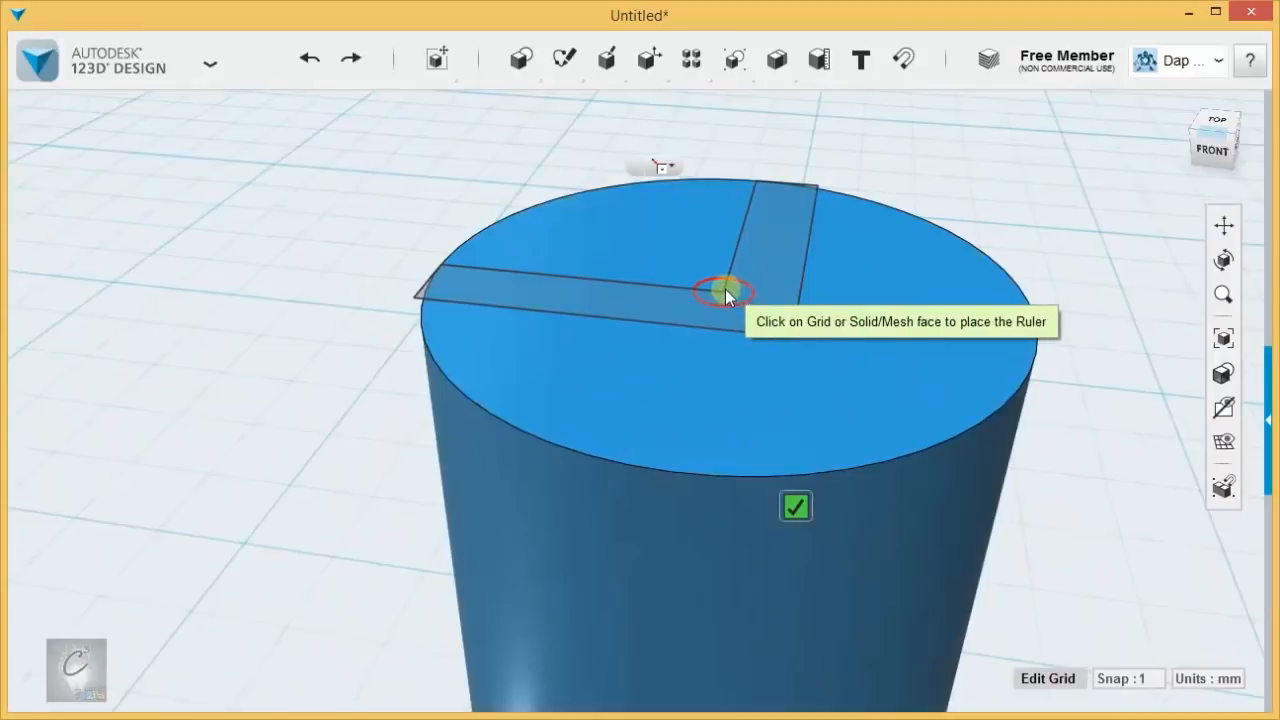
{"action": "left_click", "coordinate": [720, 293]}
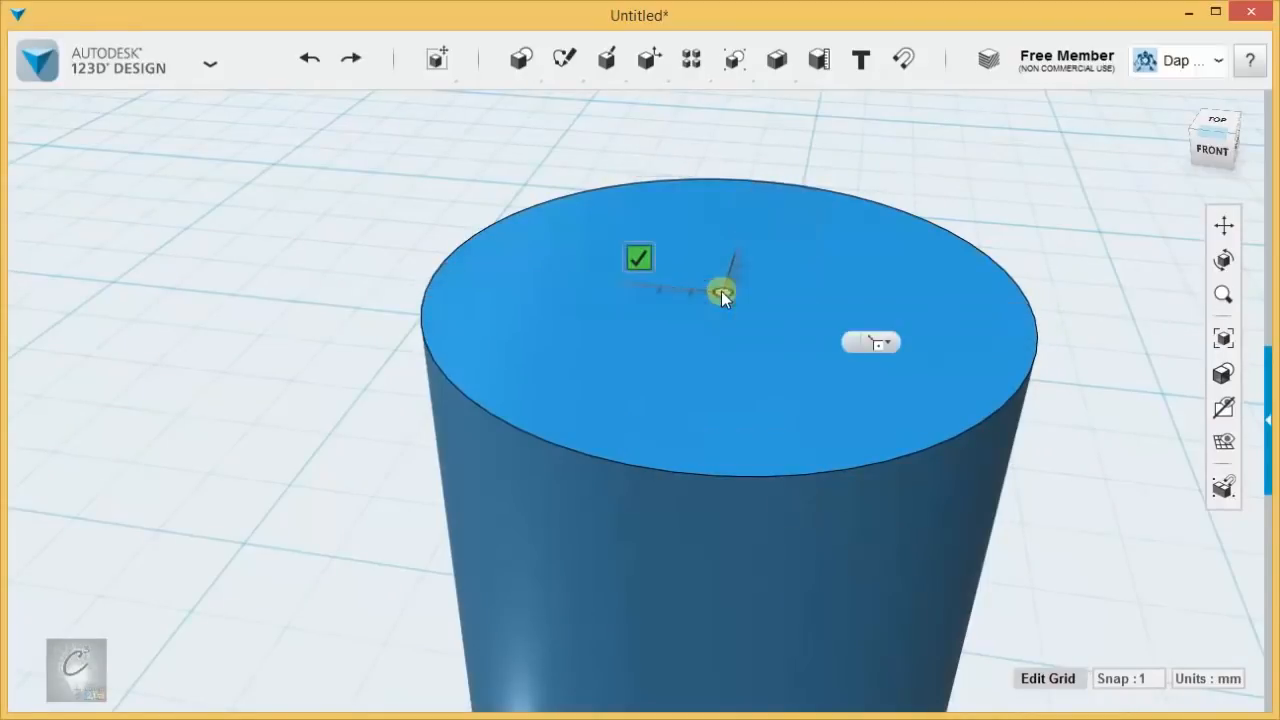
{"action": "left_click", "coordinate": [519, 59]}
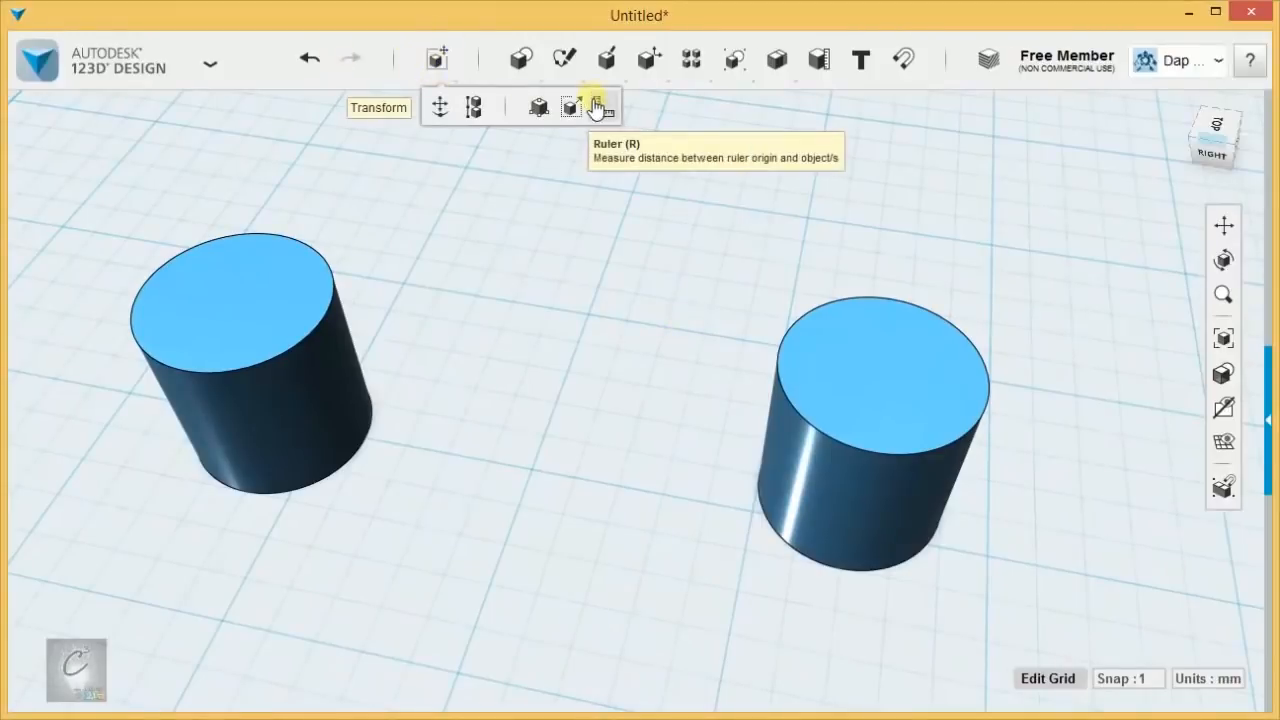
Step: Measure from the ruler to the taller cylinder, reading 63.00 mm and 40.00 mm away
{"action": "left_click", "coordinate": [596, 107]}
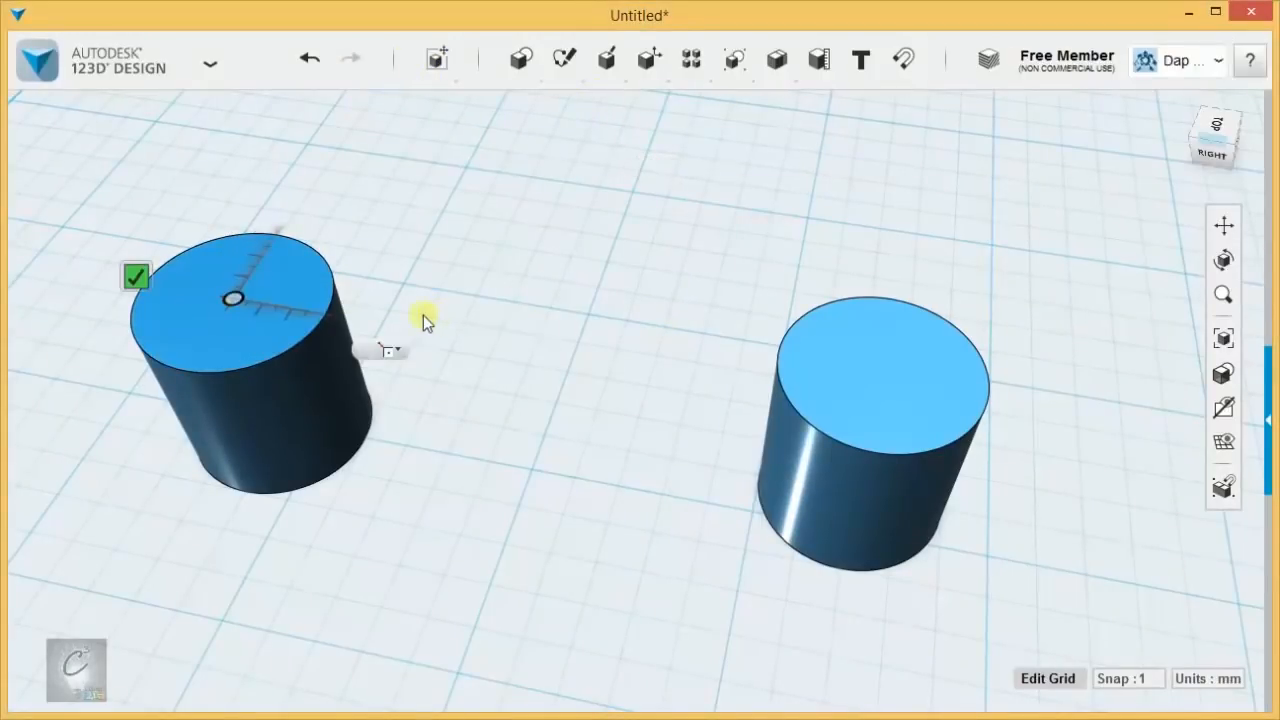
{"action": "left_click", "coordinate": [290, 310]}
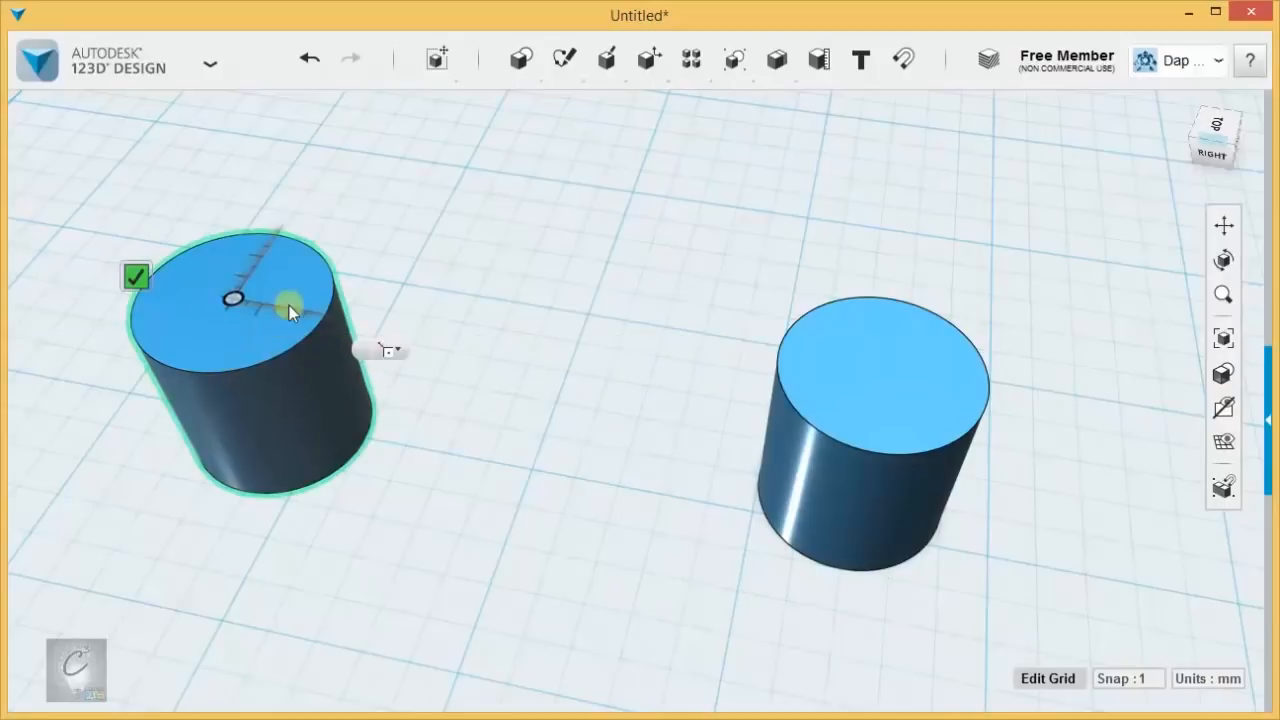
{"action": "left_click", "coordinate": [872, 375]}
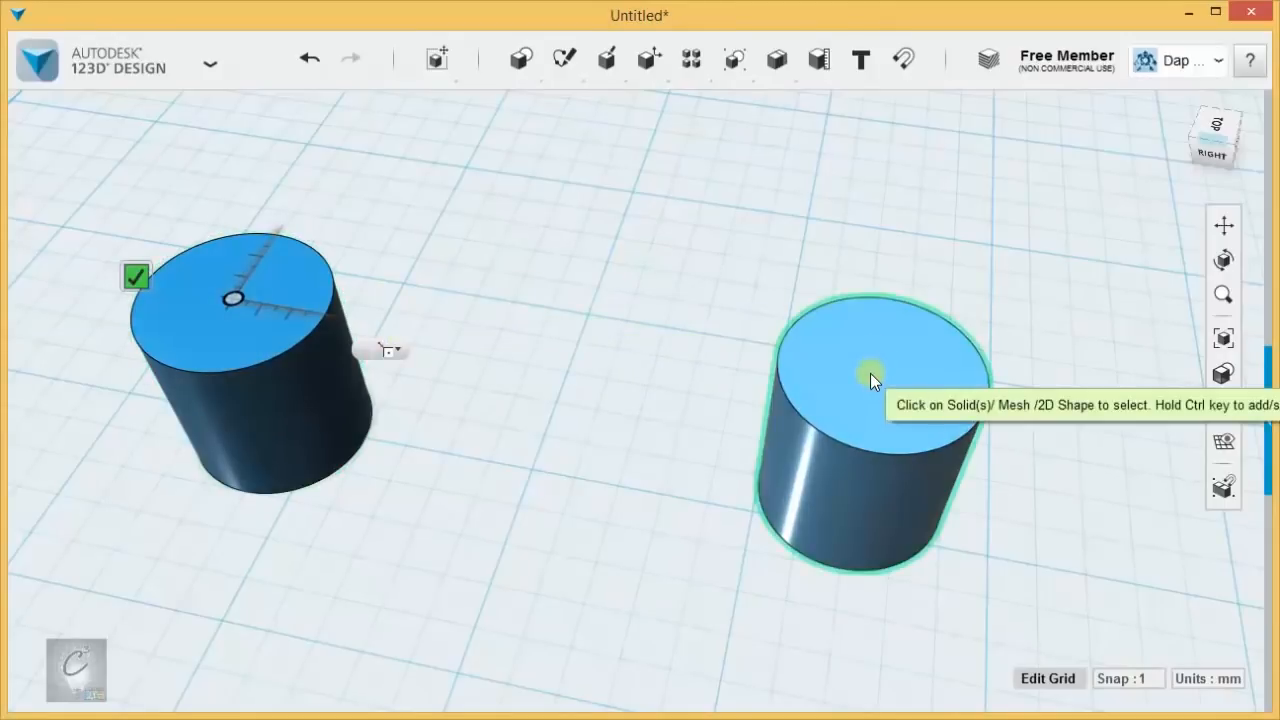
{"action": "mouse_move", "coordinate": [862, 405]}
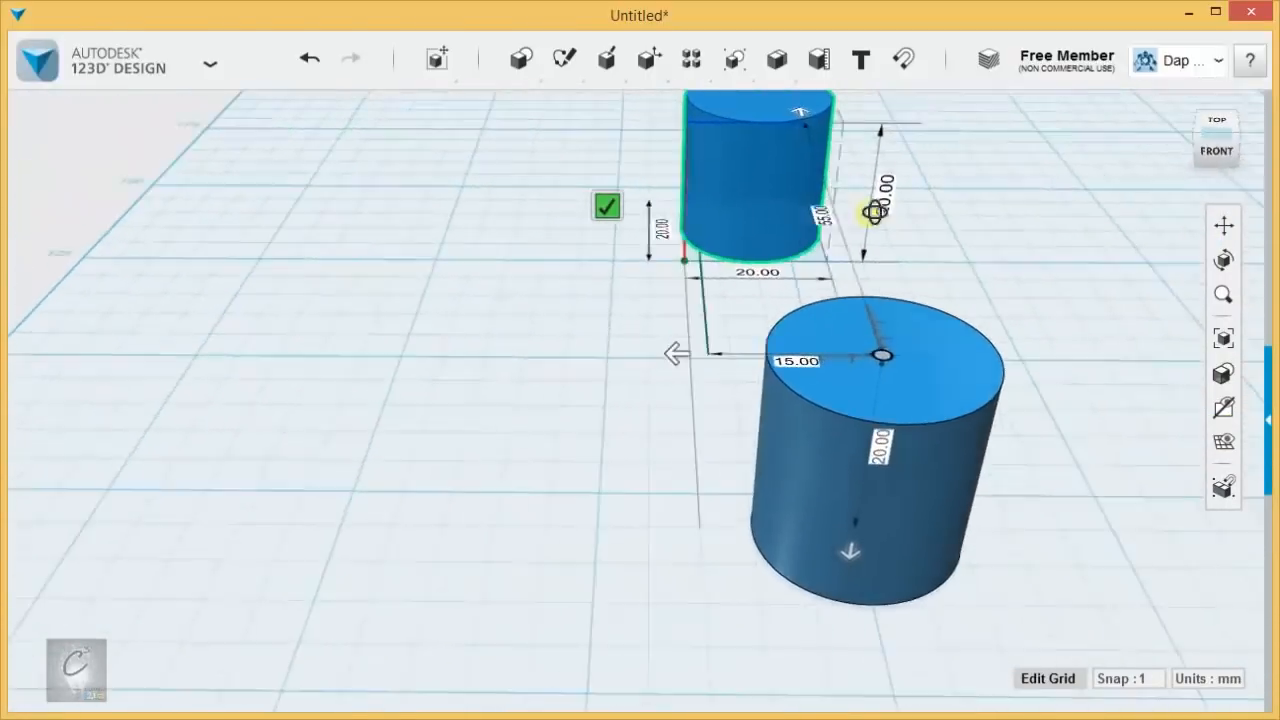
{"action": "left_click_drag", "start_coordinate": [880, 210], "coordinate": [790, 200]}
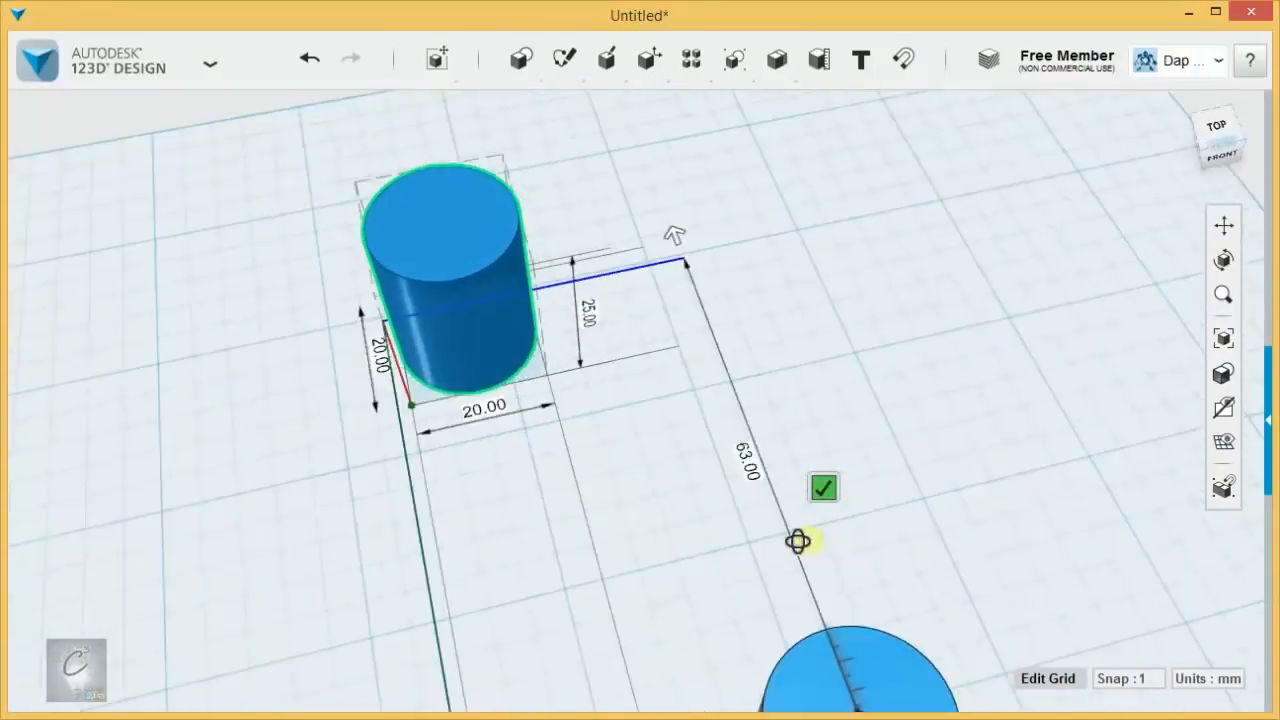
{"action": "left_click_drag", "start_coordinate": [798, 541], "coordinate": [802, 592]}
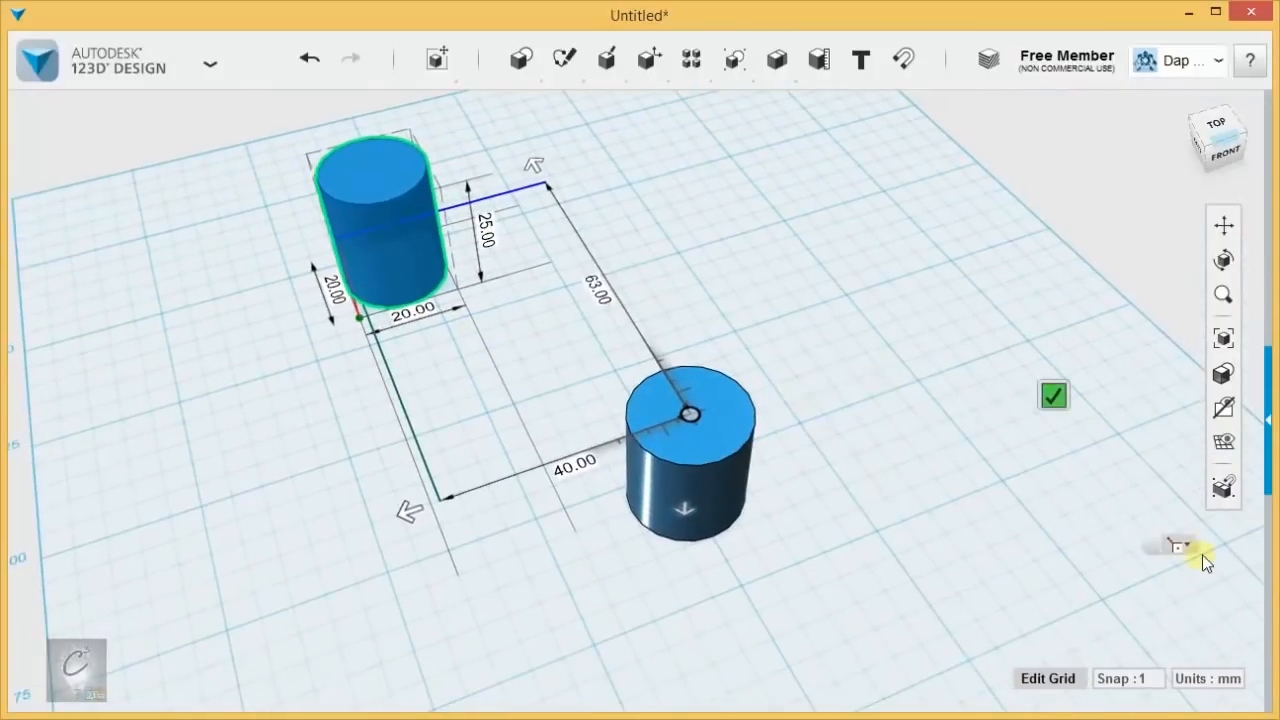
Step: Switch the ruler's reference point so the taller cylinder reads 73.00 mm, viewed side-on
{"action": "left_click", "coordinate": [1178, 546]}
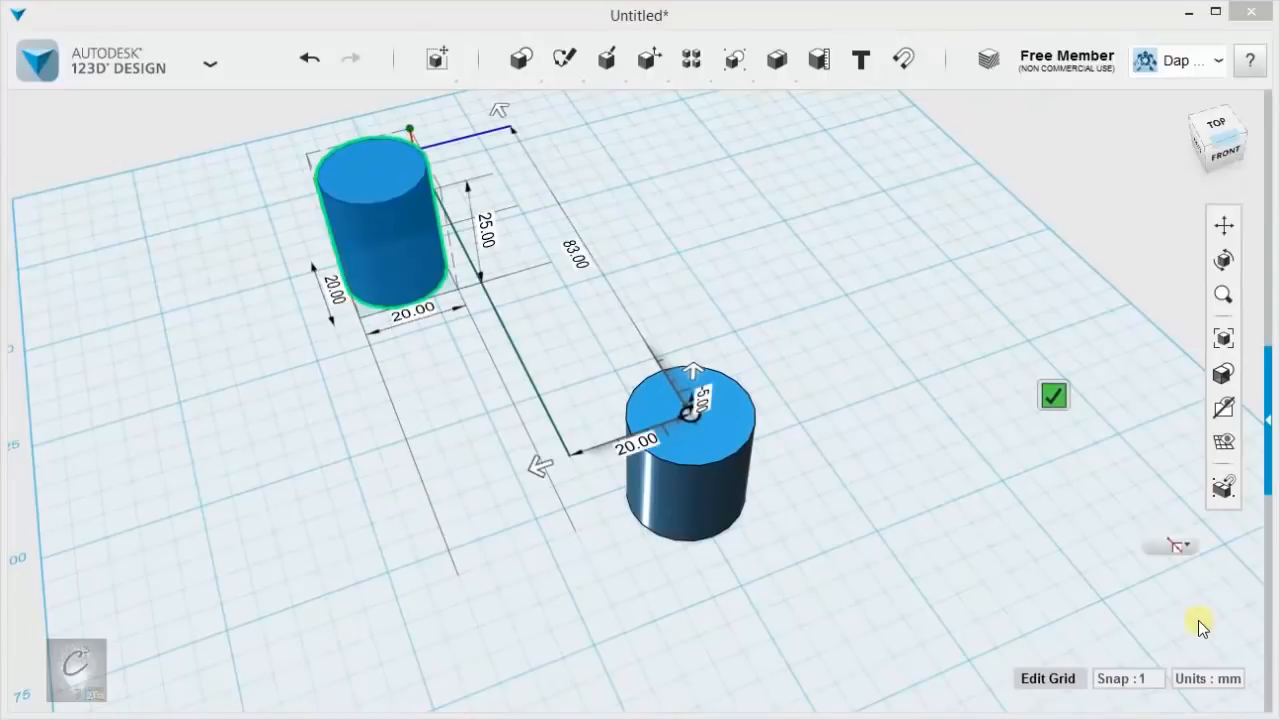
{"action": "mouse_move", "coordinate": [708, 299]}
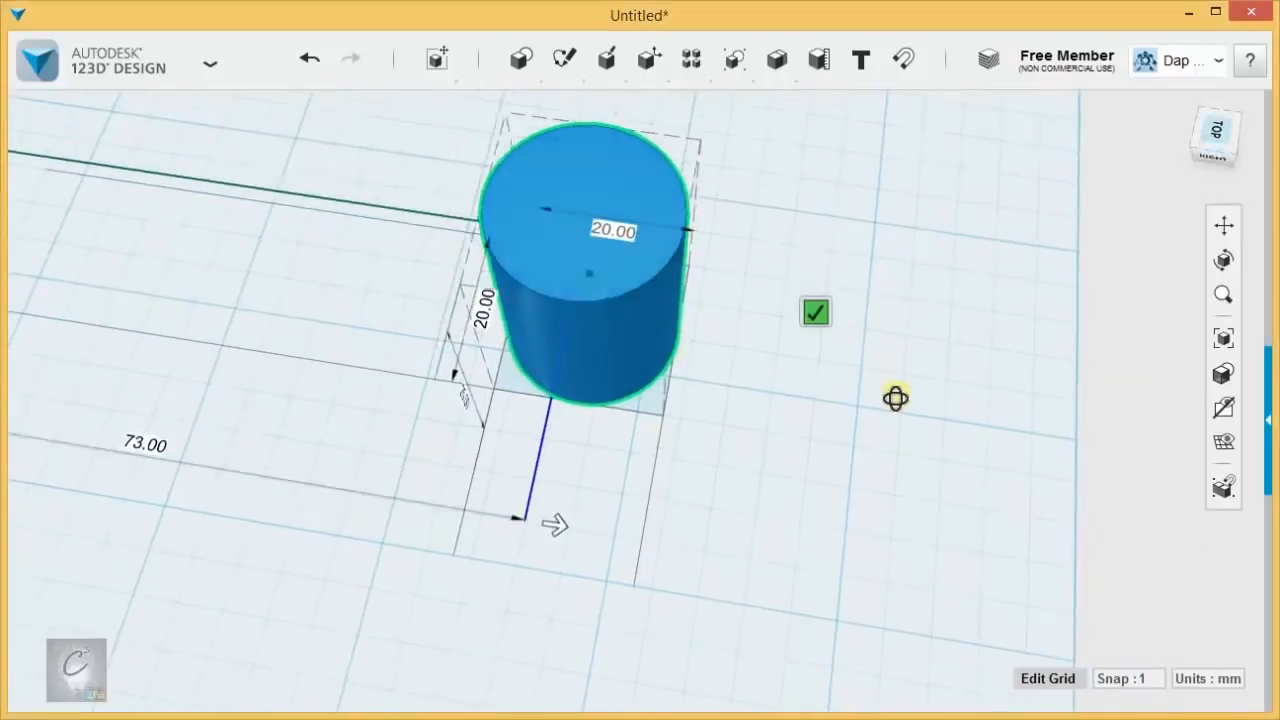
{"action": "left_click_drag", "start_coordinate": [895, 398], "coordinate": [883, 367]}
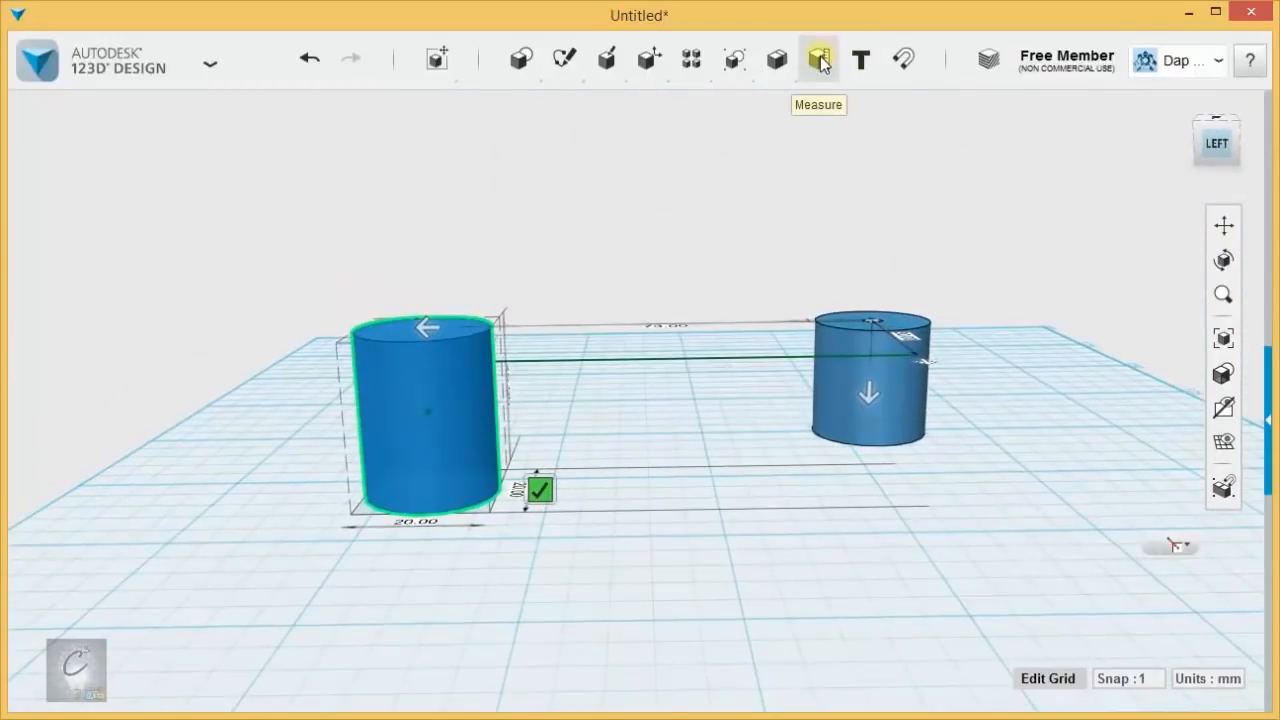
{"action": "left_click", "coordinate": [436, 58]}
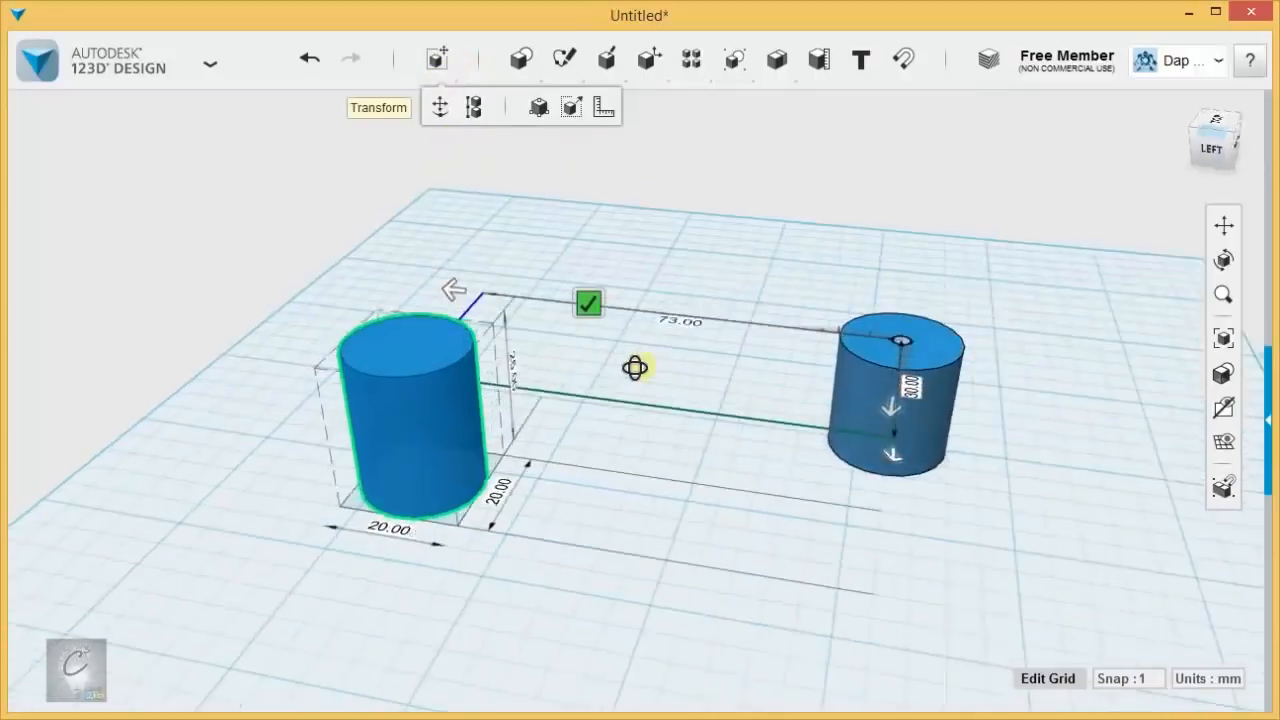
{"action": "left_click_drag", "start_coordinate": [635, 367], "coordinate": [580, 411]}
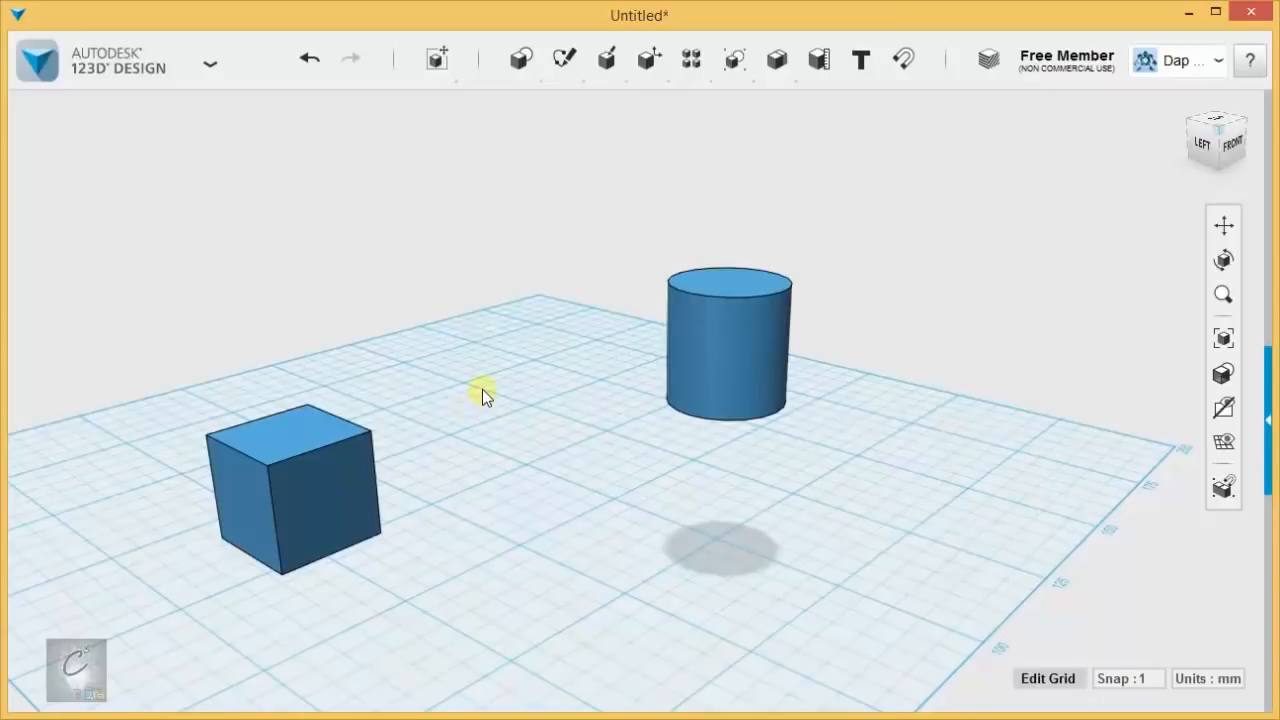
{"action": "mouse_move", "coordinate": [500, 182]}
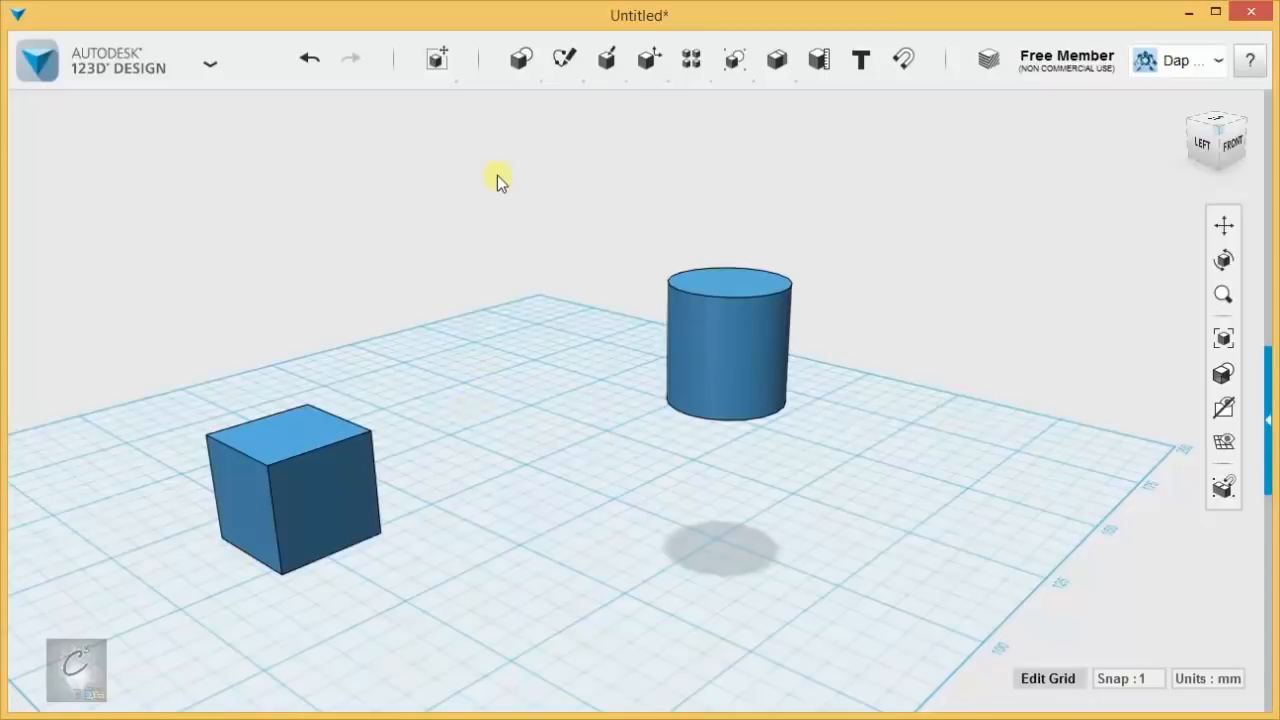
{"action": "mouse_move", "coordinate": [473, 197]}
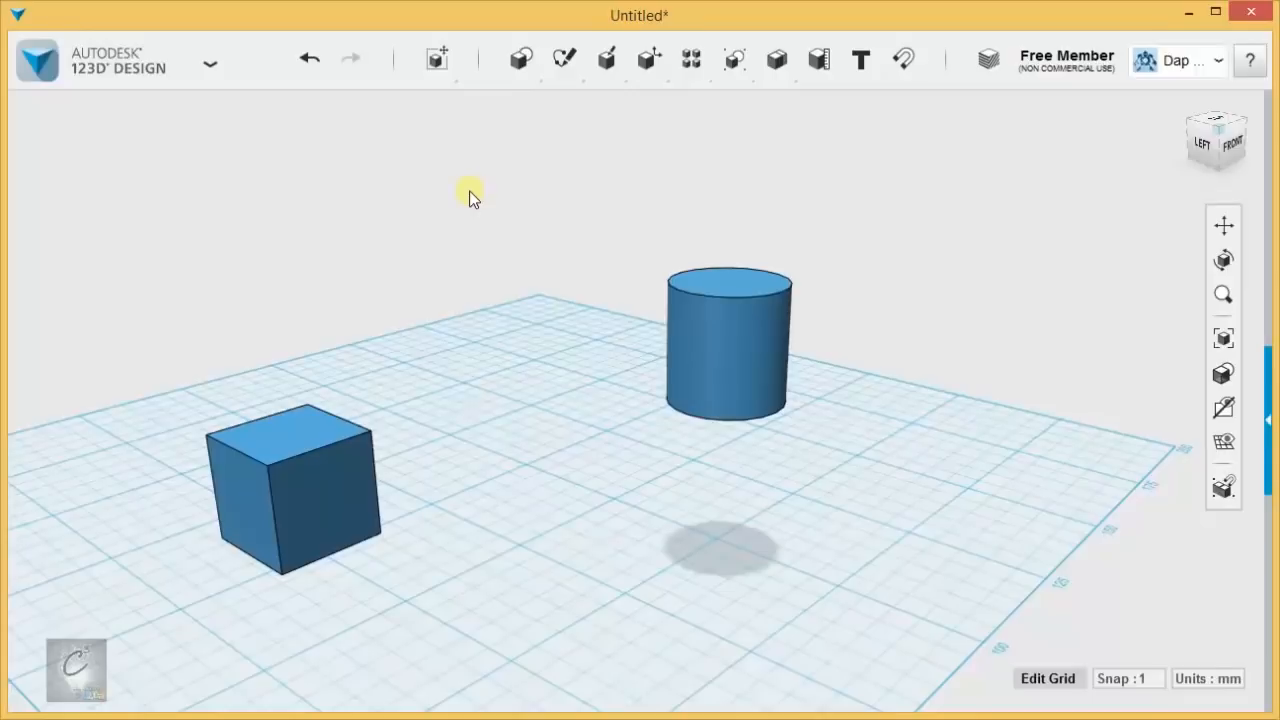
{"action": "mouse_move", "coordinate": [478, 228]}
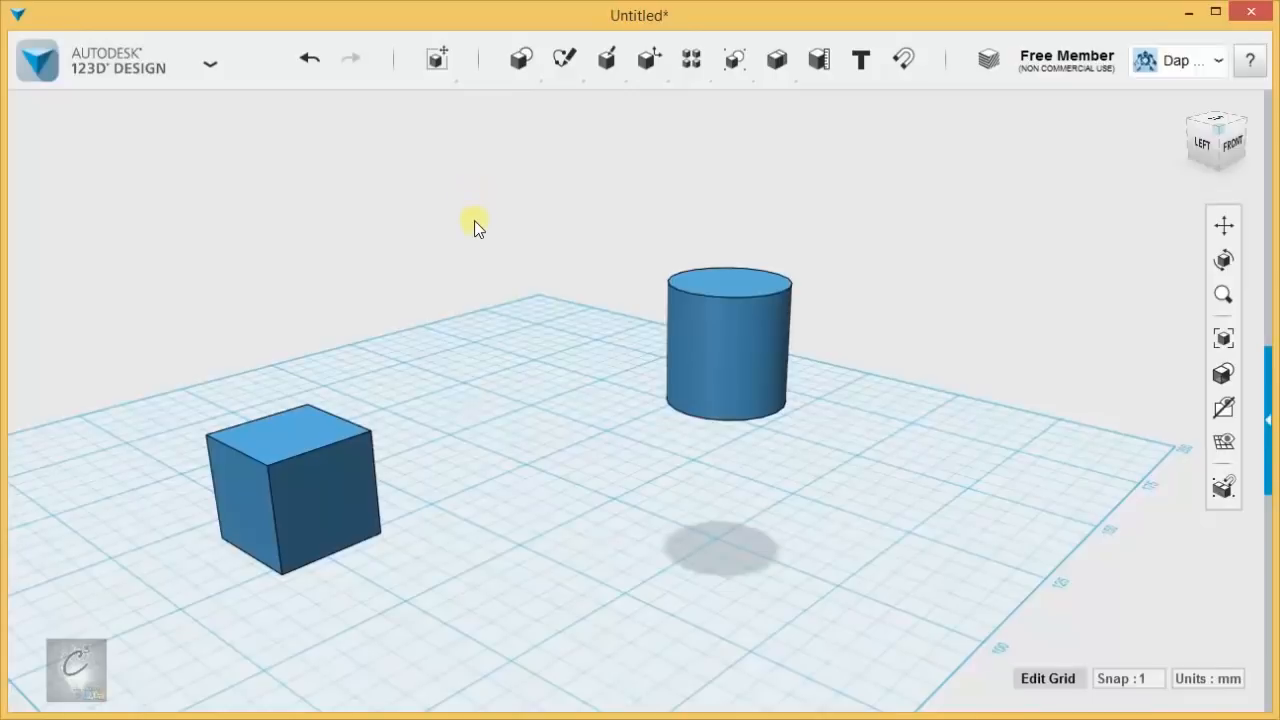
Step: Window-select the cube and the floating cylinder together for the Align tool
{"action": "left_click_drag", "start_coordinate": [475, 225], "coordinate": [555, 240]}
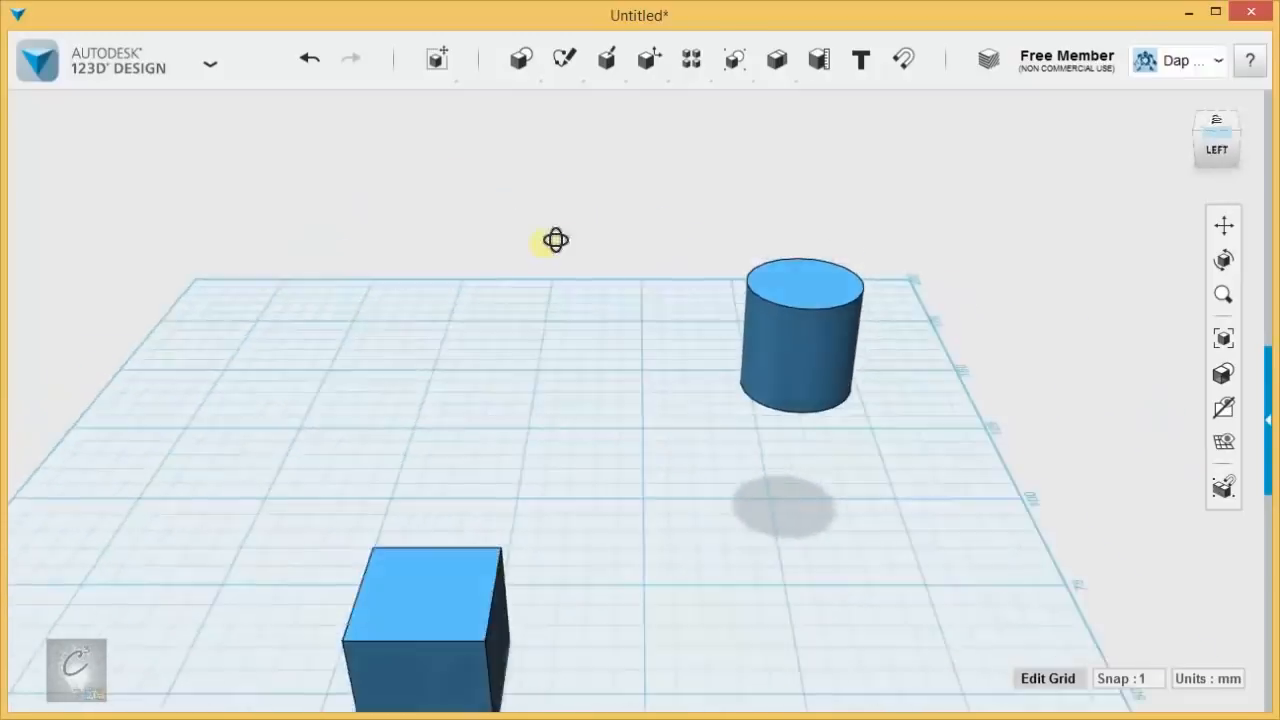
{"action": "left_click_drag", "start_coordinate": [555, 240], "coordinate": [473, 216]}
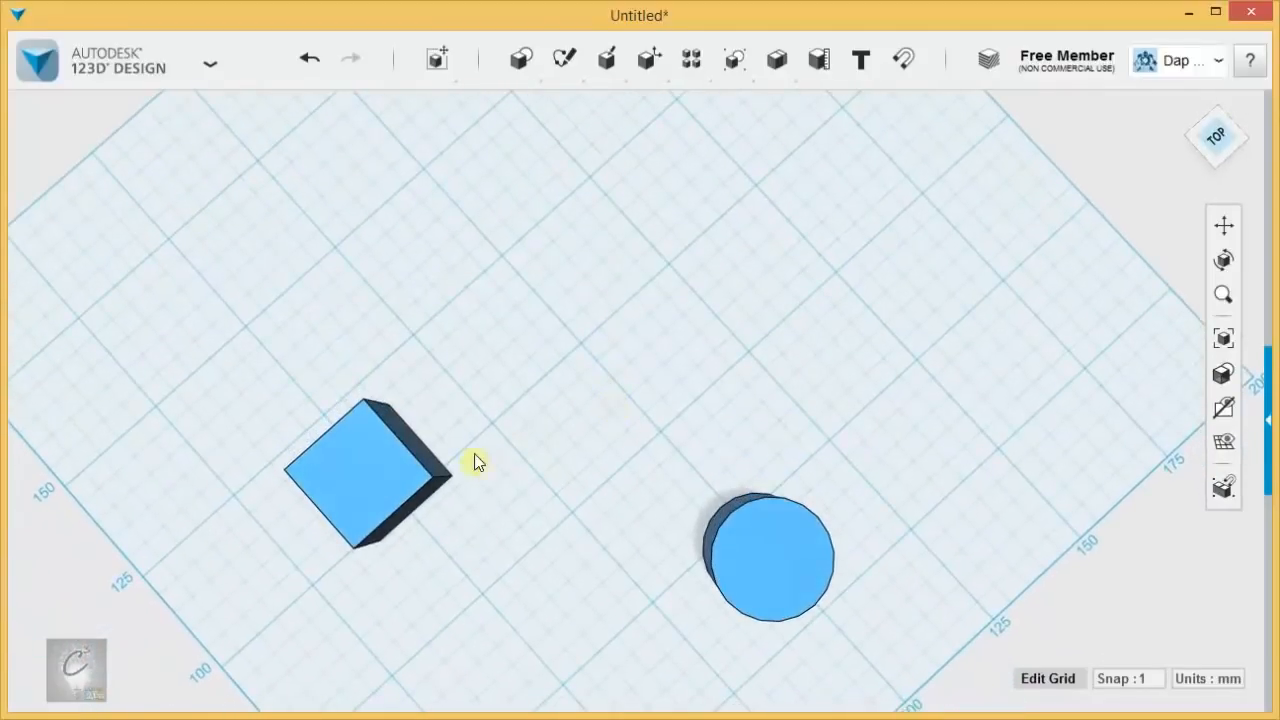
{"action": "left_click_drag", "start_coordinate": [480, 460], "coordinate": [607, 337]}
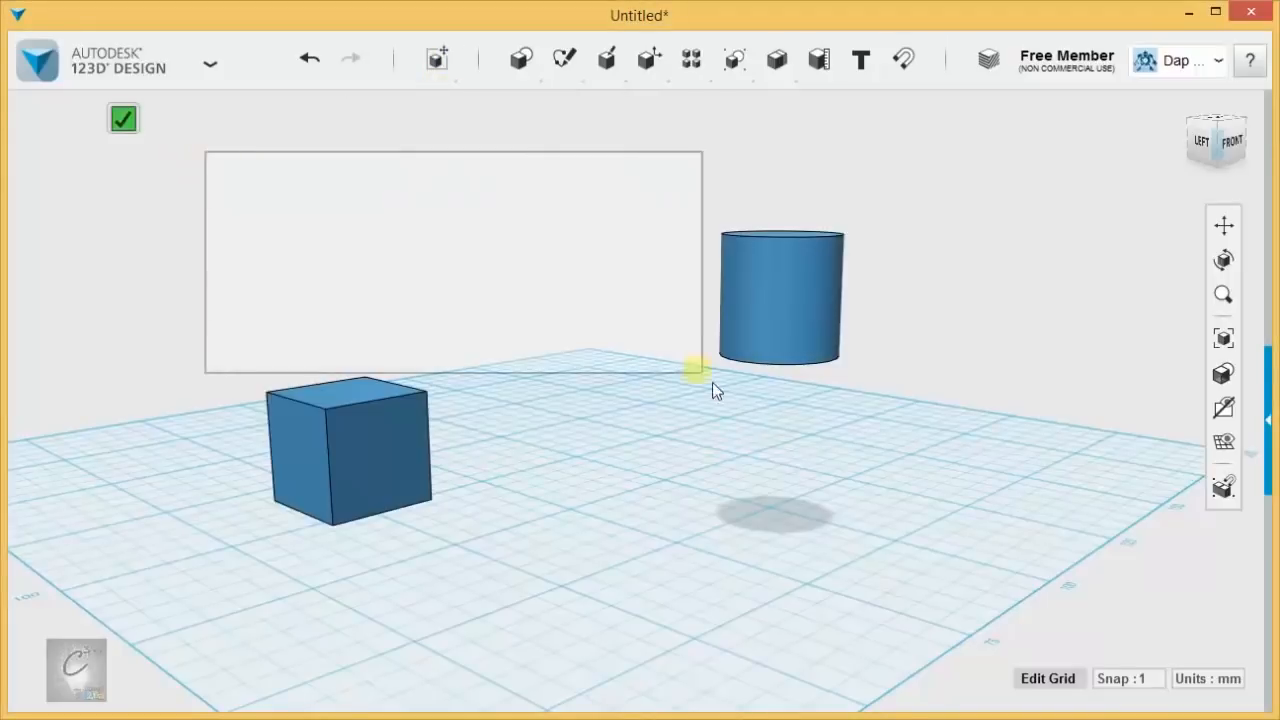
{"action": "left_click_drag", "start_coordinate": [695, 375], "coordinate": [885, 590]}
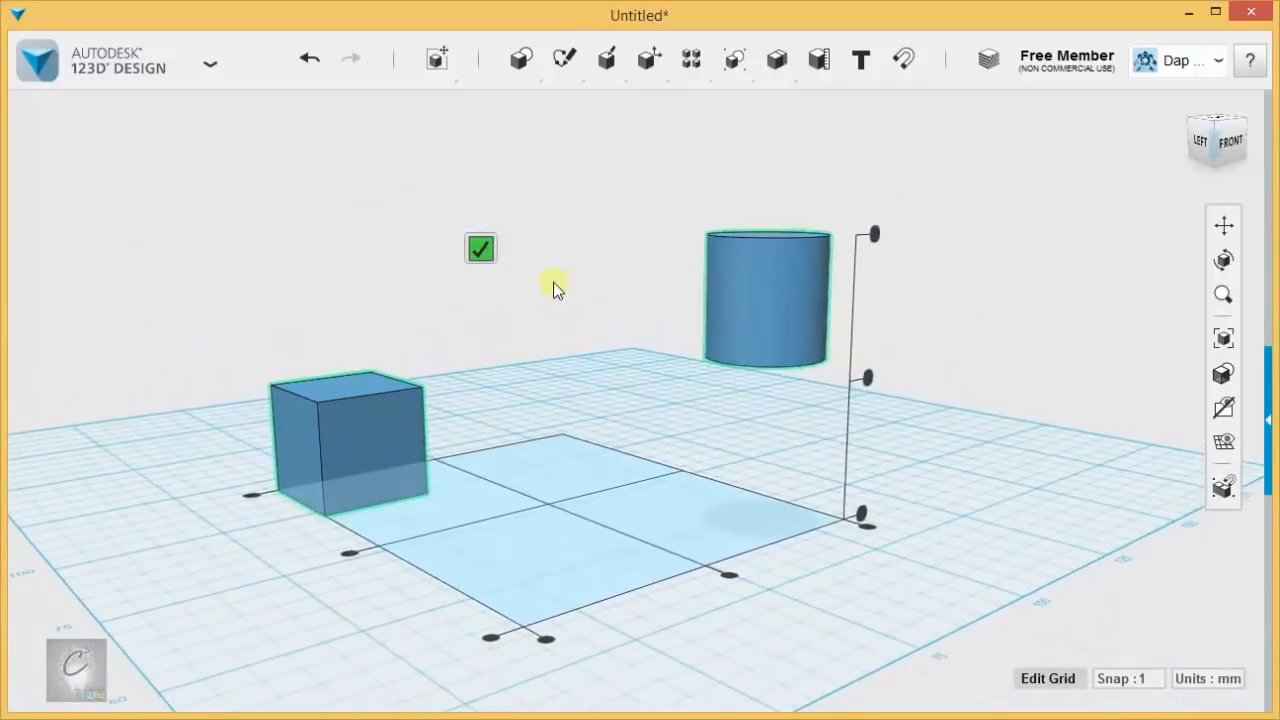
{"action": "mouse_move", "coordinate": [548, 387]}
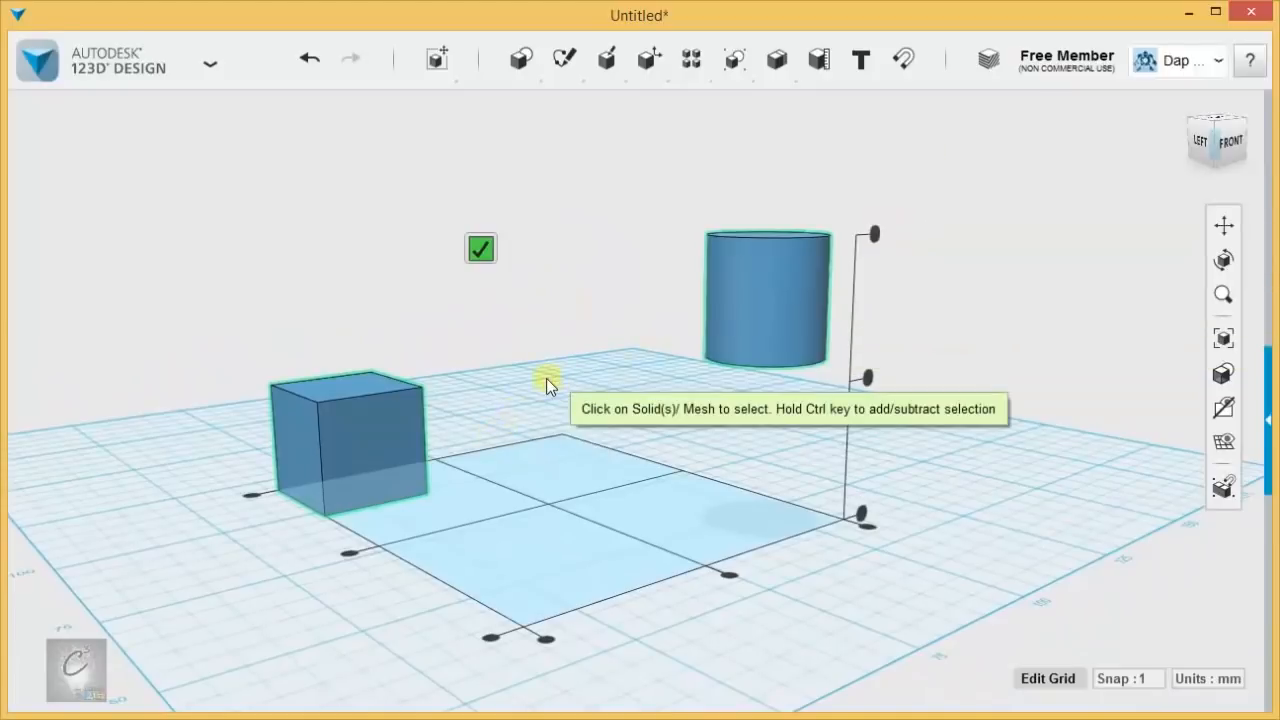
Step: Bottom-align the cylinder to the cube so it rests on the grid, then exit Align
{"action": "left_click_drag", "start_coordinate": [548, 385], "coordinate": [598, 365]}
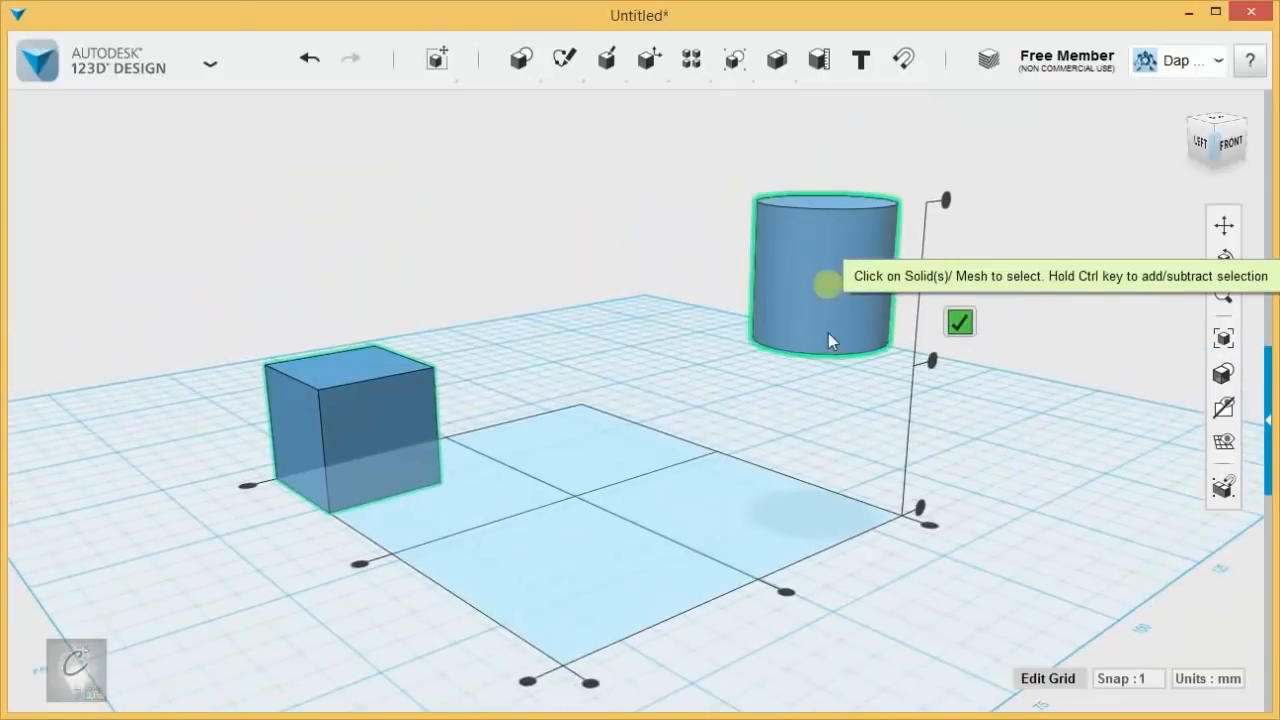
{"action": "mouse_move", "coordinate": [922, 512]}
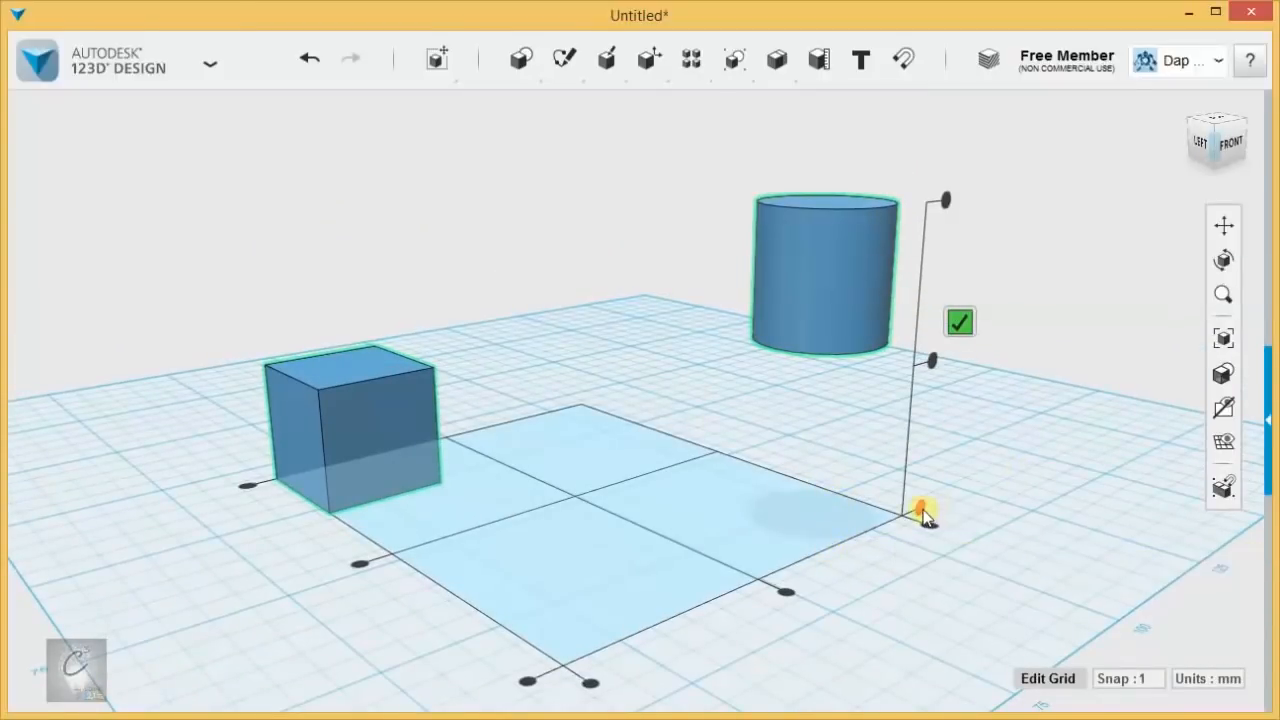
{"action": "left_click", "coordinate": [1198, 140]}
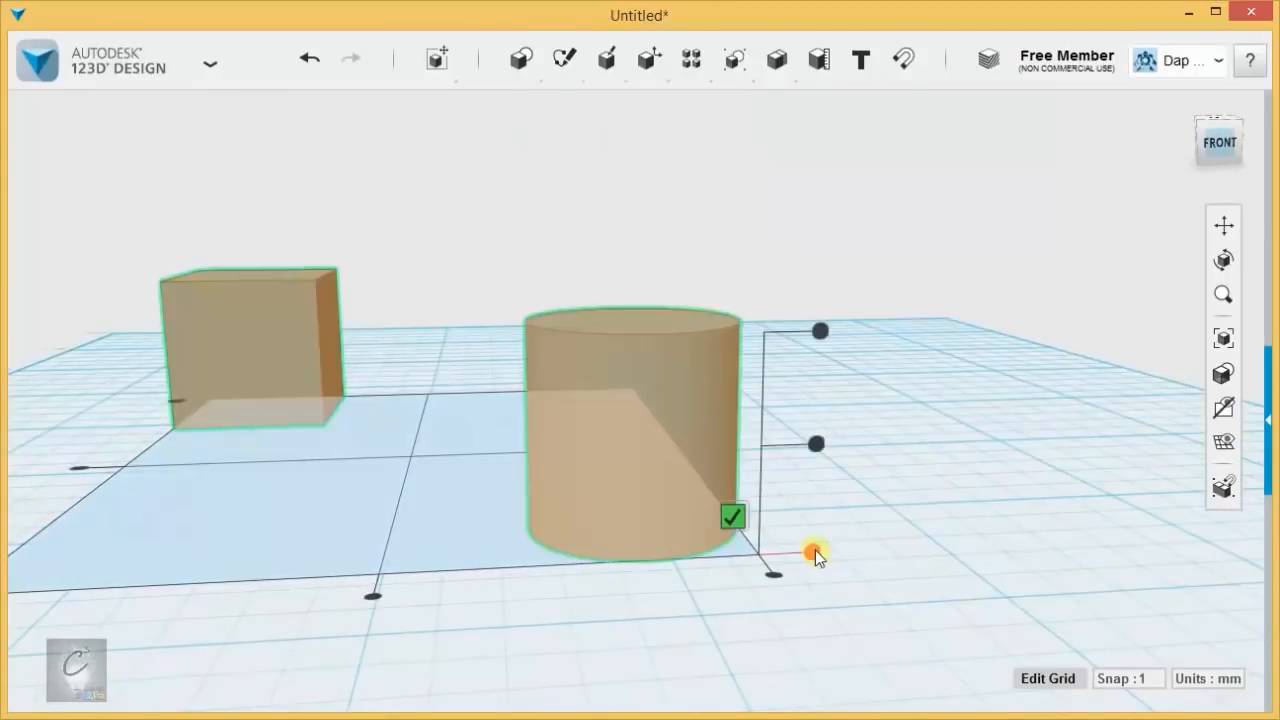
{"action": "mouse_move", "coordinate": [778, 479]}
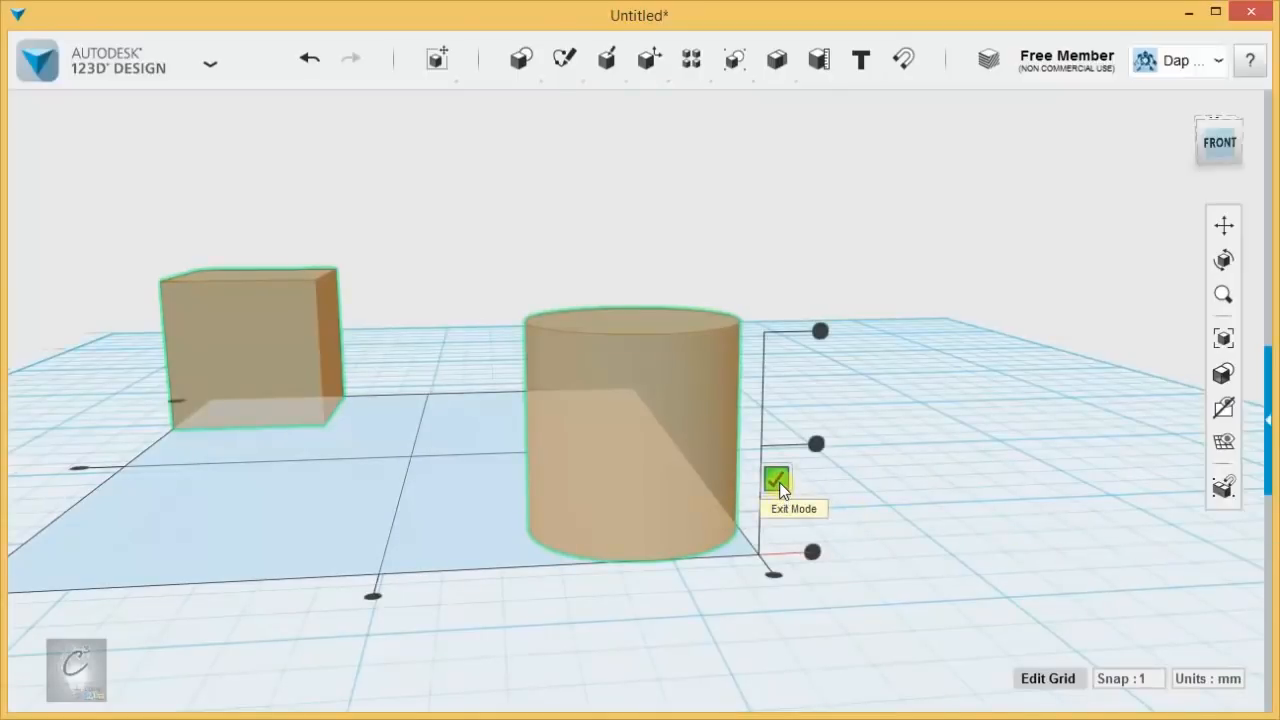
{"action": "left_click", "coordinate": [777, 478]}
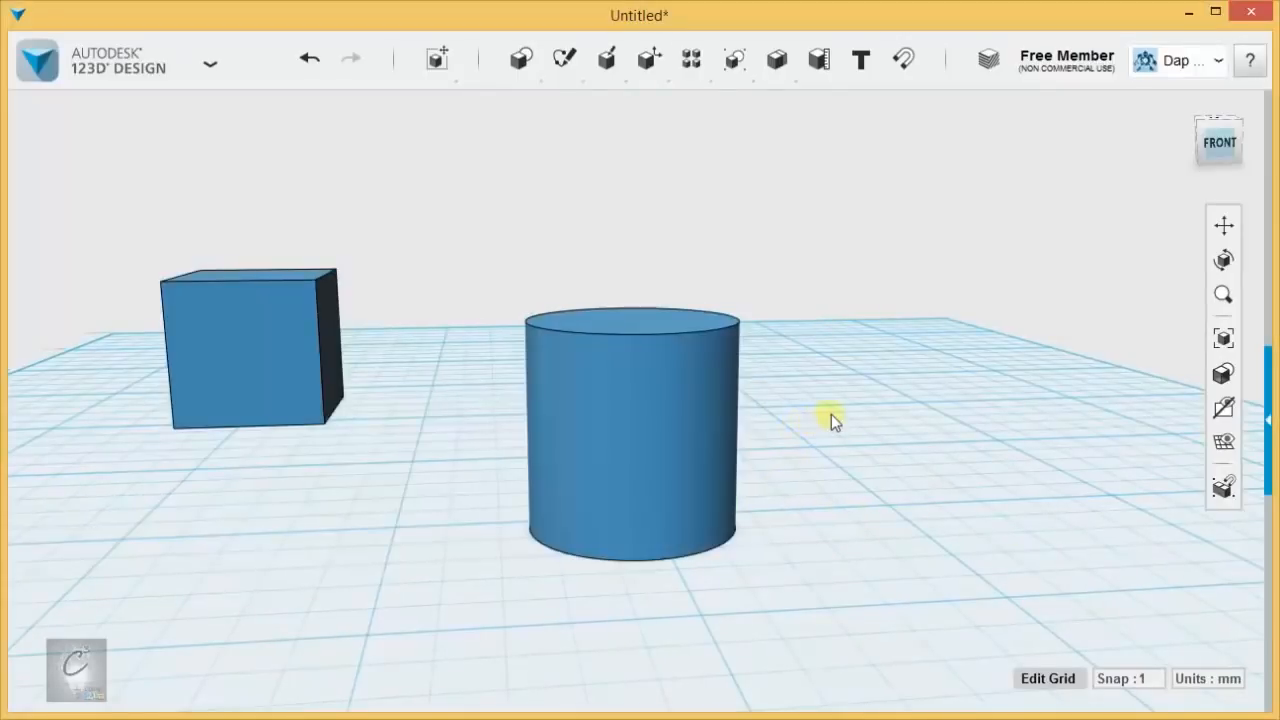
Step: Undo the bottom alignment and re-align so the cylinder sits centred inside the cube
{"action": "left_click_drag", "start_coordinate": [835, 420], "coordinate": [920, 550]}
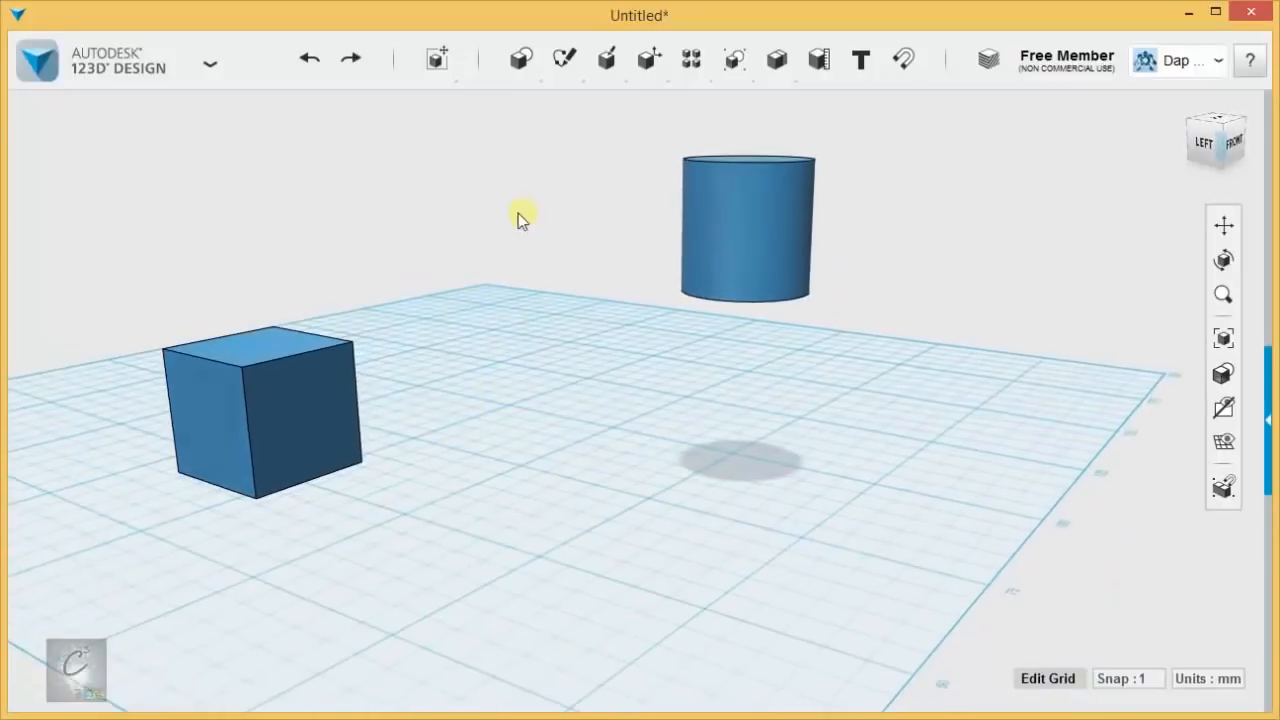
{"action": "left_click", "coordinate": [436, 58]}
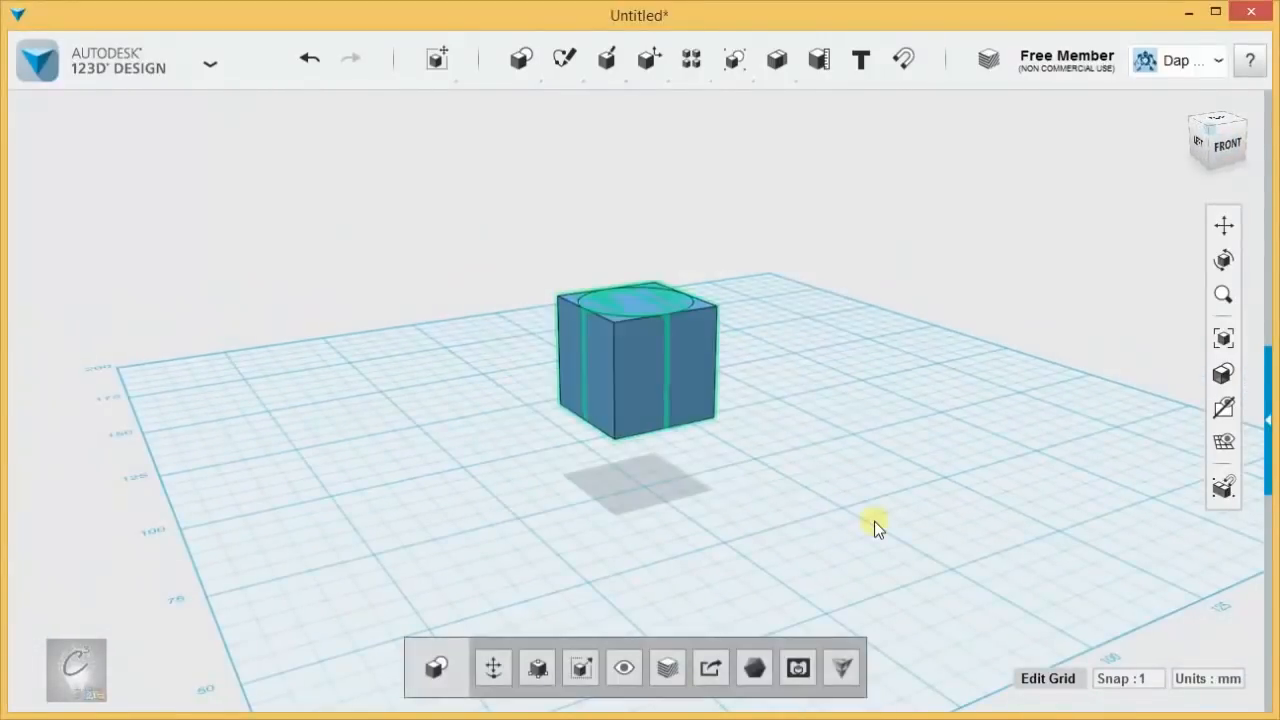
Step: Delete both shapes, insert a radius-25 cylinder as a disk and place a small cylinder on it
{"action": "key", "text": "Delete"}
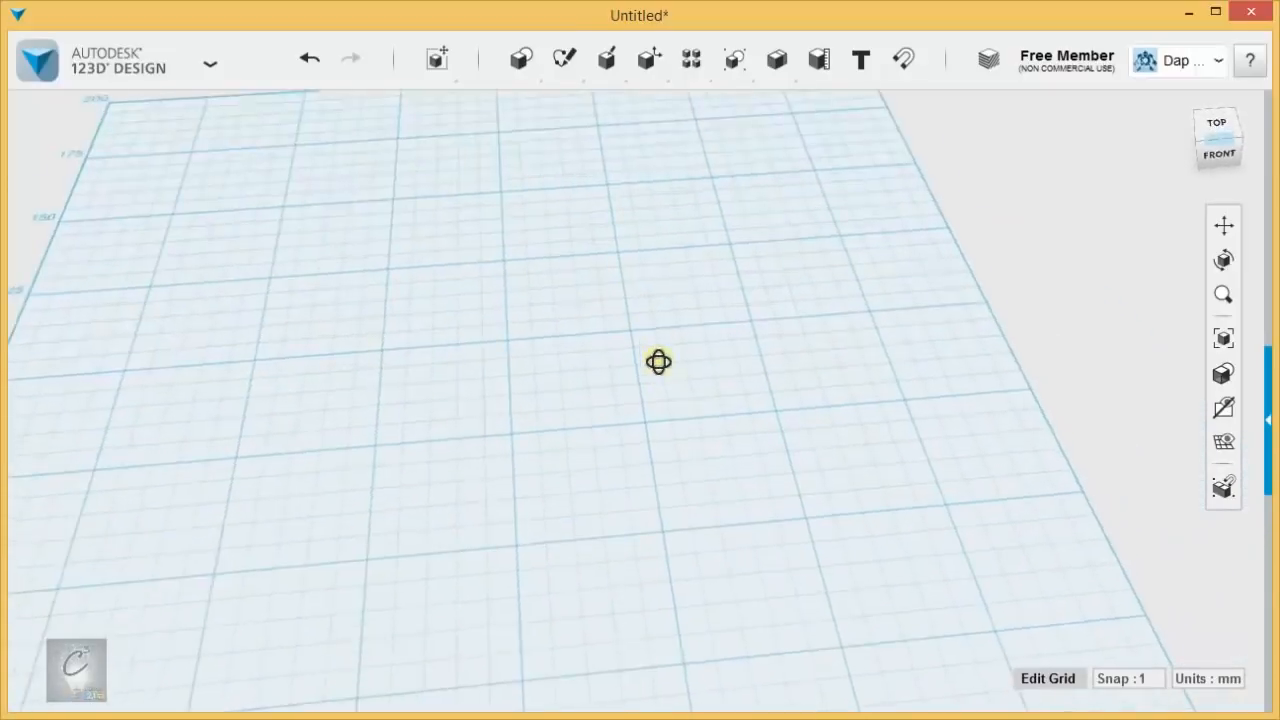
{"action": "left_click", "coordinate": [521, 58]}
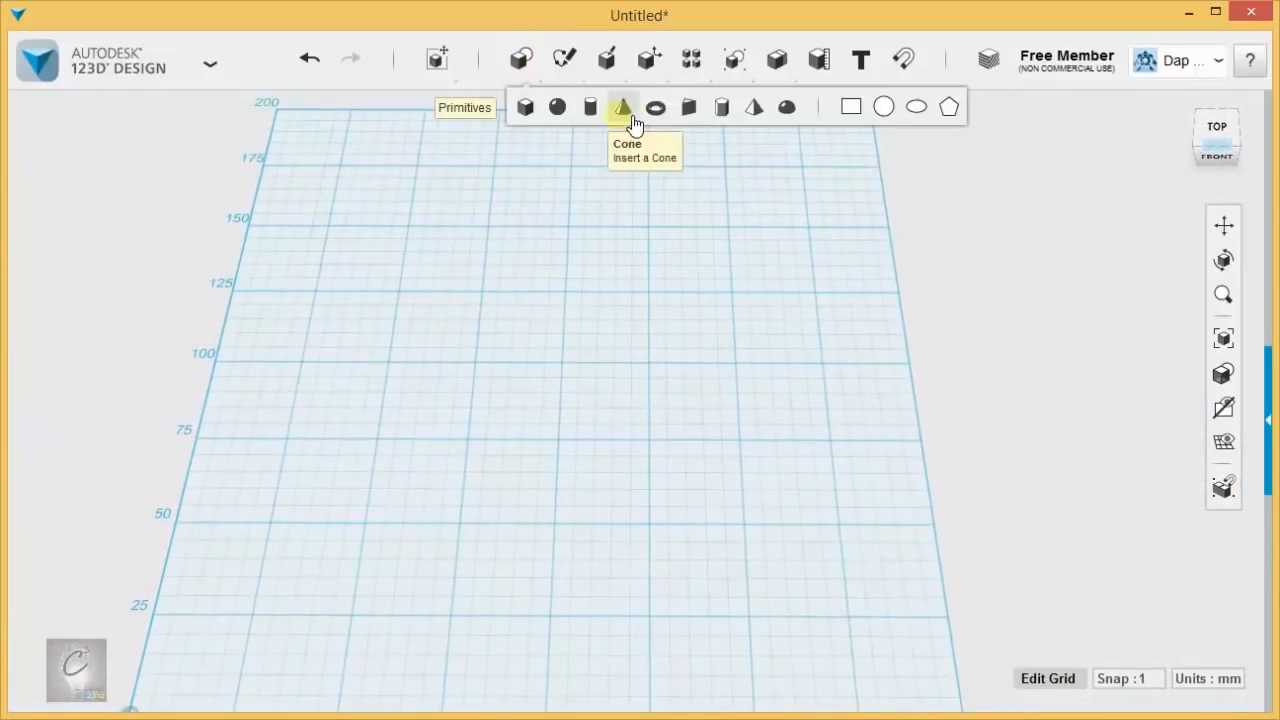
{"action": "left_click", "coordinate": [590, 107]}
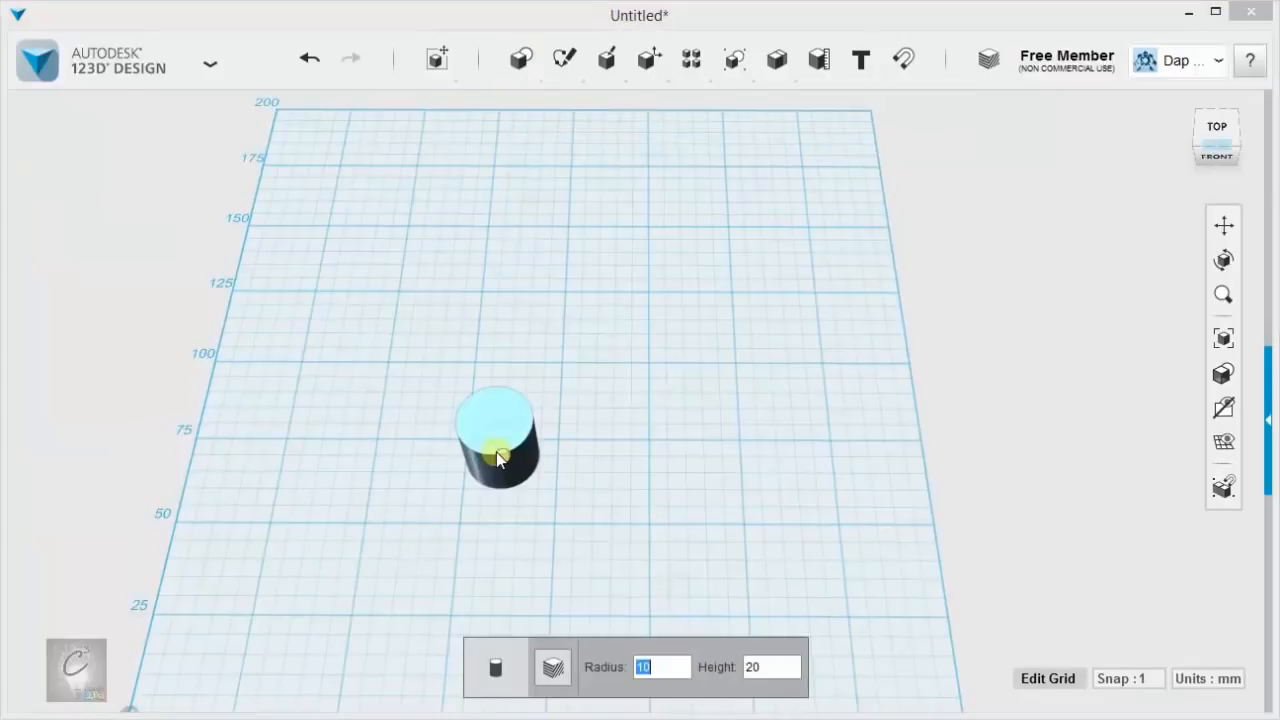
{"action": "type", "text": "25"}
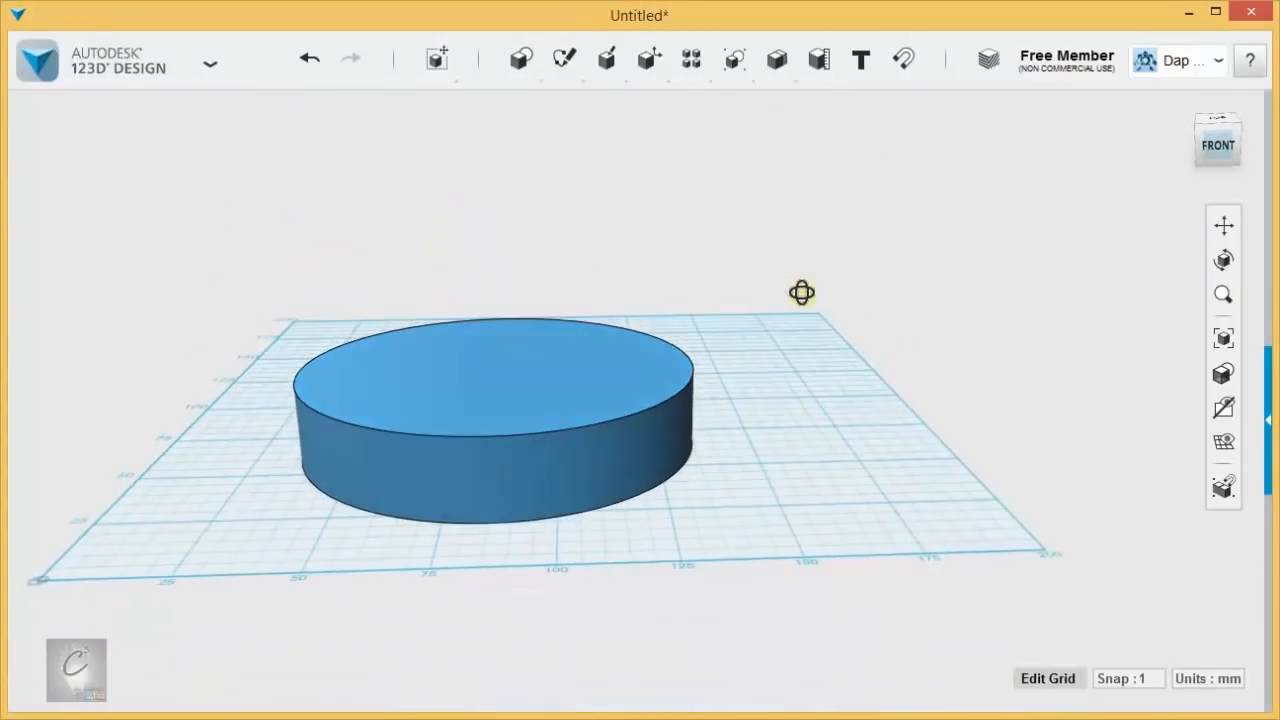
{"action": "left_click", "coordinate": [521, 58]}
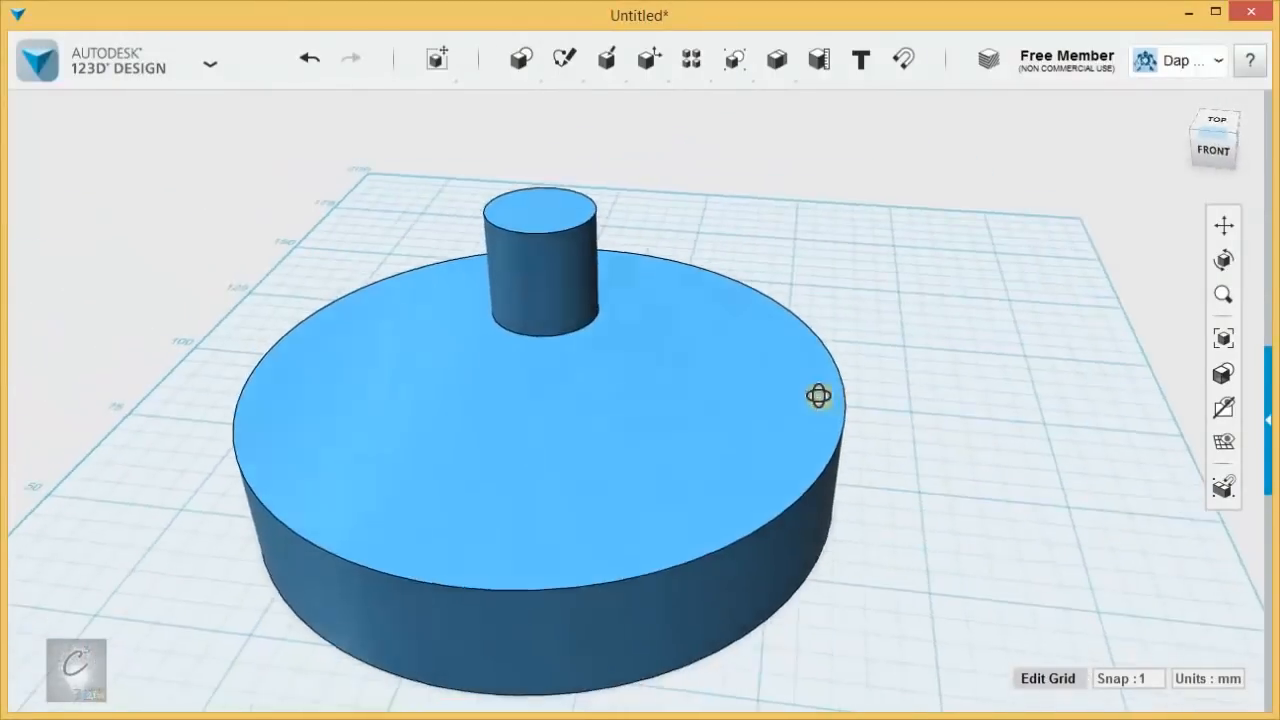
Step: Align the small cylinder to the disk's centre and exit Align
{"action": "left_click", "coordinate": [818, 395]}
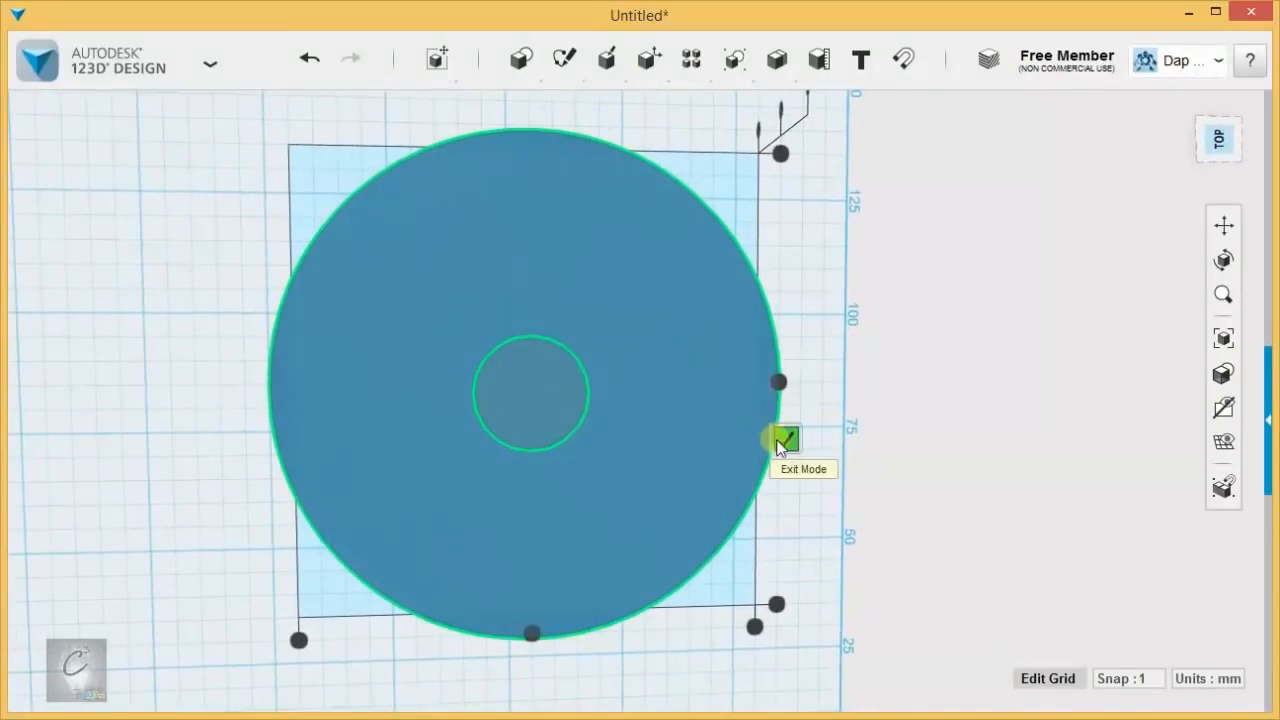
{"action": "left_click", "coordinate": [785, 440]}
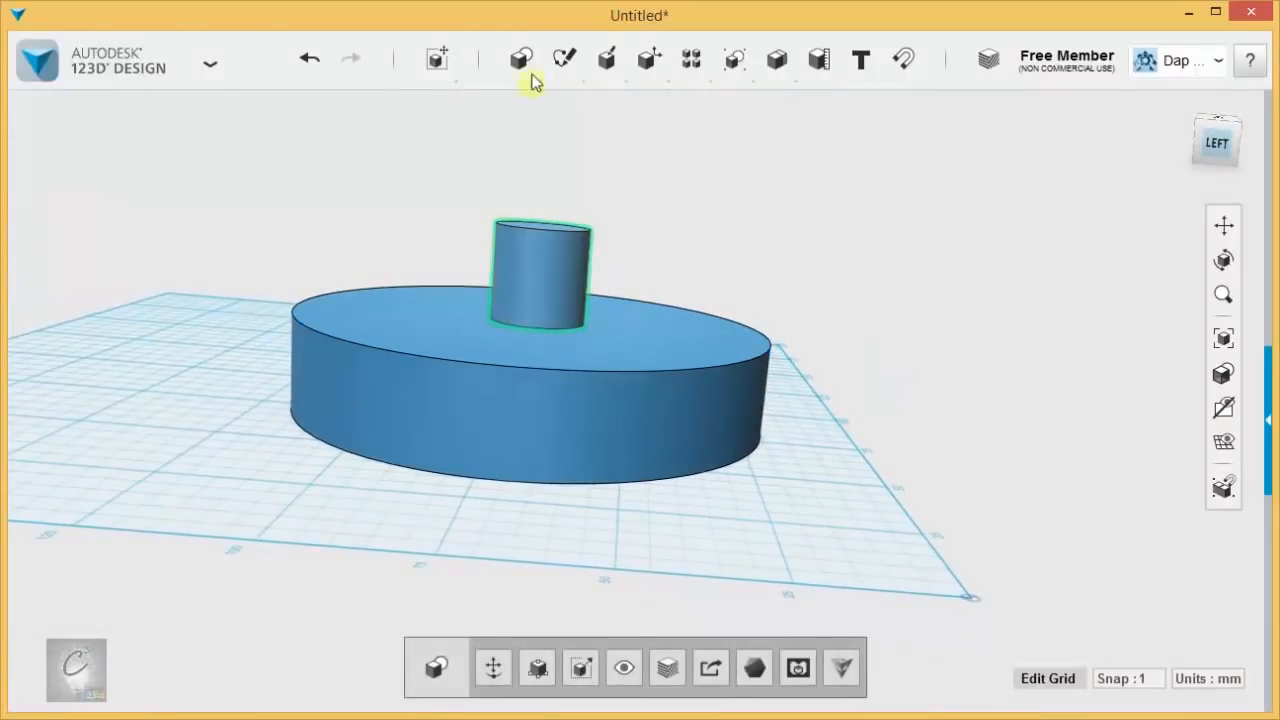
Step: Subtract the small cylinder from the disk to leave a centred through-hole, then inspect it
{"action": "left_click", "coordinate": [521, 59]}
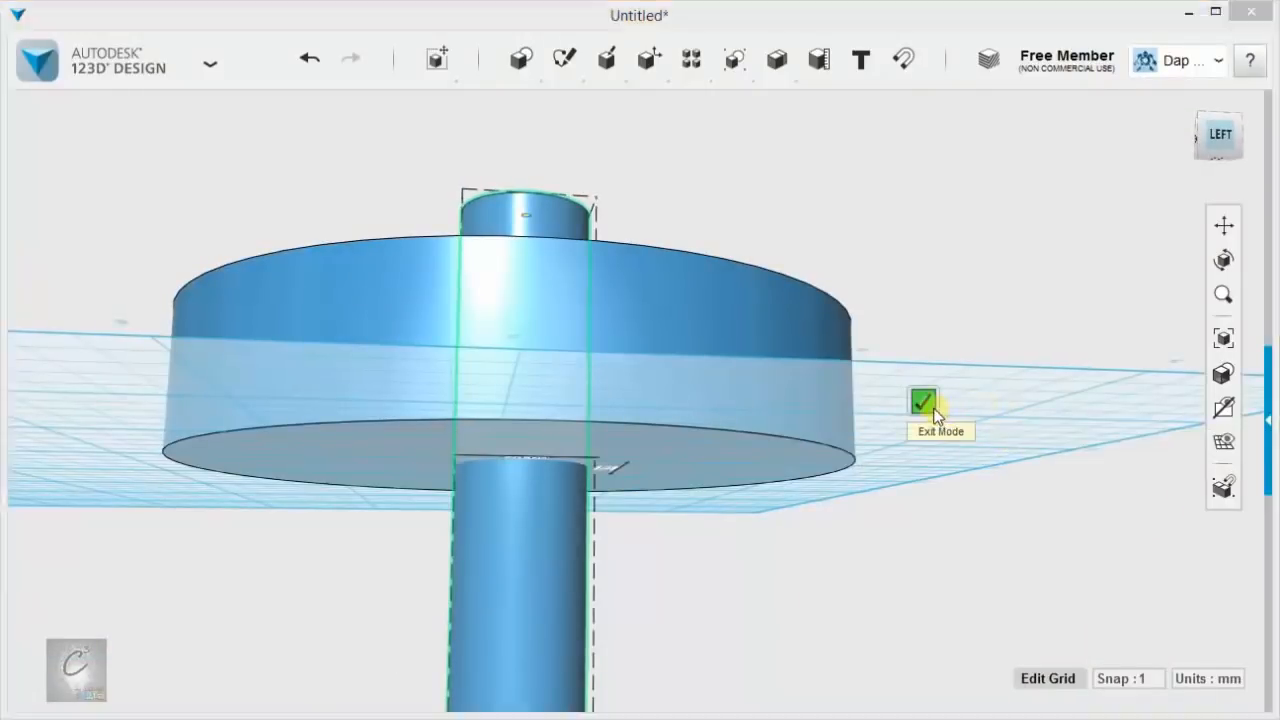
{"action": "left_click", "coordinate": [923, 401]}
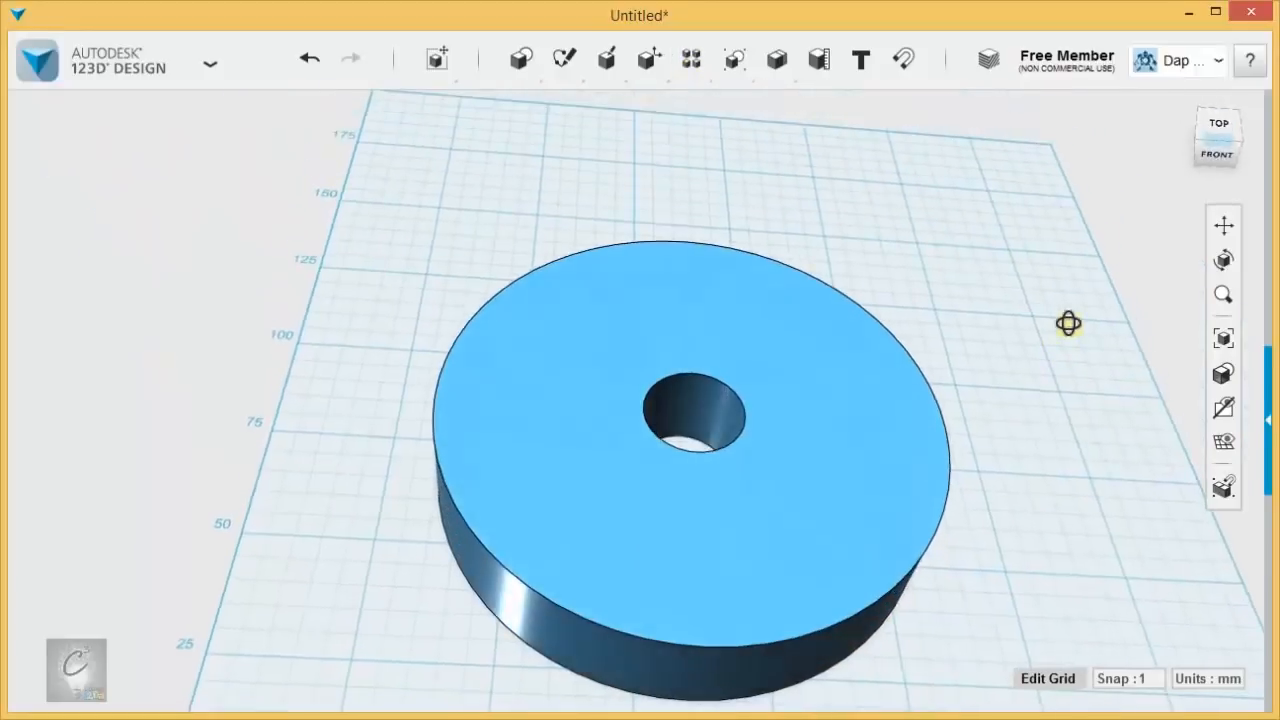
{"action": "left_click_drag", "start_coordinate": [1068, 323], "coordinate": [903, 361]}
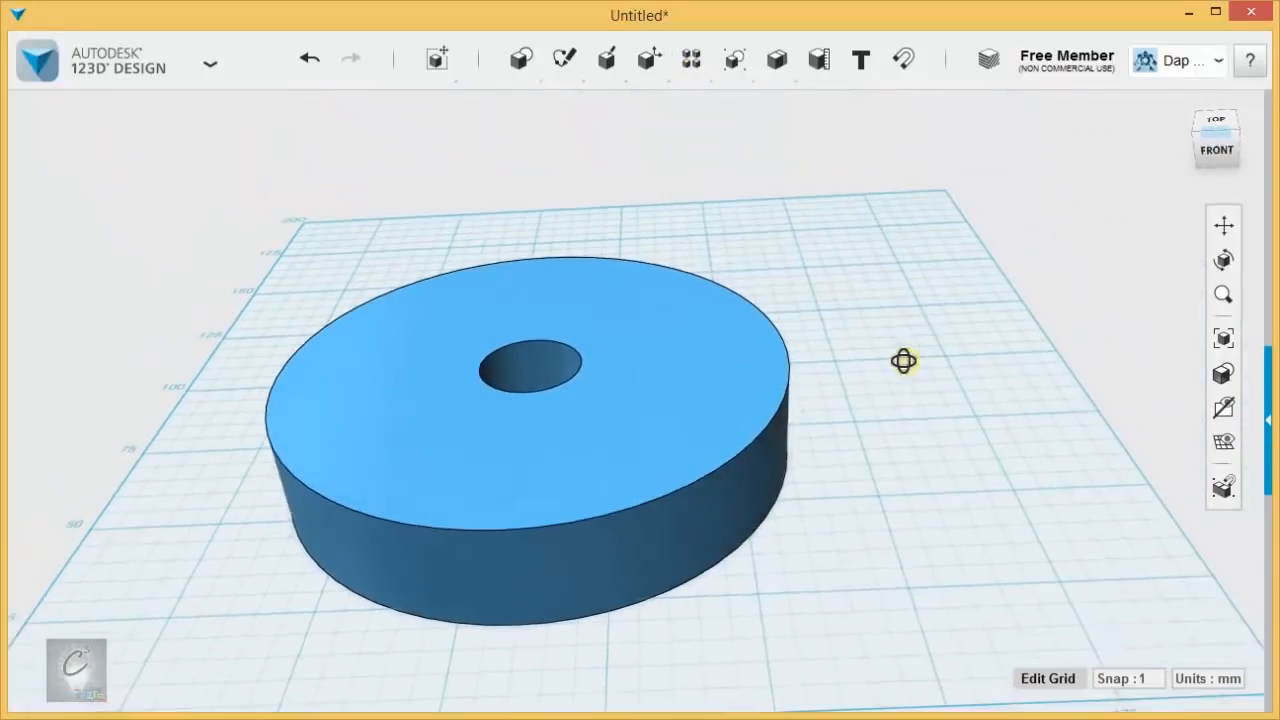
{"action": "left_click_drag", "start_coordinate": [903, 361], "coordinate": [865, 370]}
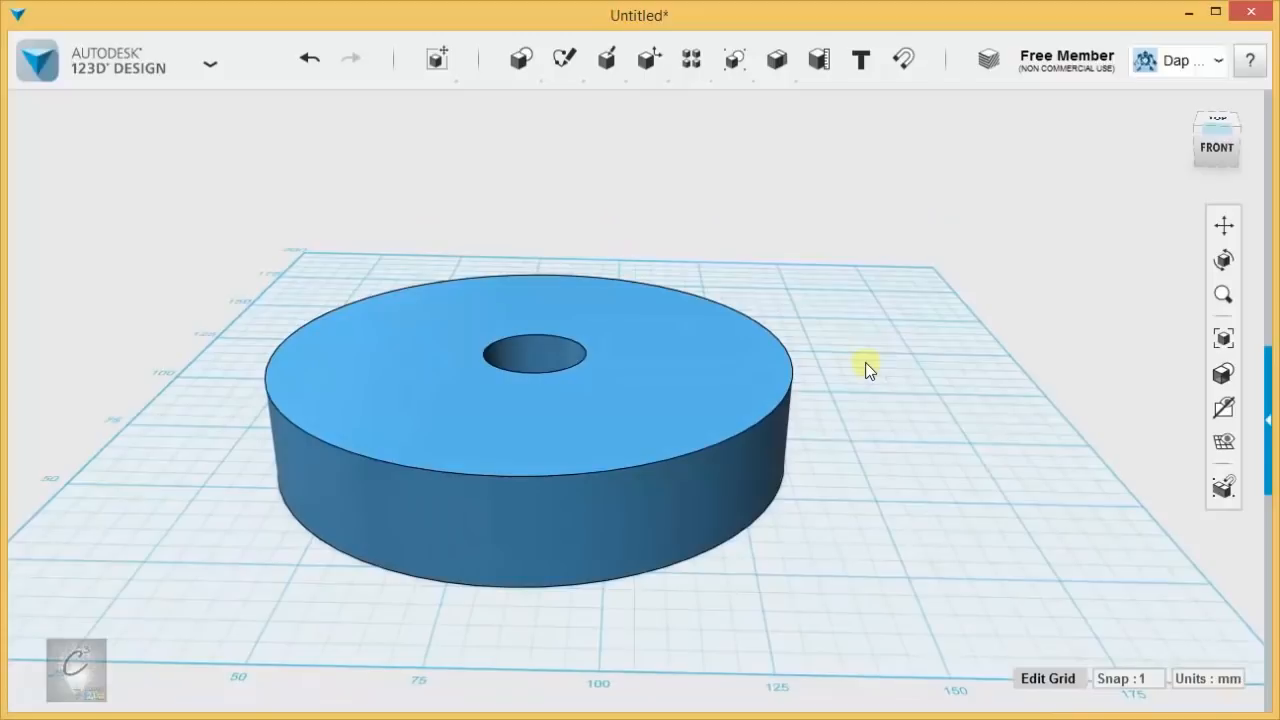